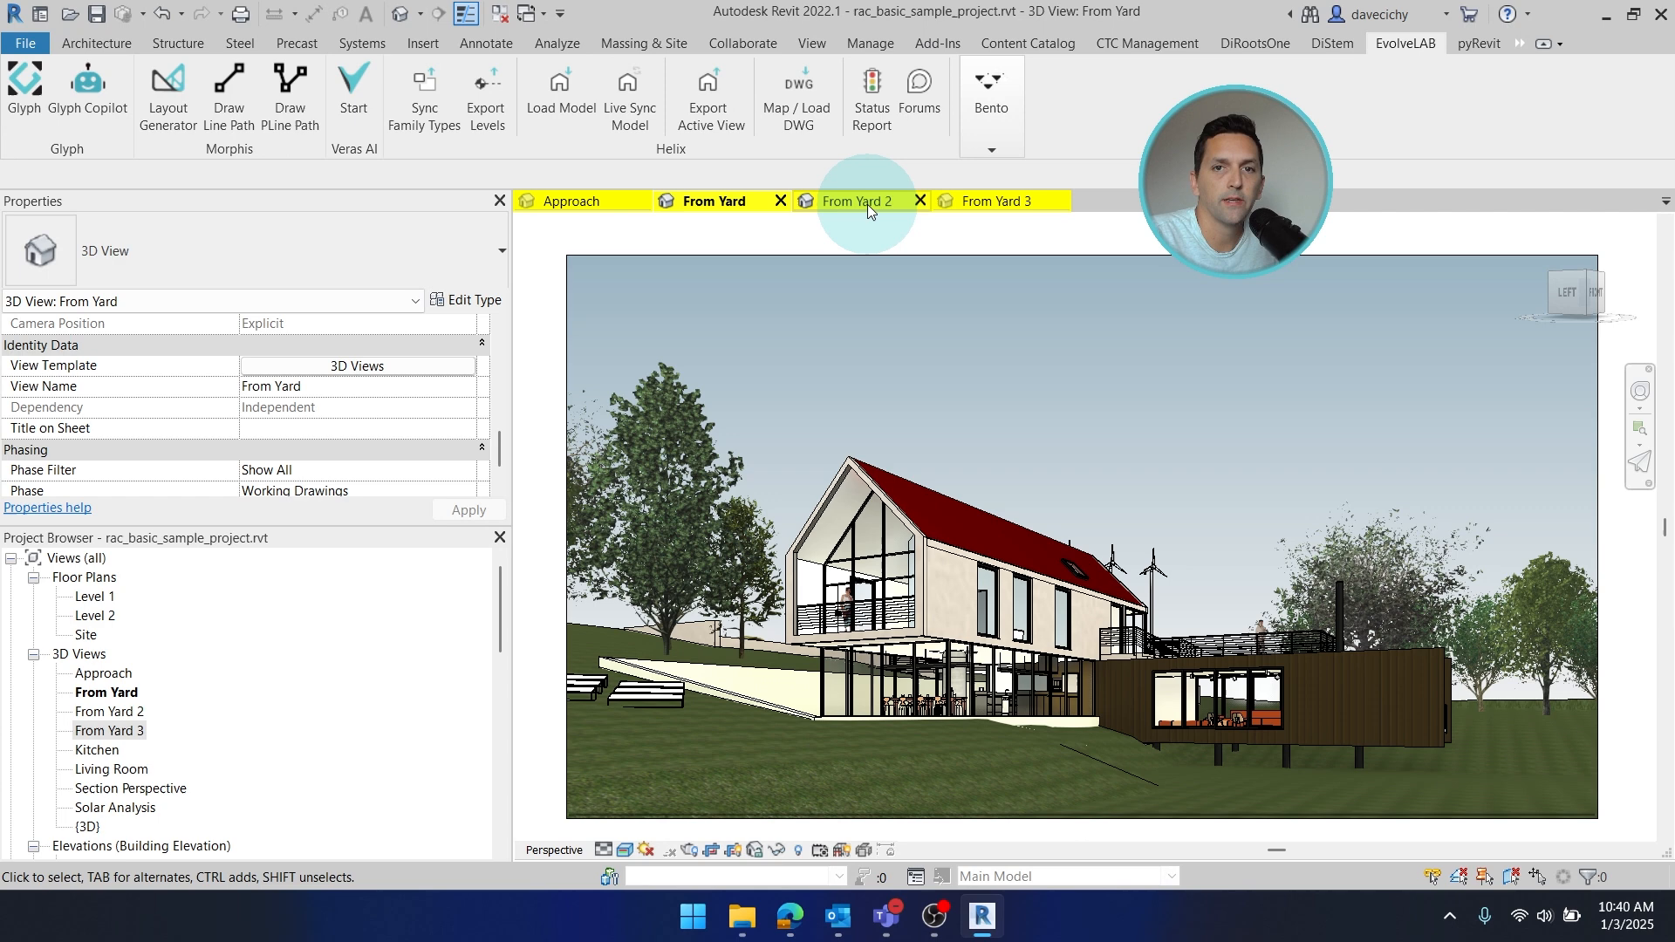
# Step: Make Approach the active Revit 3D view, passing through the From Yard 3 tab
pyautogui.click(1002, 201)
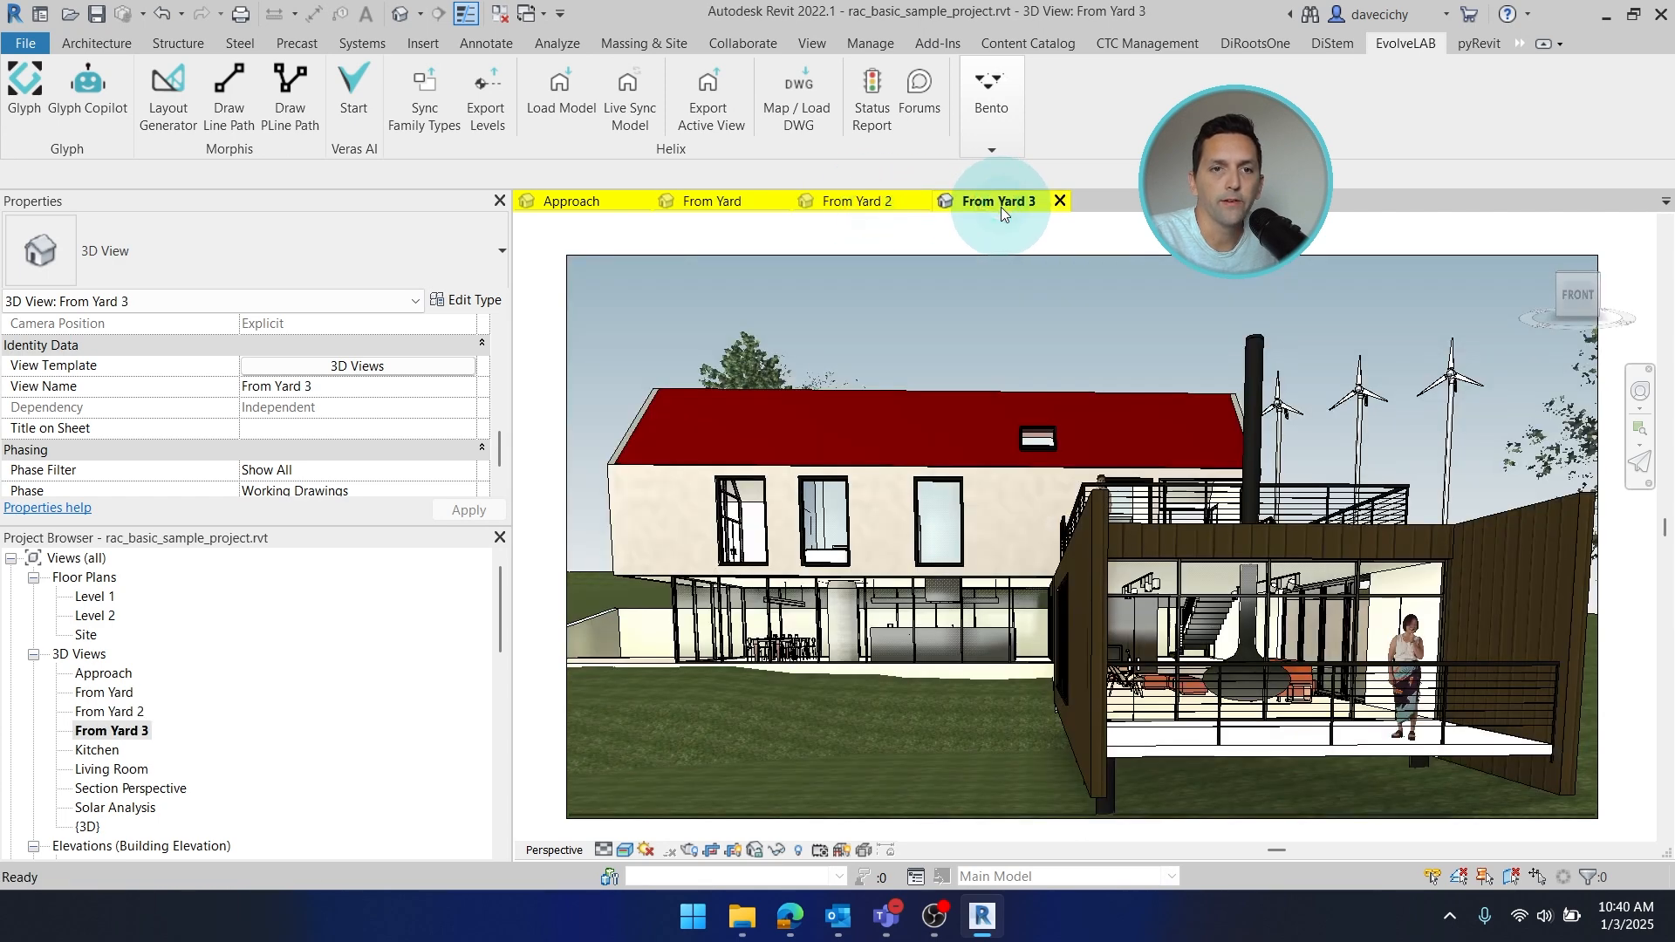
pyautogui.click(571, 200)
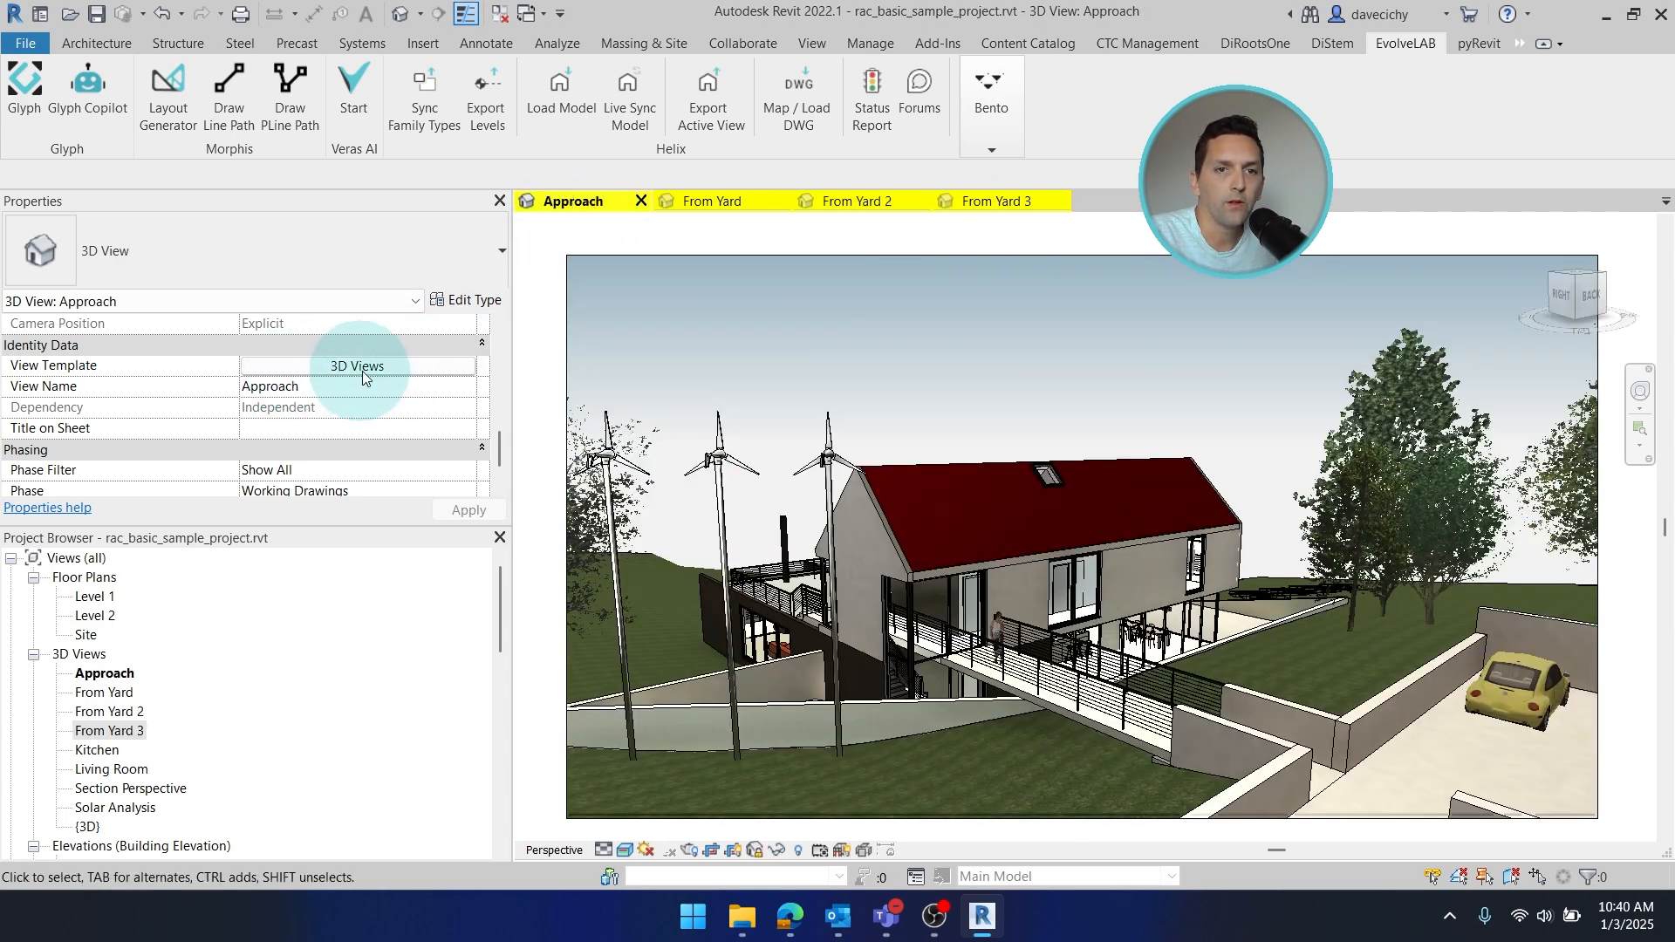
pyautogui.moveTo(380, 379)
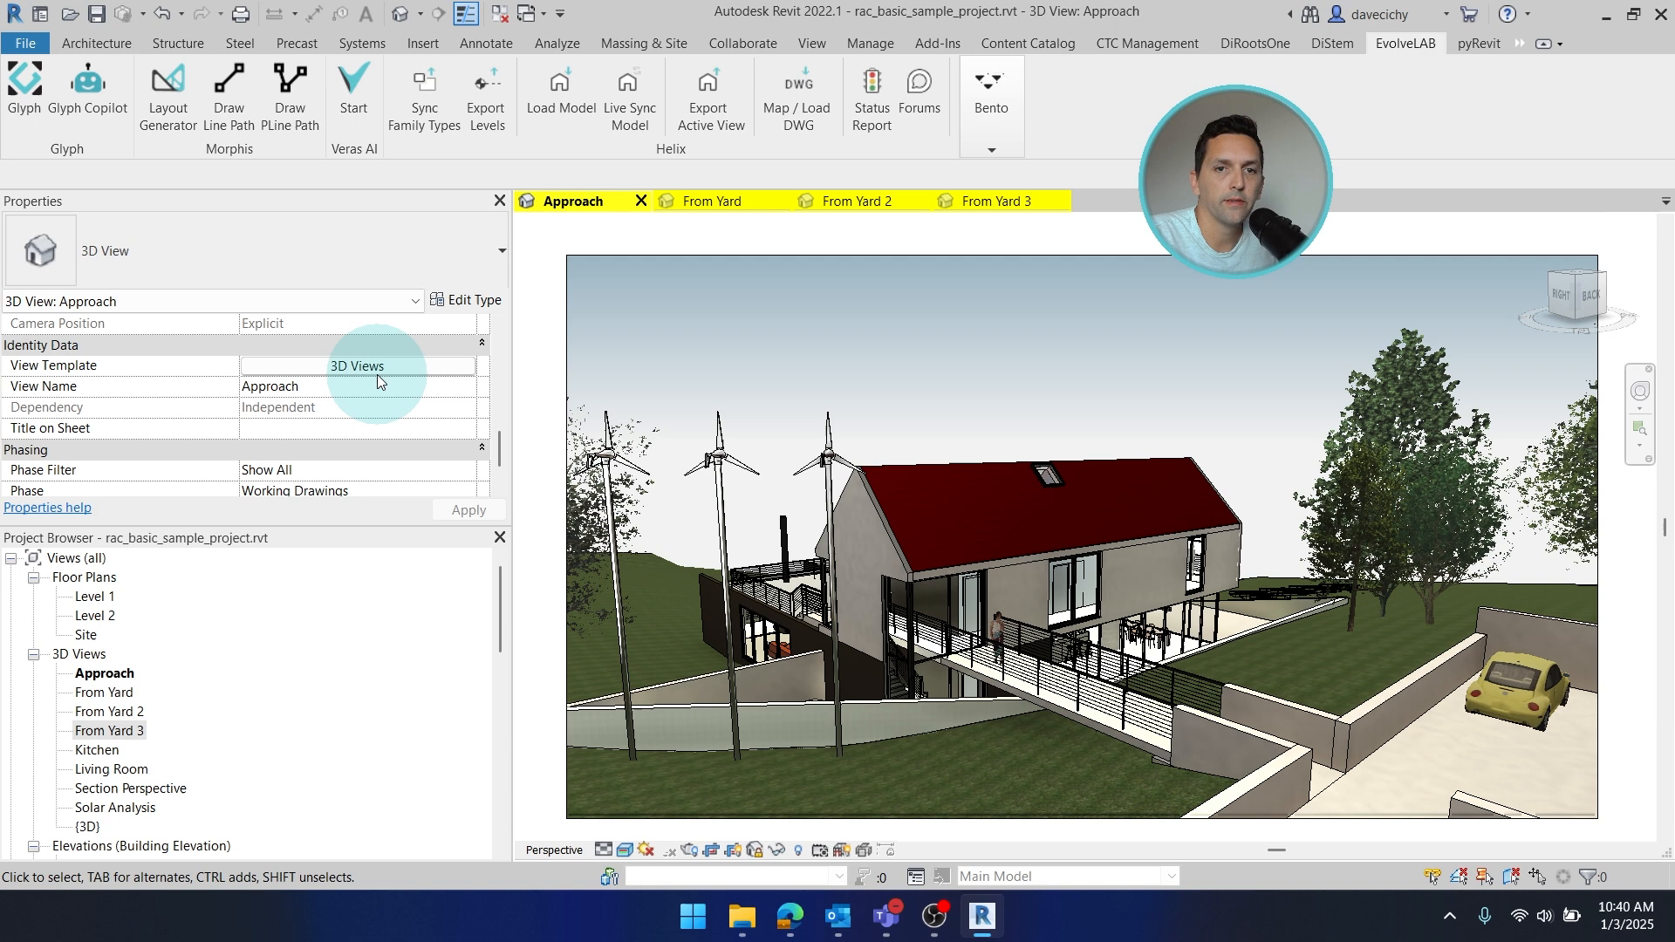
pyautogui.moveTo(690, 446)
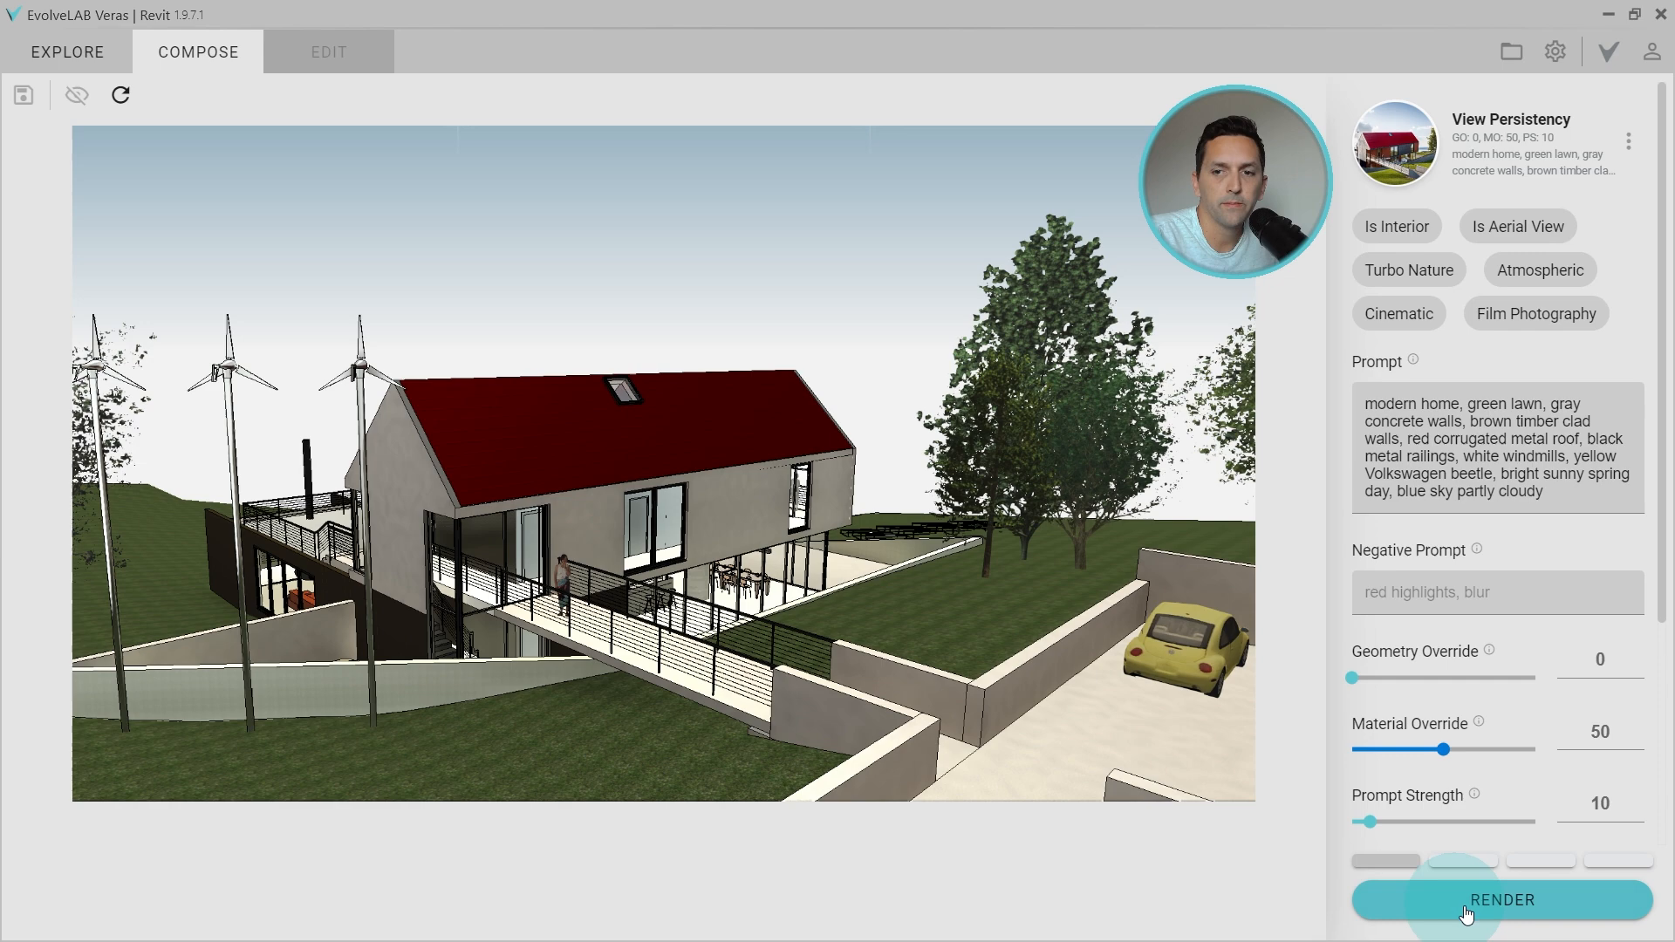
pyautogui.moveTo(1510, 923)
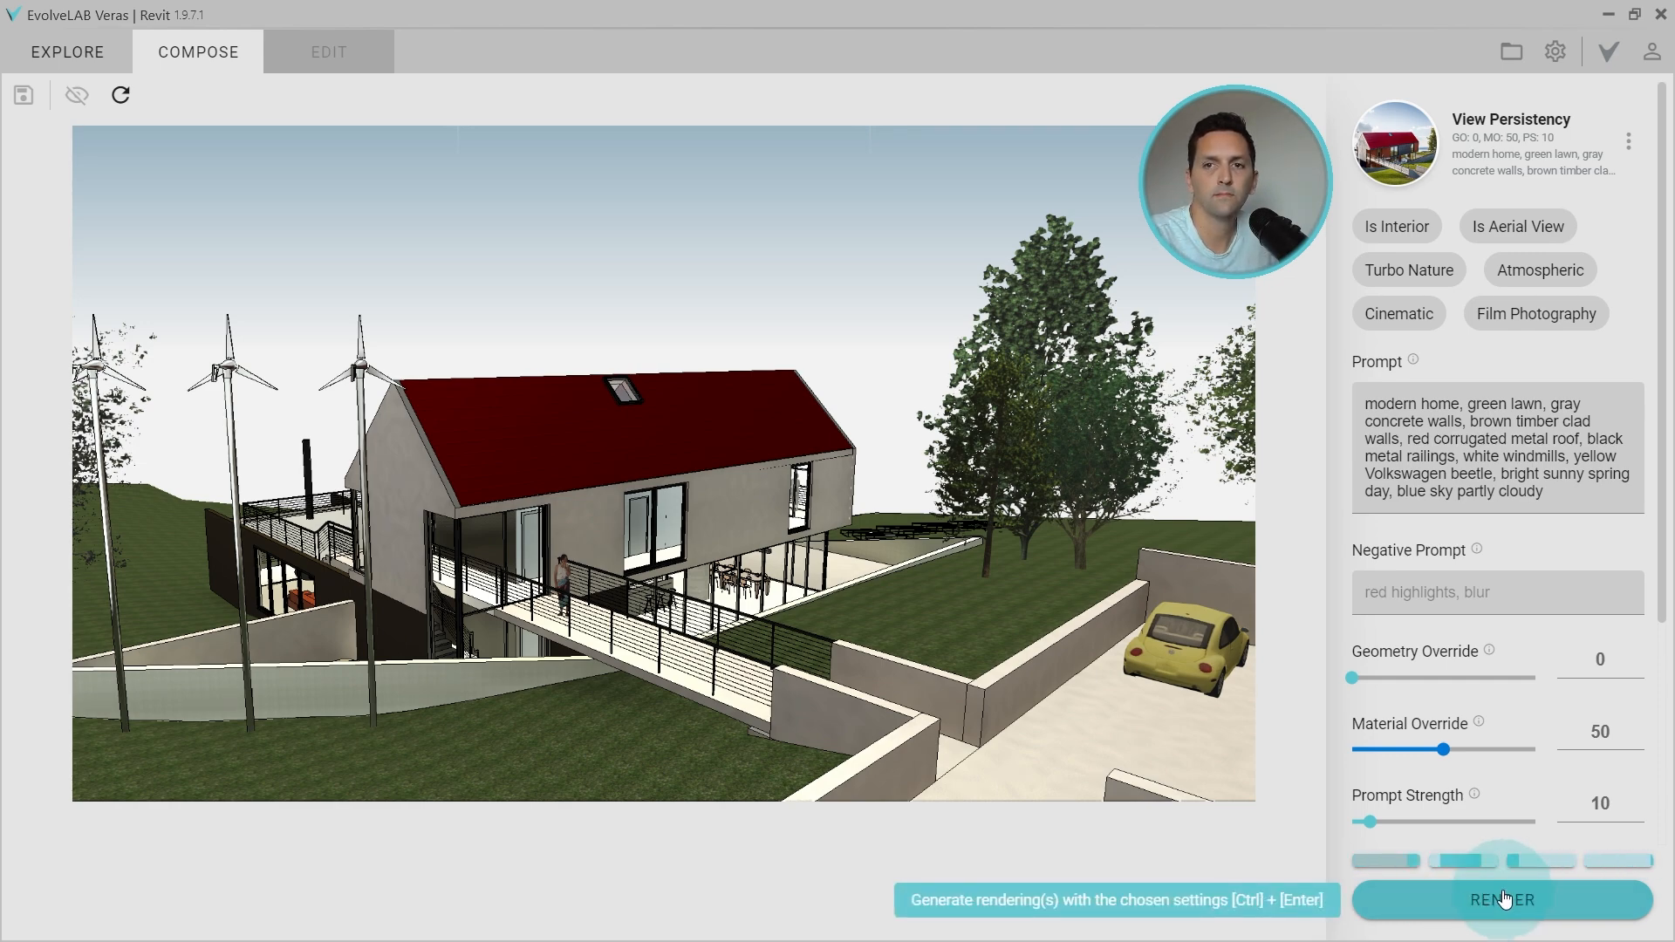
# Step: Render the Approach view and preview the second, sunny blue-sky rendering
pyautogui.click(1501, 900)
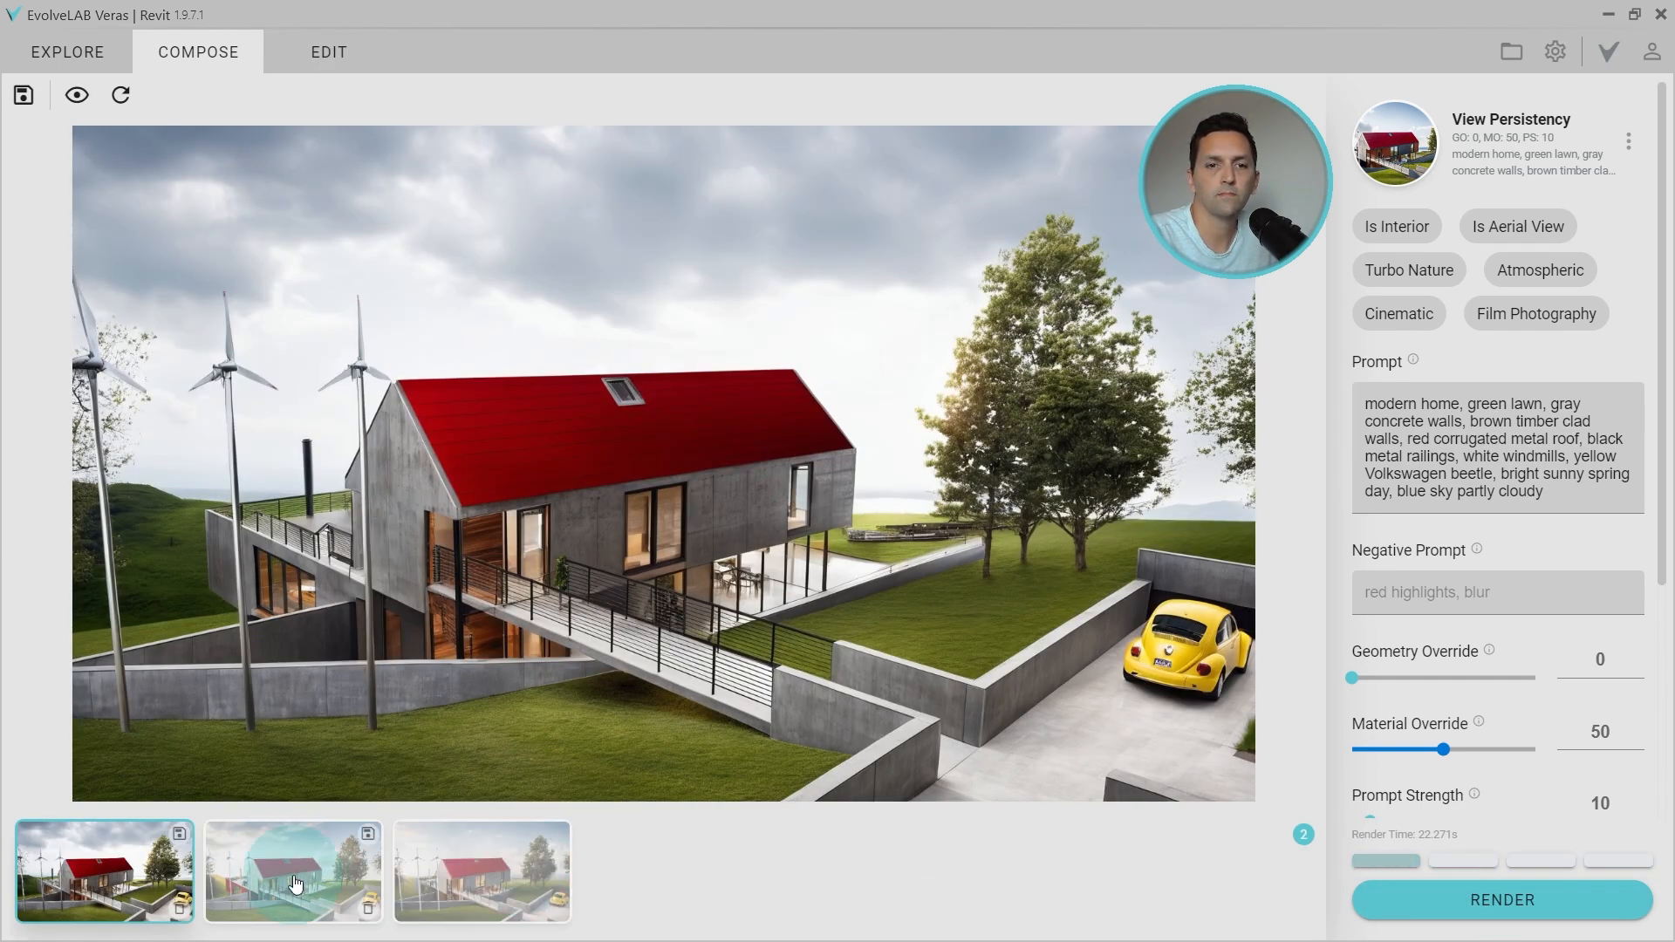
pyautogui.click(294, 883)
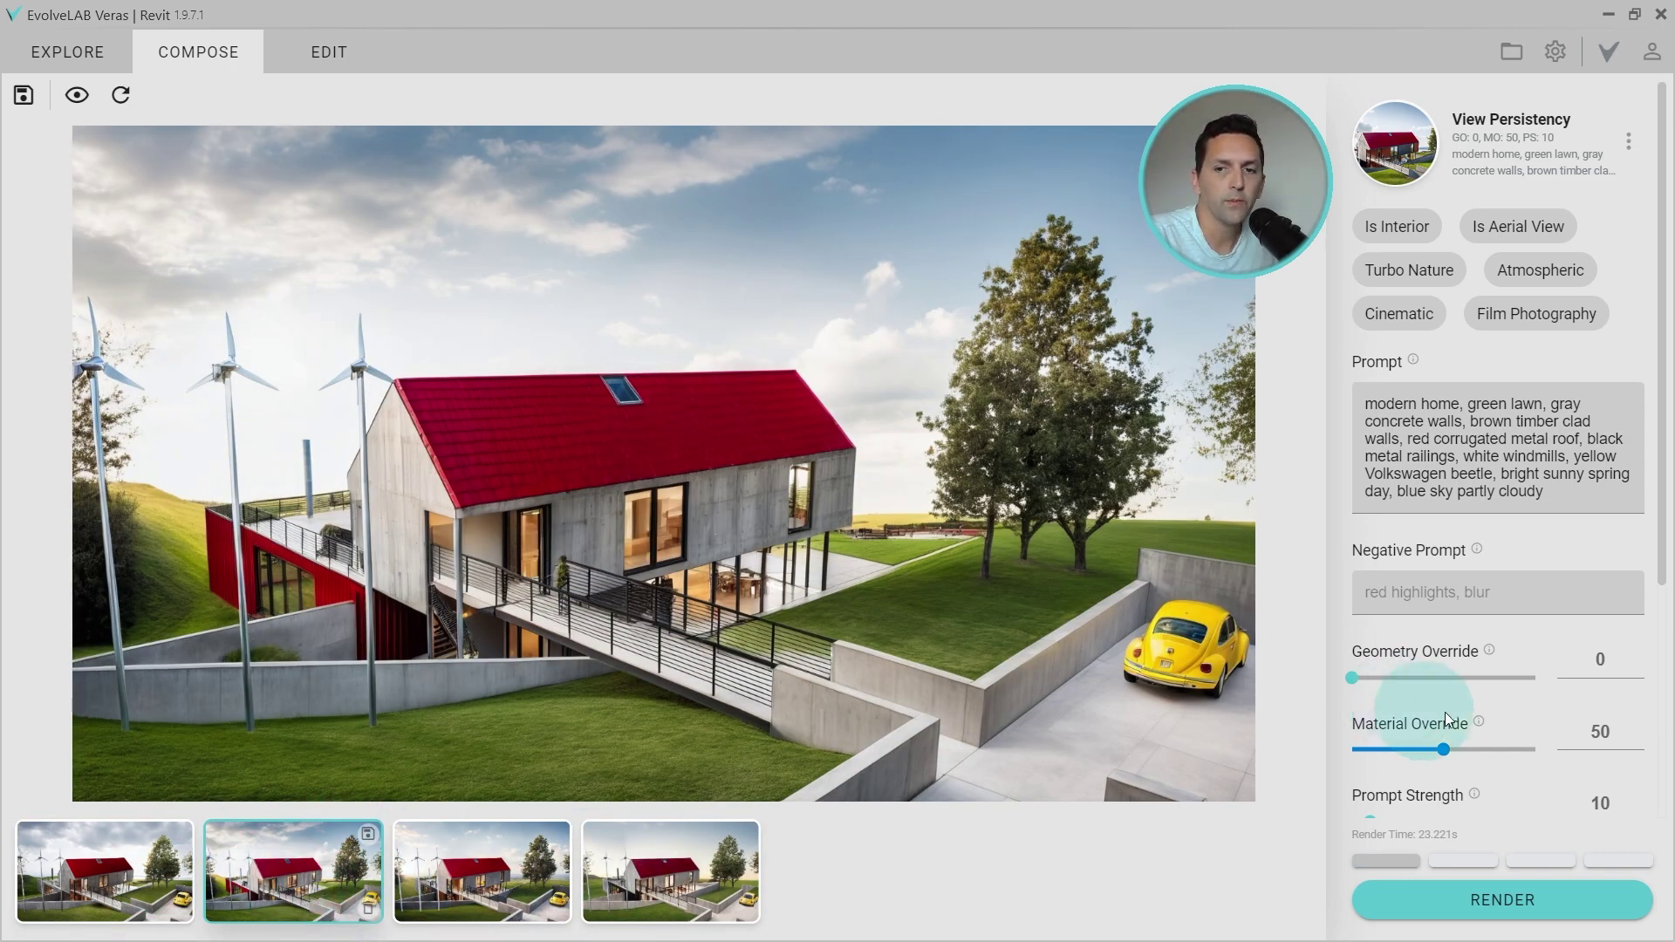
# Step: Lower Prompt Strength to 5 in the Veras settings panel for the next Approach batch
pyautogui.scroll(-3)
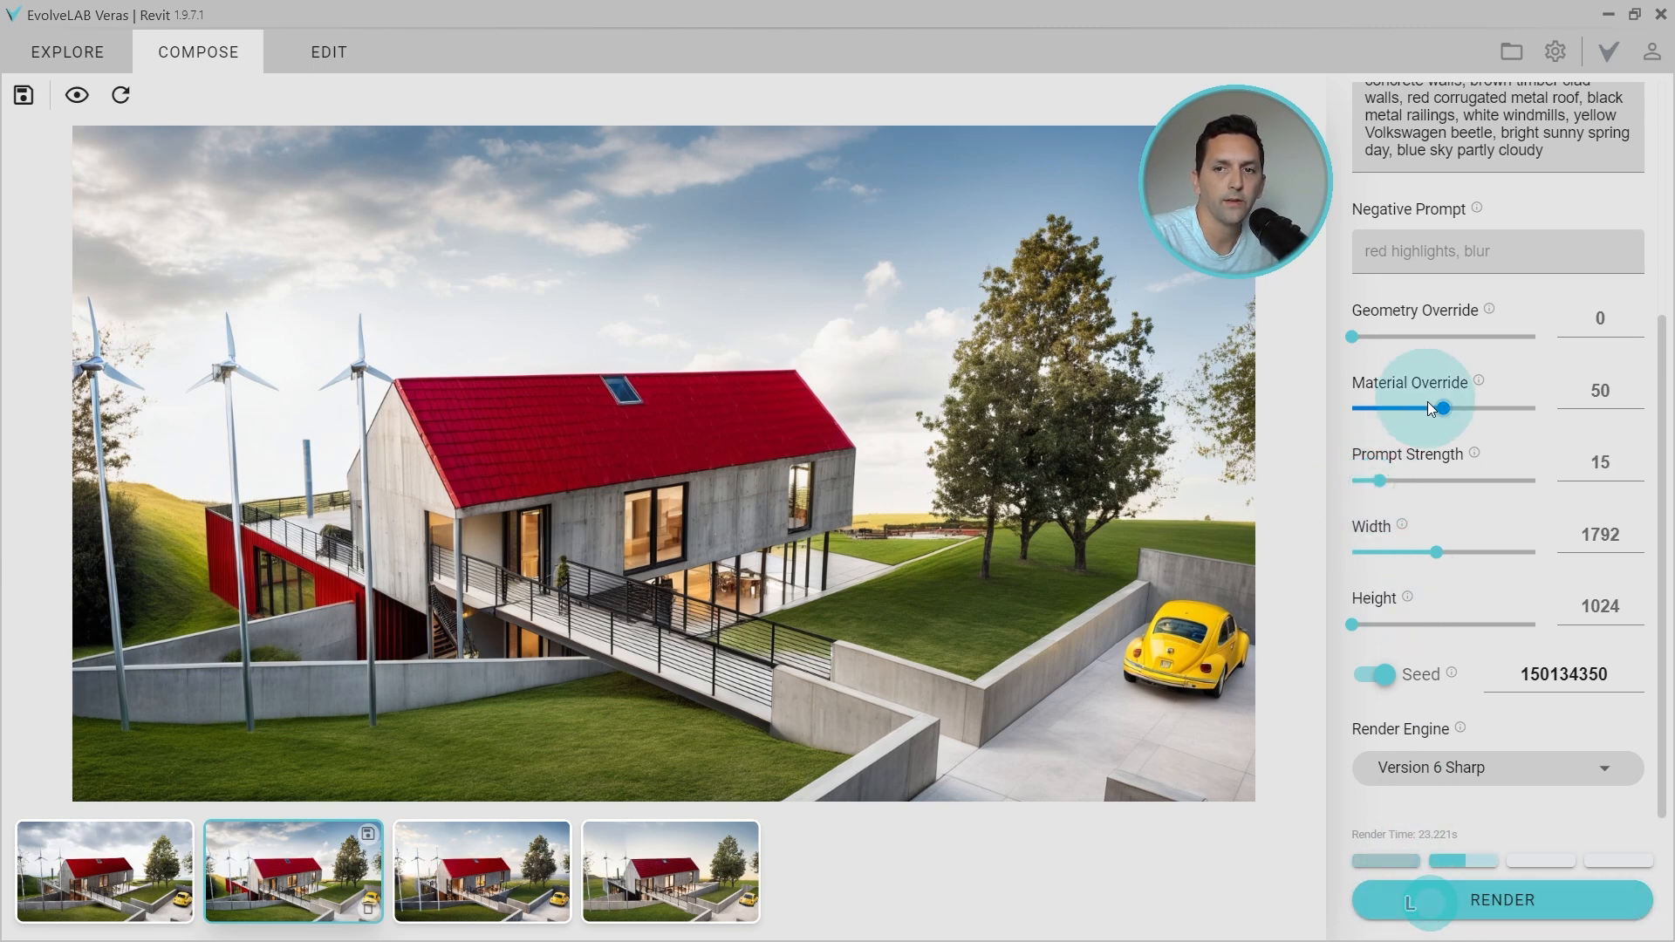
pyautogui.moveTo(1439, 408); pyautogui.dragTo(1433, 408)
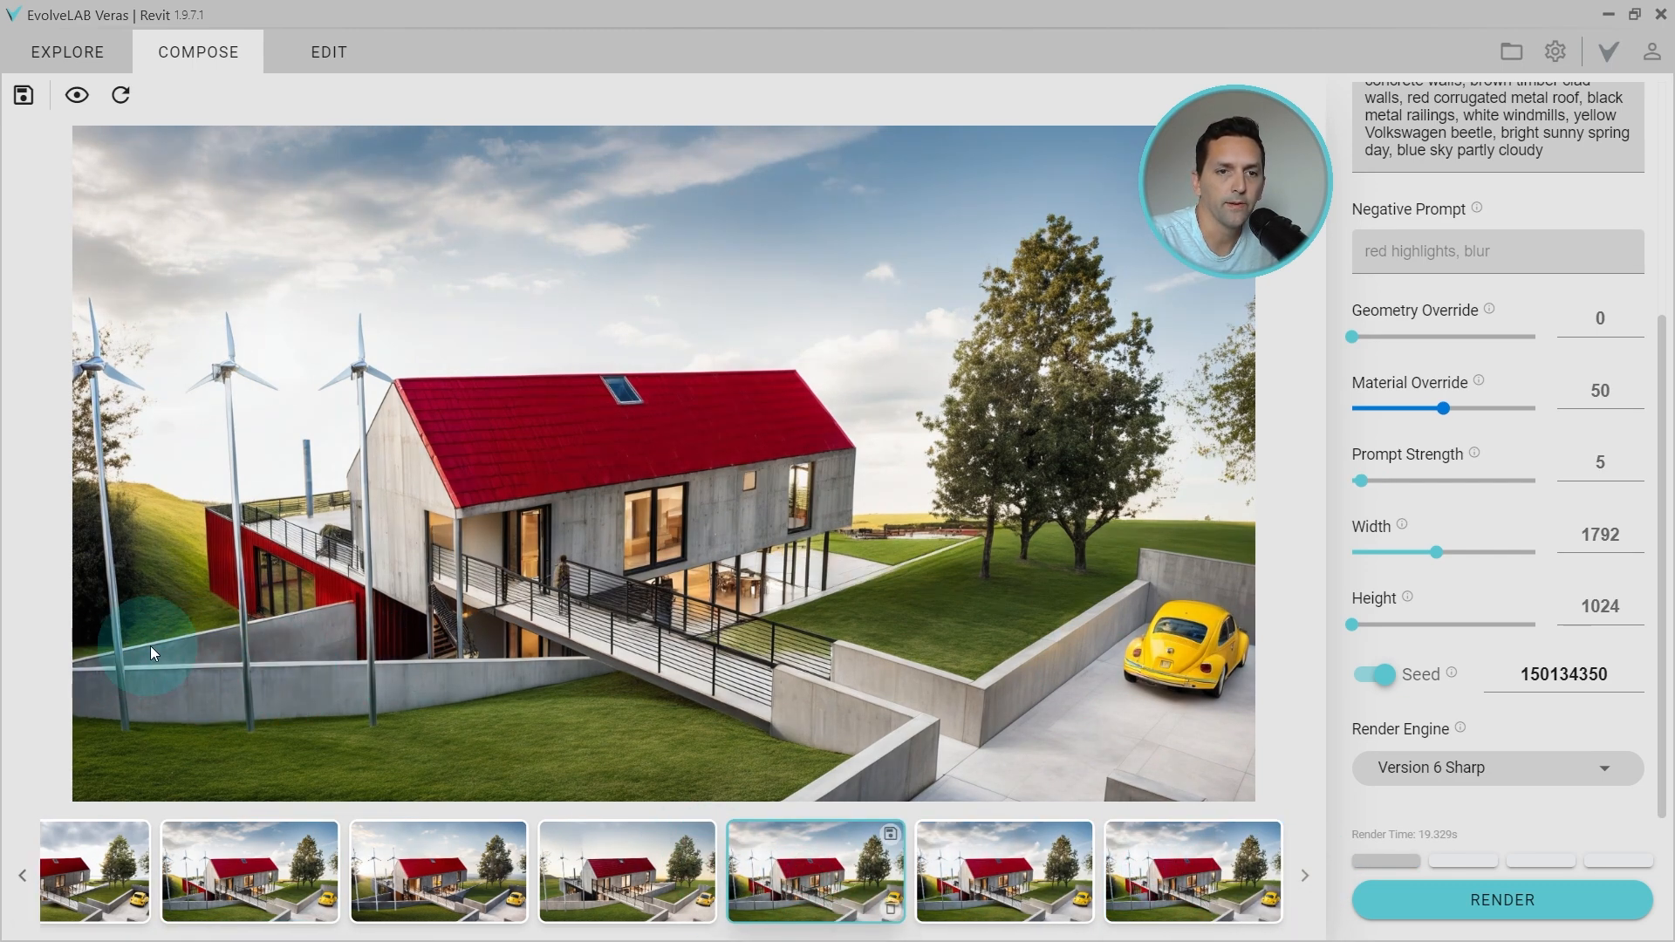
pyautogui.moveTo(130, 669)
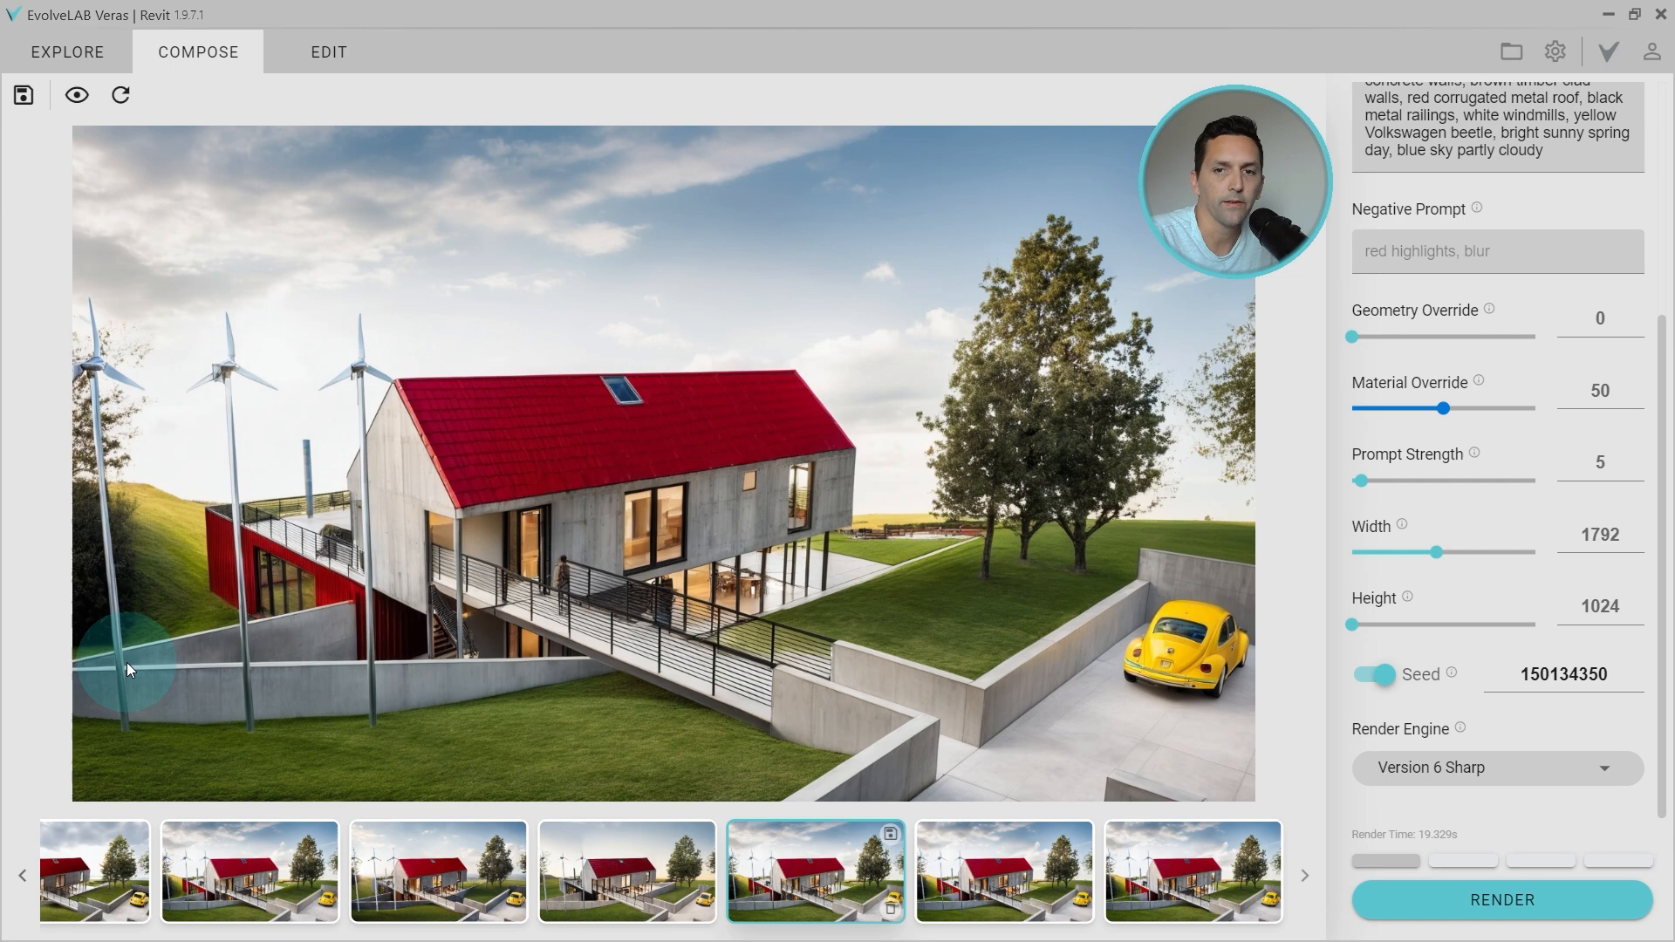
pyautogui.moveTo(115, 684)
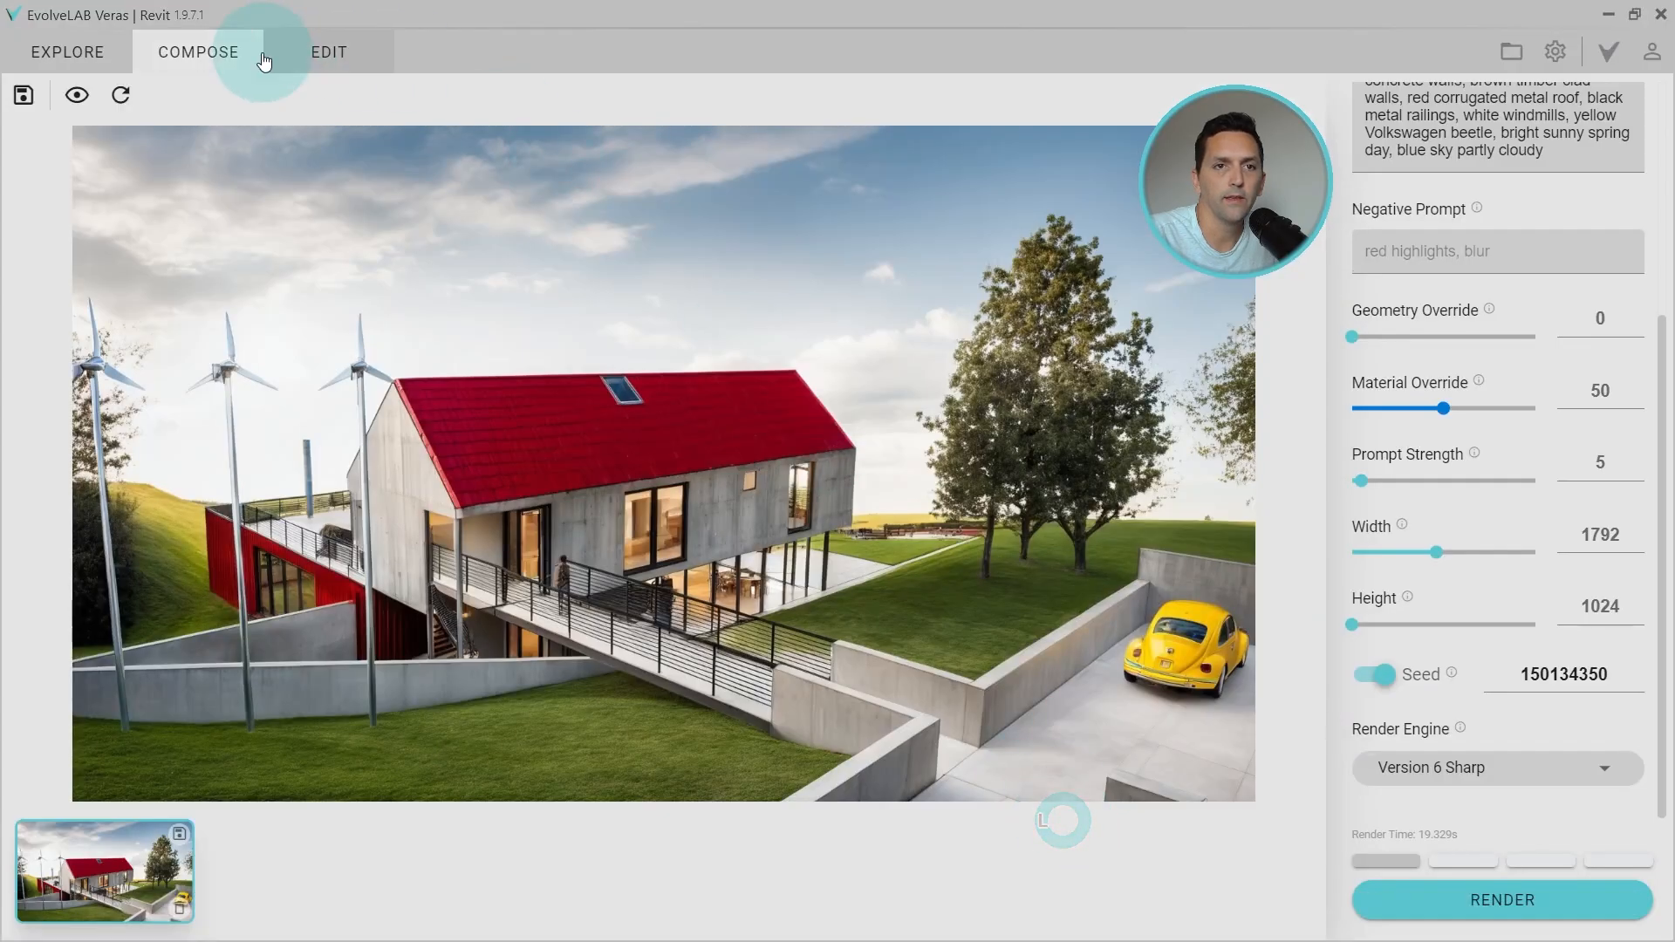
pyautogui.moveTo(121, 98)
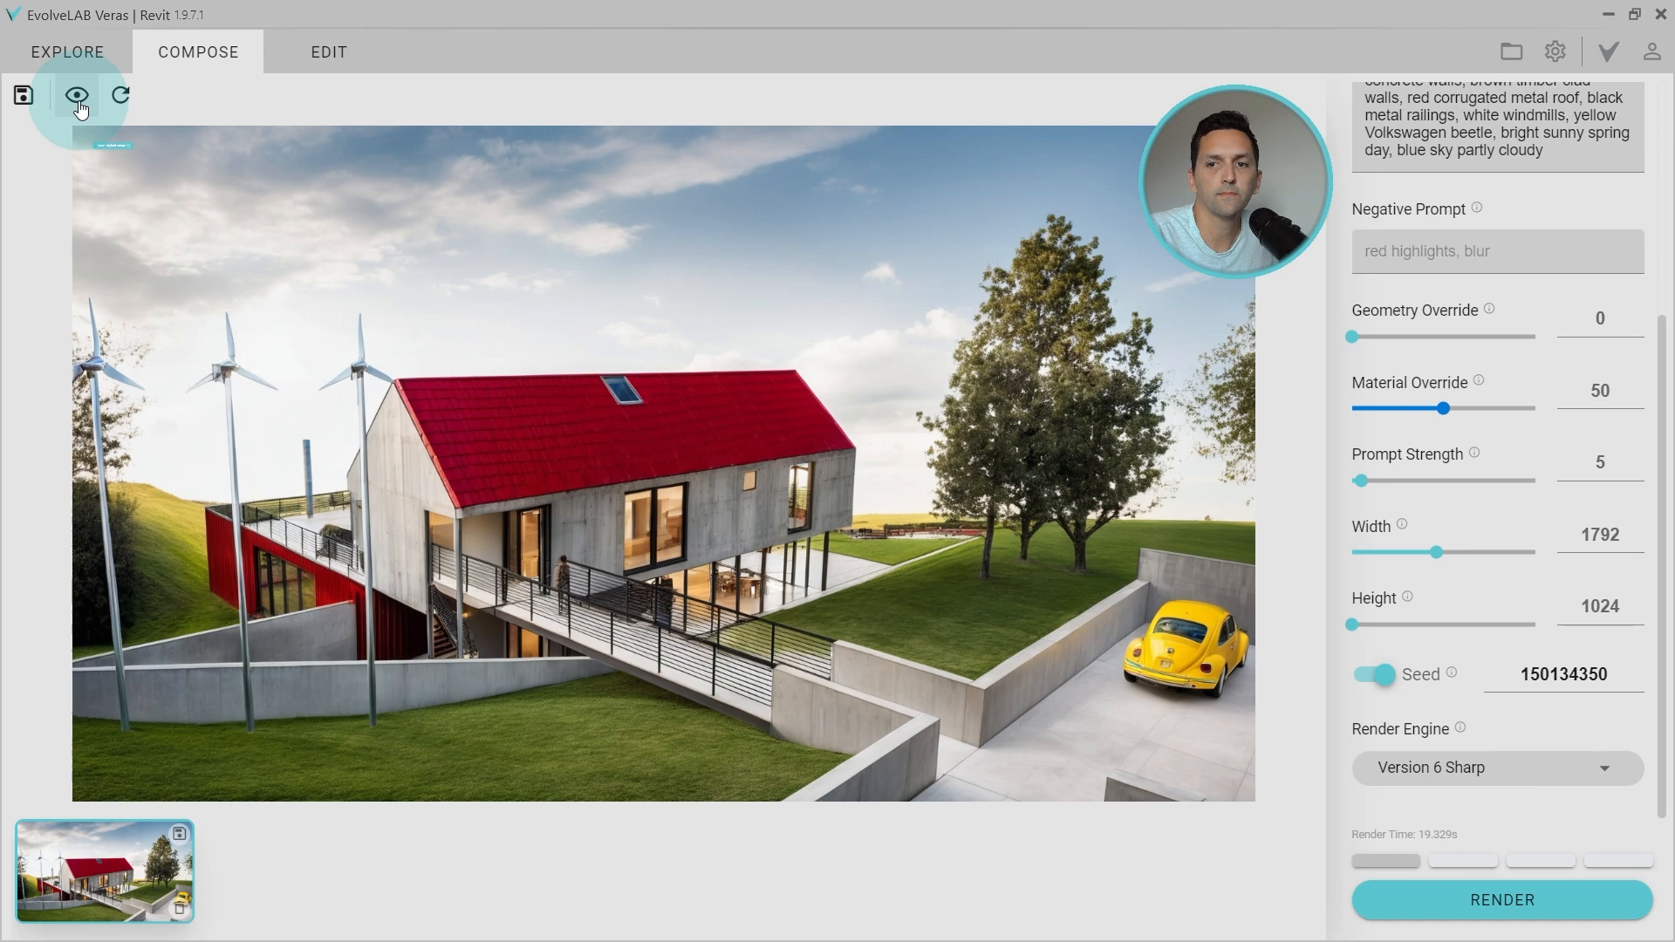
# Step: Toggle the original Approach image on and off to compare, then click Render
pyautogui.click(75, 94)
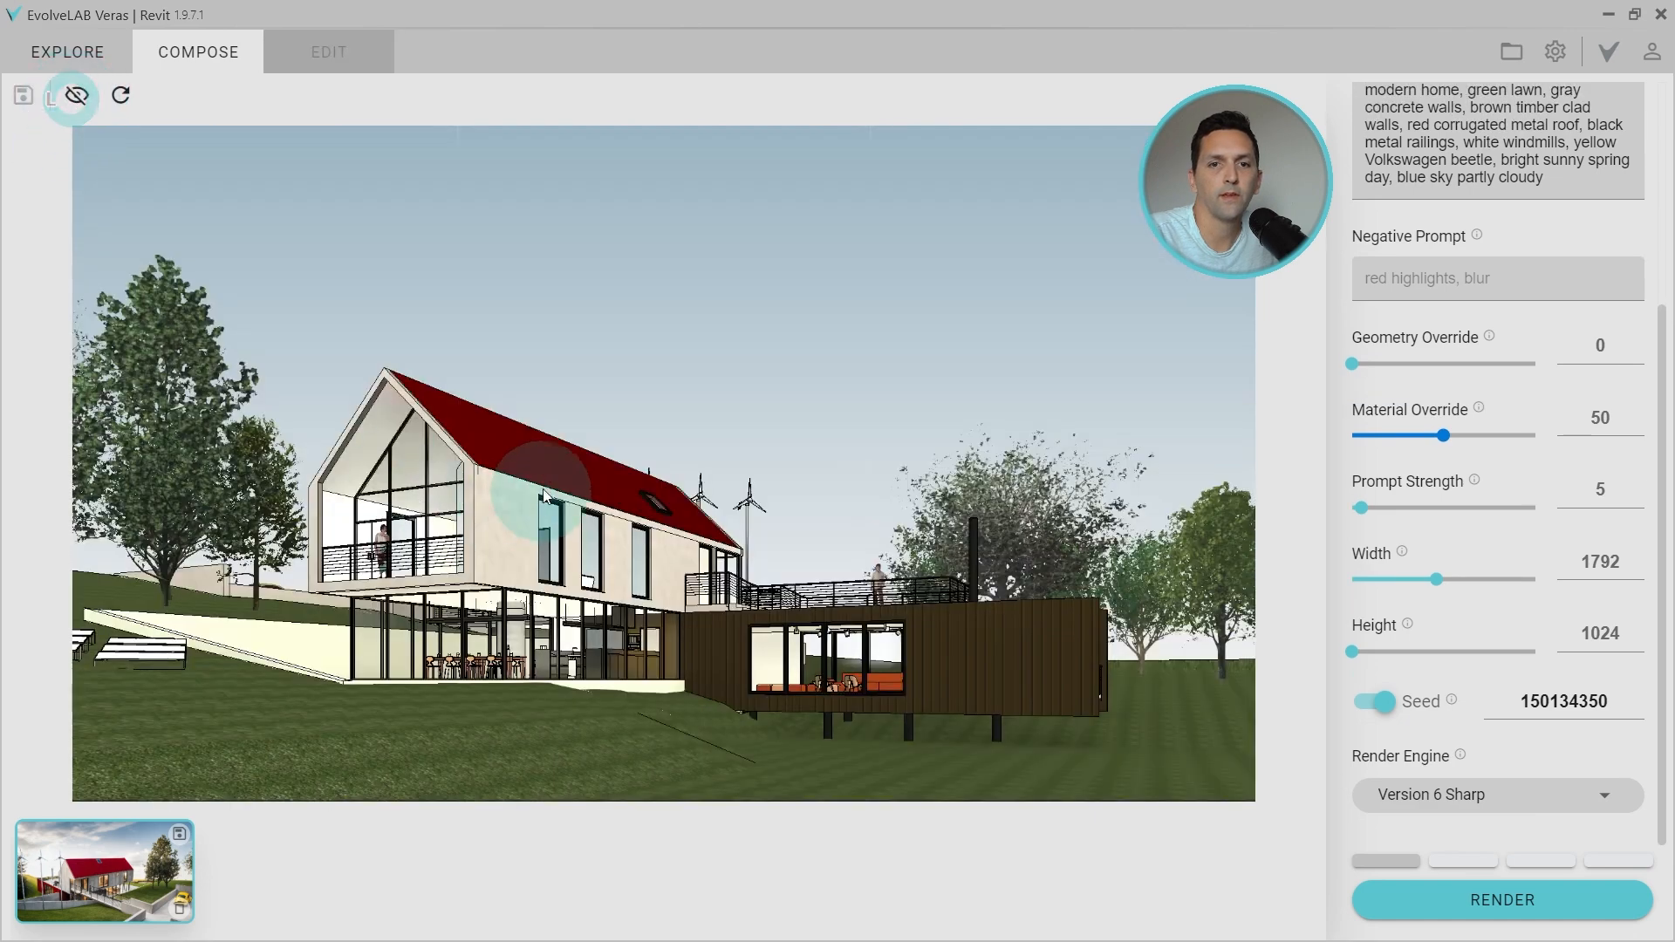
pyautogui.moveTo(74, 96)
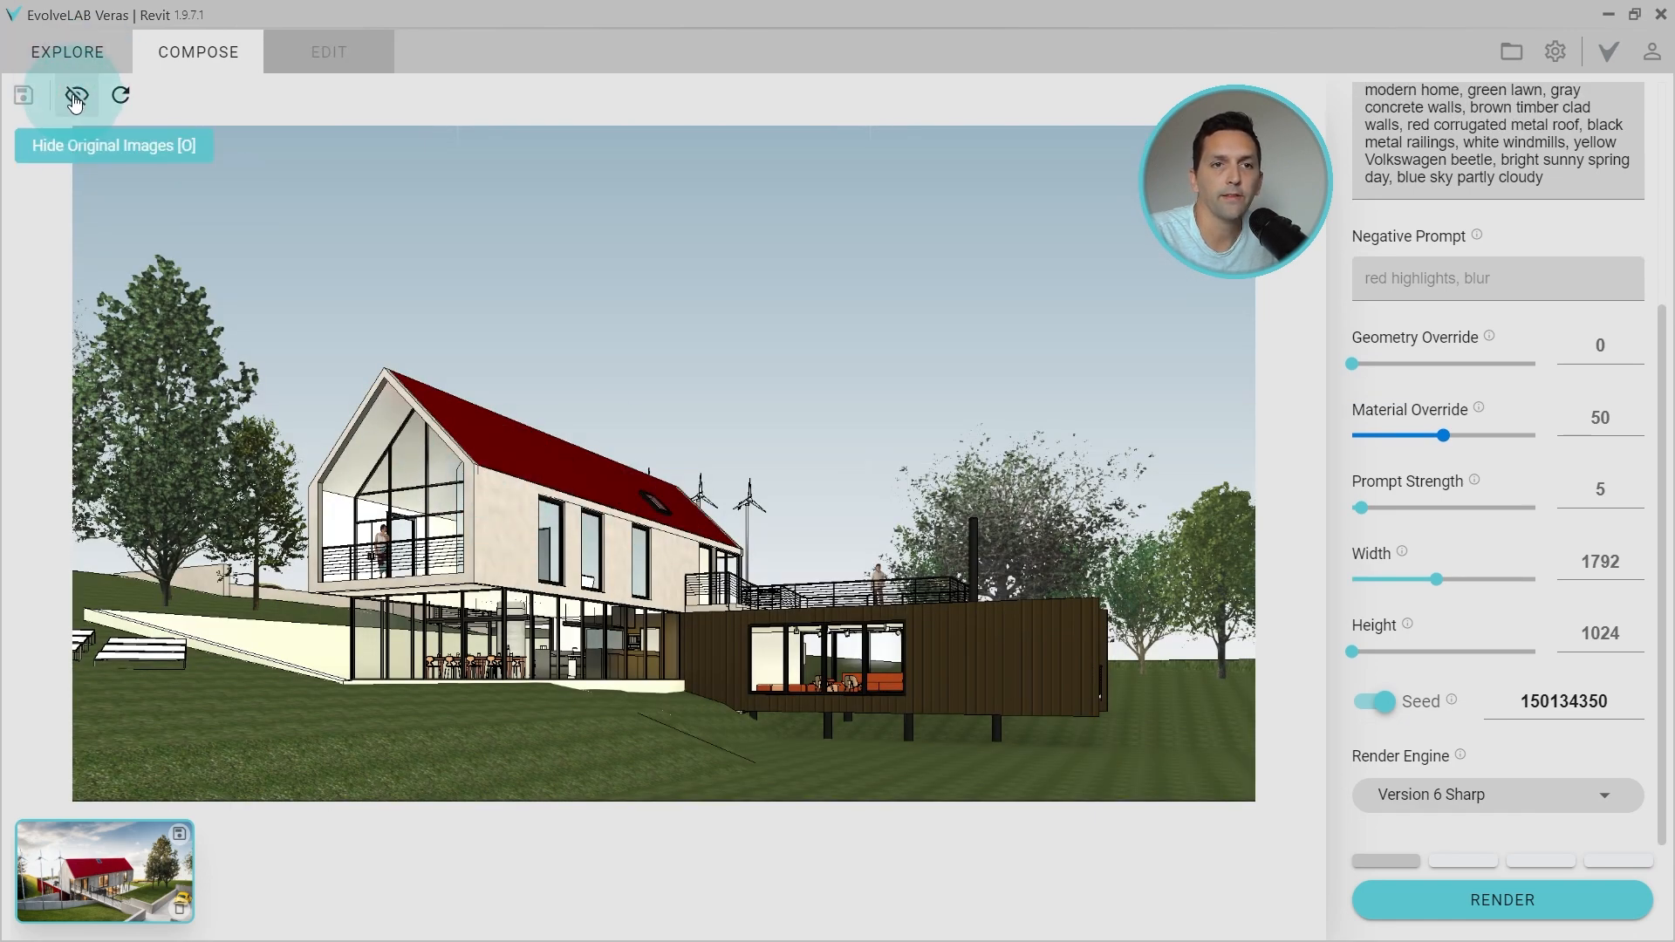
pyautogui.click(71, 96)
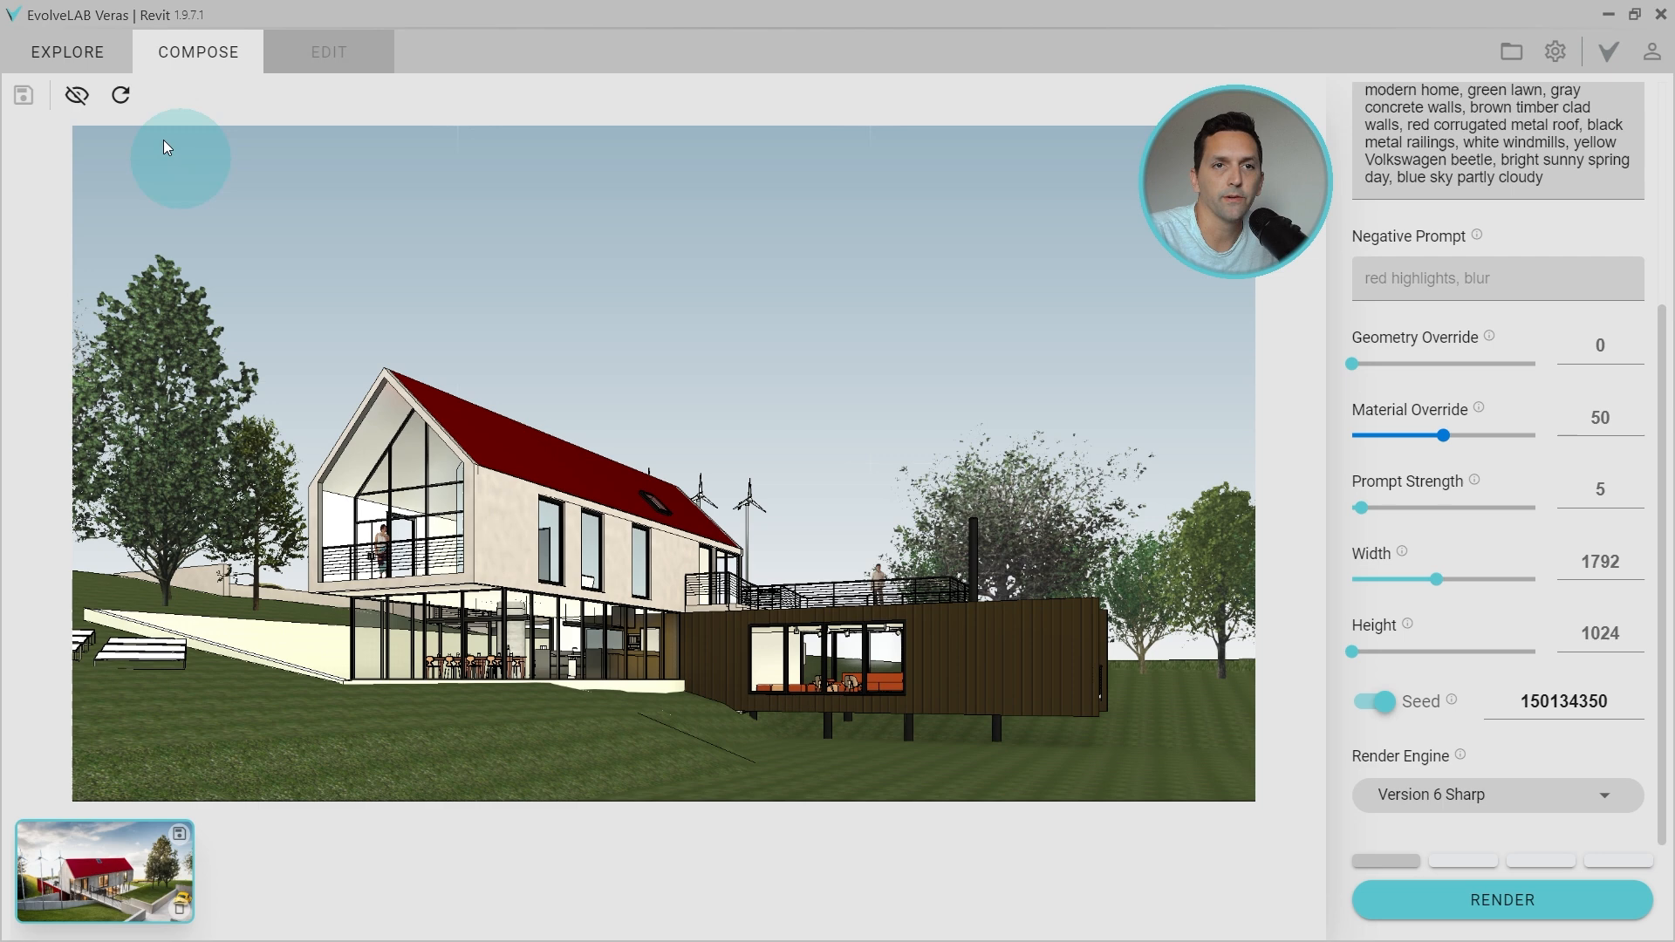
pyautogui.click(1501, 900)
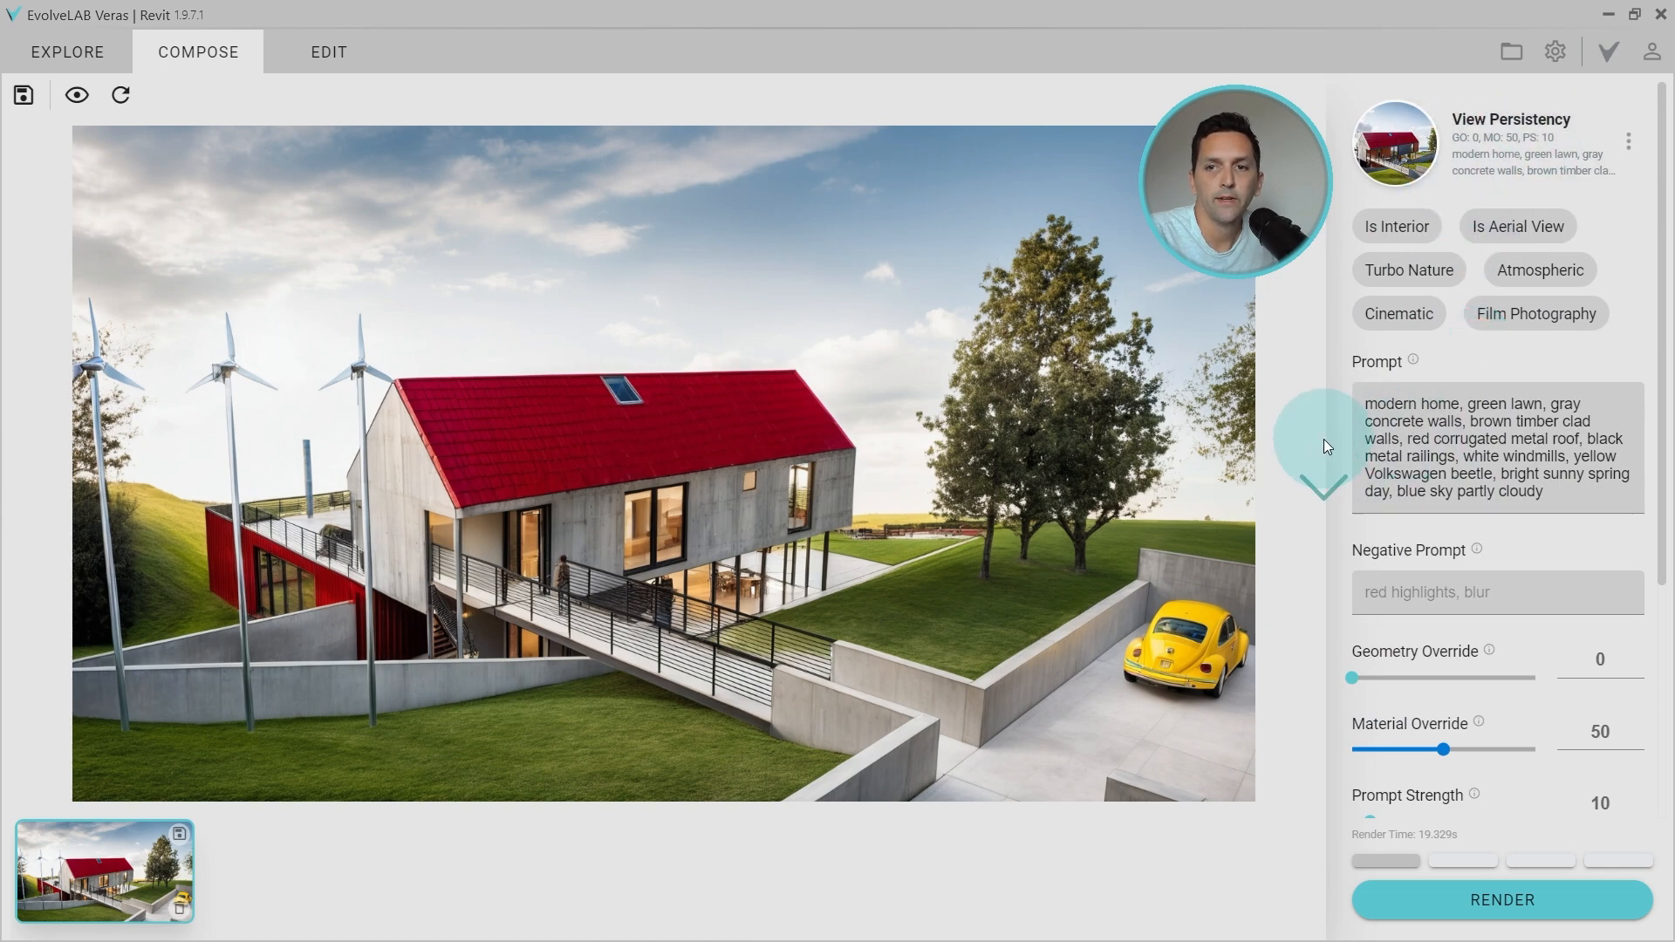
# Step: Browse the yard-side renderings and delete 'yellow Volkswagen beetle' from the prompt
pyautogui.scroll(-3)
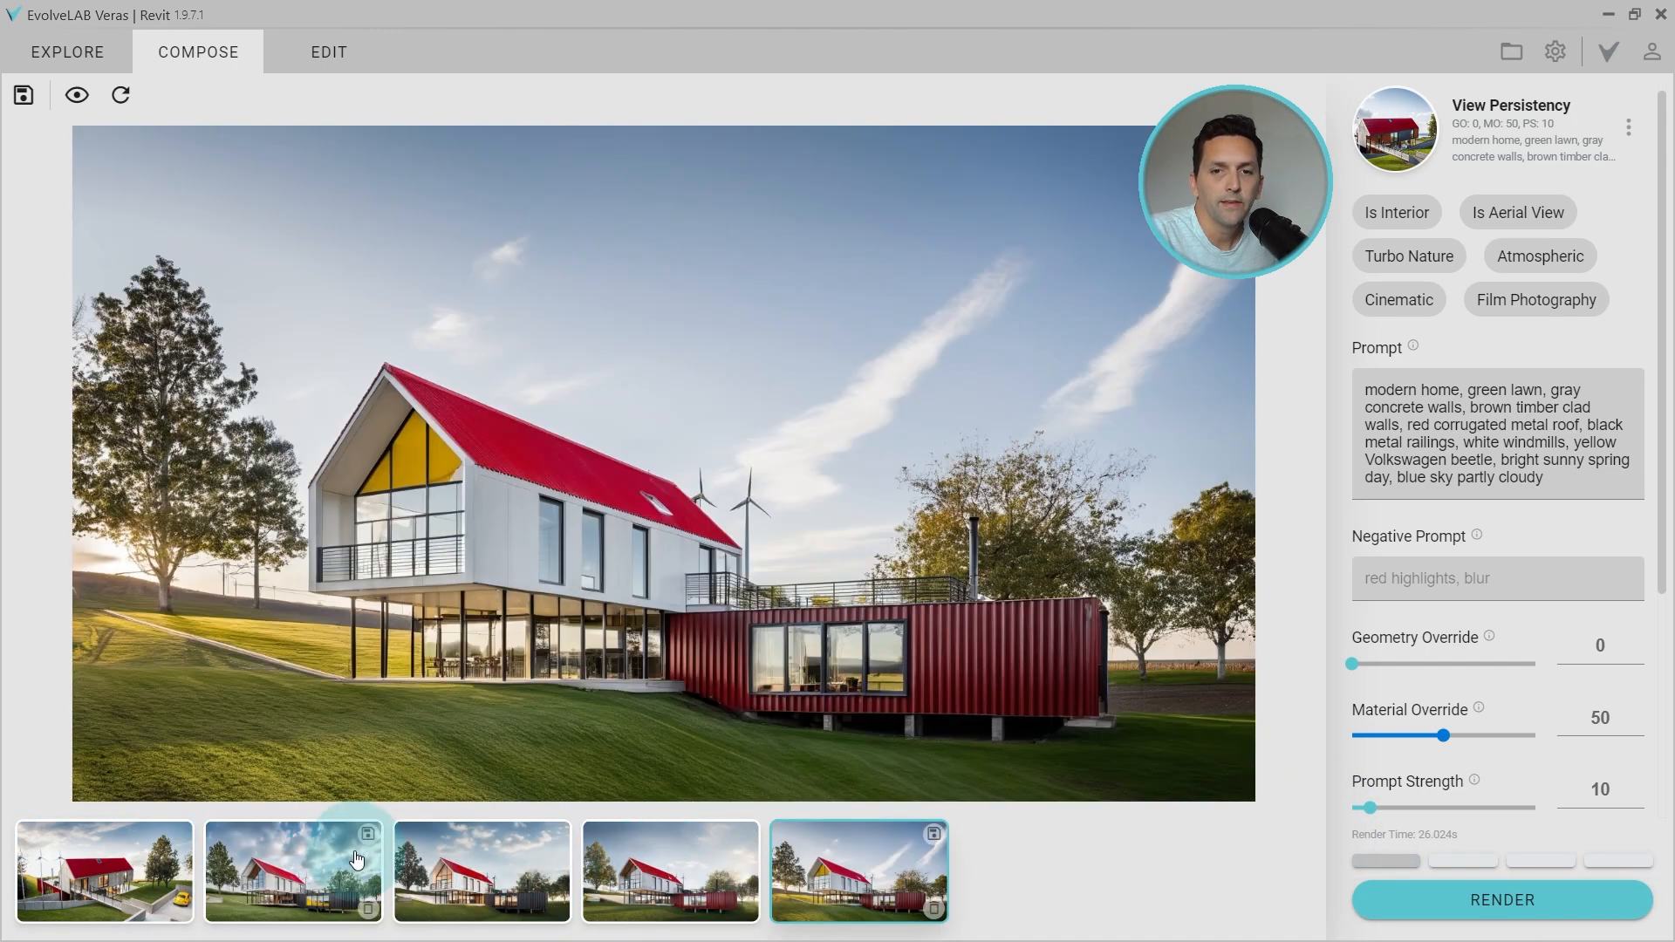
pyautogui.click(293, 872)
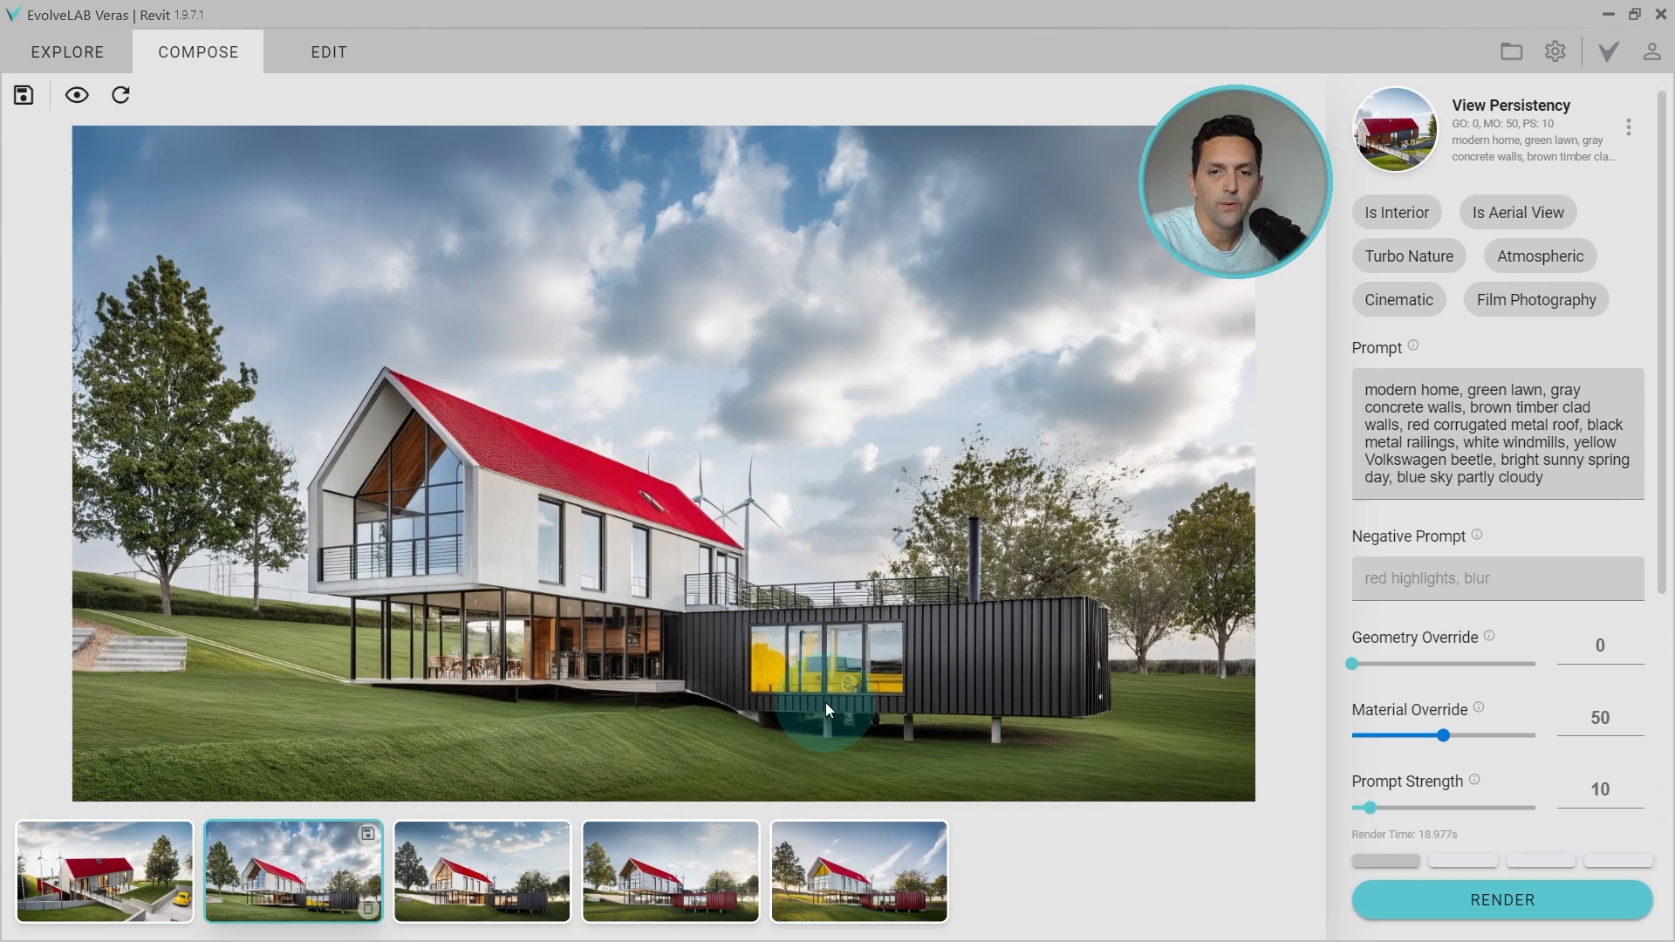
pyautogui.moveTo(1413, 442); pyautogui.dragTo(1569, 442)
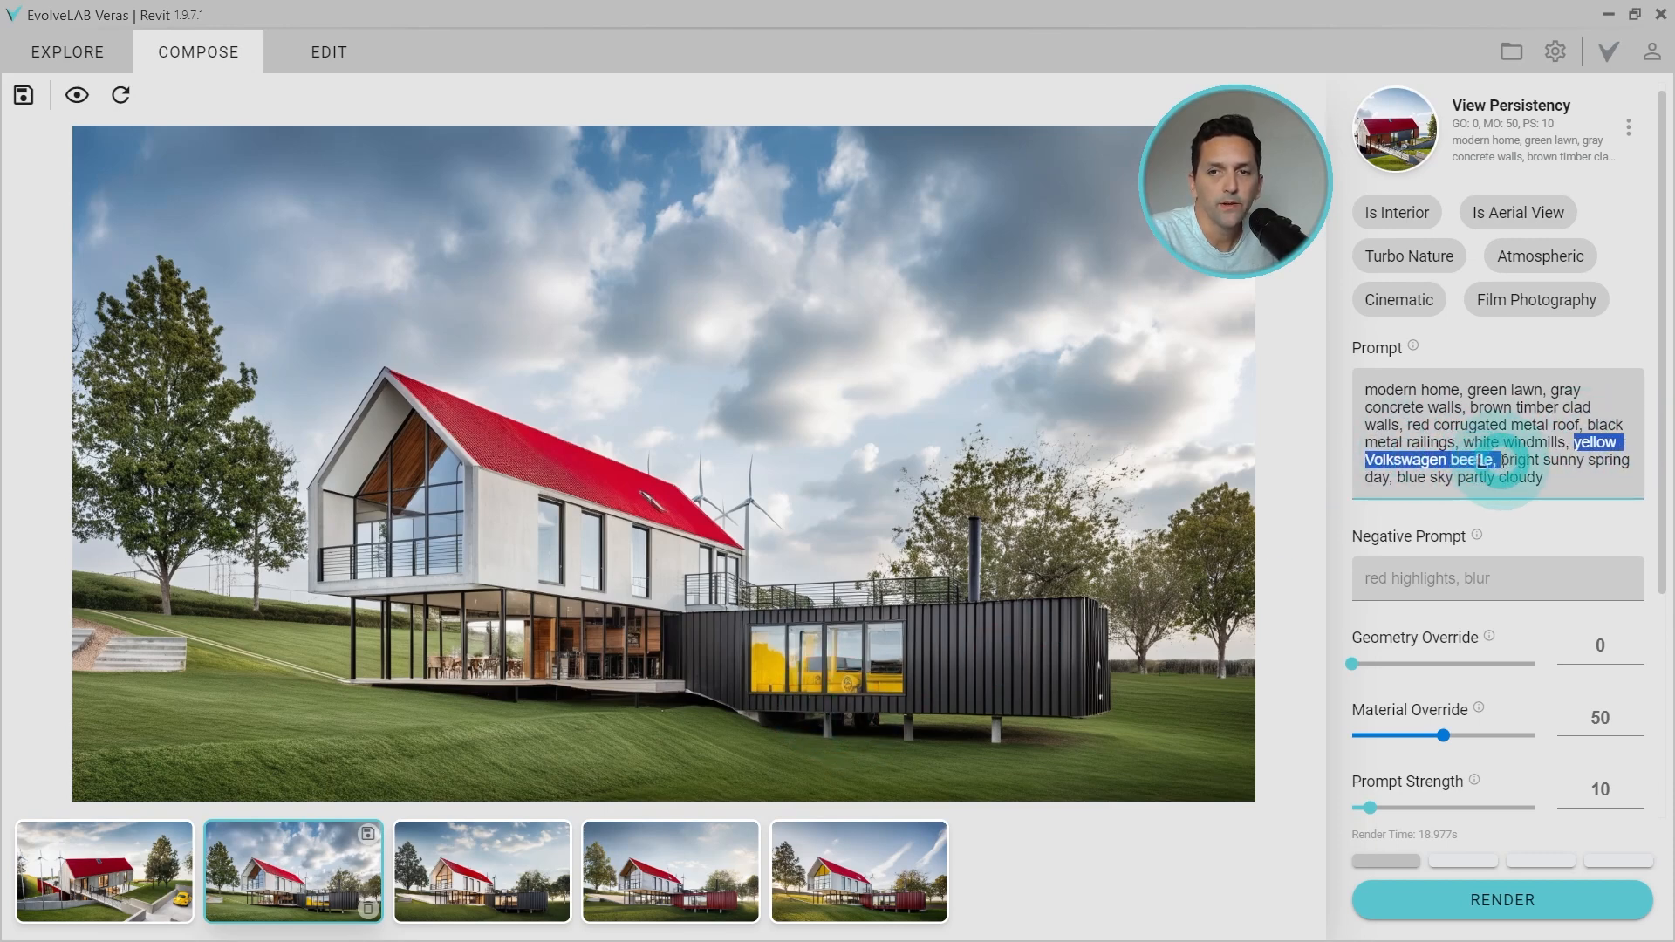
pyautogui.press('Delete')
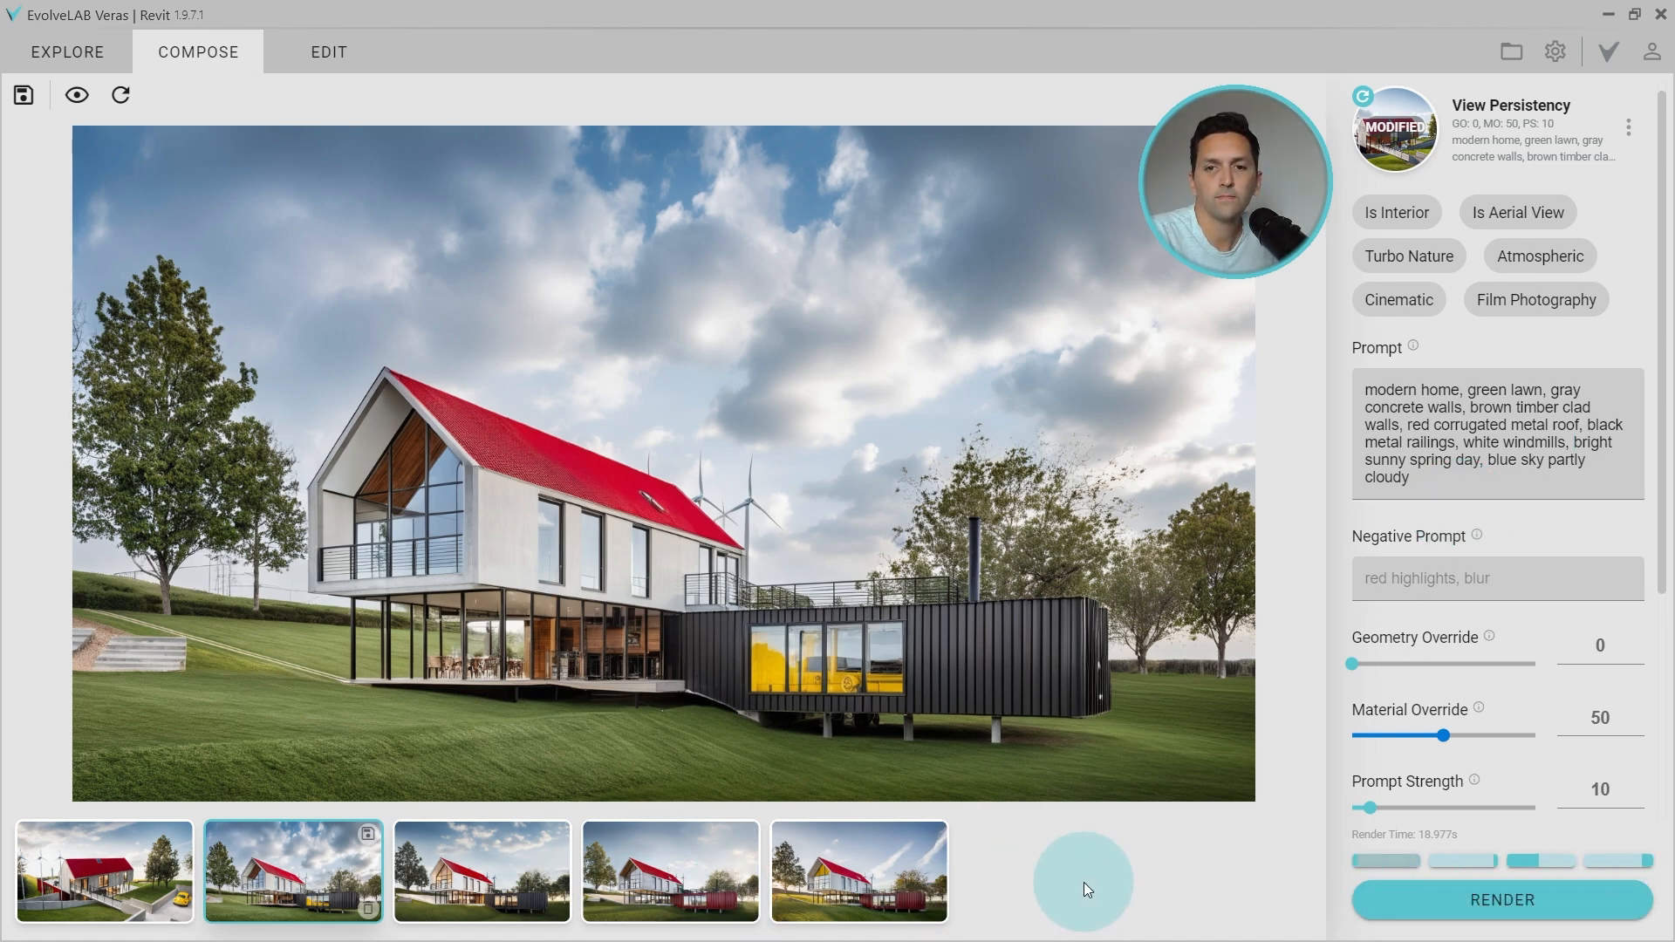
pyautogui.click(1000, 872)
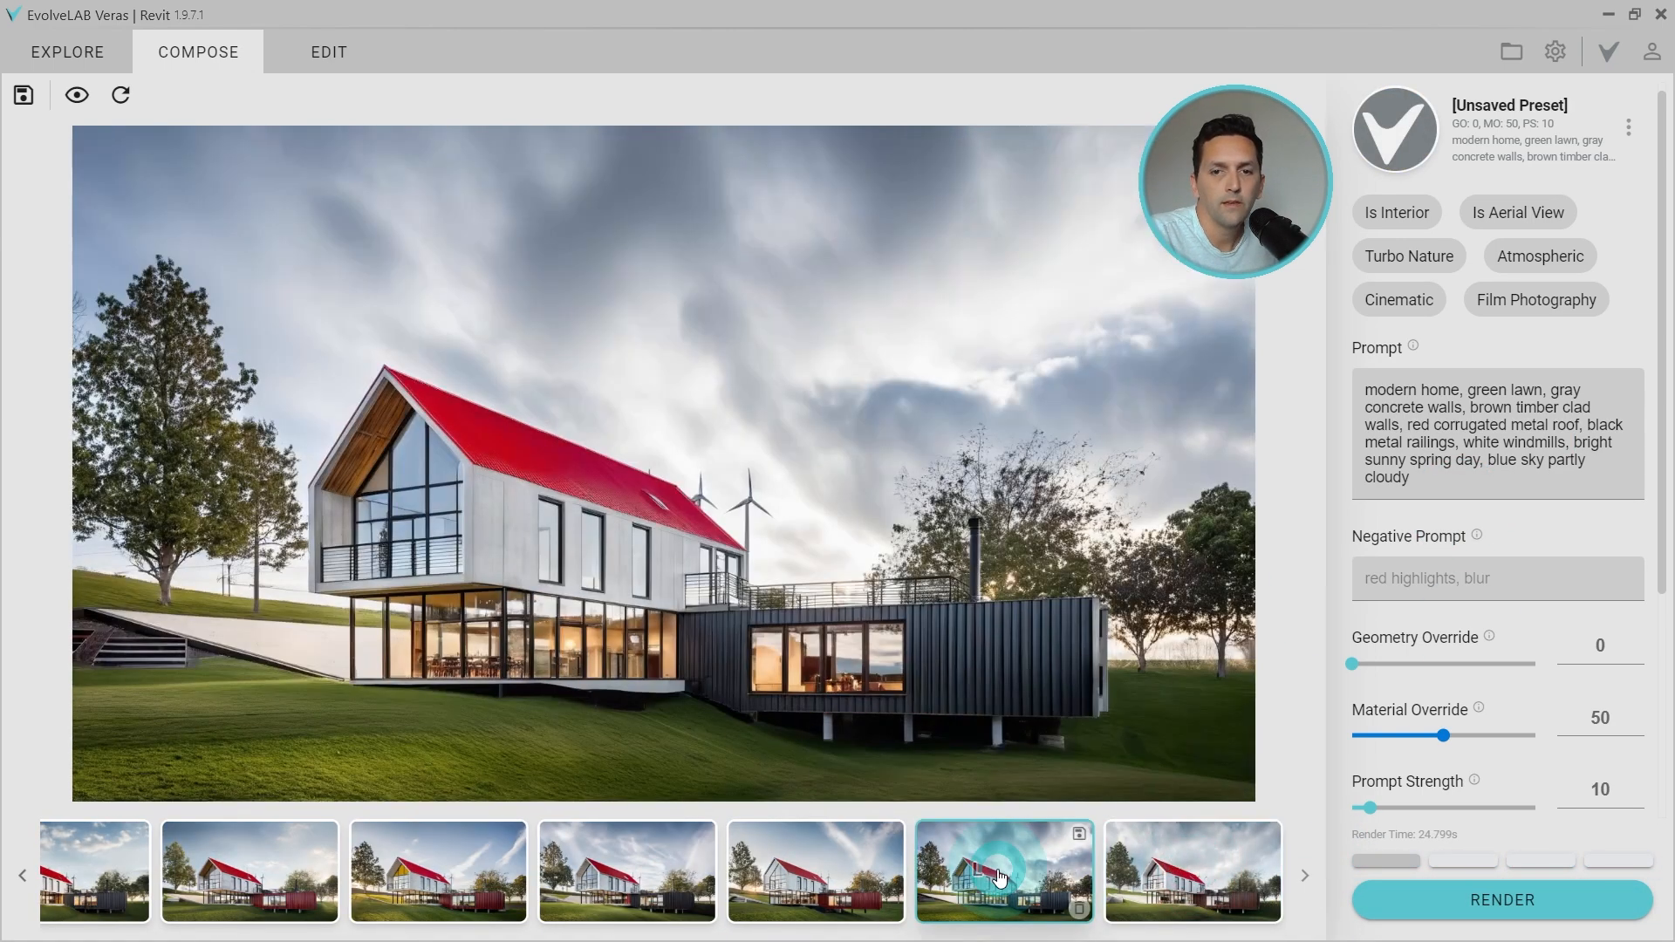
pyautogui.moveTo(433, 879)
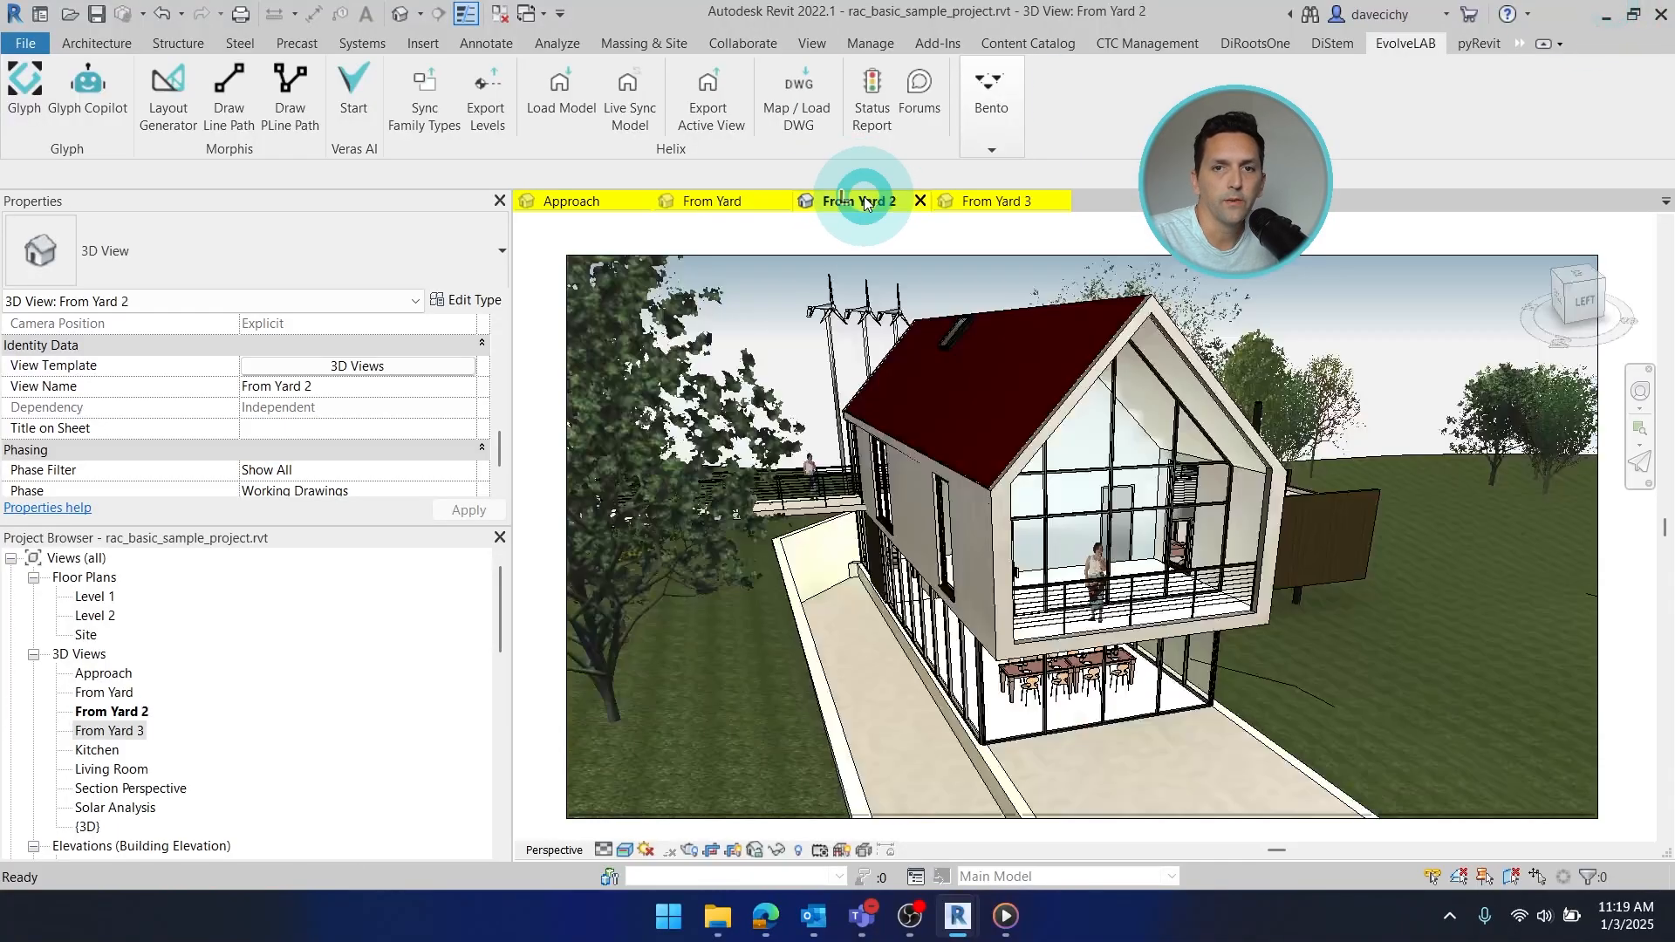
# Step: Switch Revit to the From Yard 2 view and minimize Revit
pyautogui.click(860, 201)
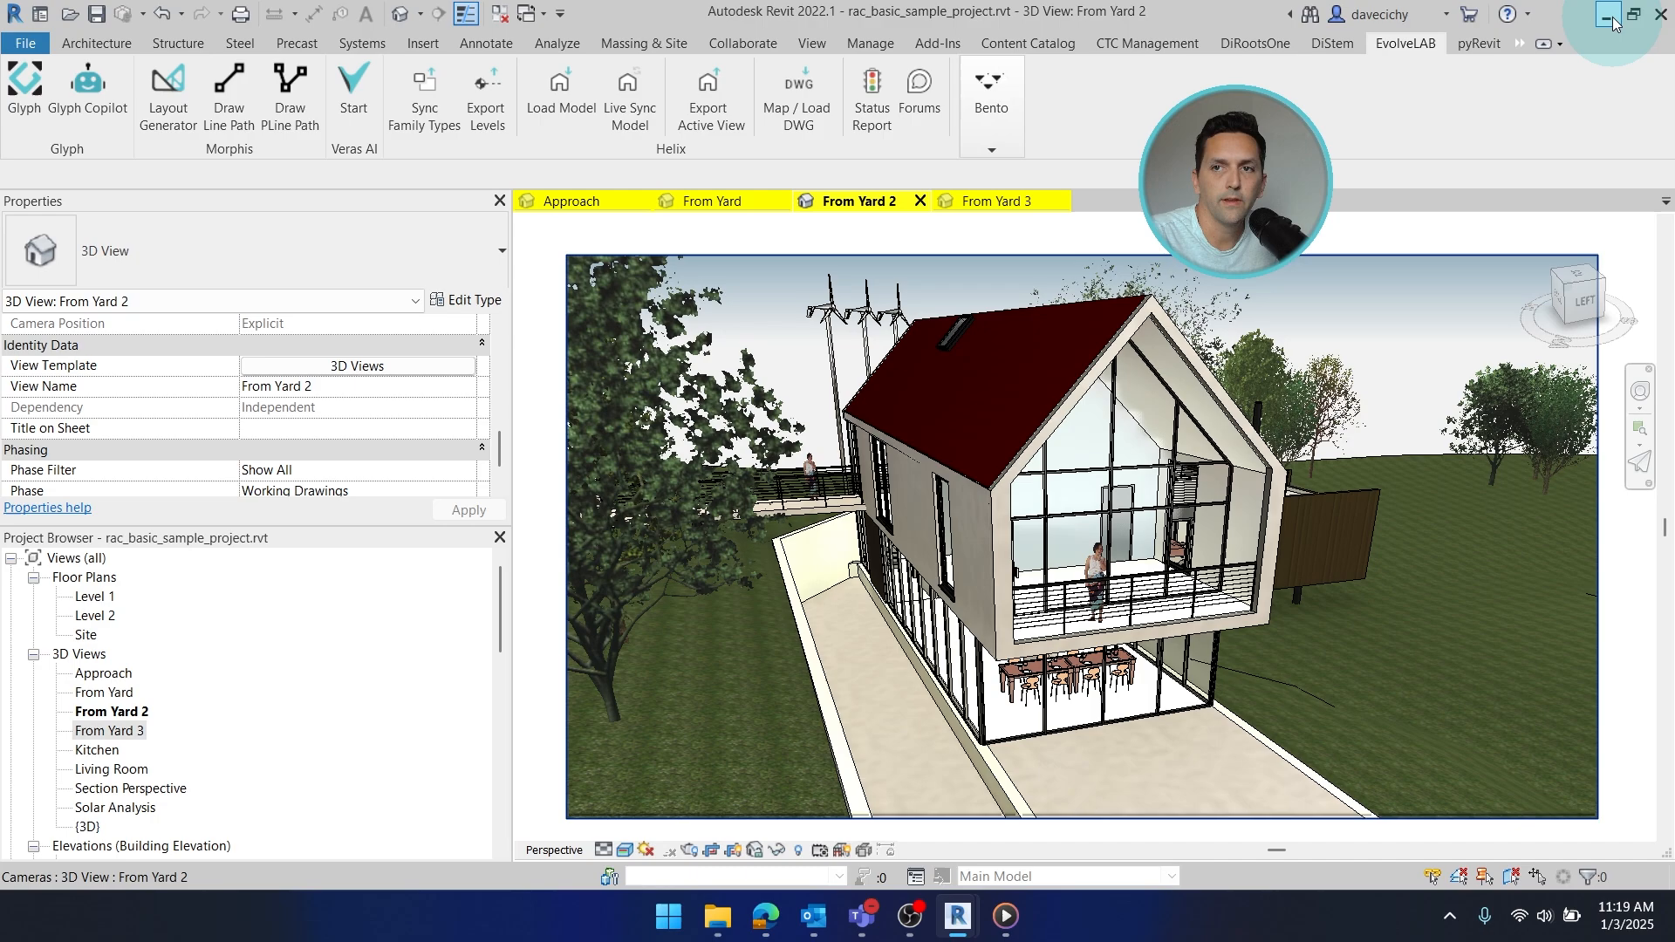
pyautogui.click(1605, 17)
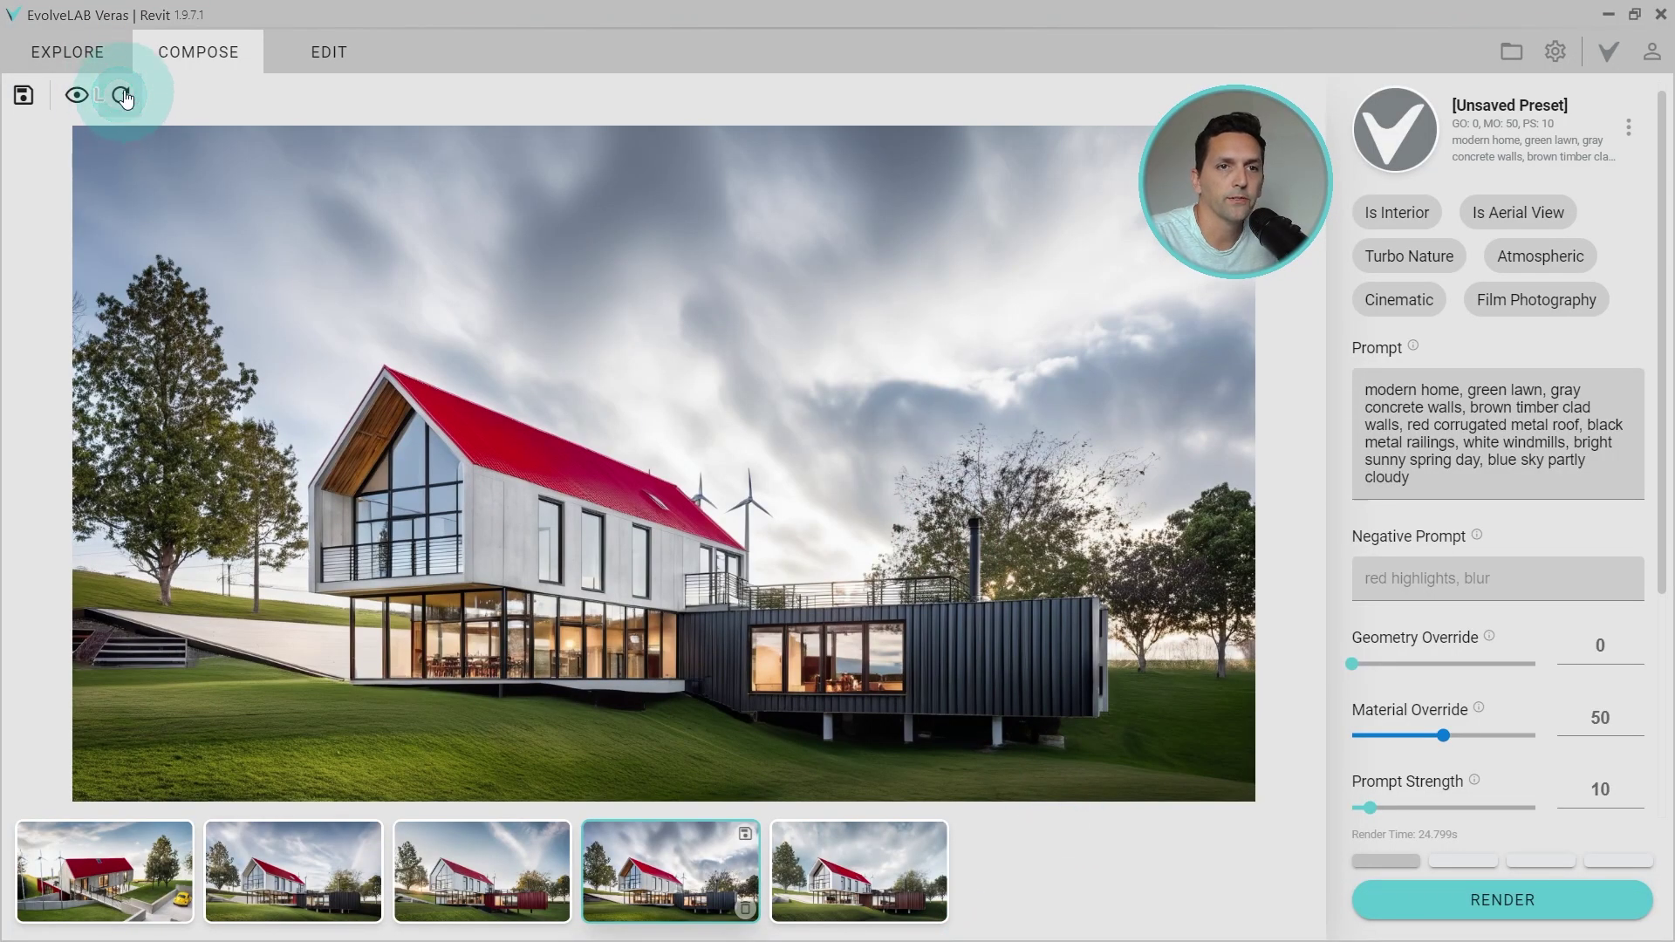
# Step: Refresh Veras to capture From Yard 2 as the base image
pyautogui.click(73, 95)
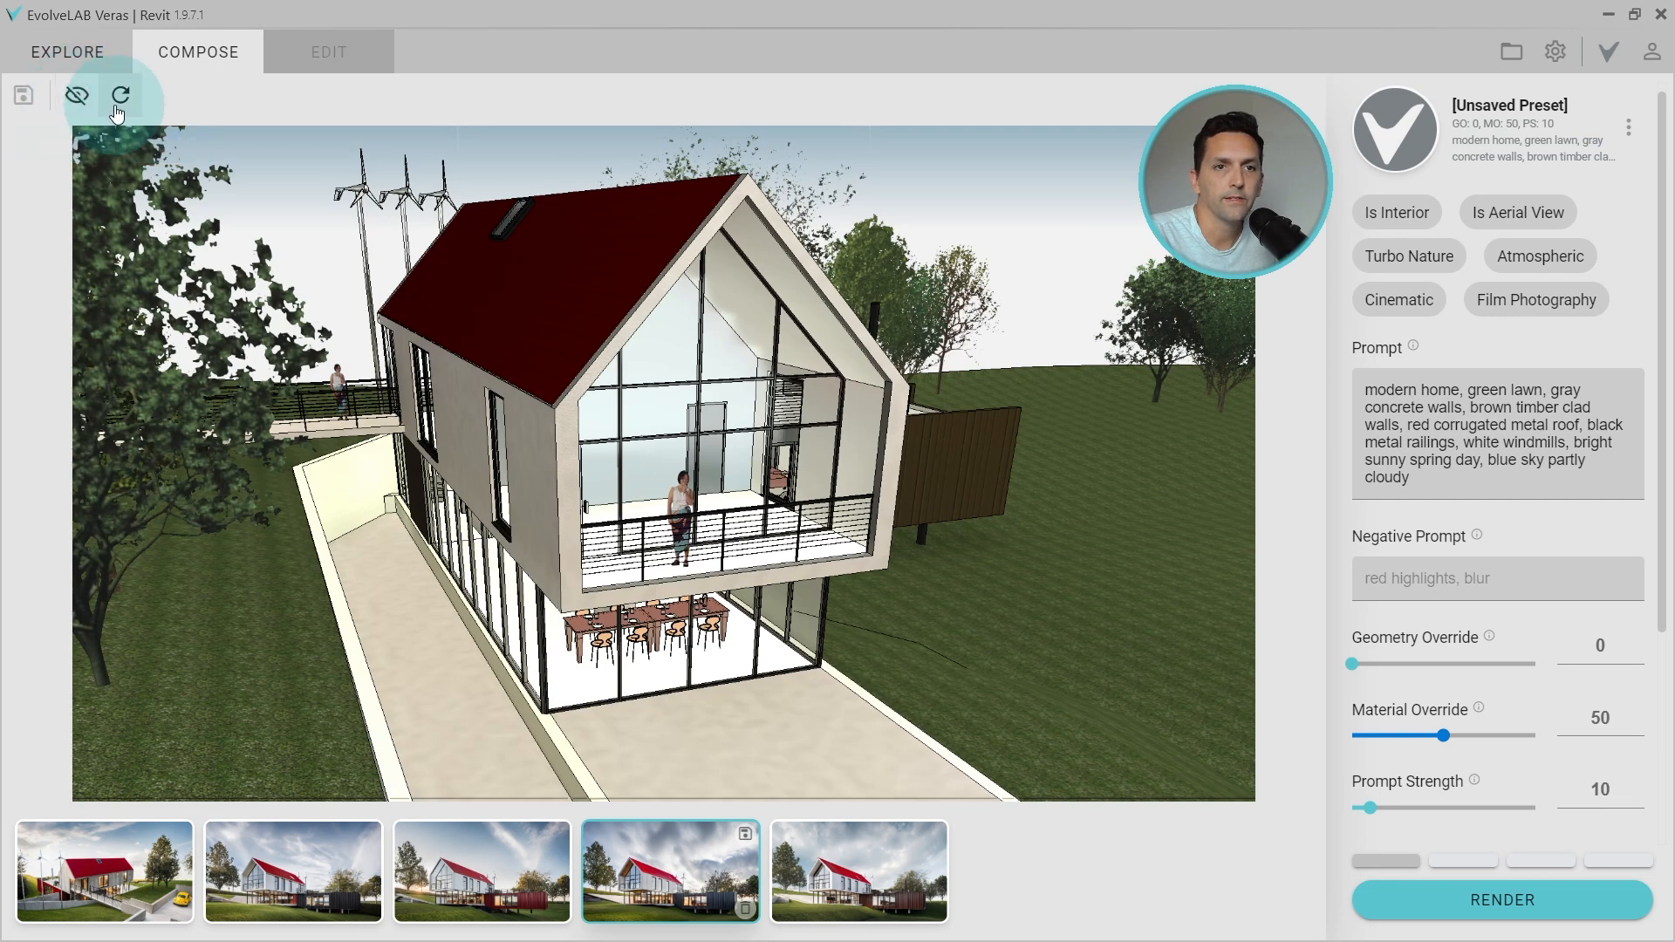
pyautogui.moveTo(123, 98)
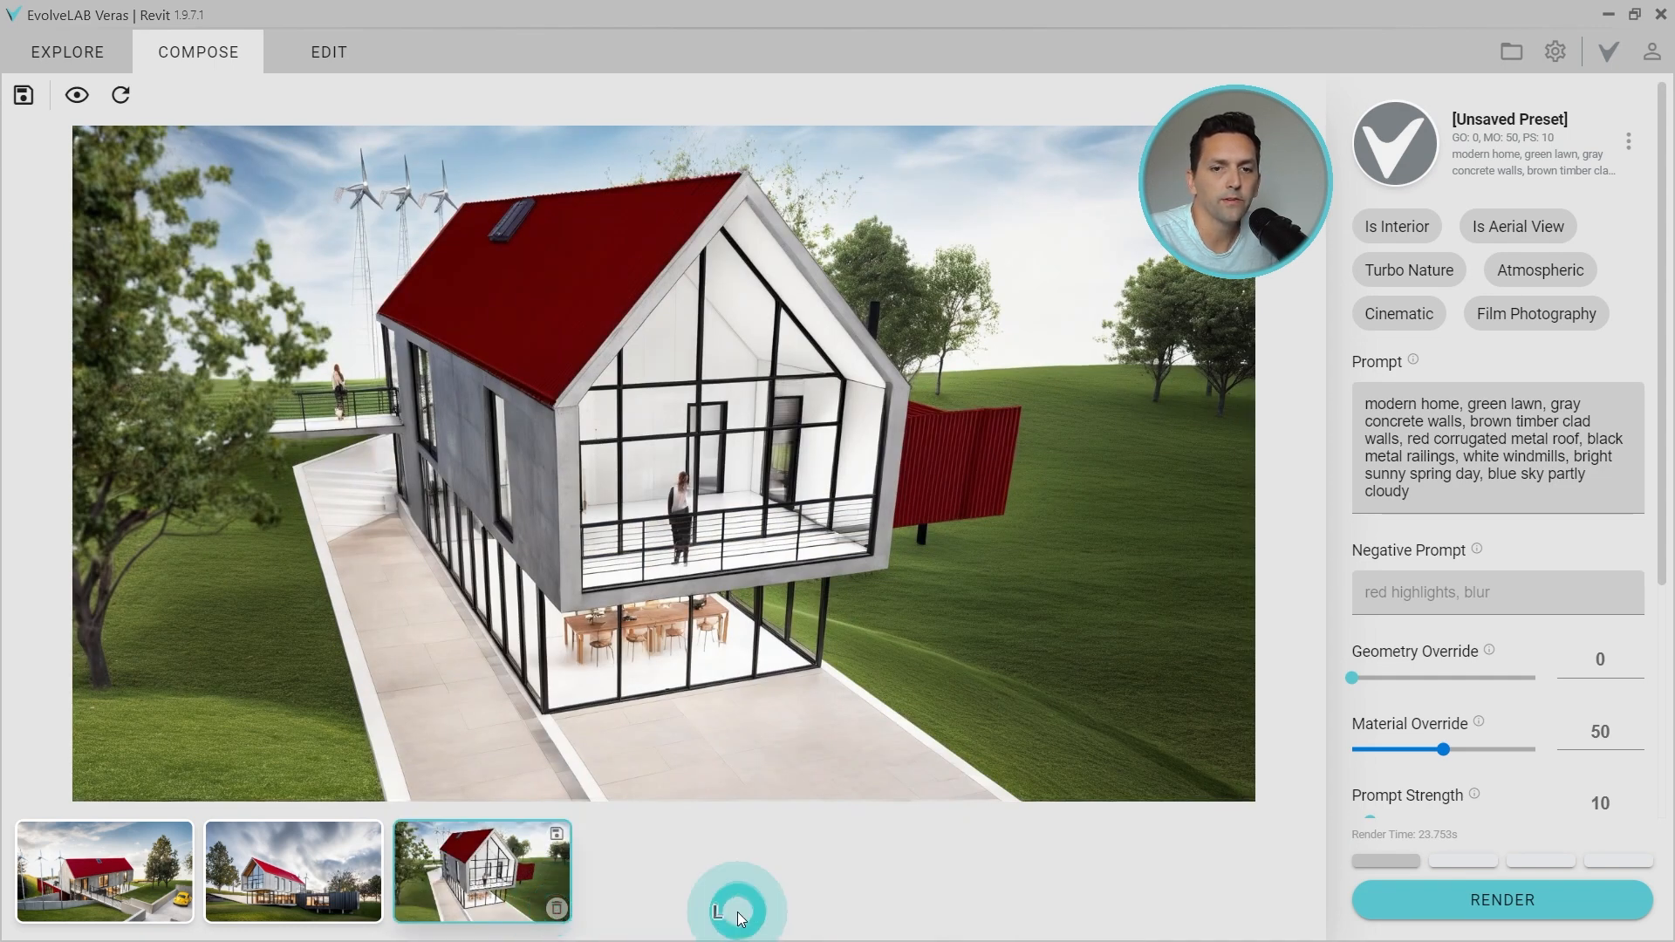
# Step: Raise Material Override to 55 and Prompt Strength to about 16
pyautogui.scroll(-3)
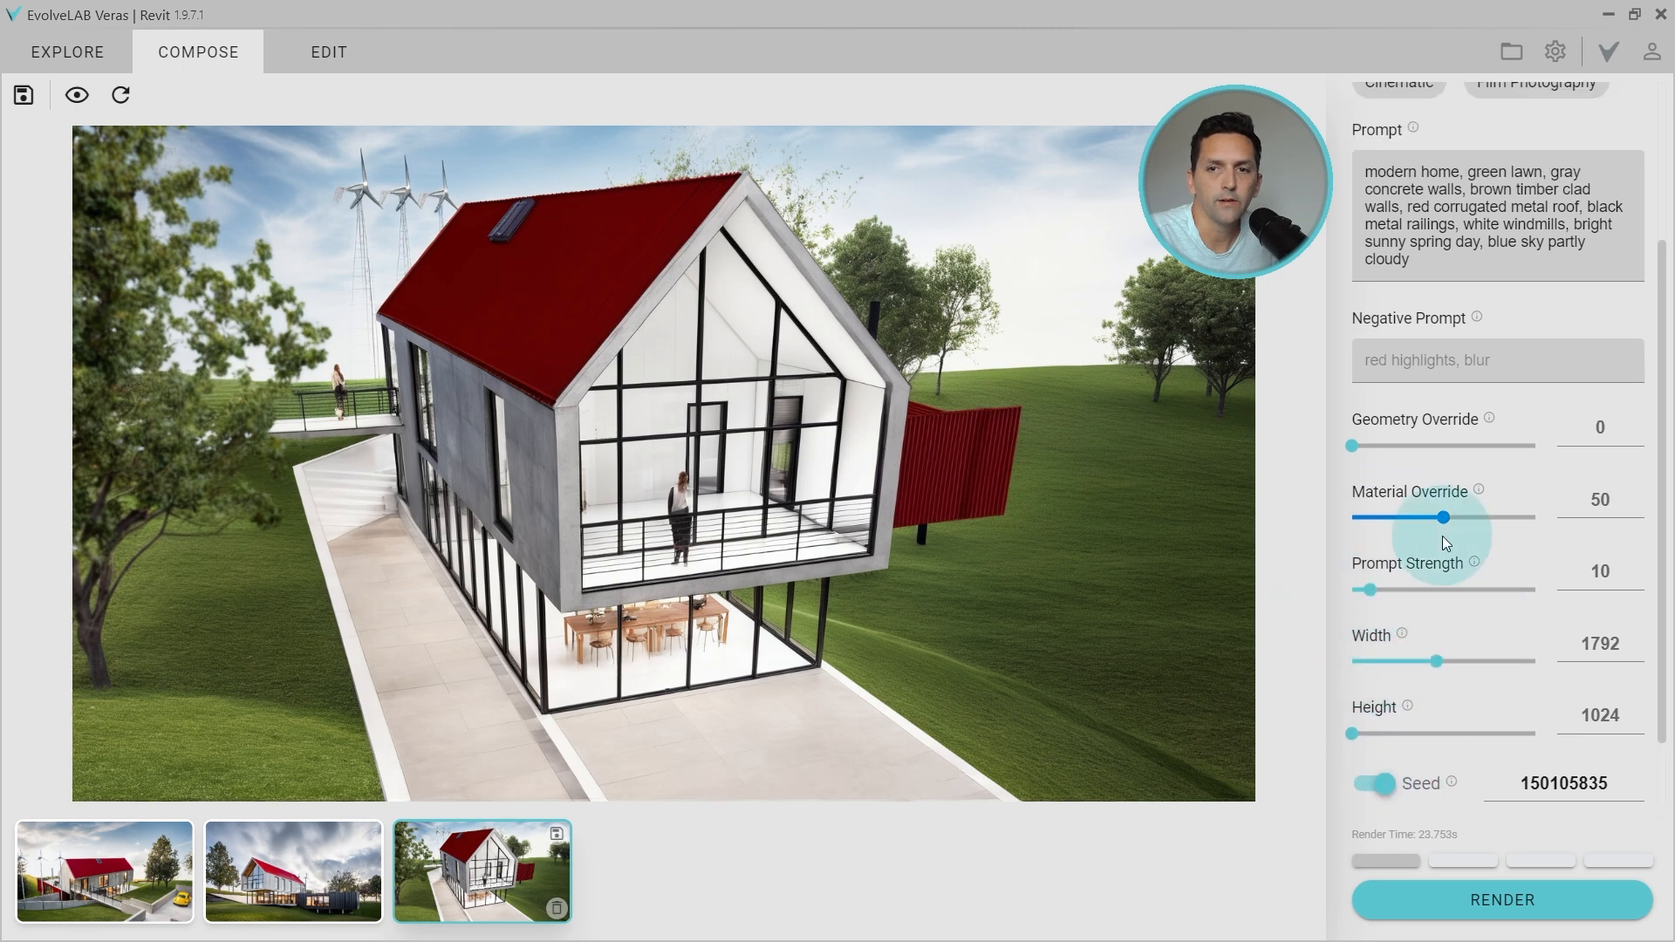
pyautogui.moveTo(1412, 517); pyautogui.dragTo(1448, 517)
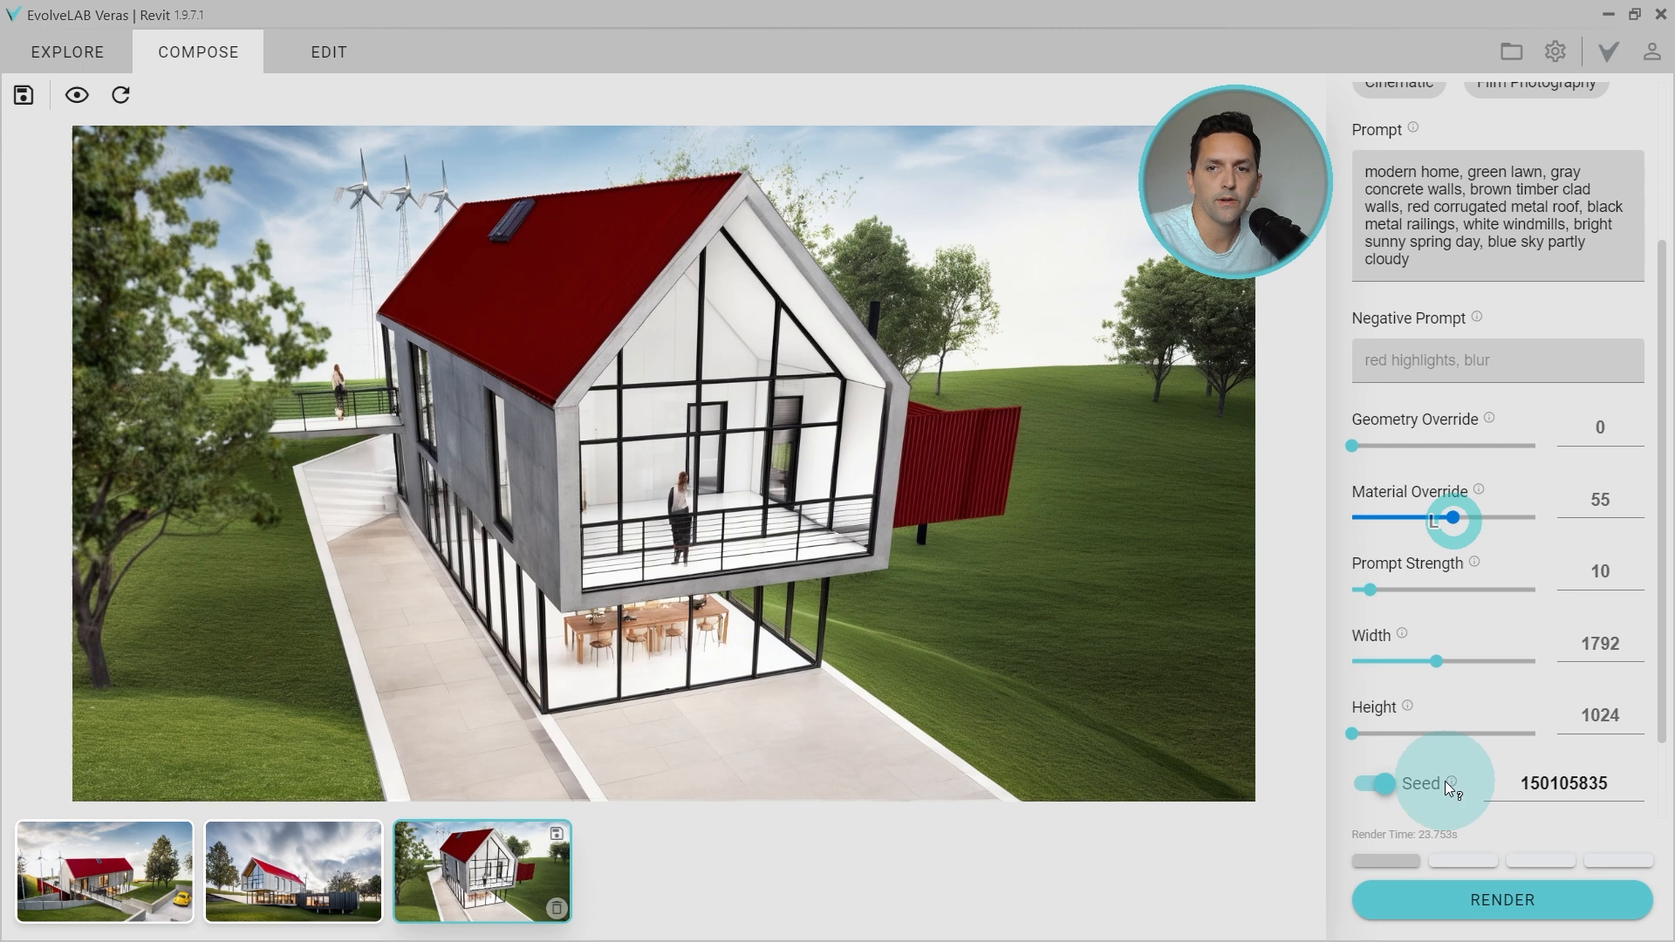
pyautogui.moveTo(1395, 589); pyautogui.dragTo(1422, 589)
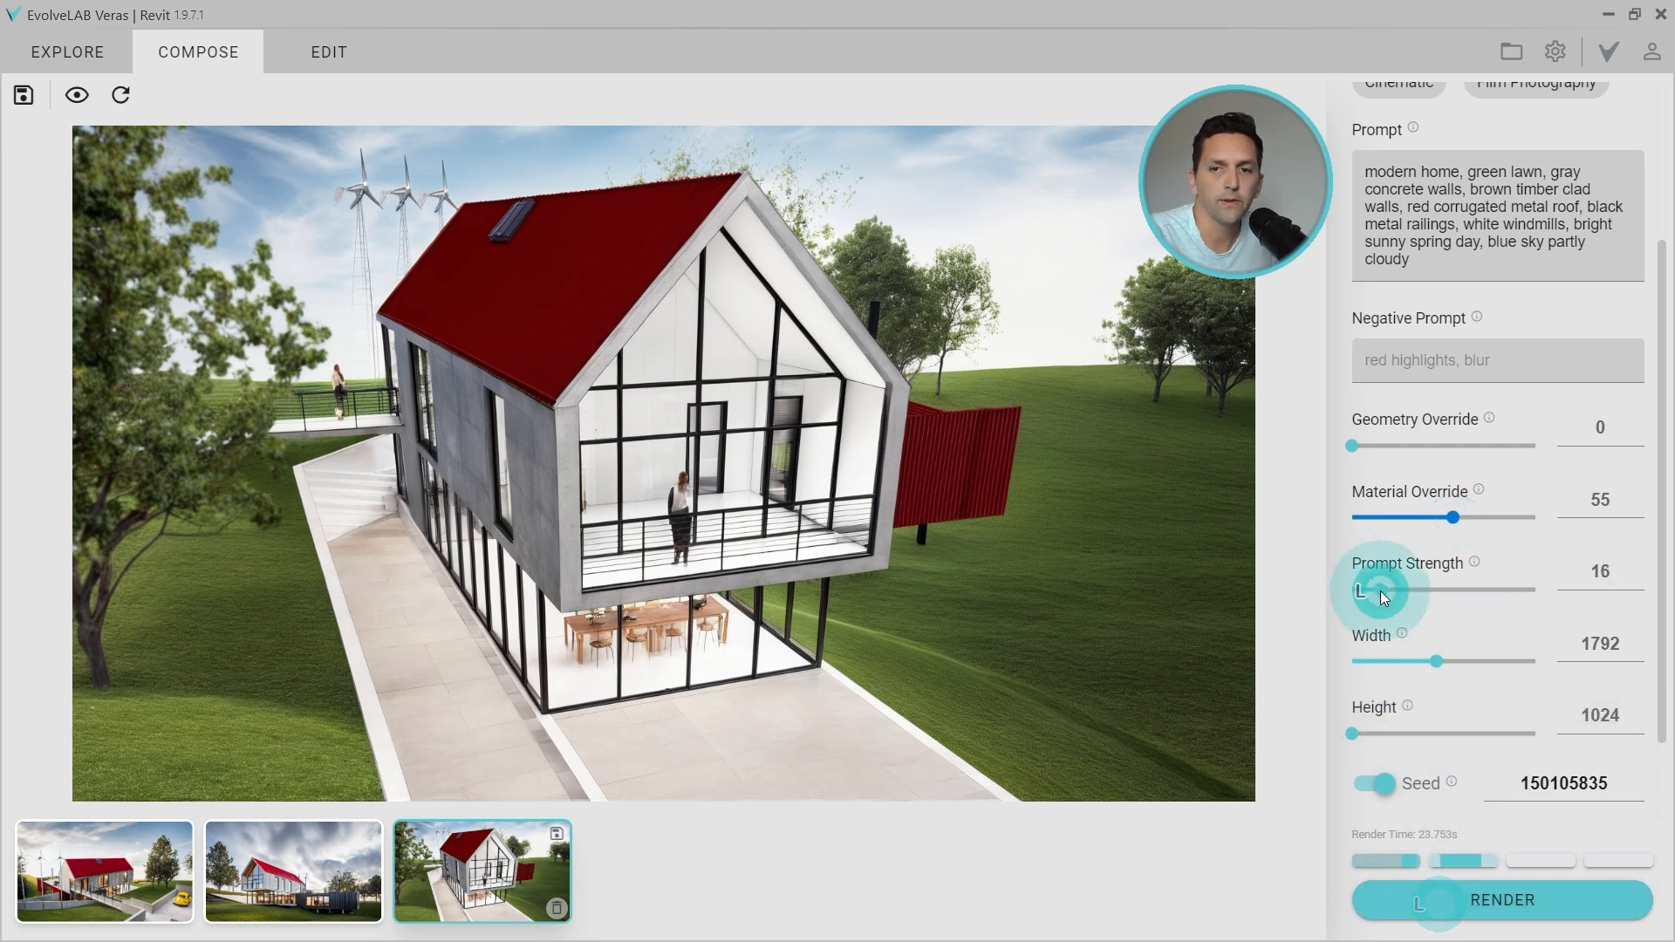
pyautogui.moveTo(1378, 589); pyautogui.dragTo(1389, 589)
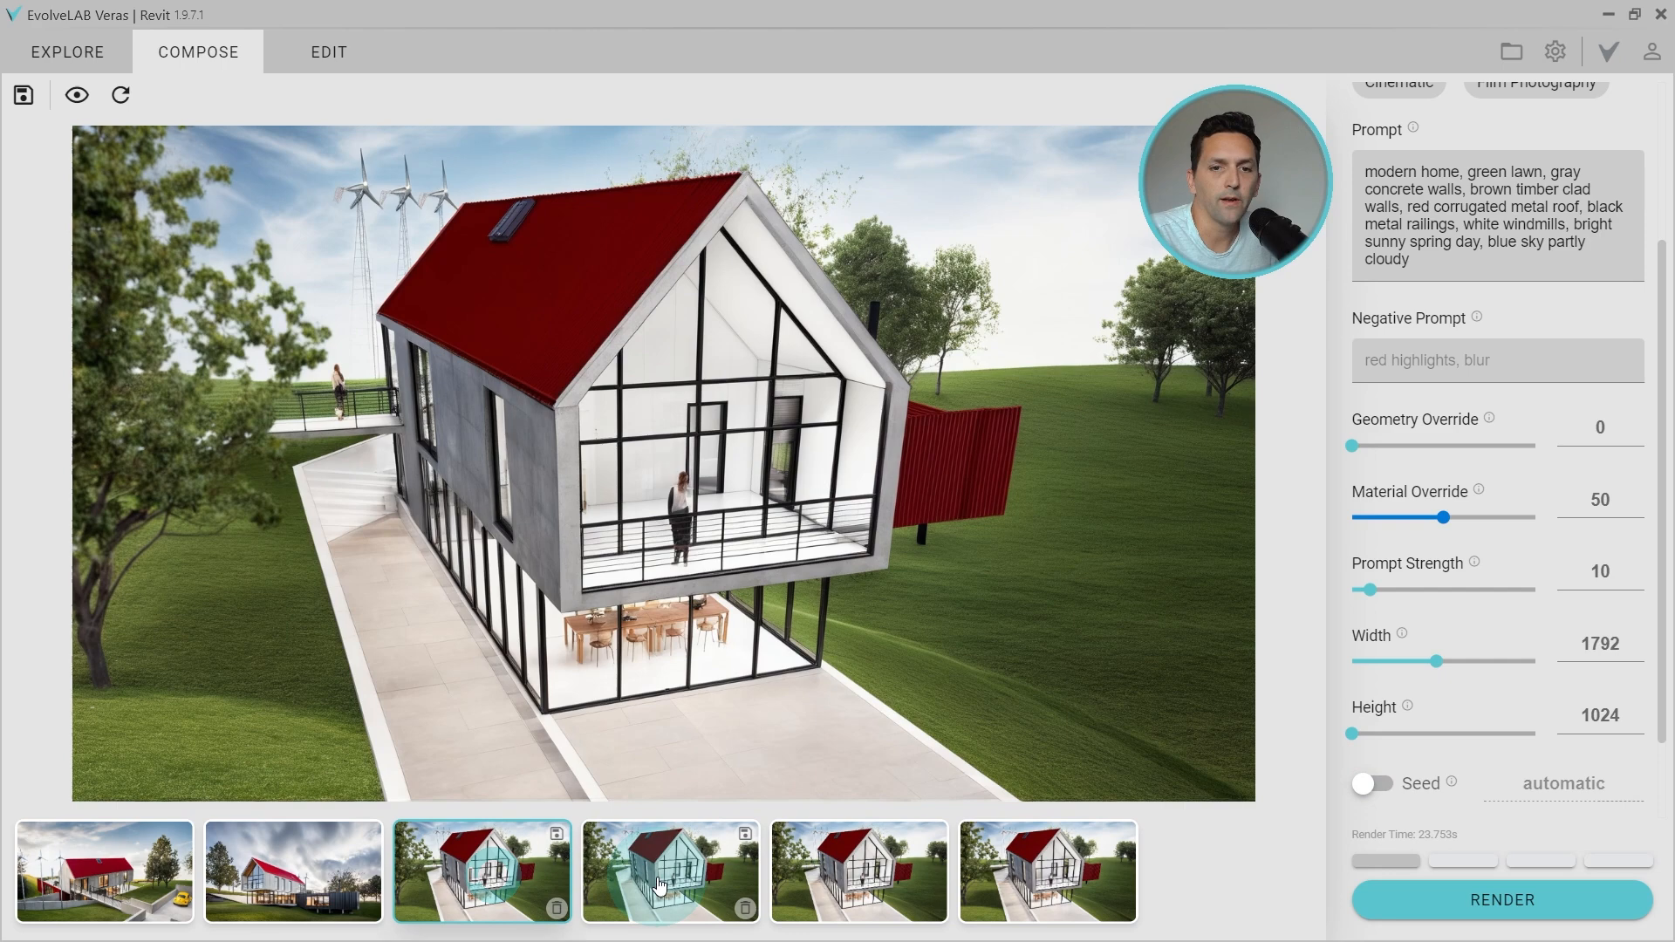
# Step: Compare the From Yard 2 variations with the Approach rendering, then minimize Veras
pyautogui.click(859, 871)
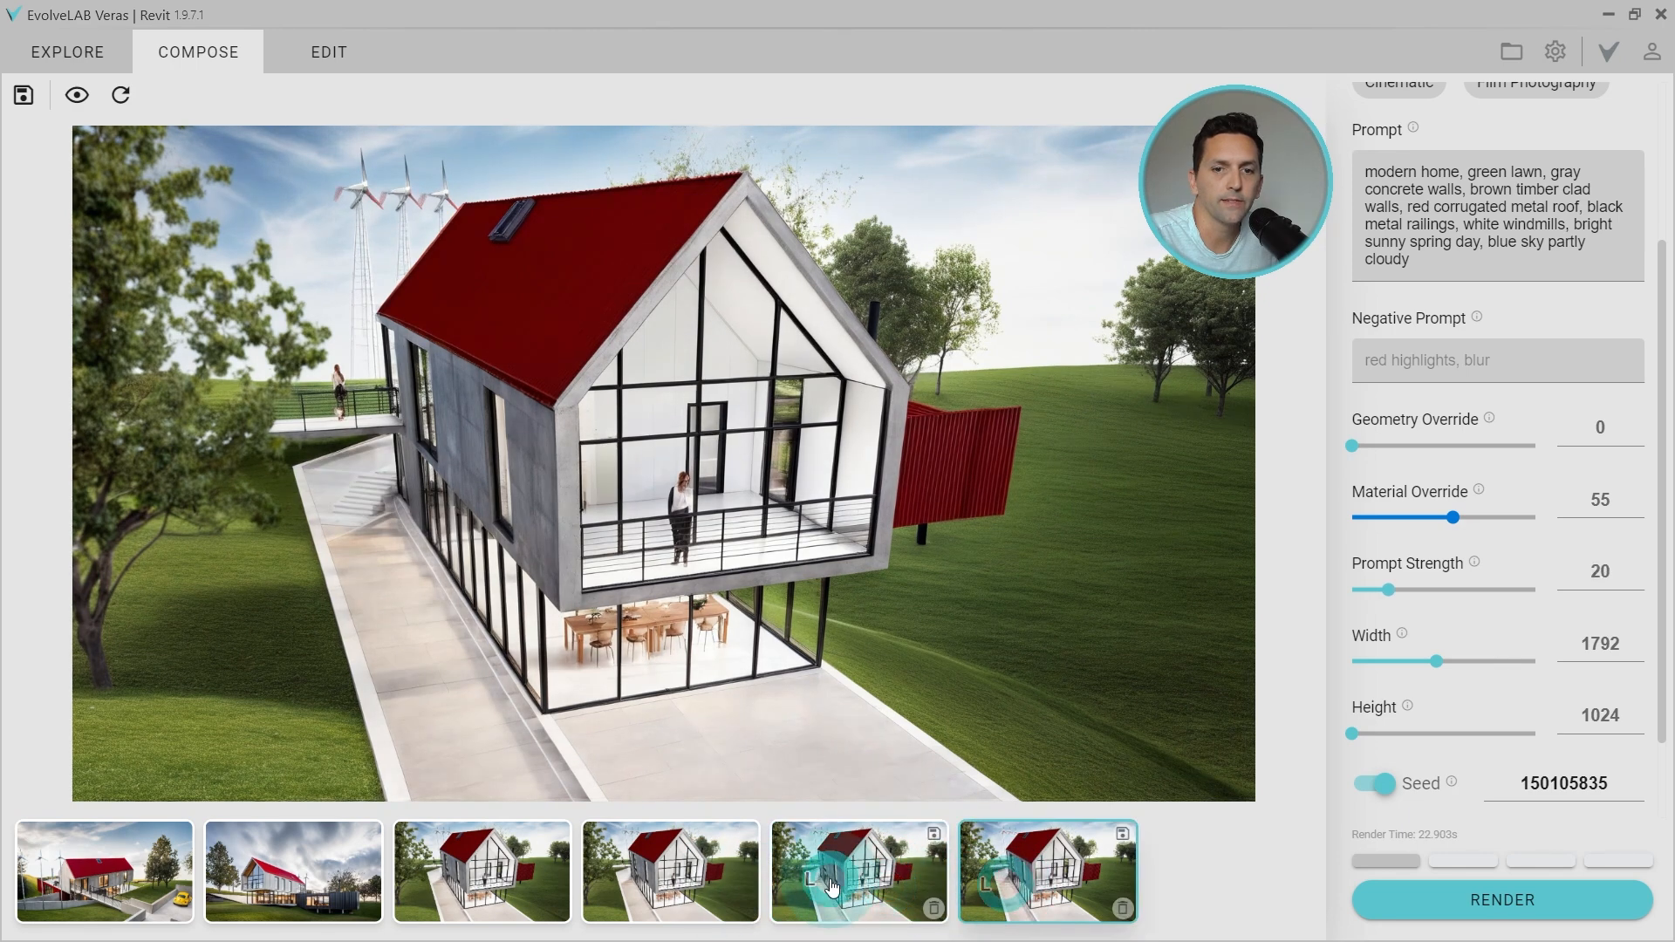
pyautogui.click(293, 872)
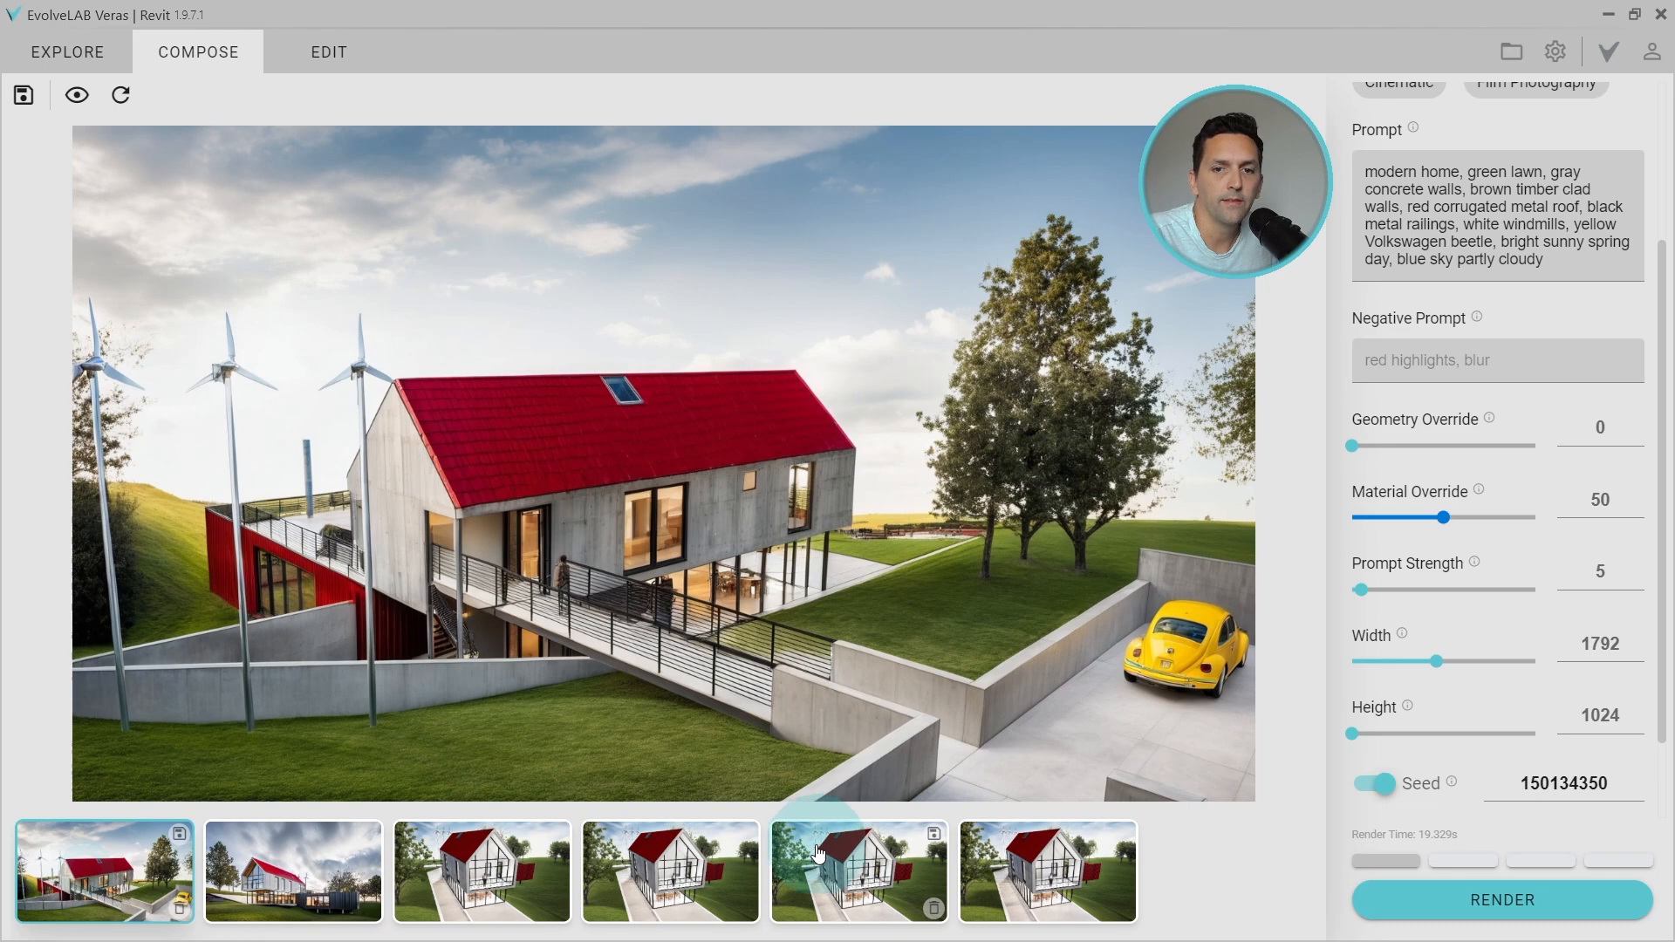
pyautogui.click(859, 882)
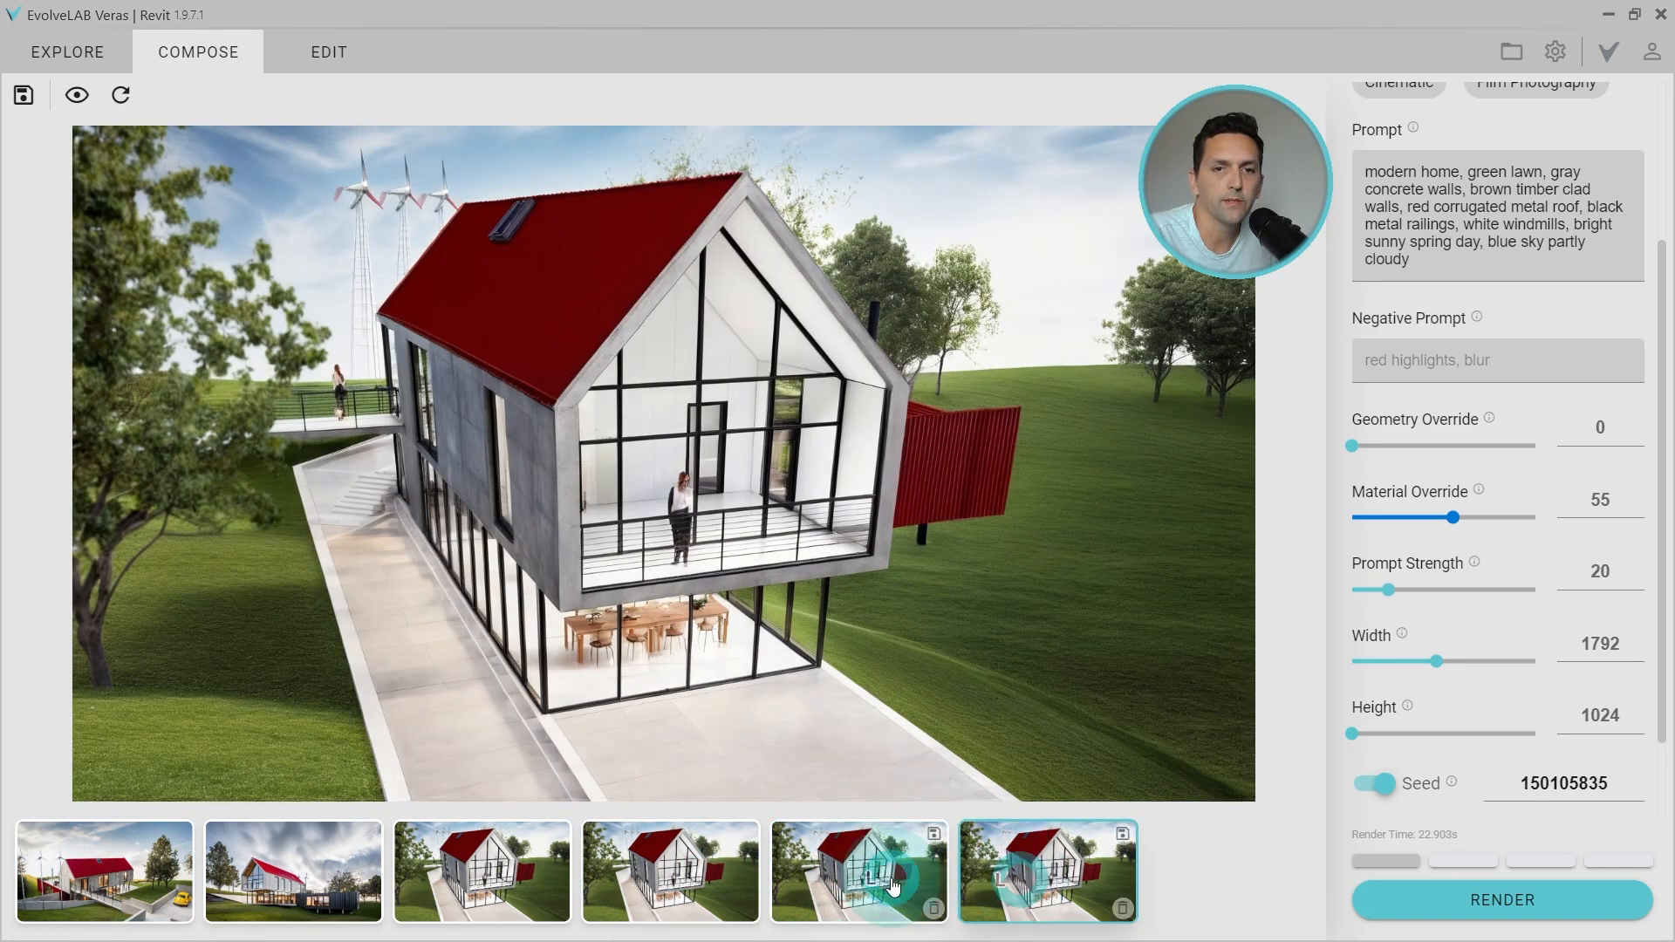
pyautogui.click(853, 882)
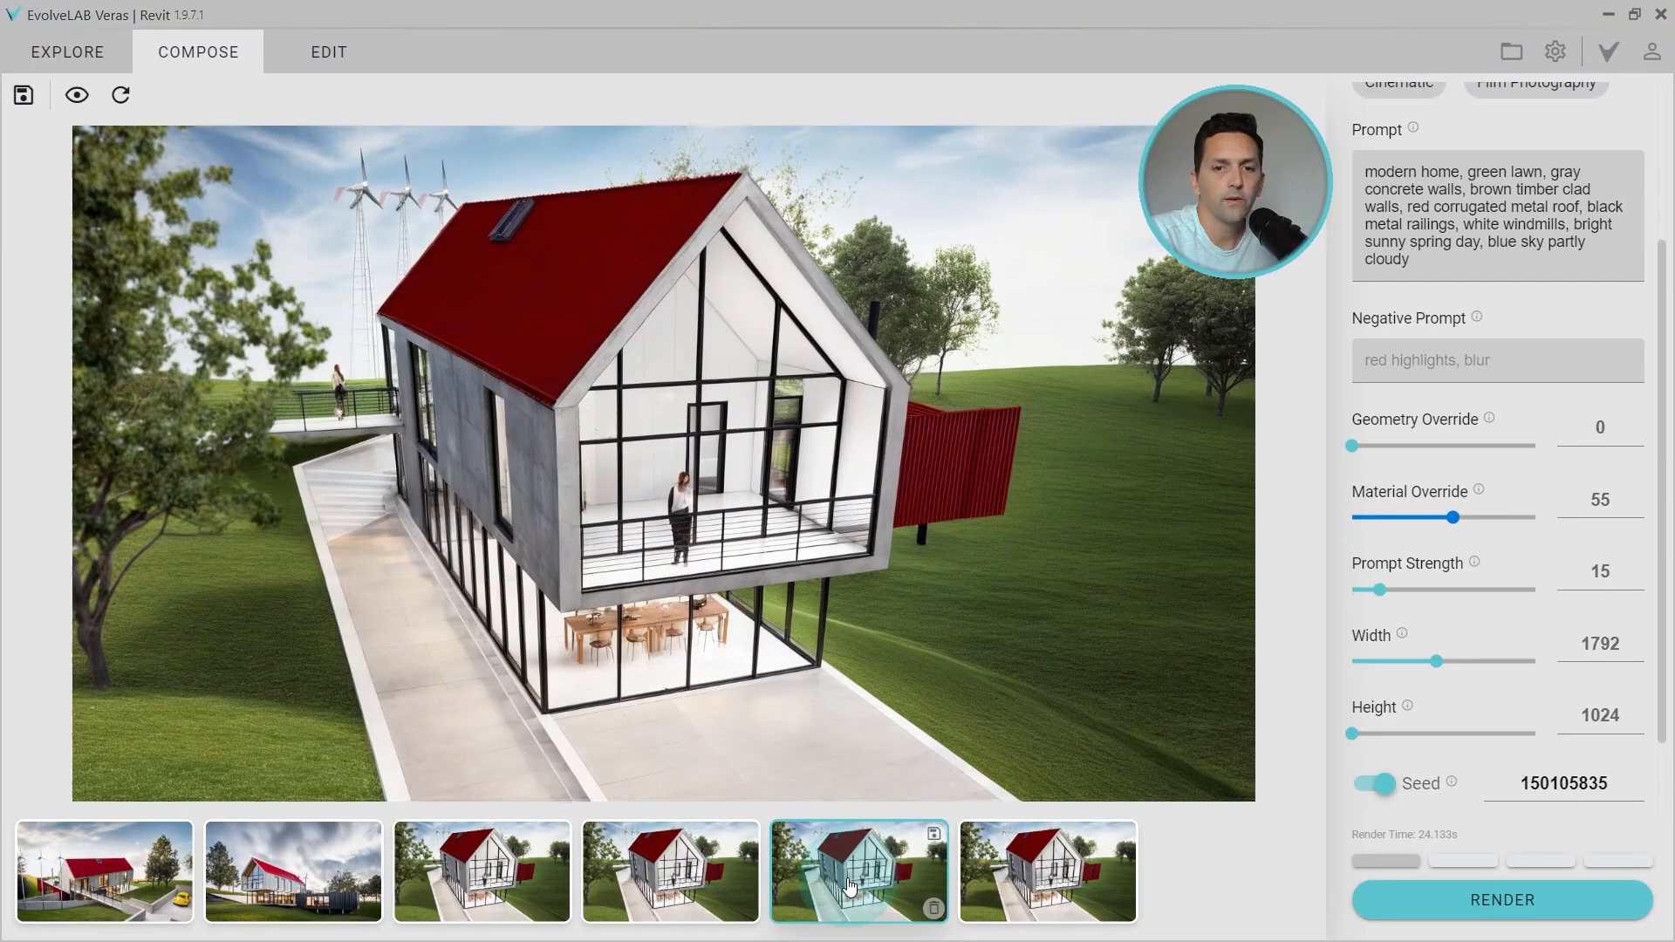
pyautogui.click(1607, 14)
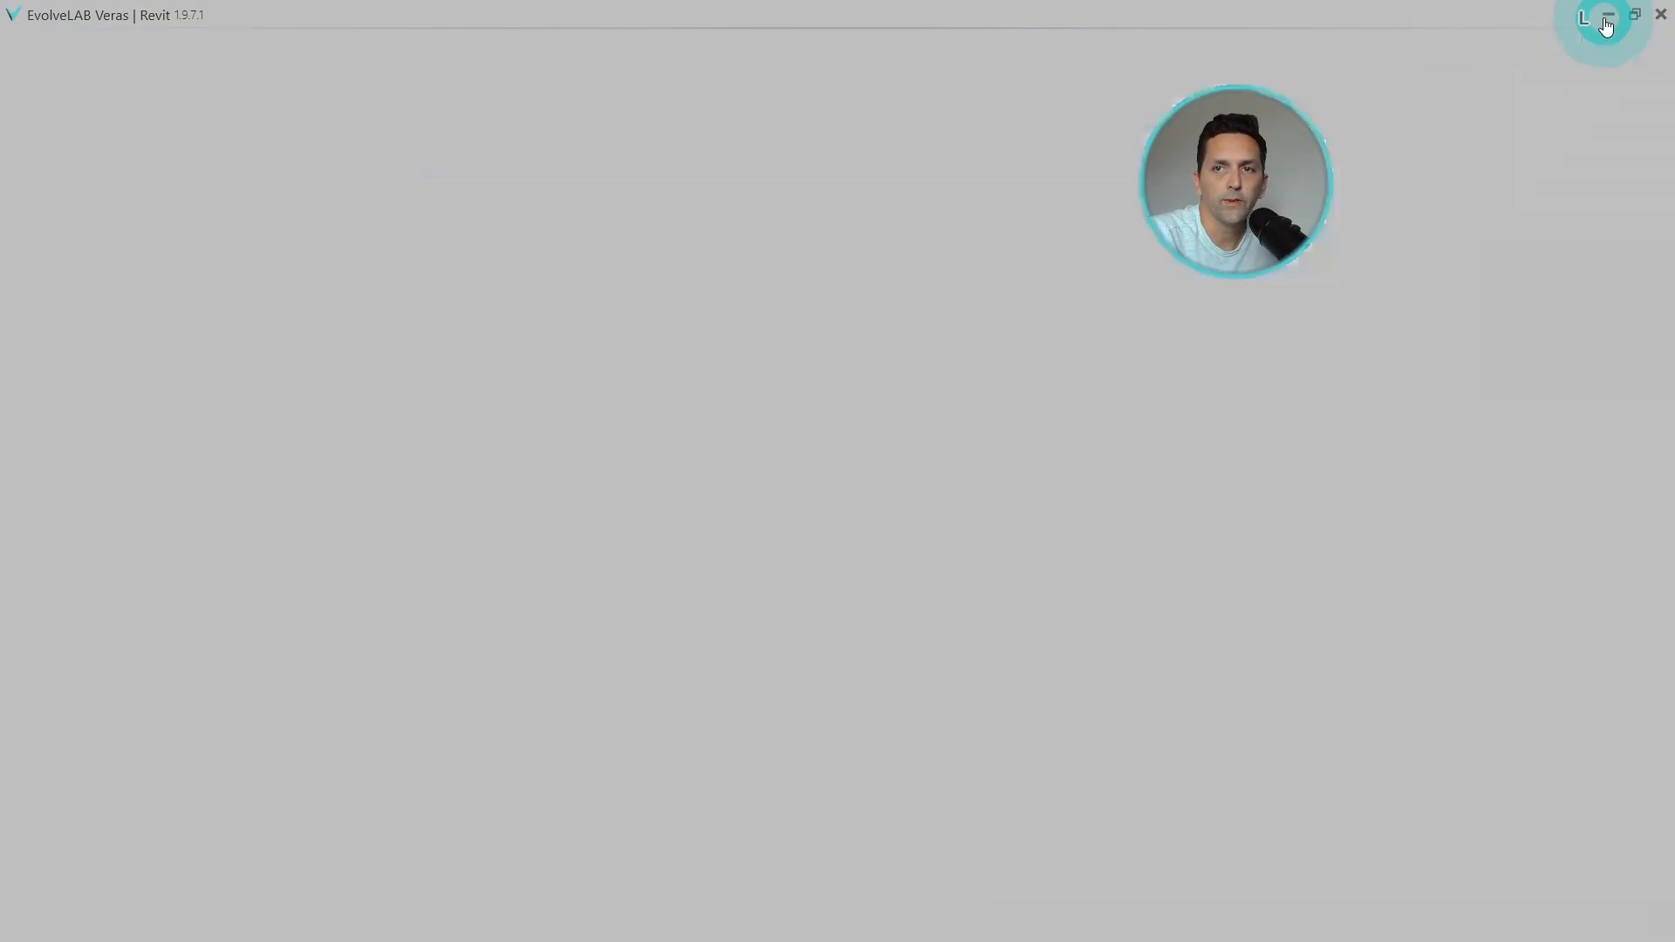
# Step: Restore Veras, view the original rear image, disable seed, and render the stove-and-furniture prompt
pyautogui.click(1607, 18)
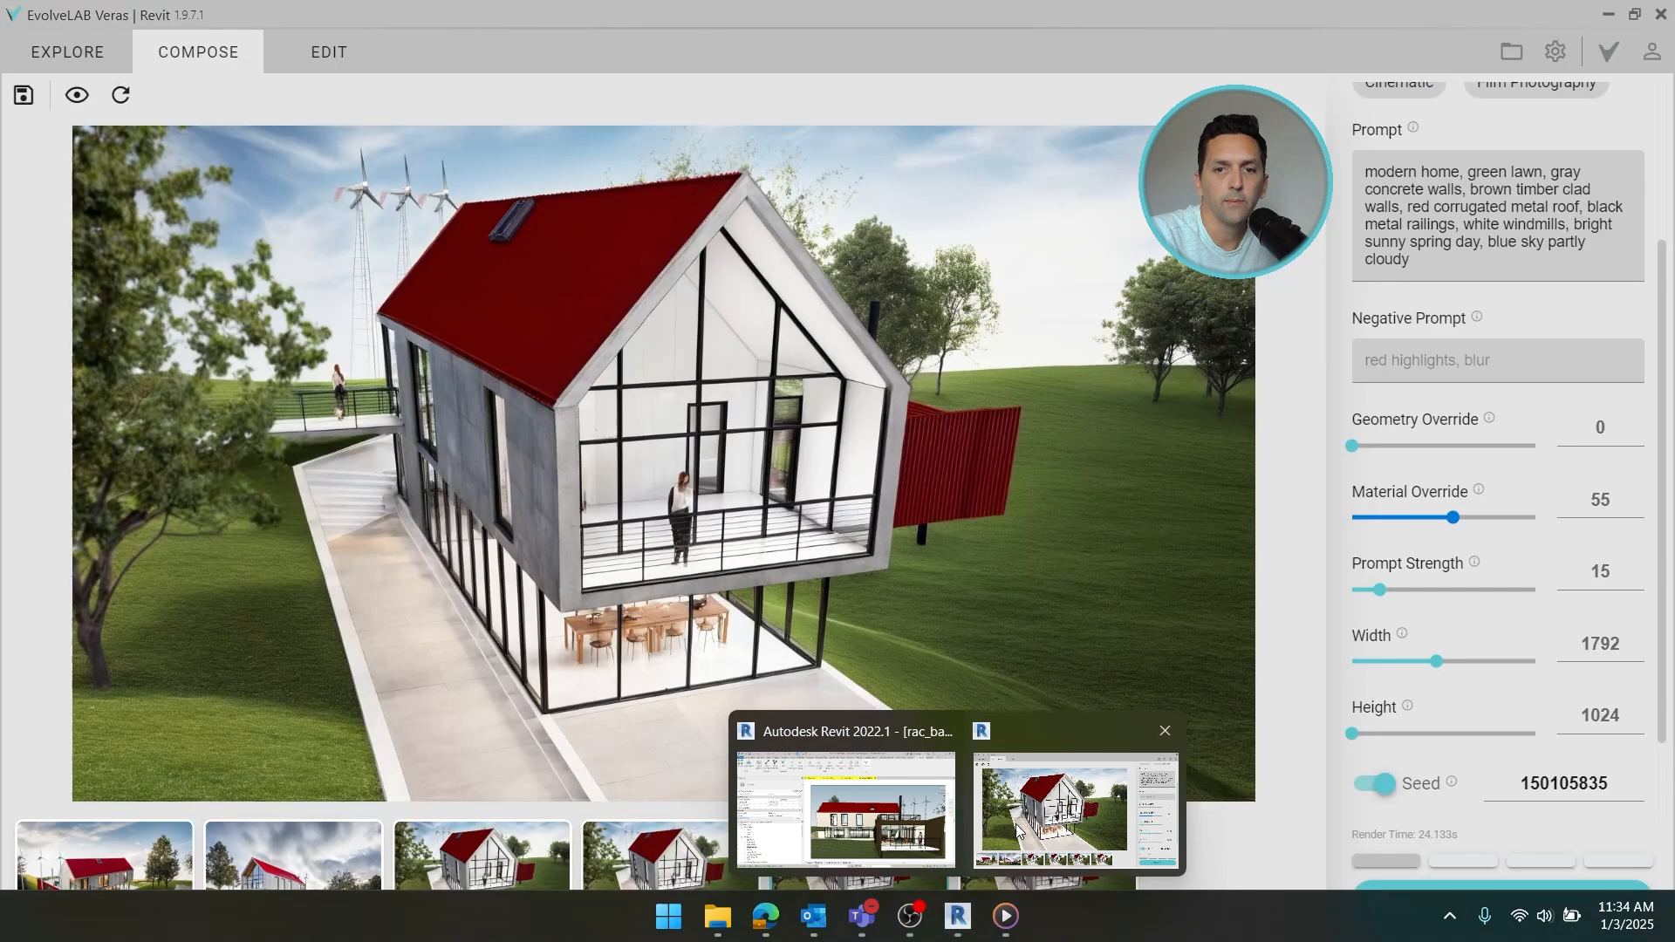
pyautogui.click(119, 96)
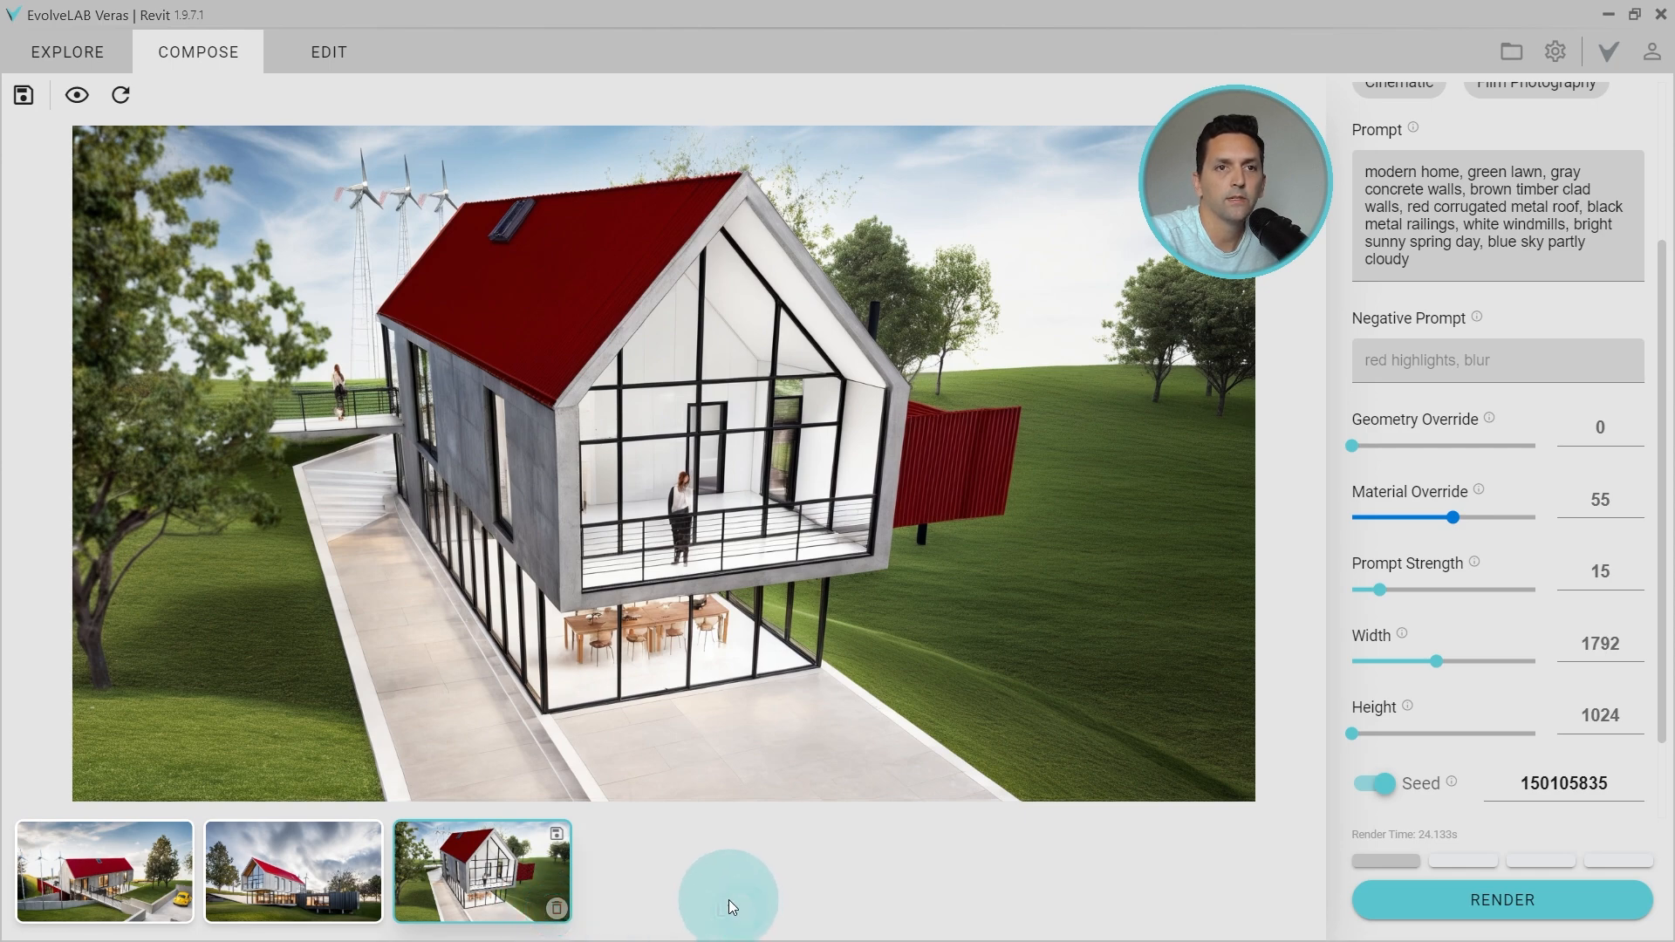
pyautogui.click(75, 95)
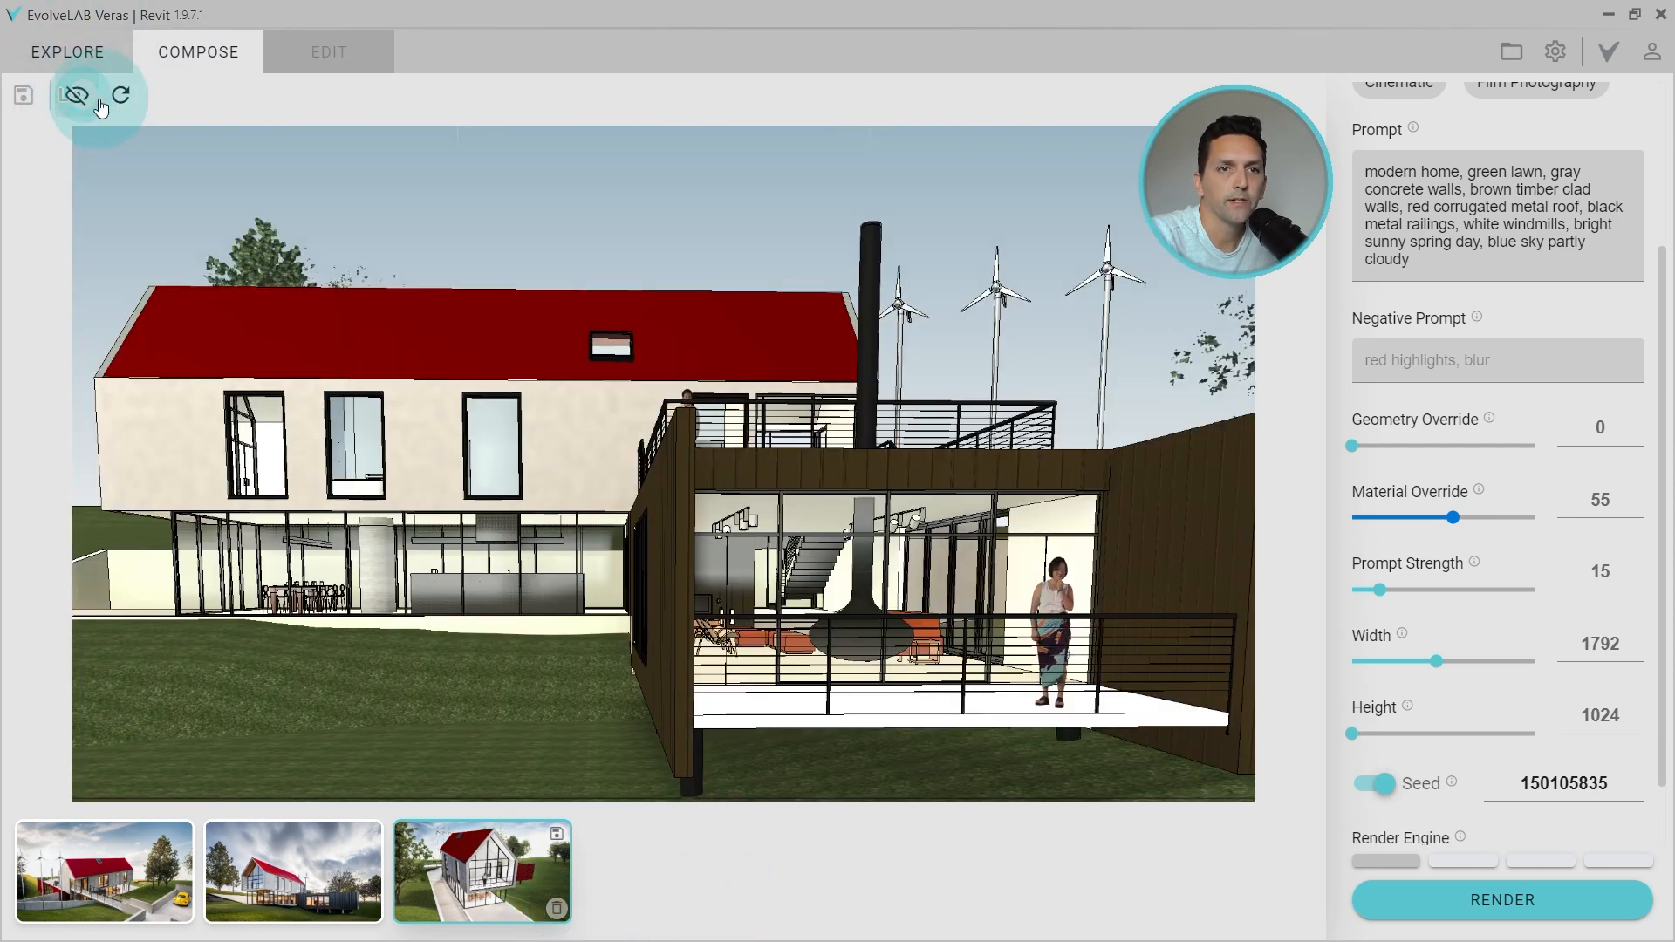
pyautogui.moveTo(74, 98)
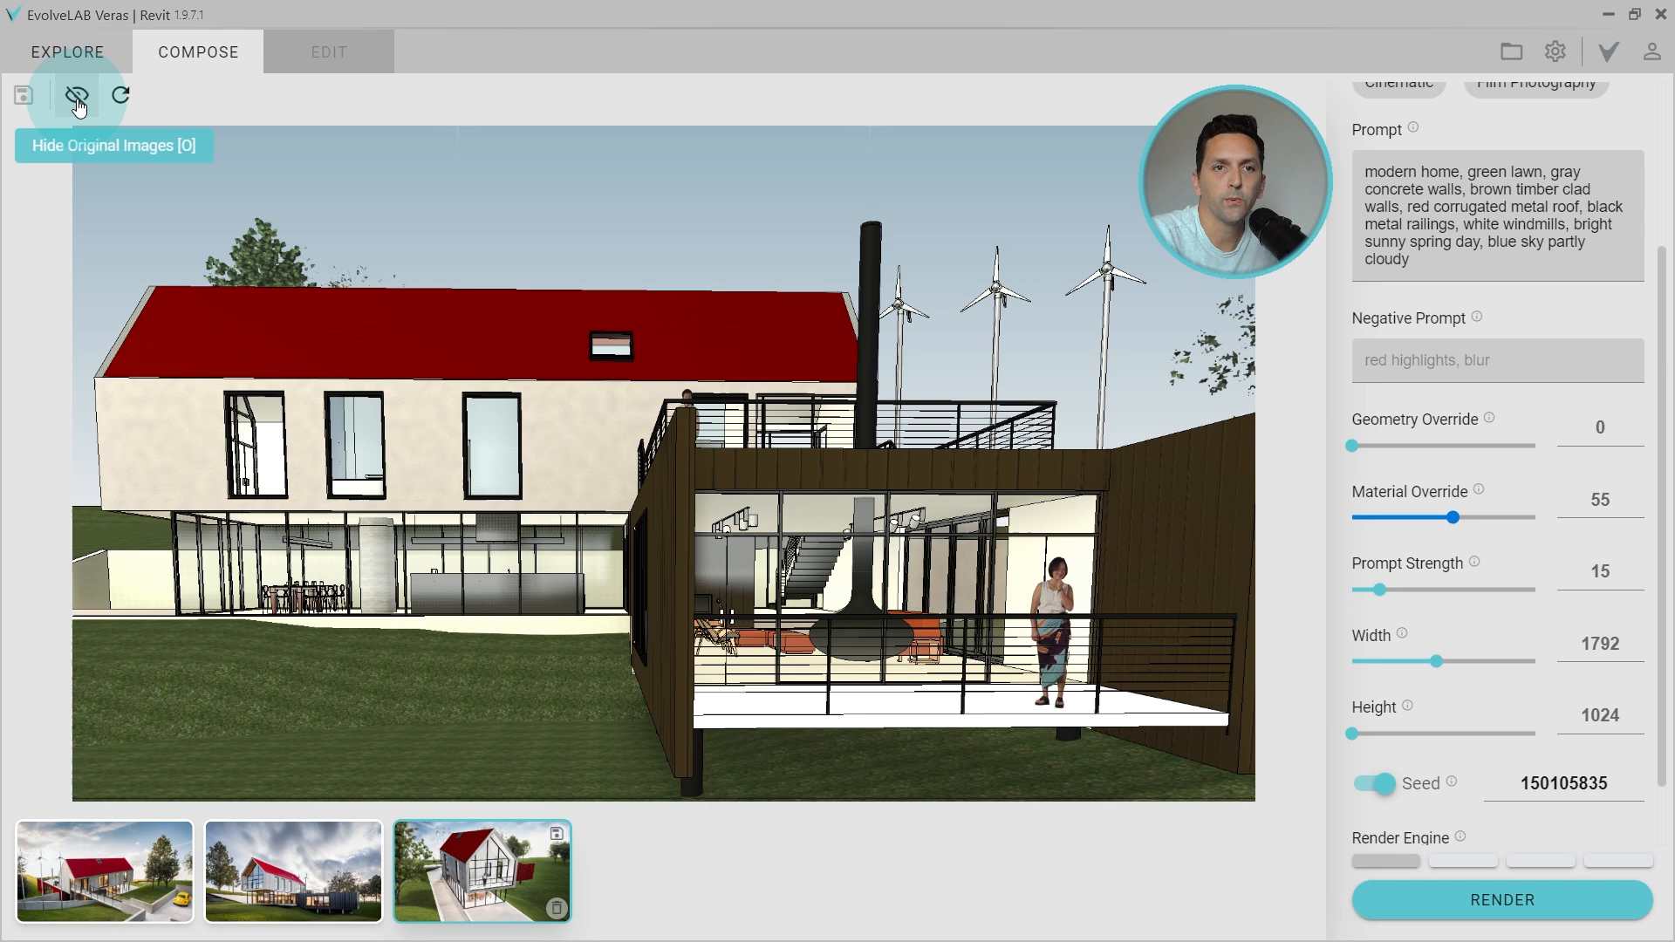
pyautogui.click(1377, 784)
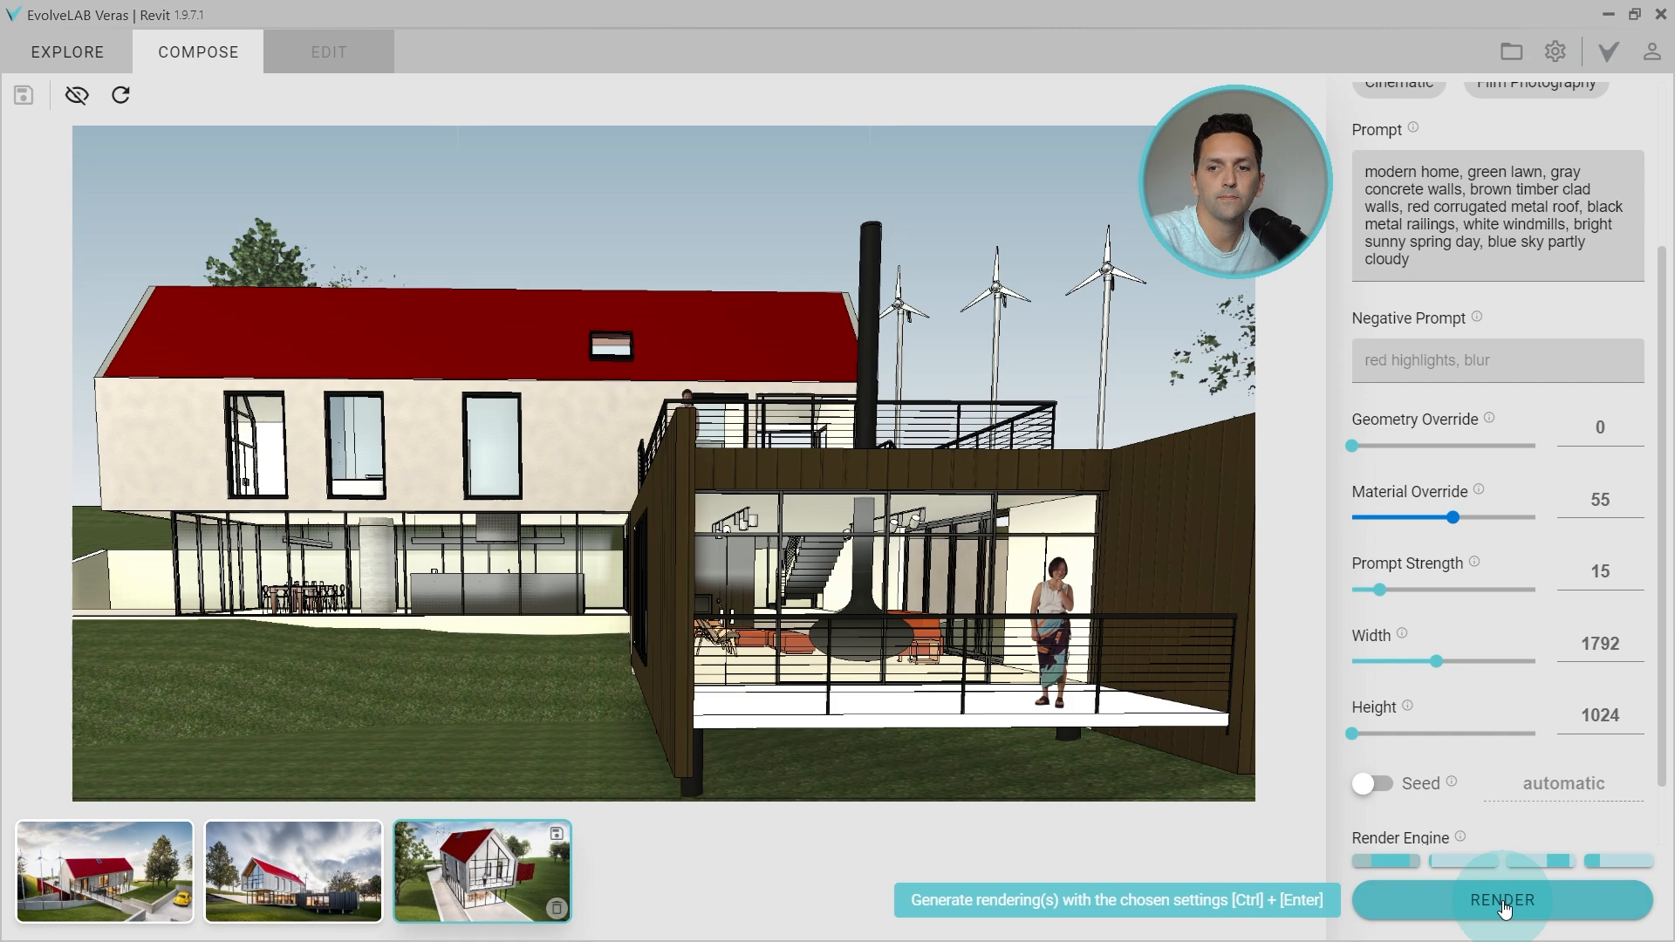
pyautogui.click(1502, 900)
pyautogui.write('stove, wood furniture, black metal ')
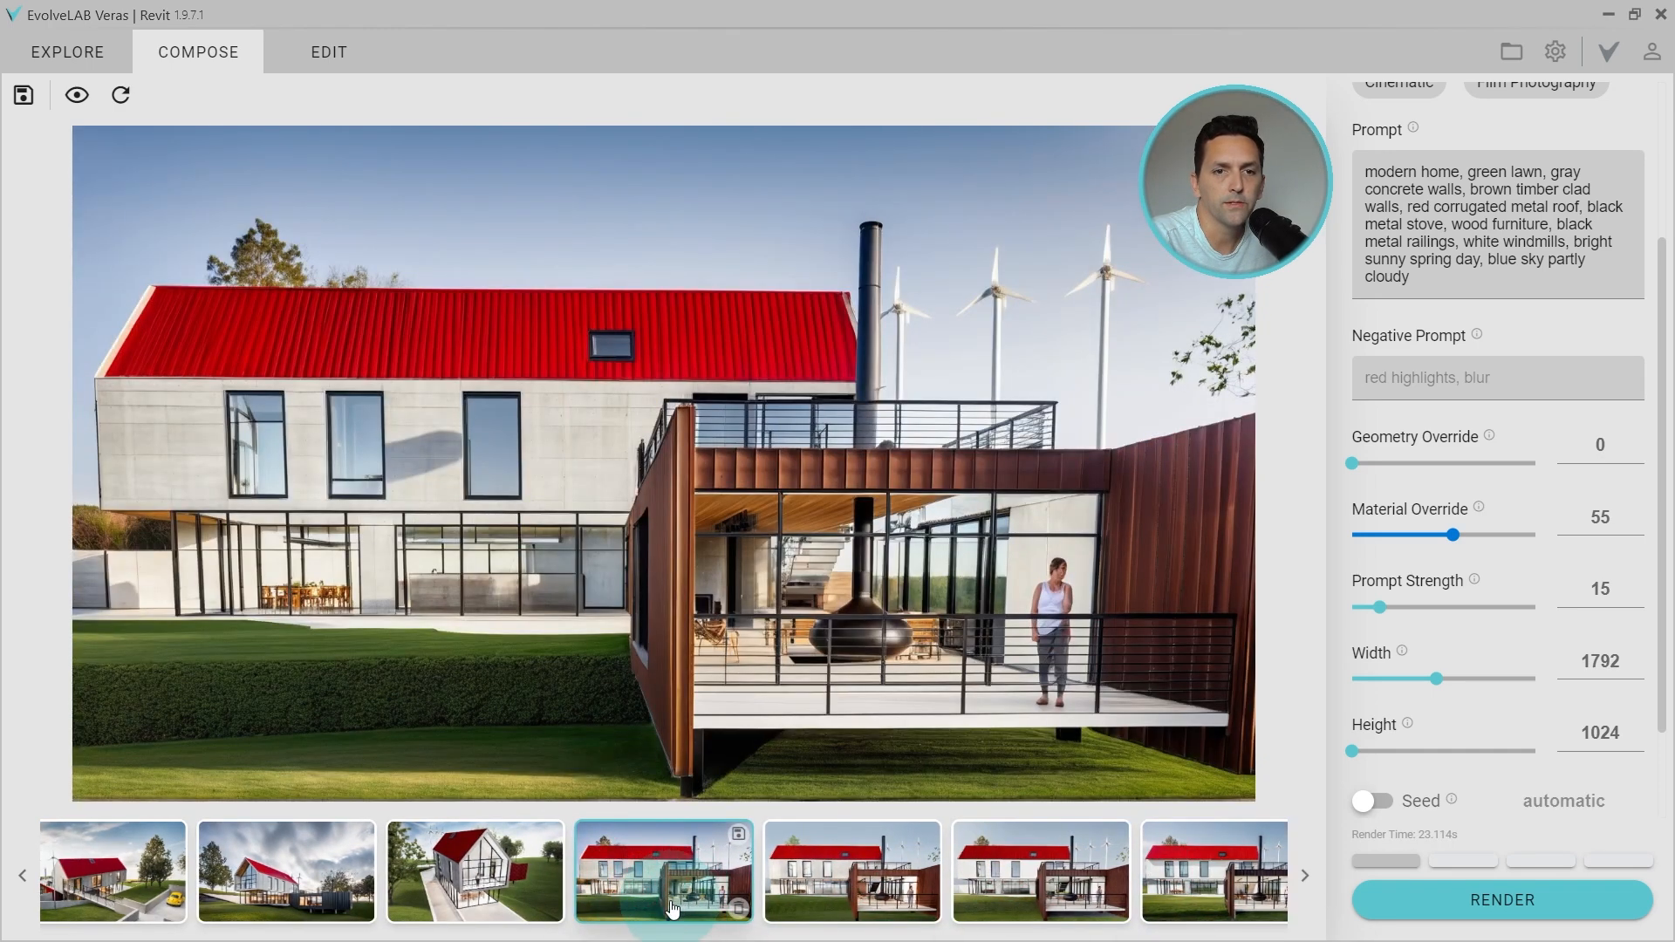
pyautogui.moveTo(77, 94)
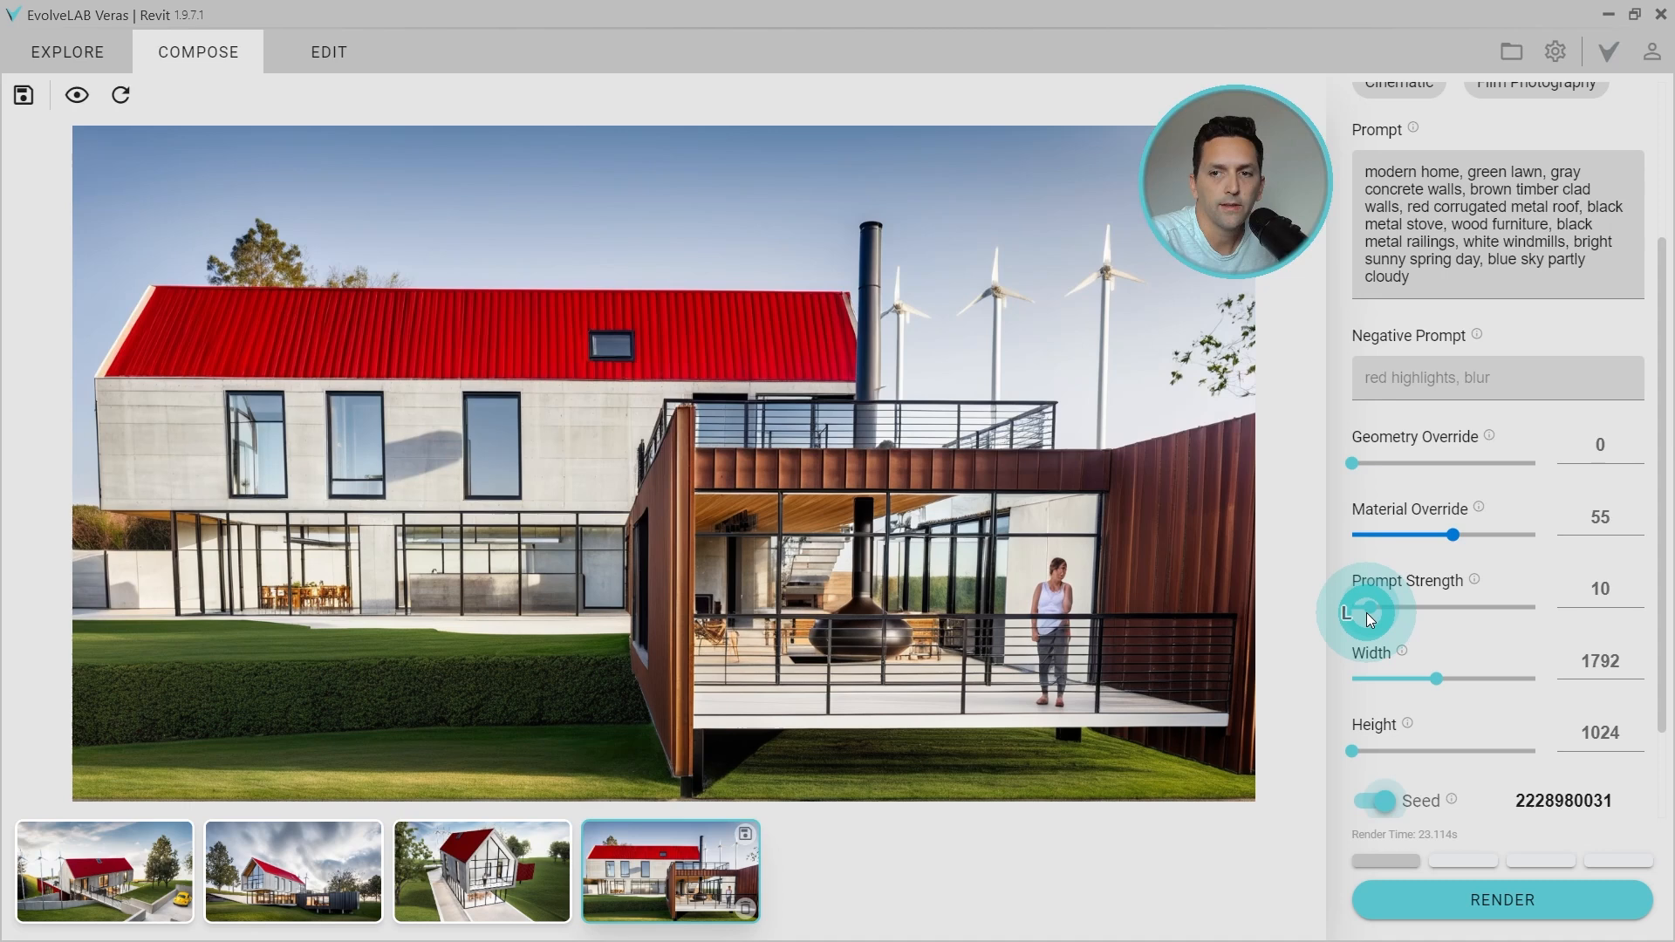
# Step: Lower Material Override in small steps from 50 through 45 to 40
pyautogui.moveTo(1460, 534); pyautogui.dragTo(1446, 534)
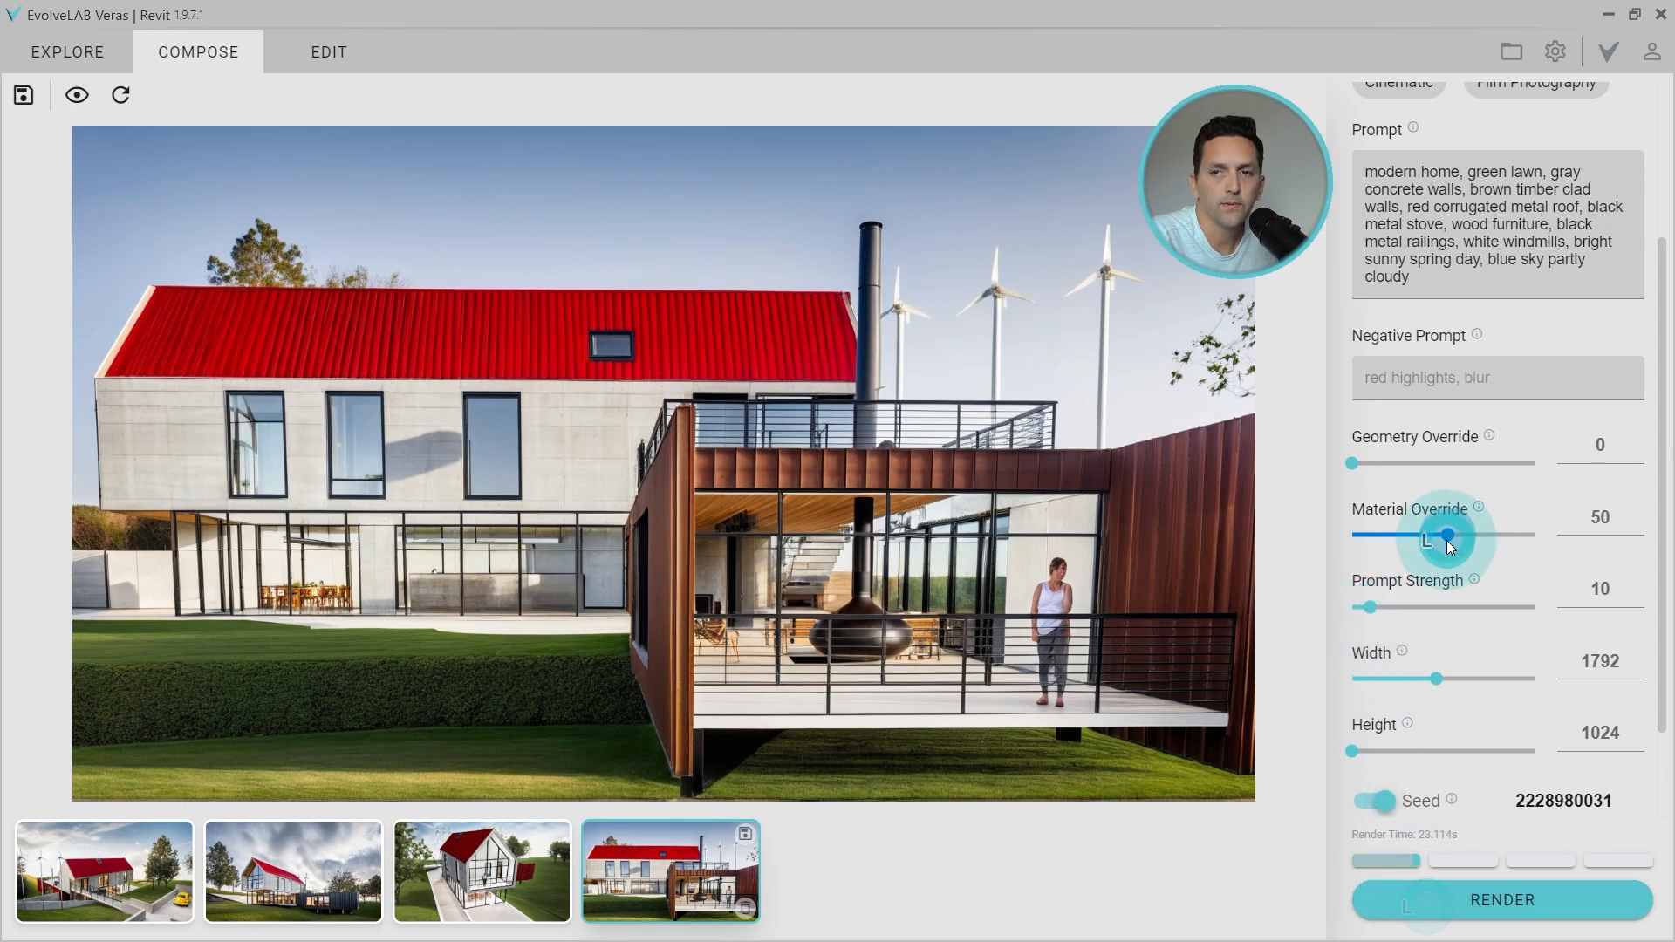
pyautogui.moveTo(1449, 534); pyautogui.dragTo(1441, 534)
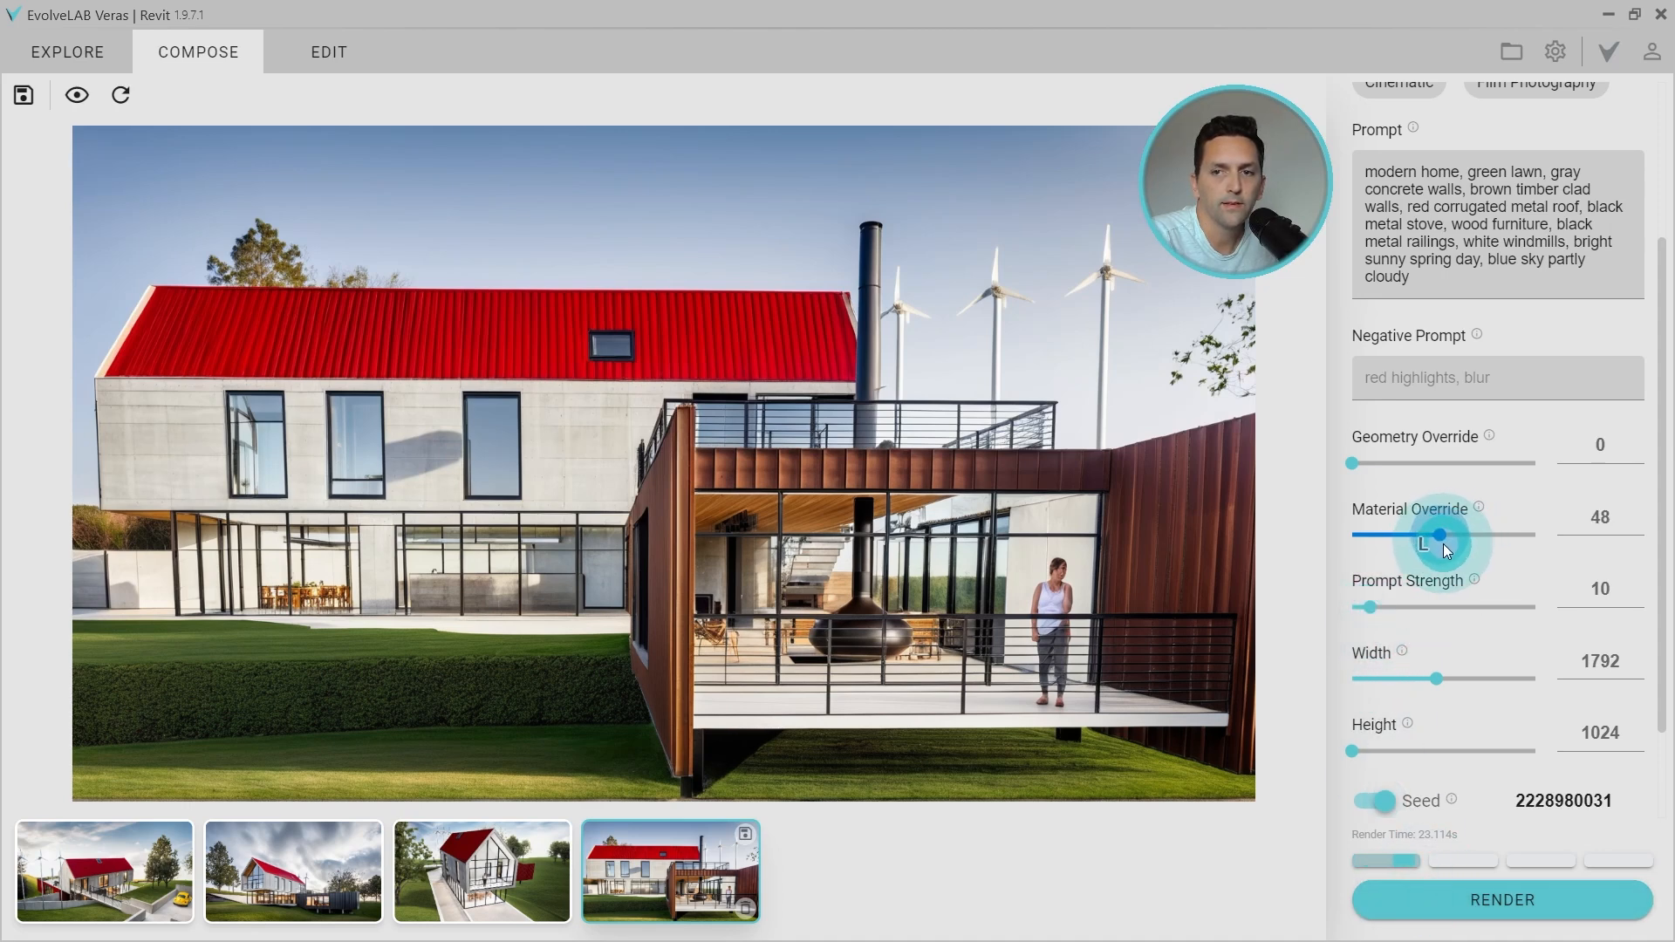
pyautogui.moveTo(1442, 534); pyautogui.dragTo(1435, 534)
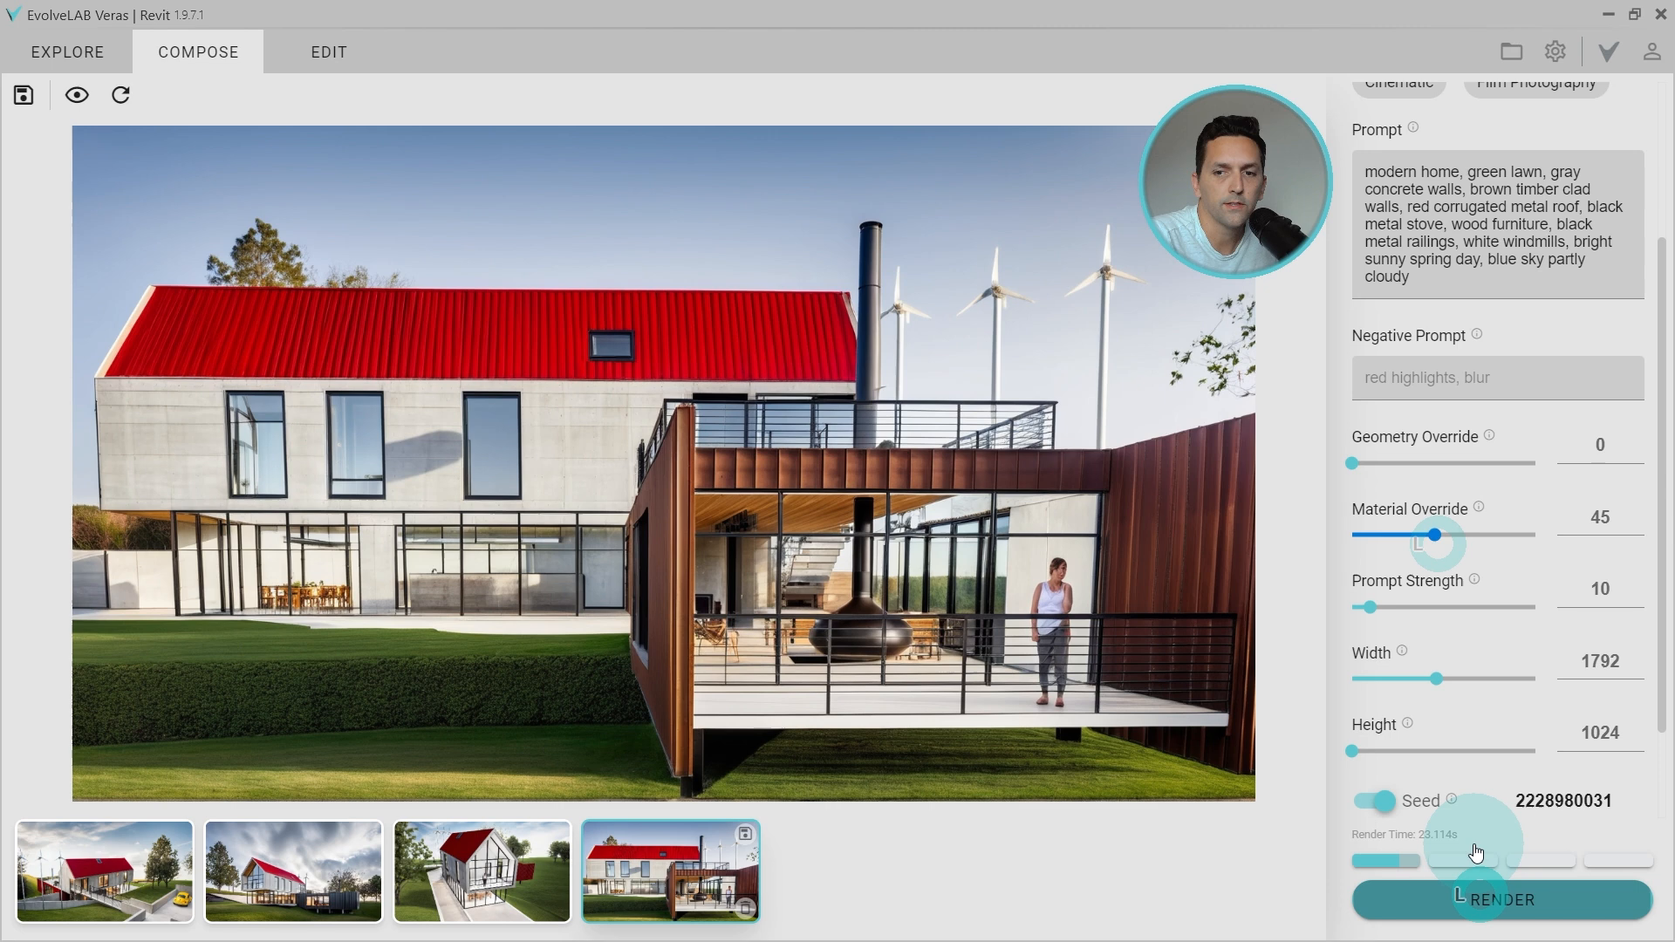
pyautogui.moveTo(1434, 534); pyautogui.dragTo(1426, 534)
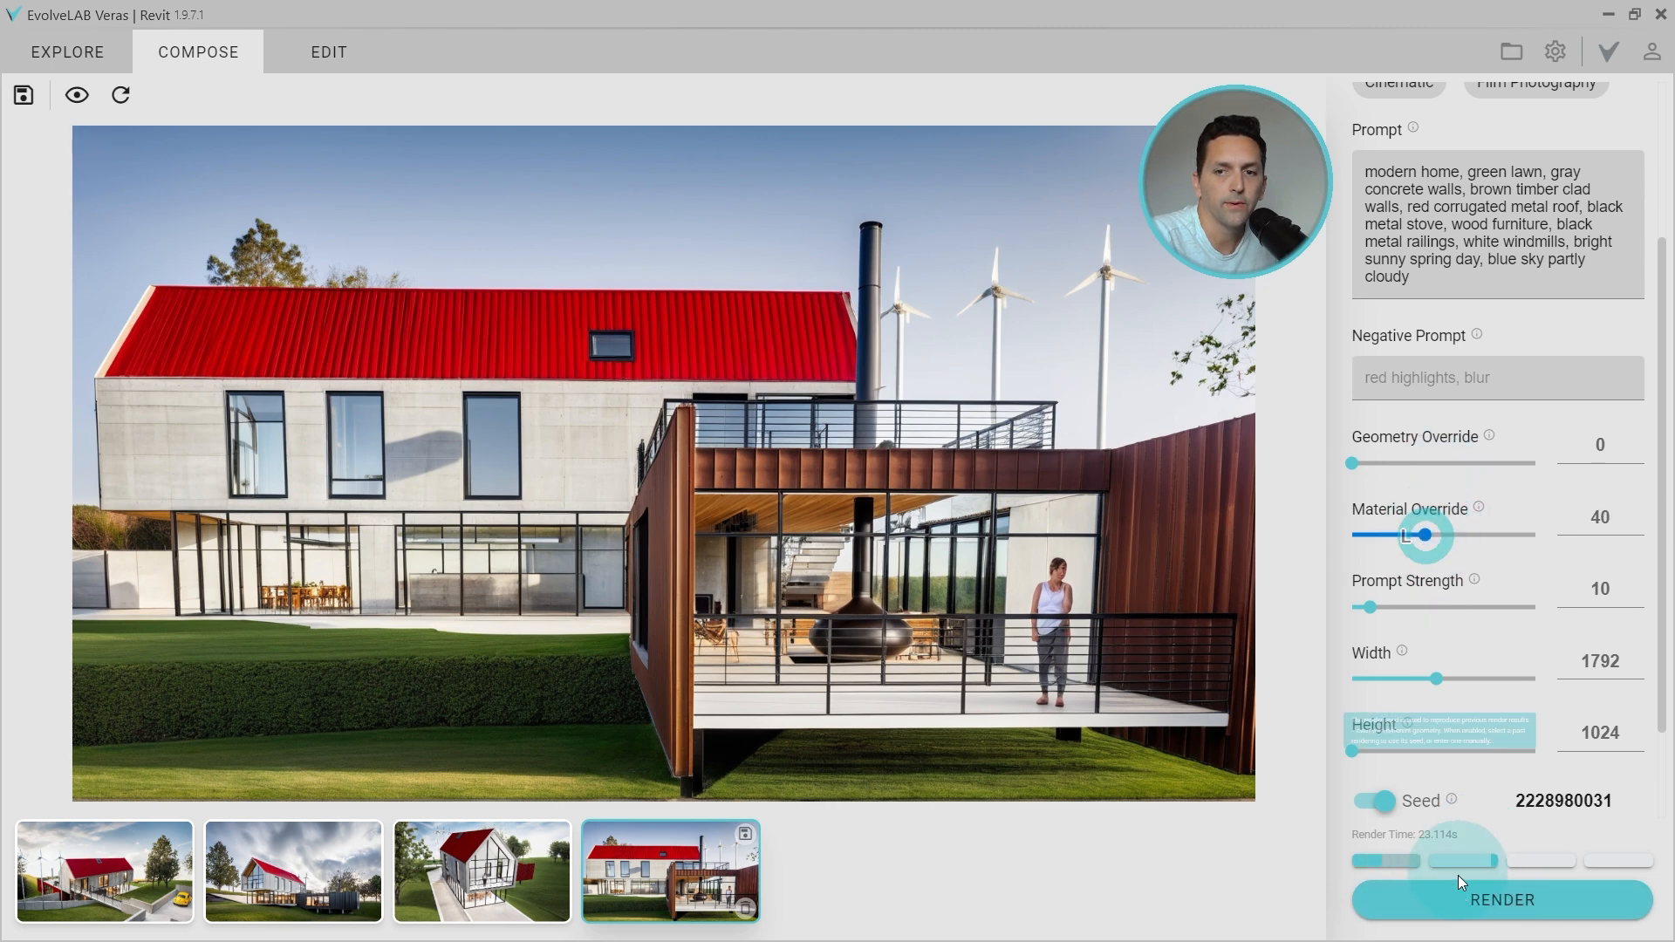
pyautogui.moveTo(1327, 709)
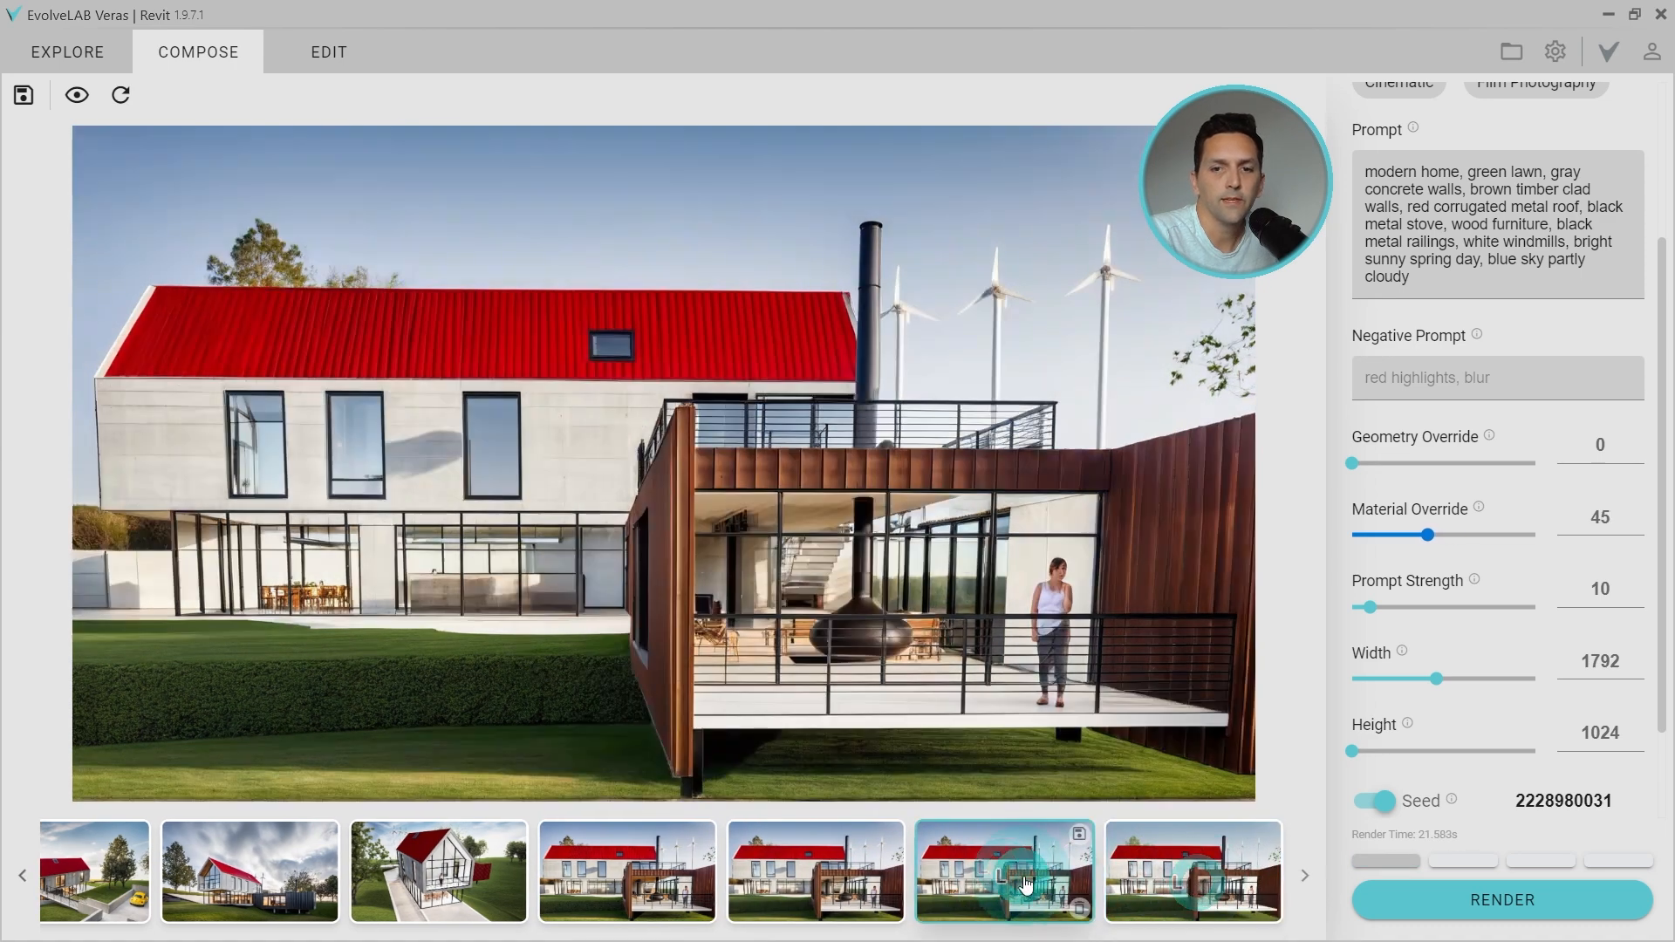
# Step: Compare three of the new timber-wing rear-view variations
pyautogui.click(832, 892)
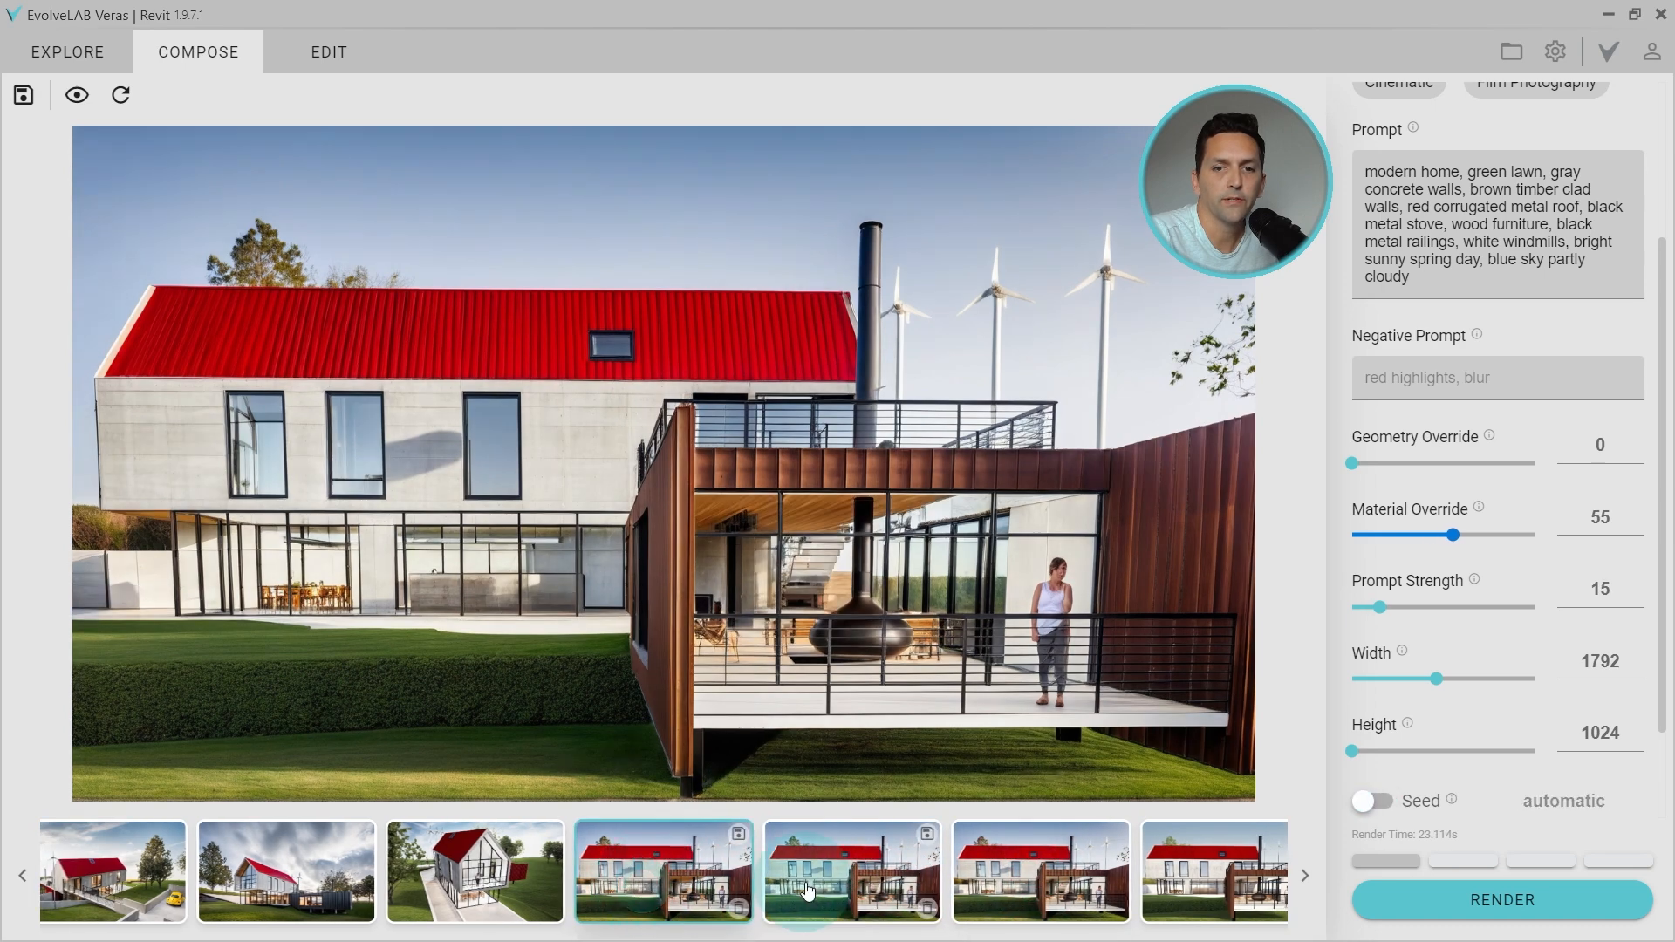
pyautogui.click(828, 889)
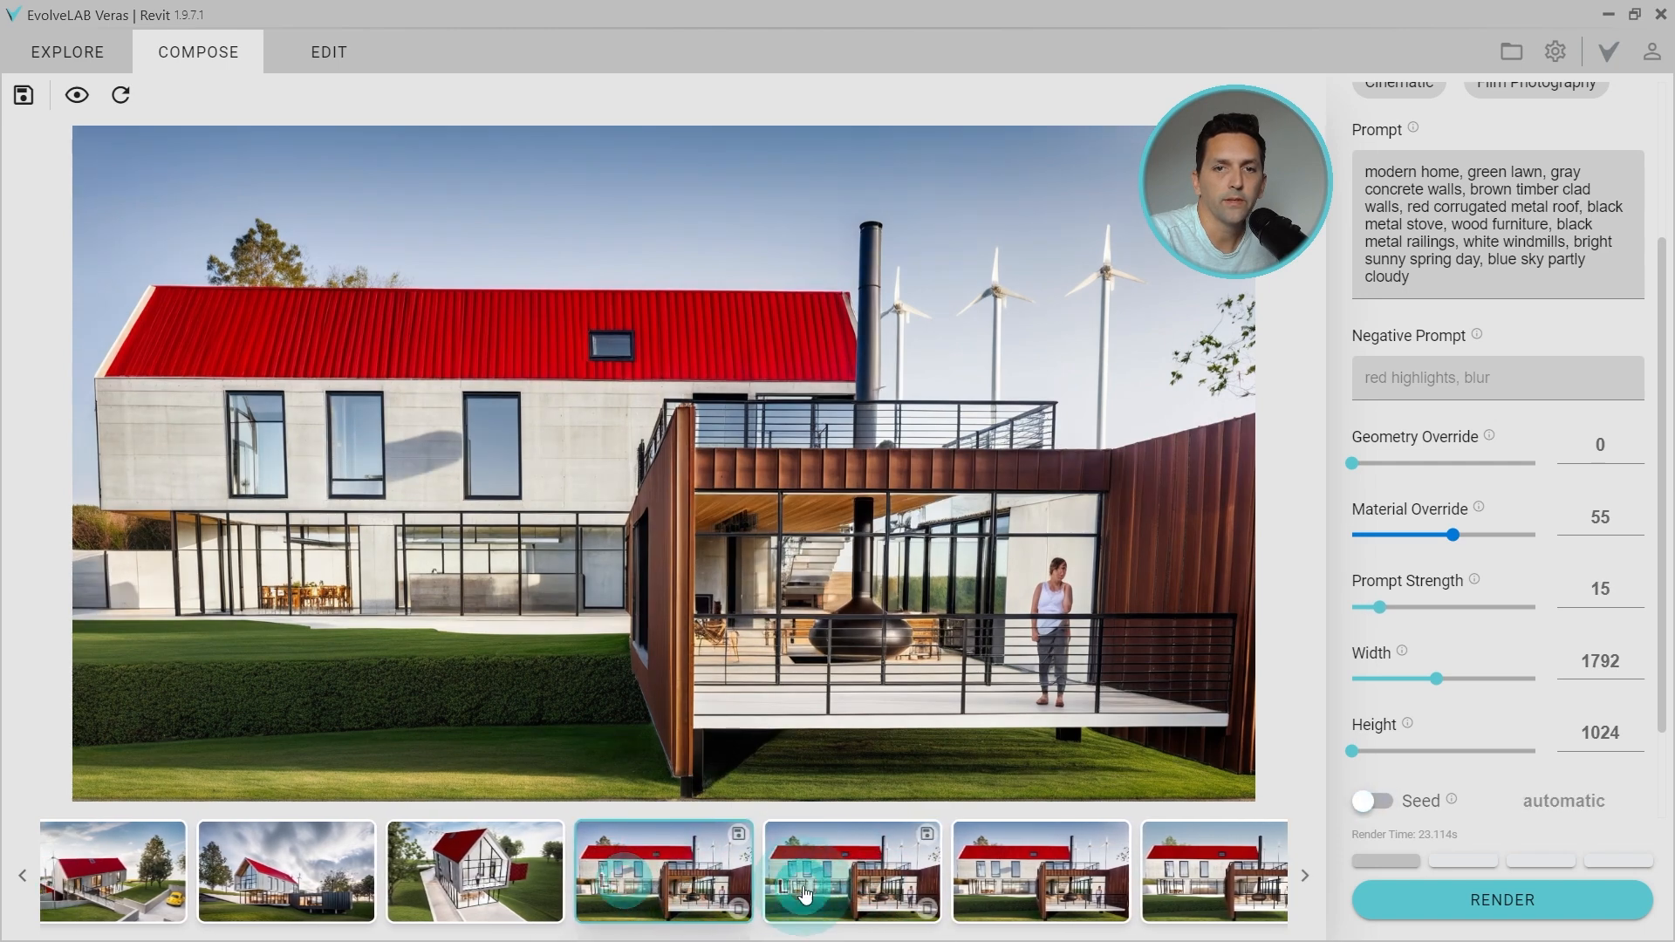
pyautogui.click(838, 896)
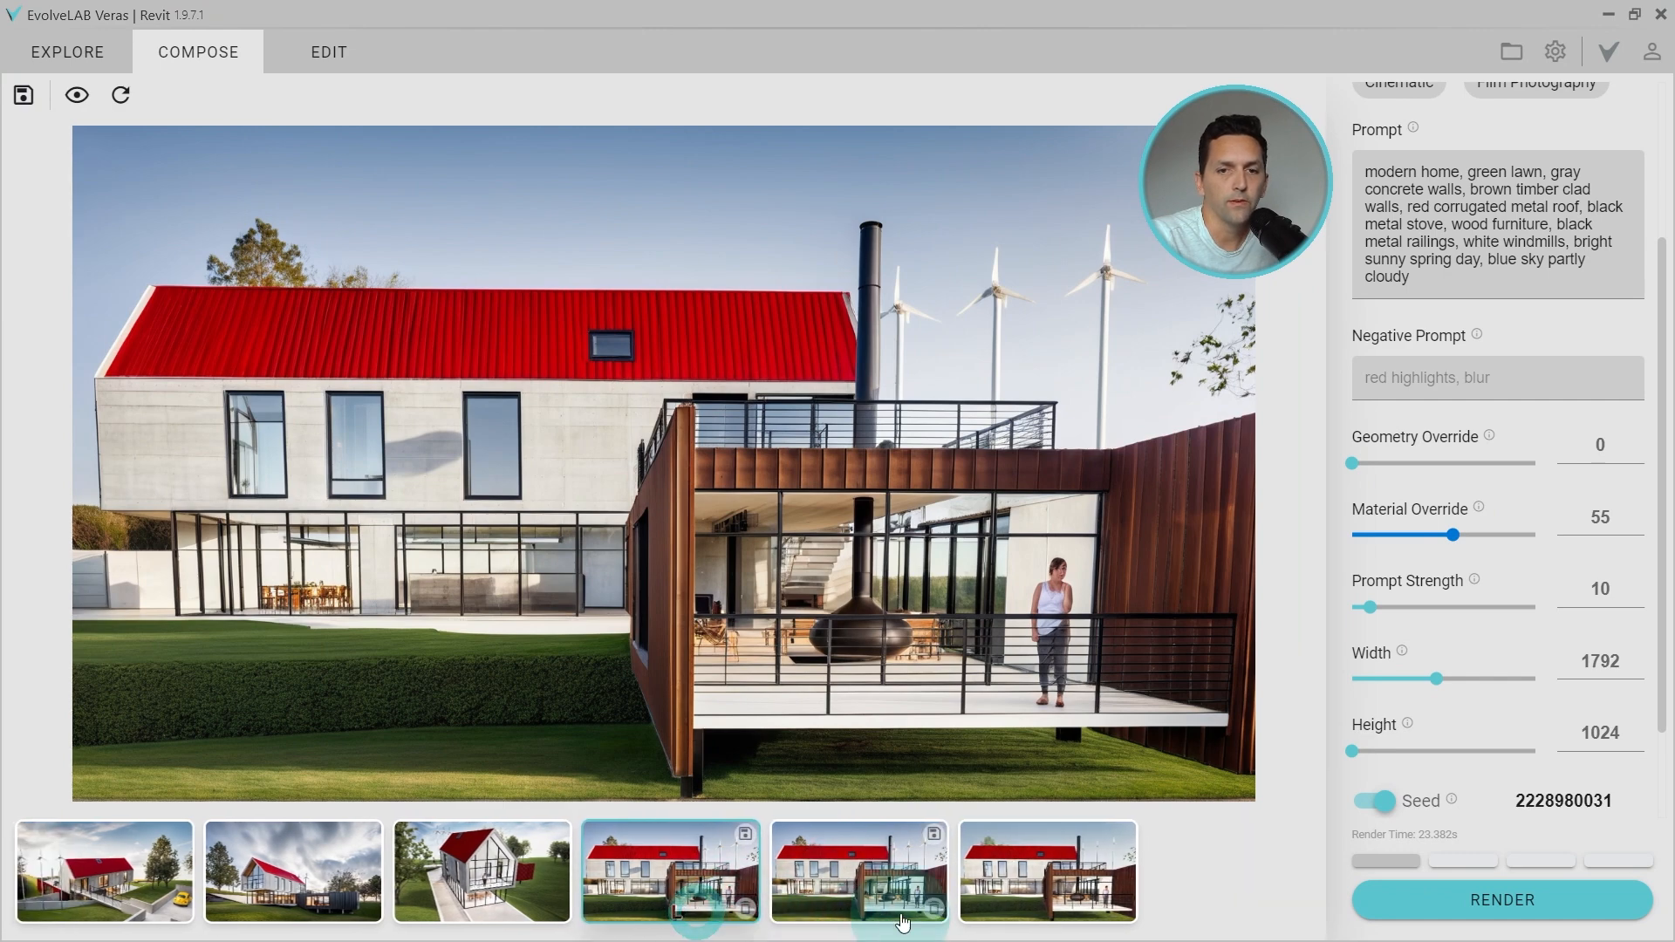
# Step: Delete the extra rendering and open the yellow-car Approach rendering, comparing it with the original
pyautogui.click(103, 873)
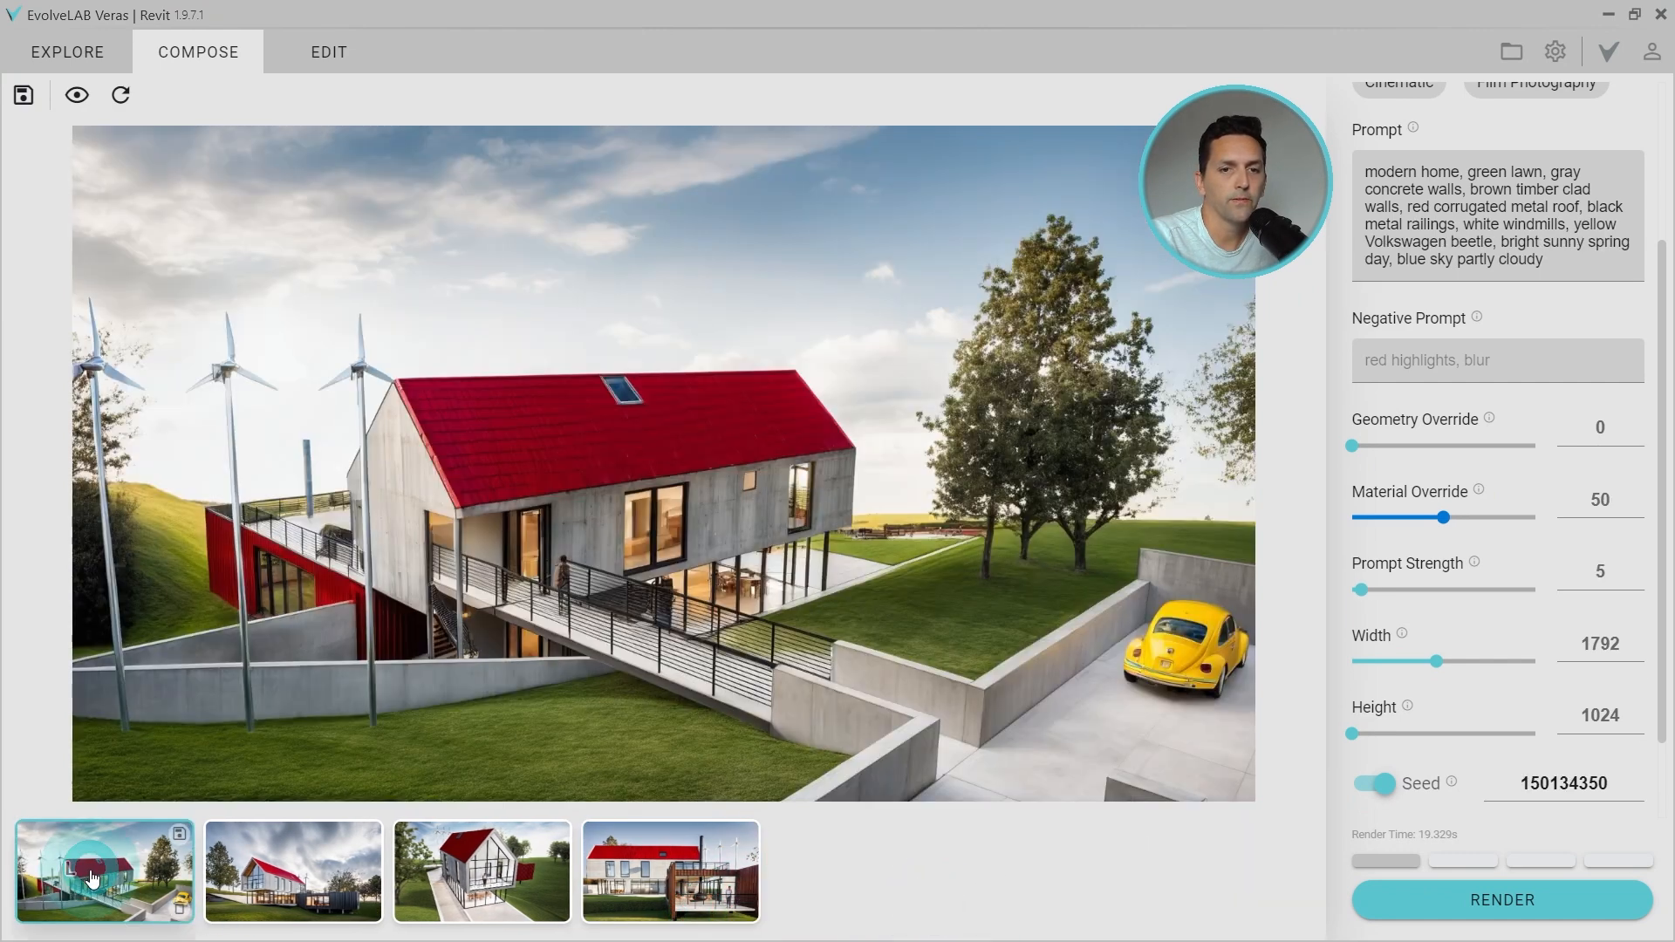
pyautogui.click(330, 51)
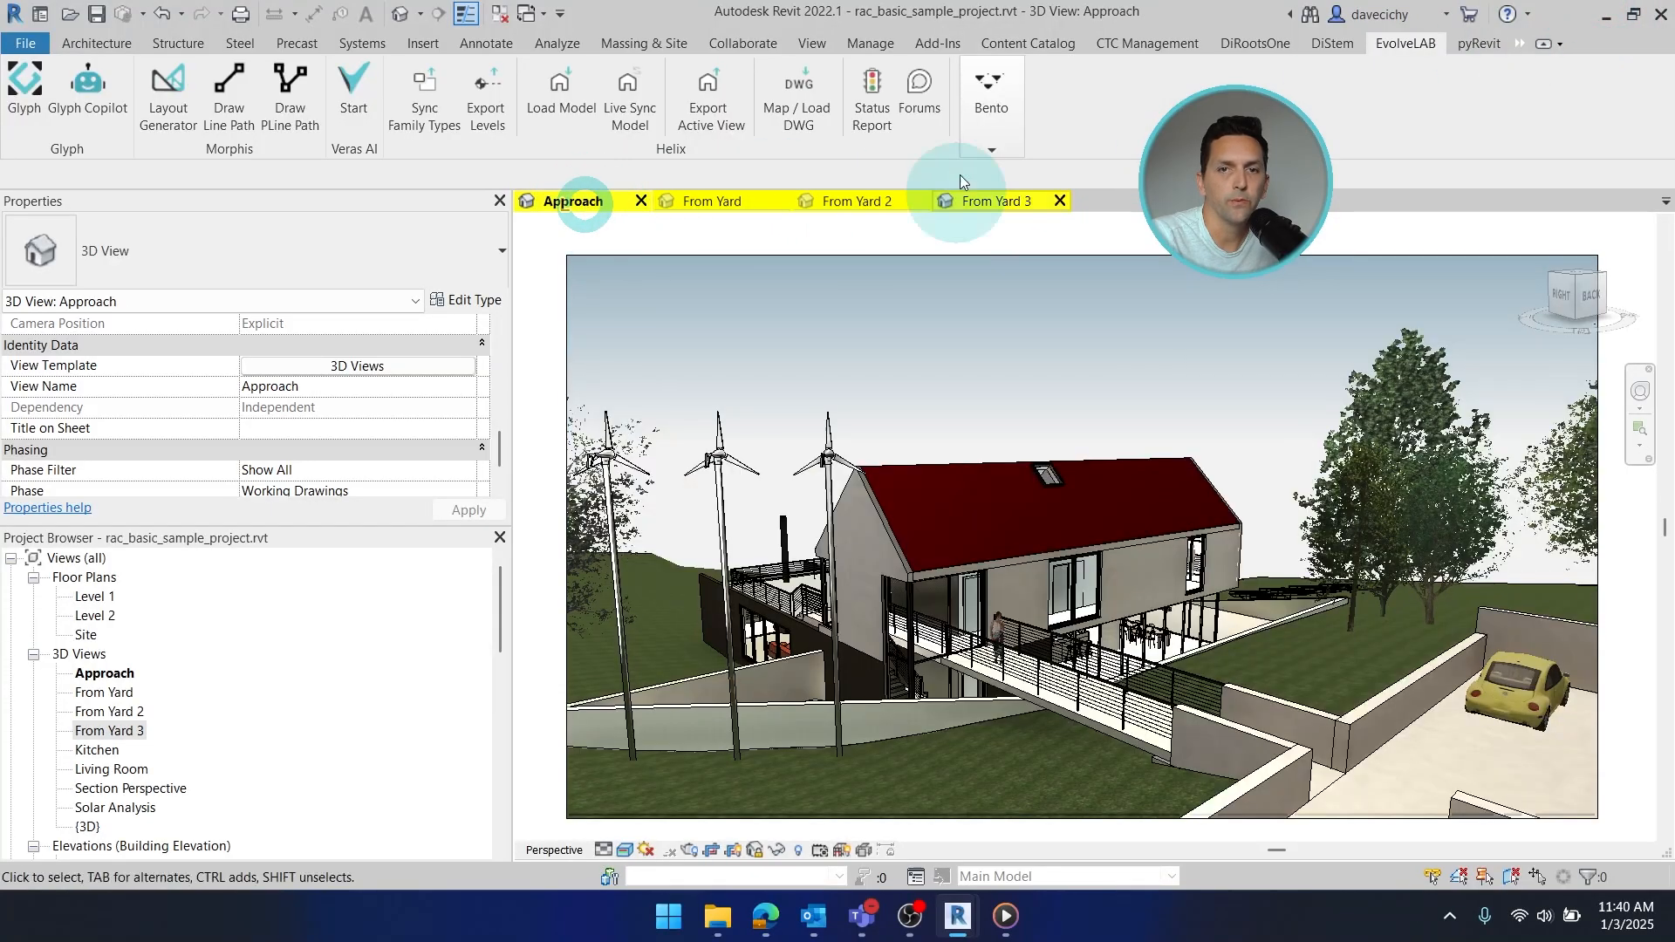
pyautogui.moveTo(958, 916)
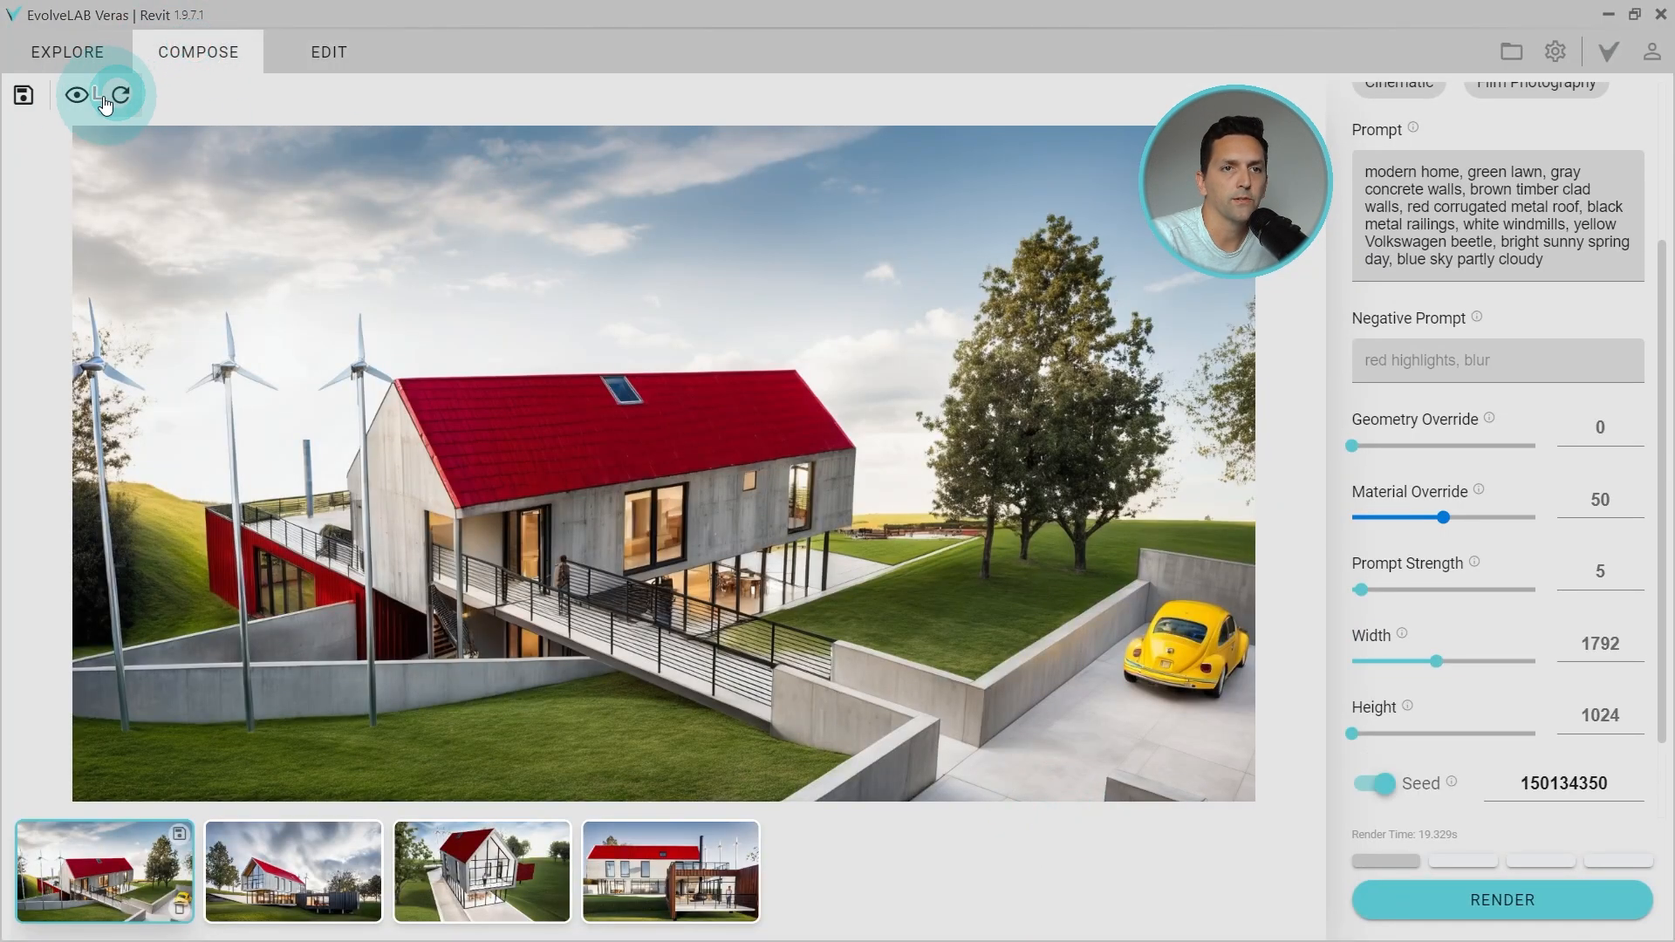
pyautogui.click(73, 94)
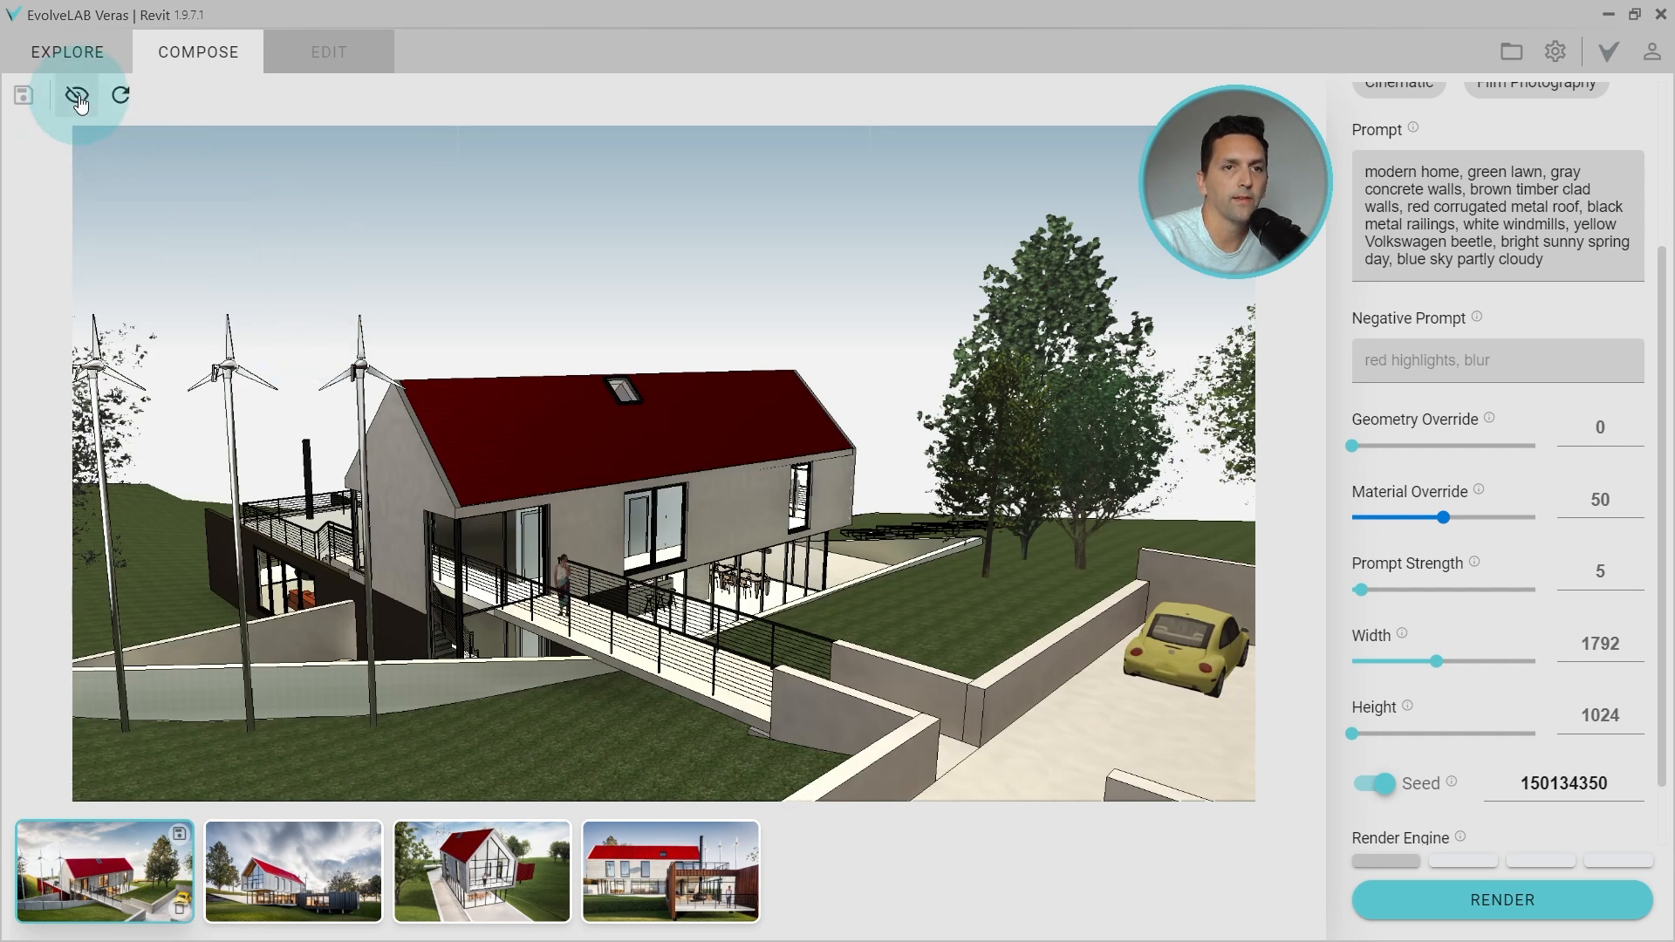
pyautogui.click(329, 51)
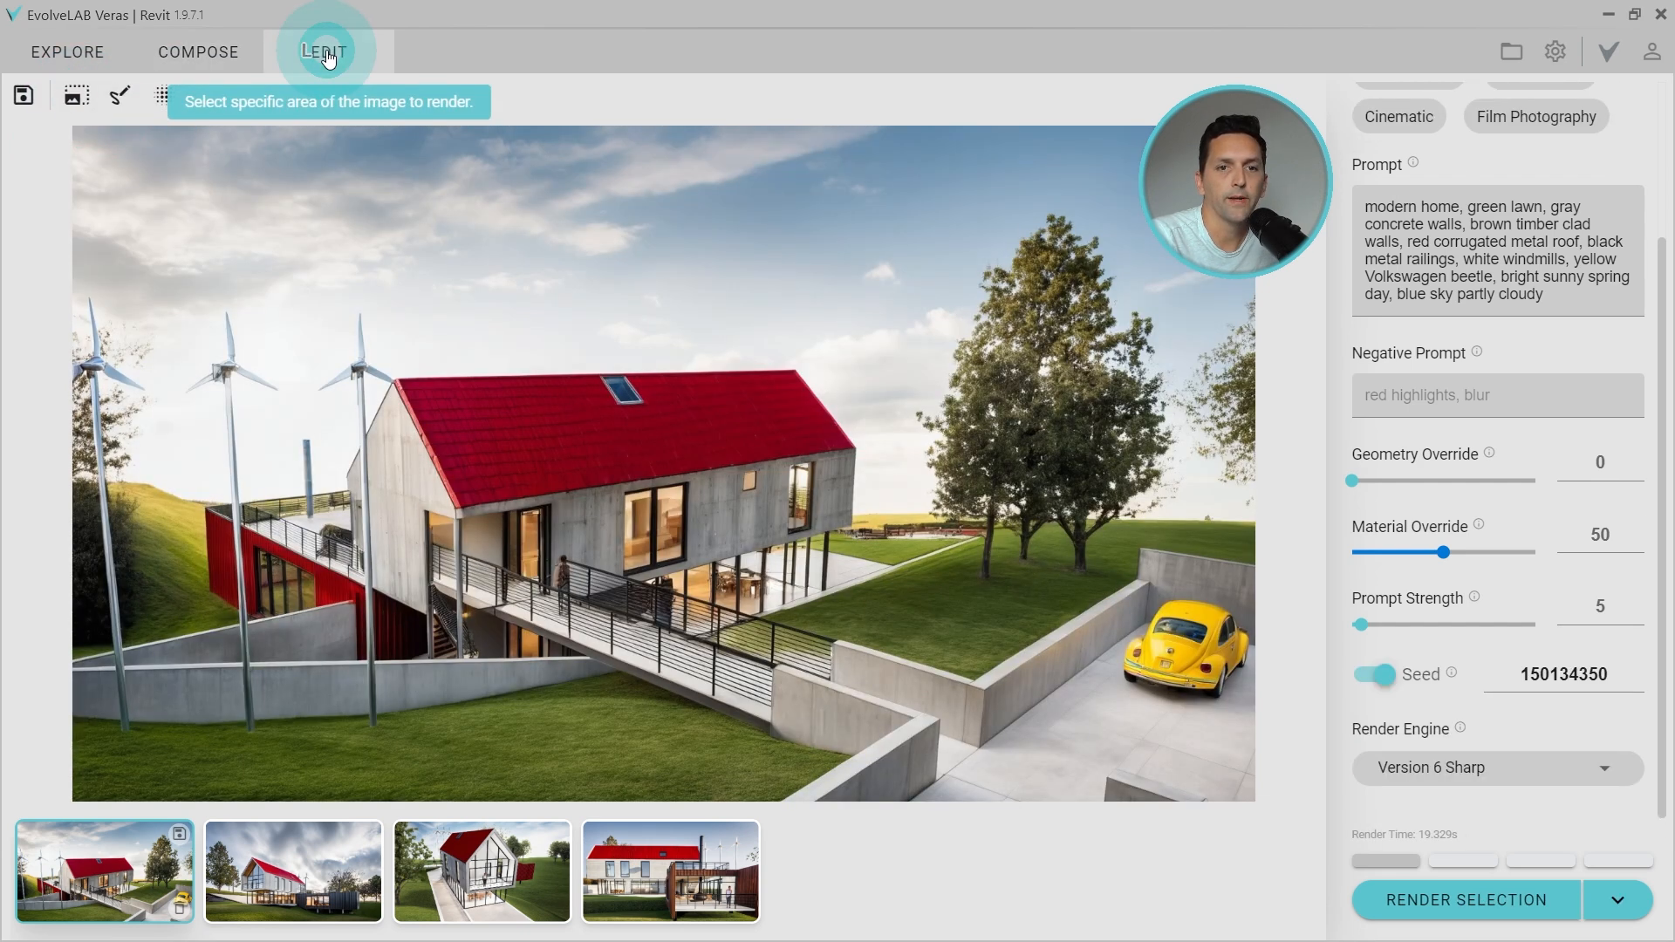
# Step: Mask the roof, trim the prompt, and re-render it with render engine Version 6
pyautogui.click(329, 51)
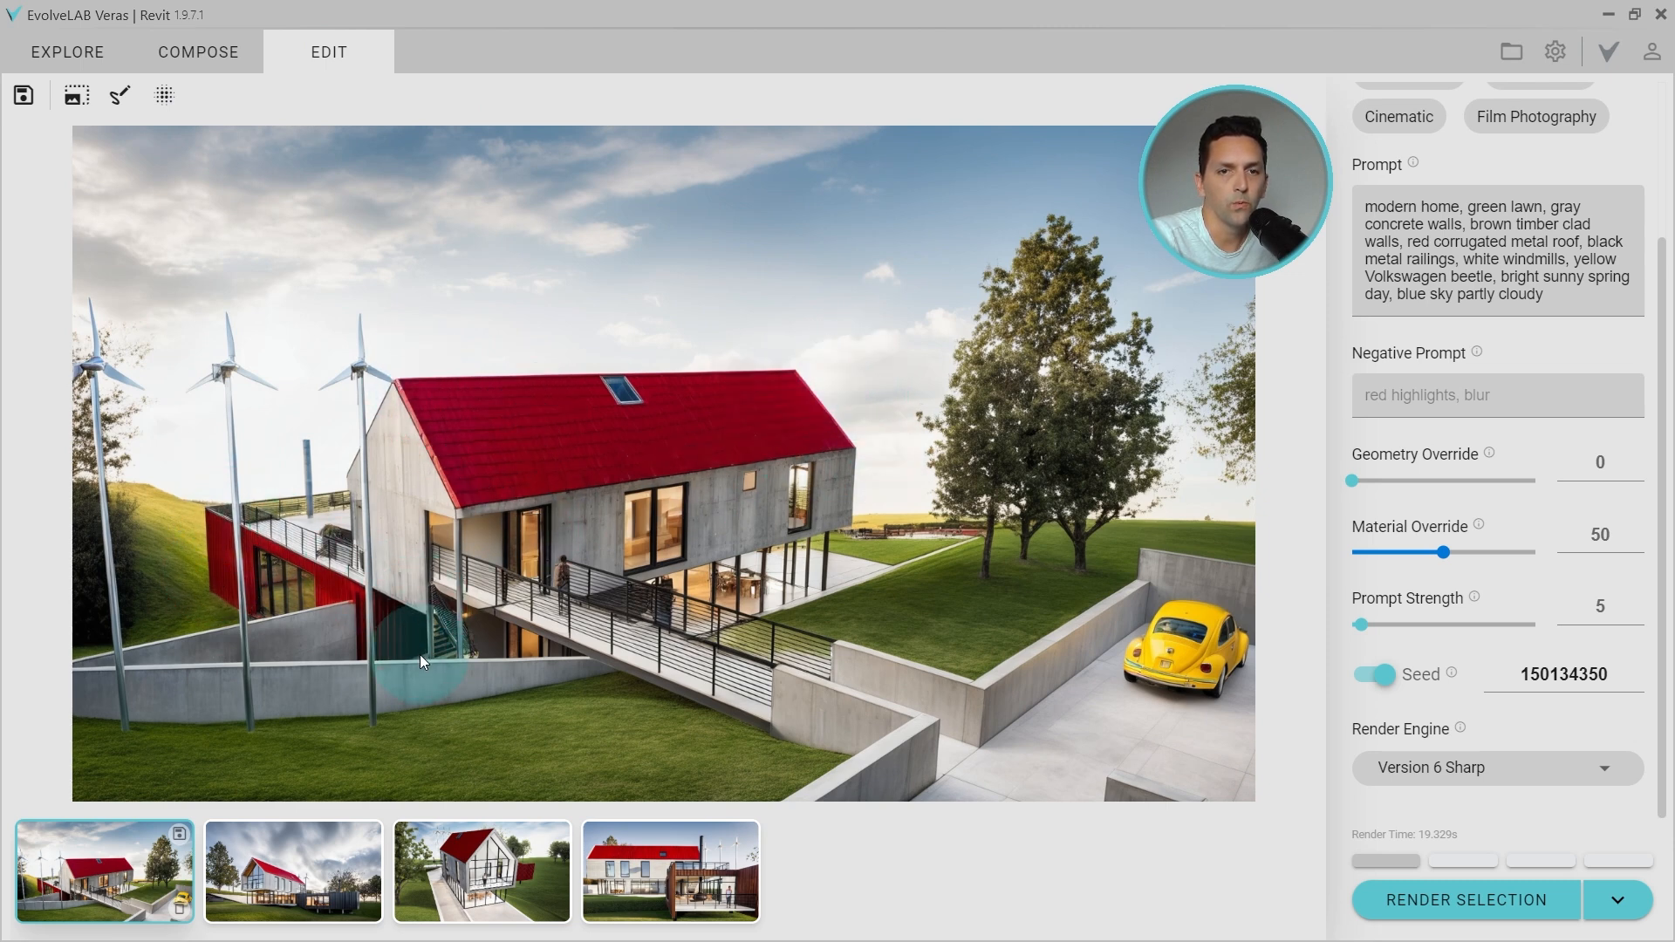
pyautogui.moveTo(435, 654)
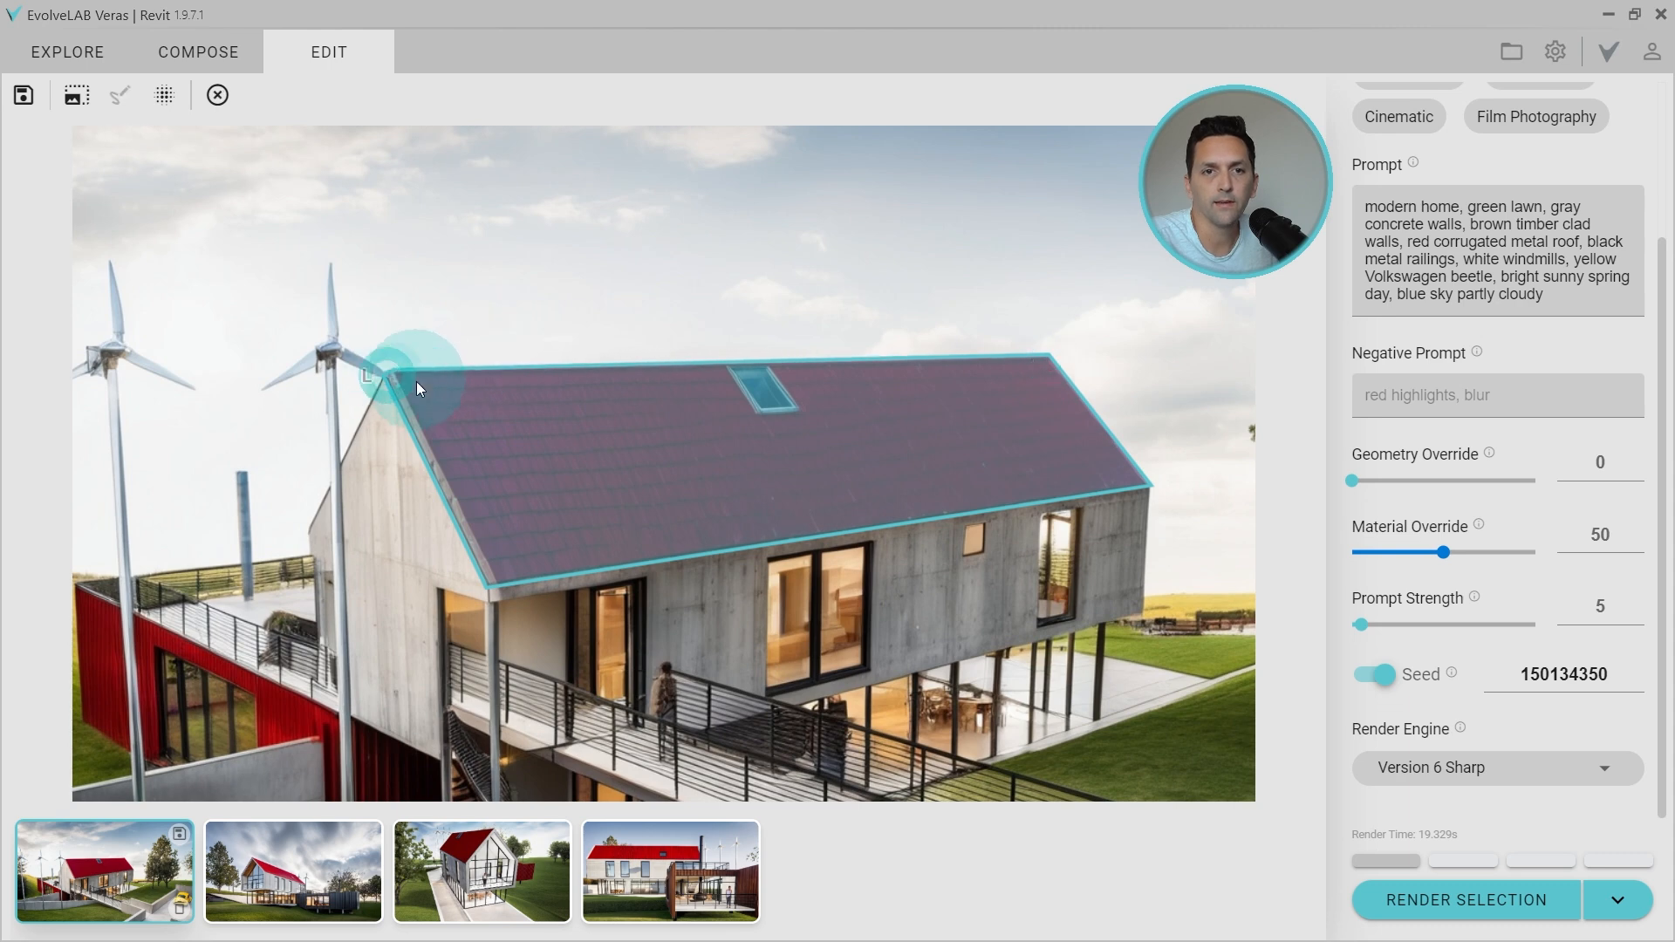
pyautogui.click(1376, 674)
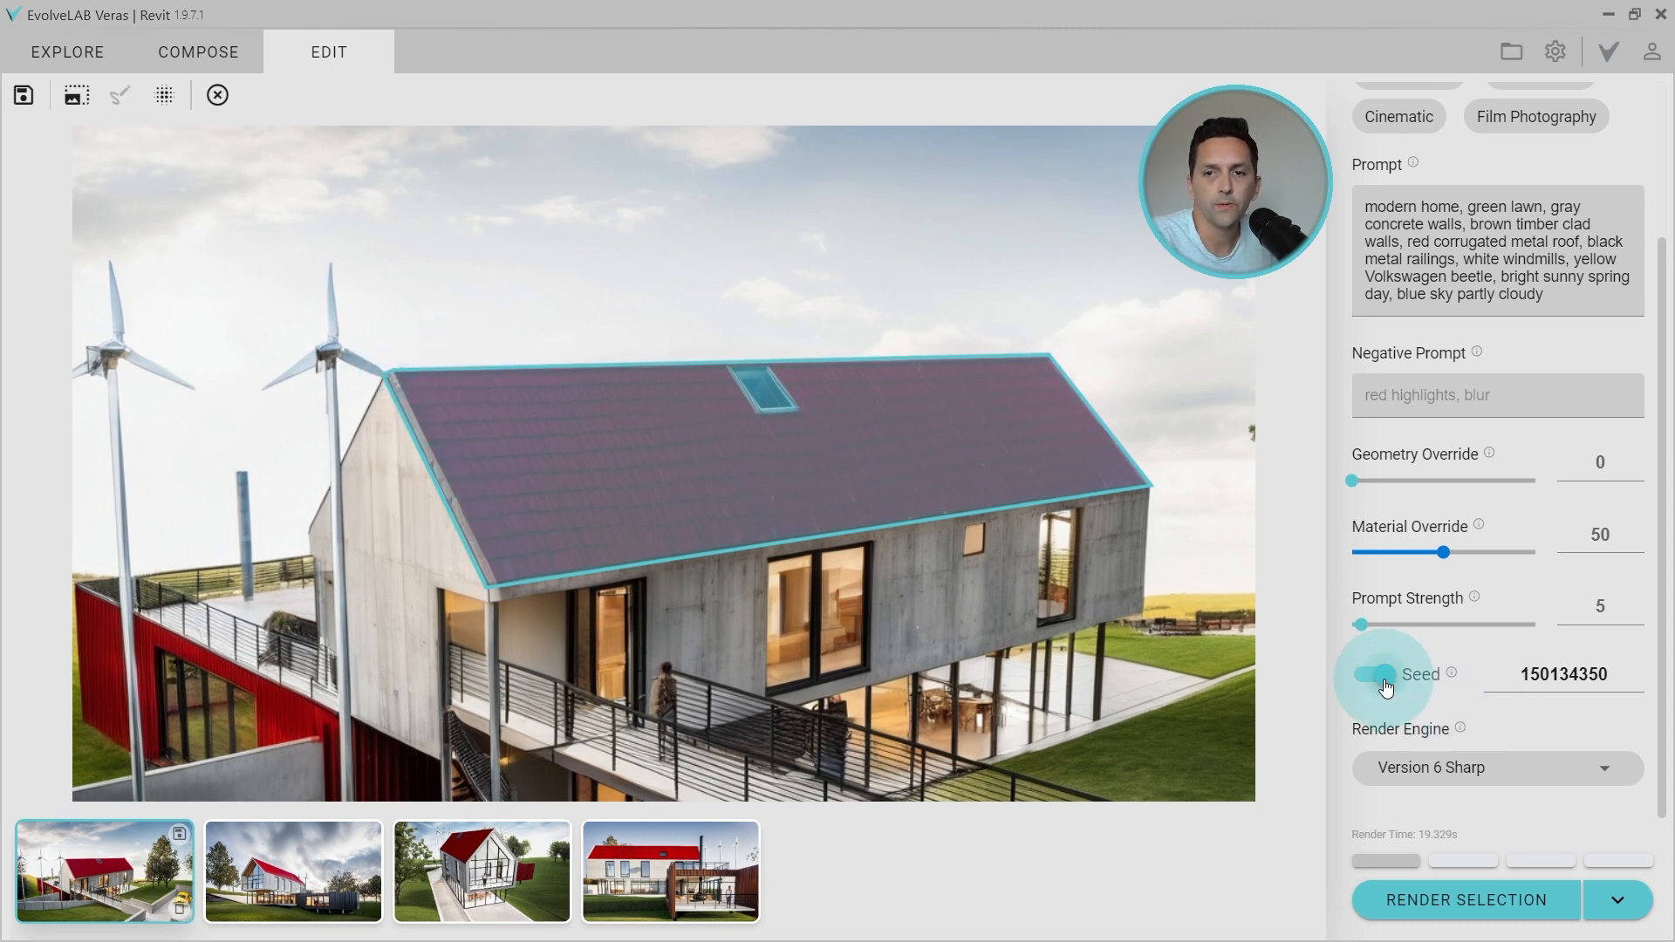
pyautogui.click(1374, 675)
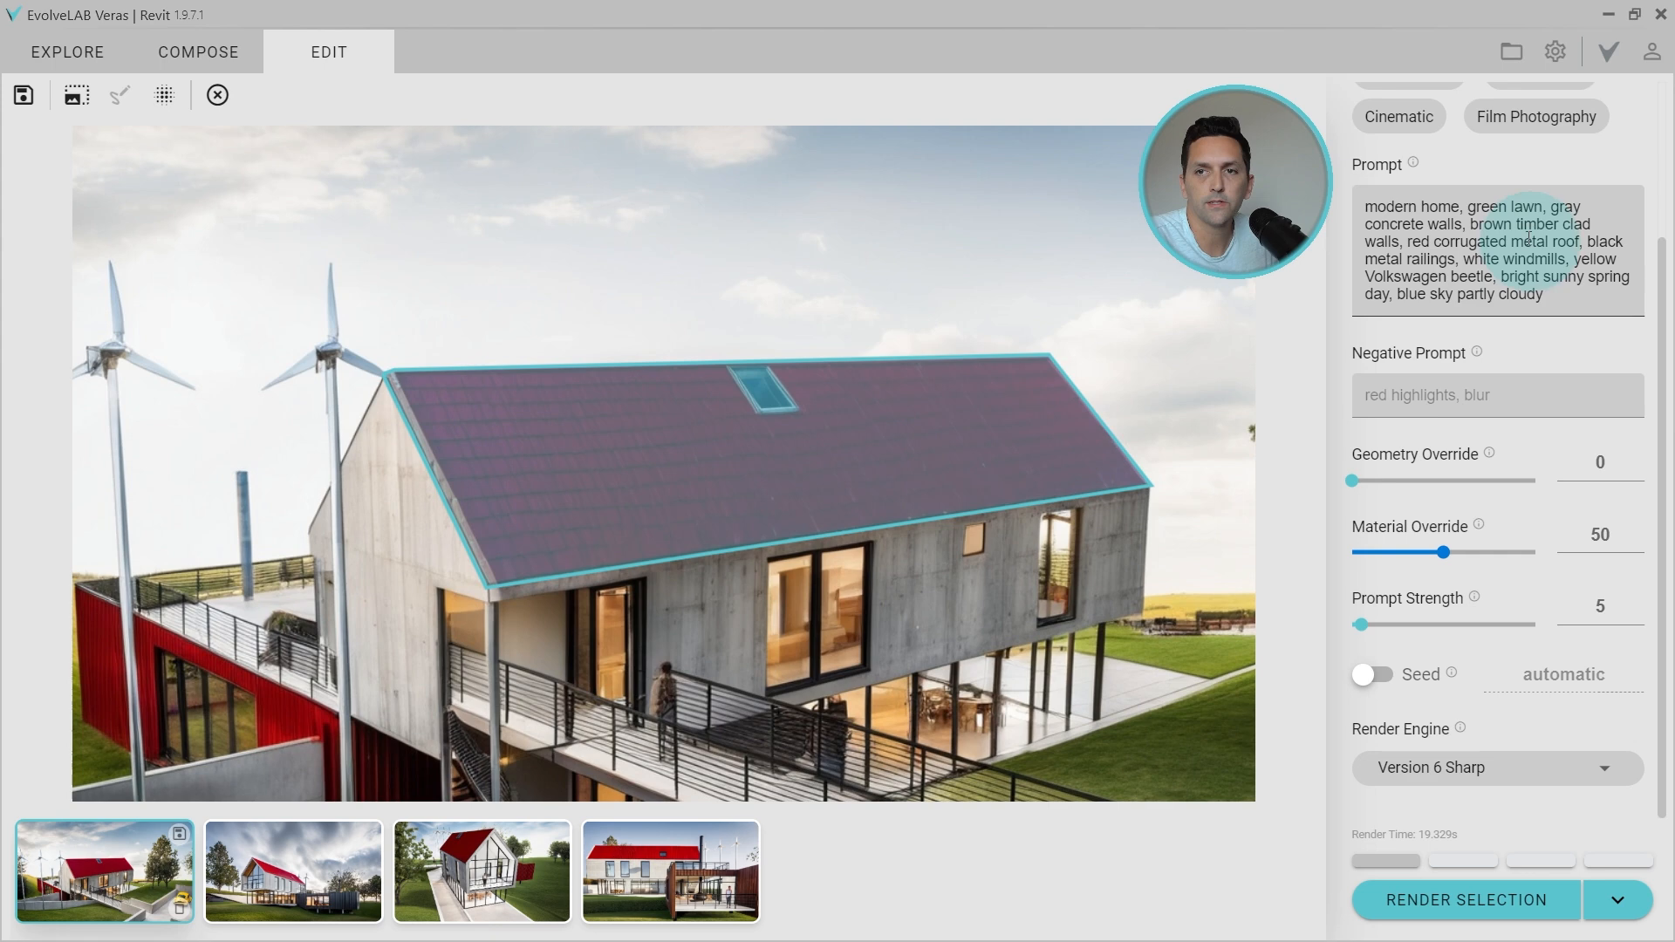
pyautogui.doubleClick(1512, 207)
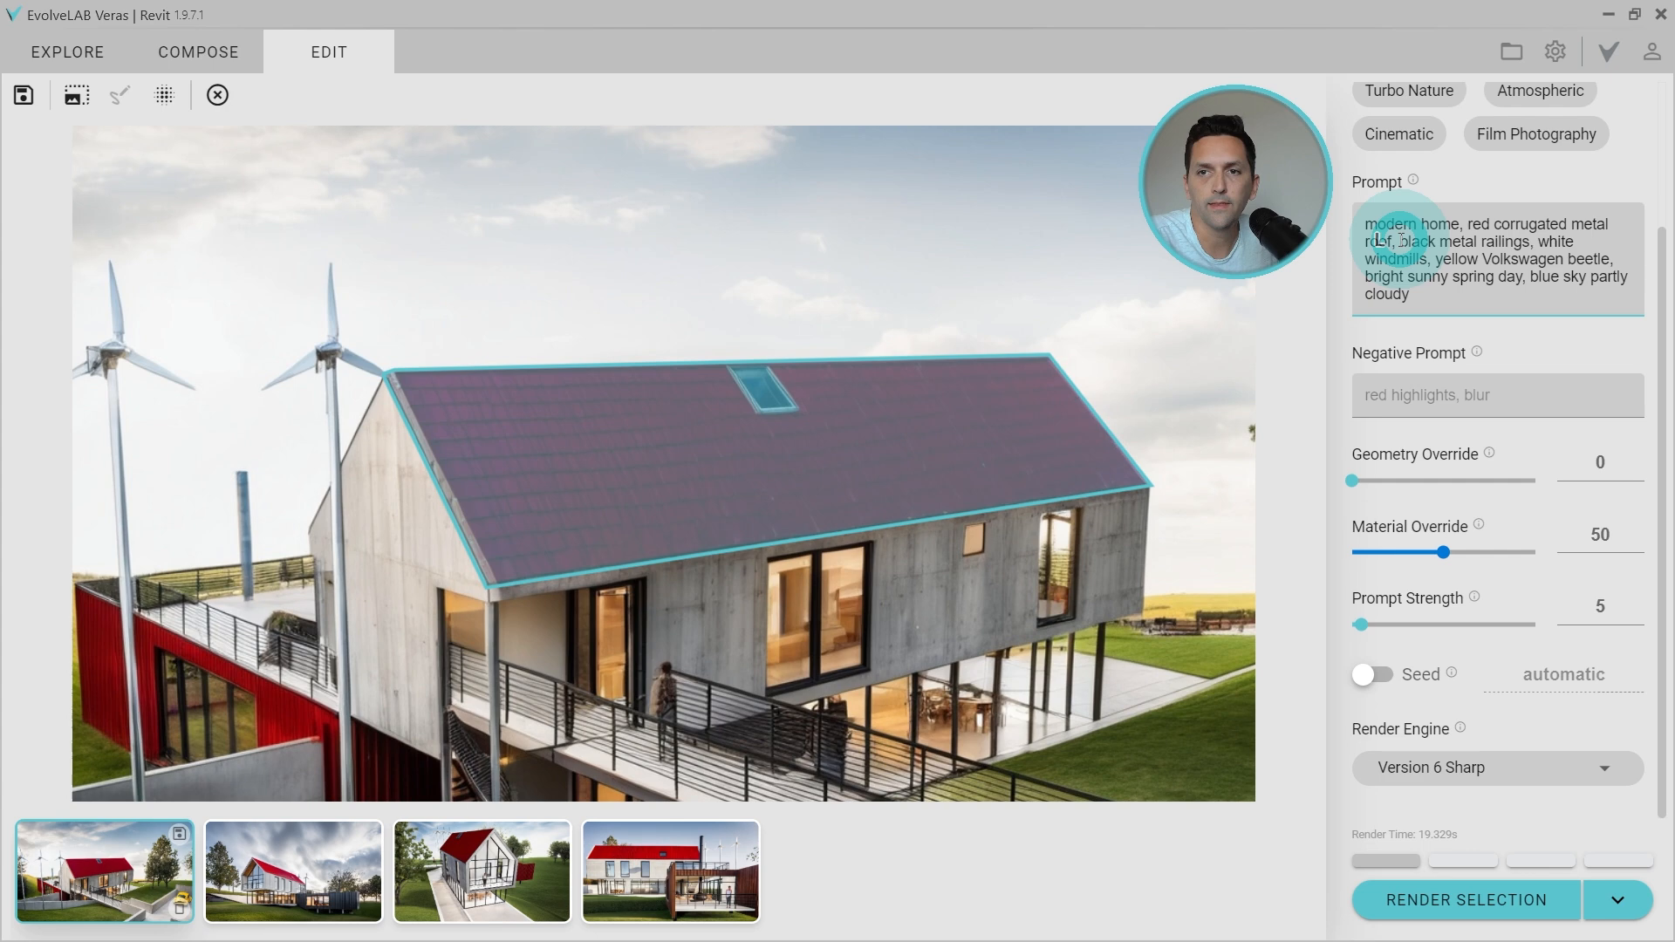
pyautogui.moveTo(1404, 241); pyautogui.dragTo(1603, 259)
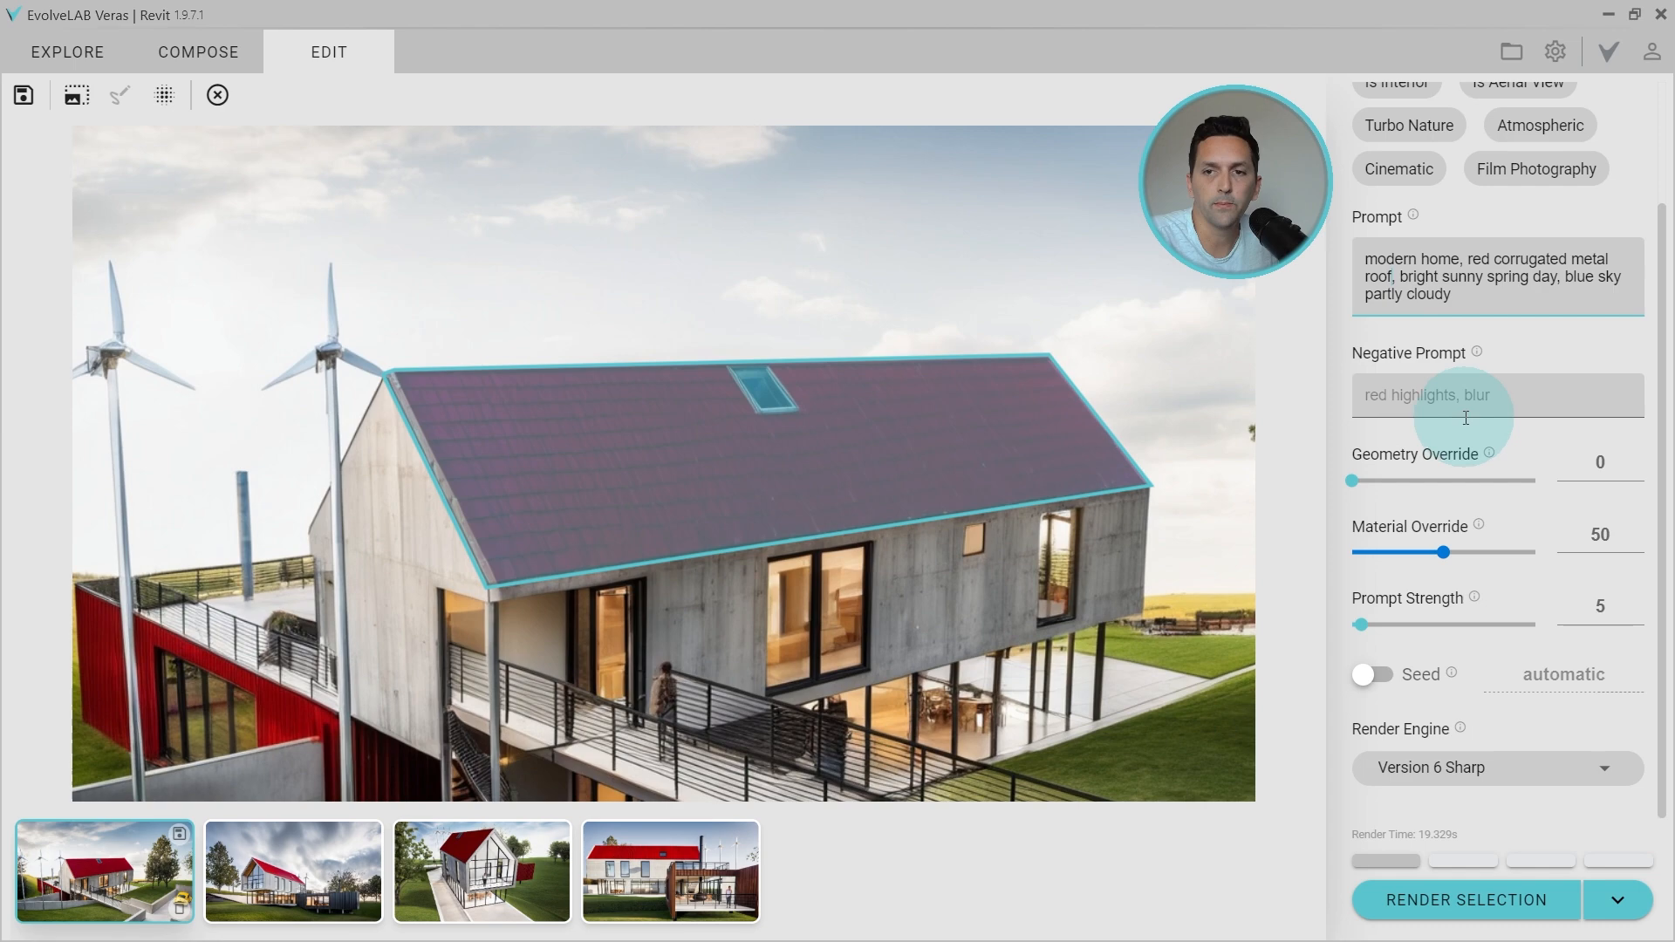
pyautogui.moveTo(1480, 739)
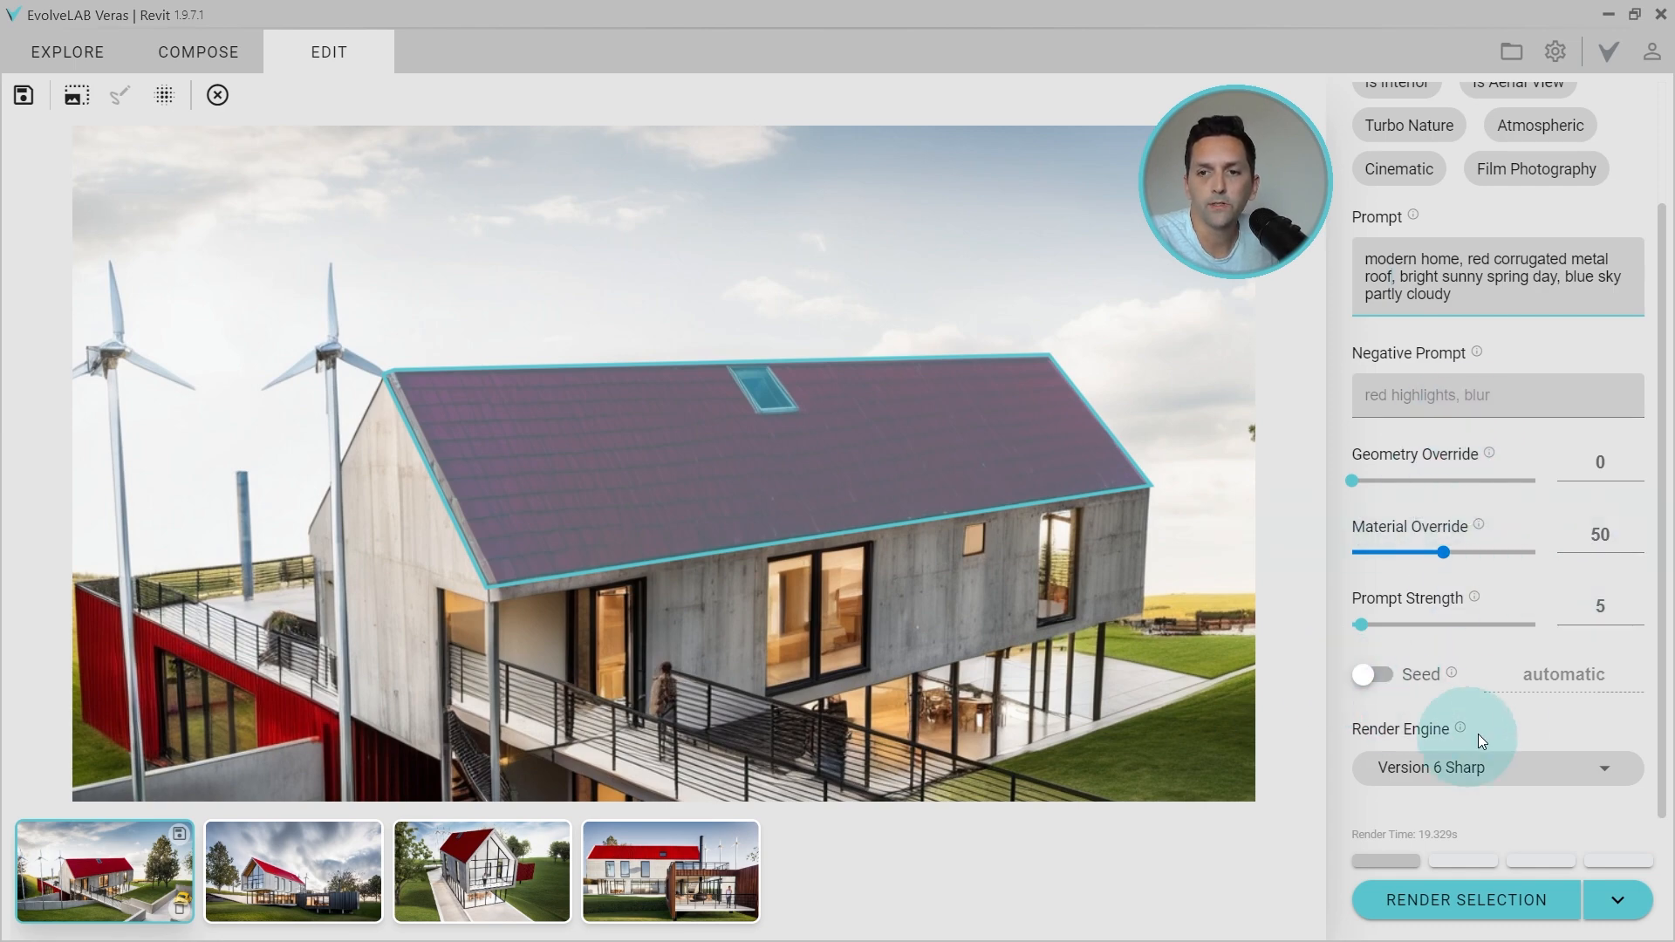
pyautogui.click(1466, 900)
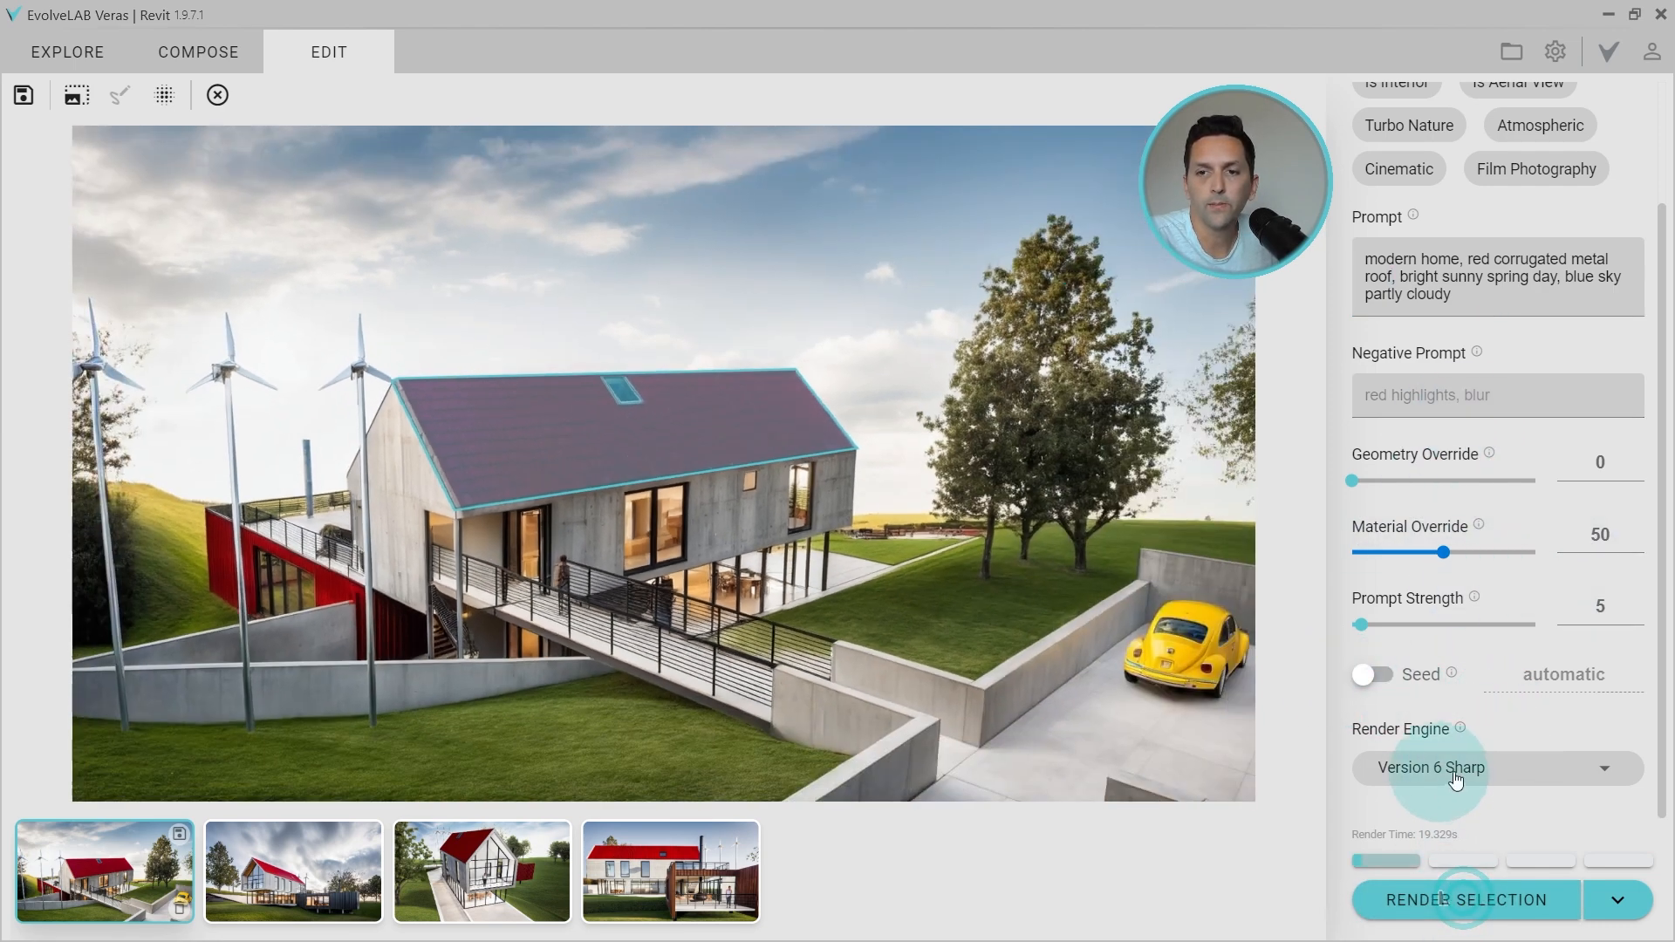
pyautogui.click(1497, 768)
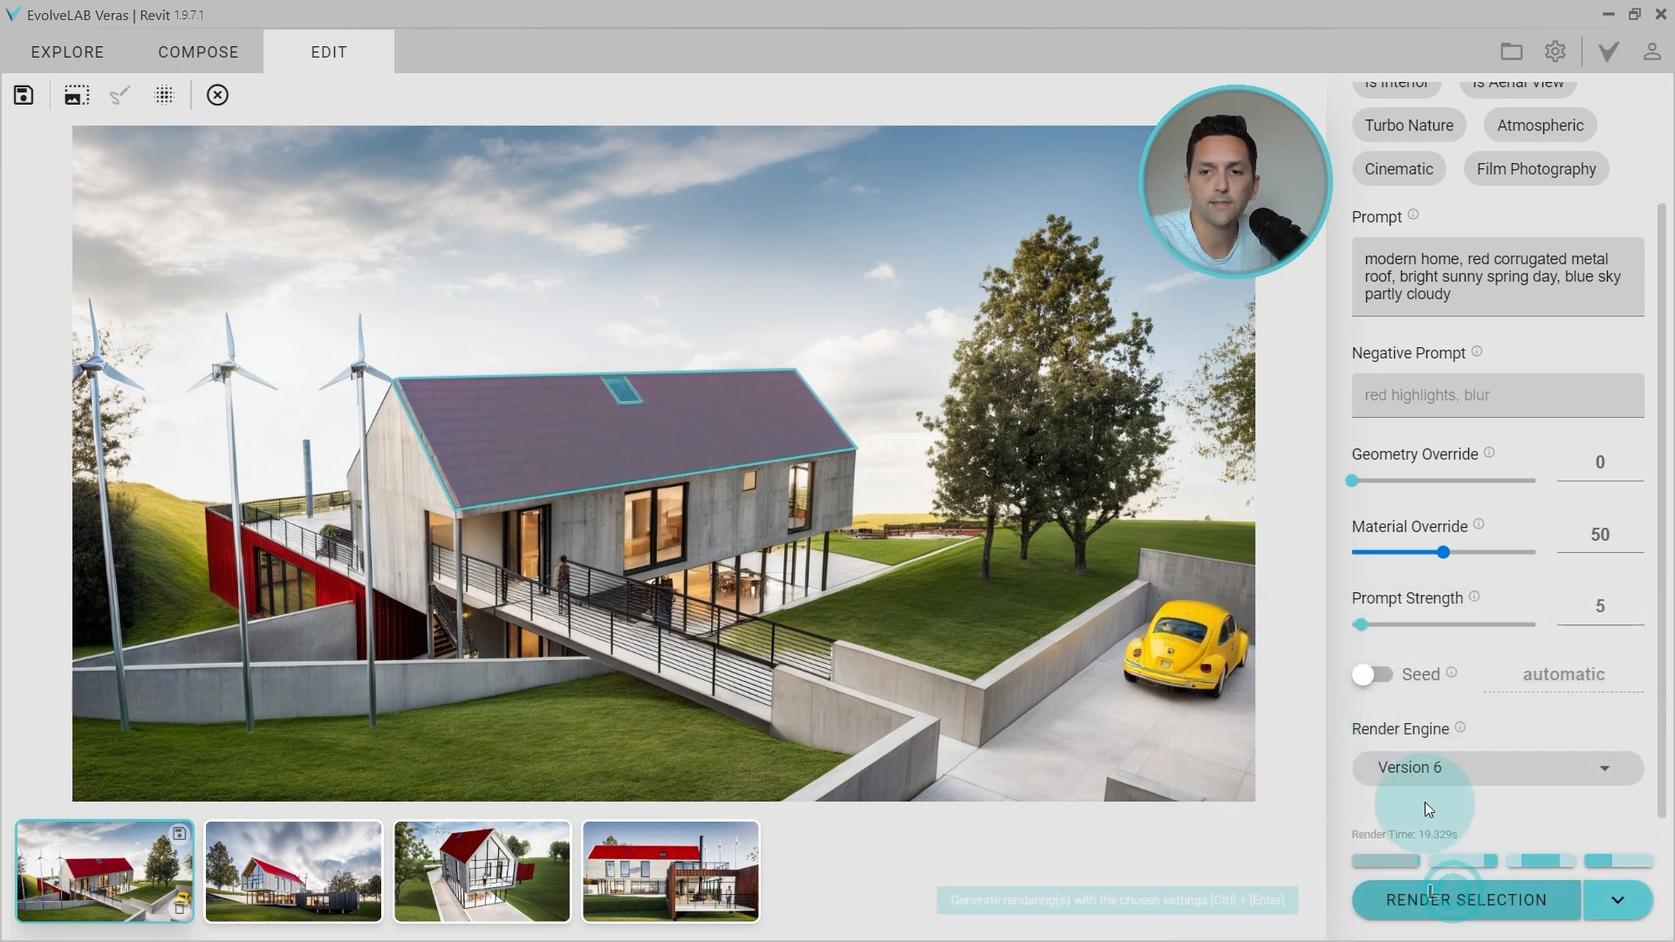
pyautogui.click(1465, 900)
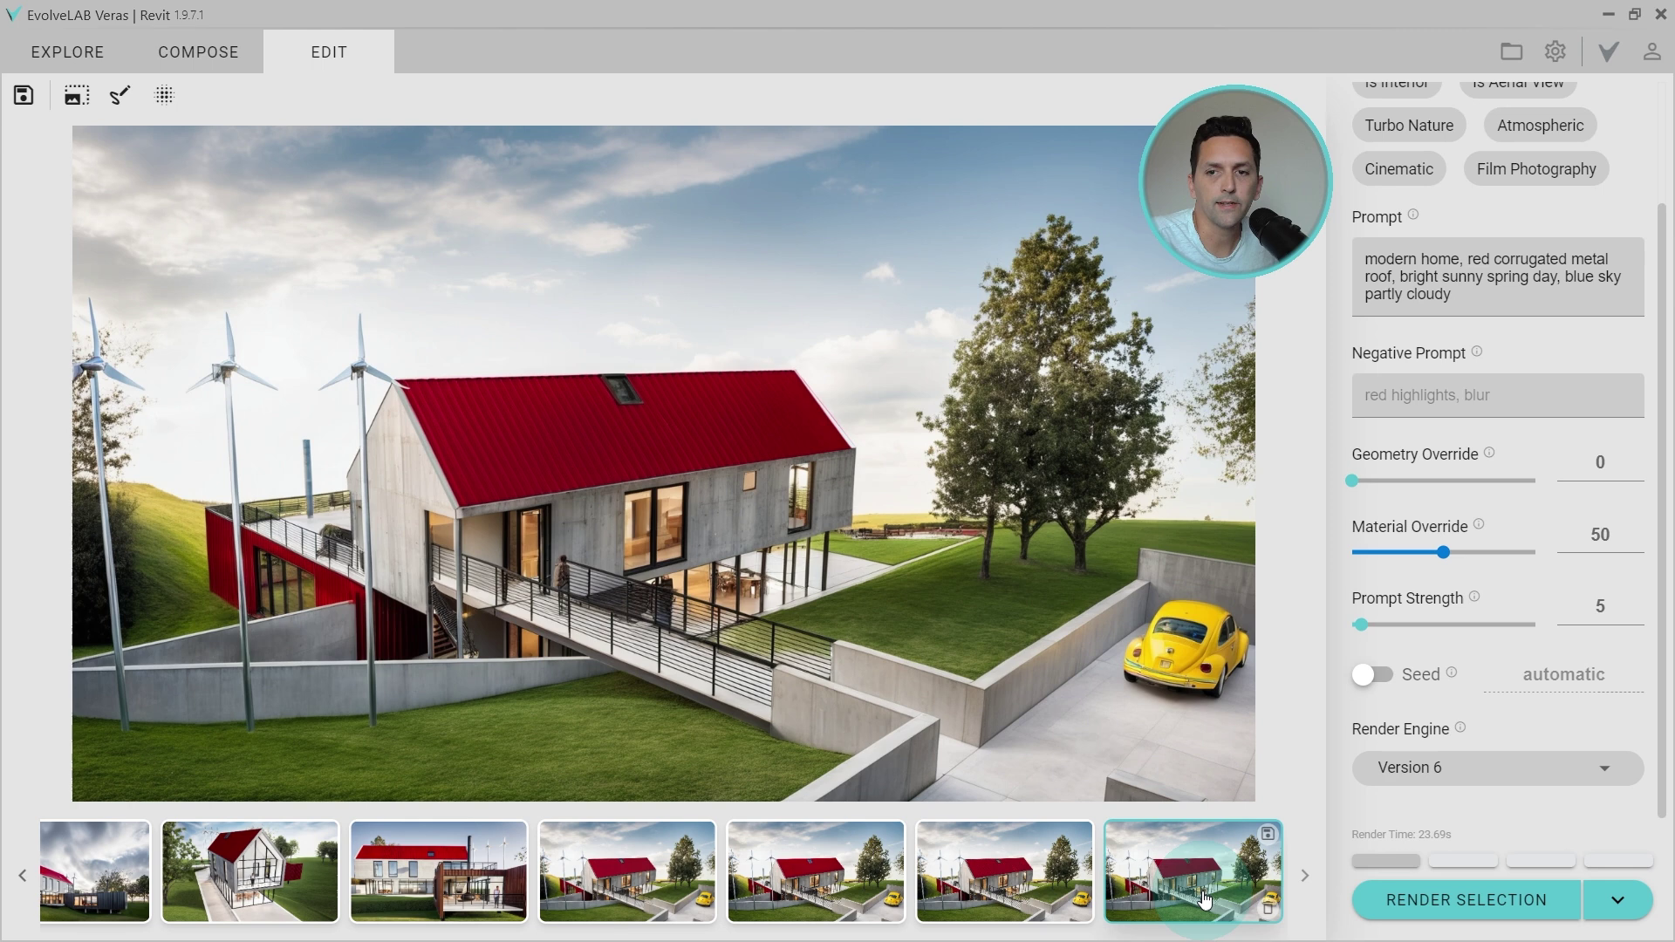
pyautogui.moveTo(640, 877)
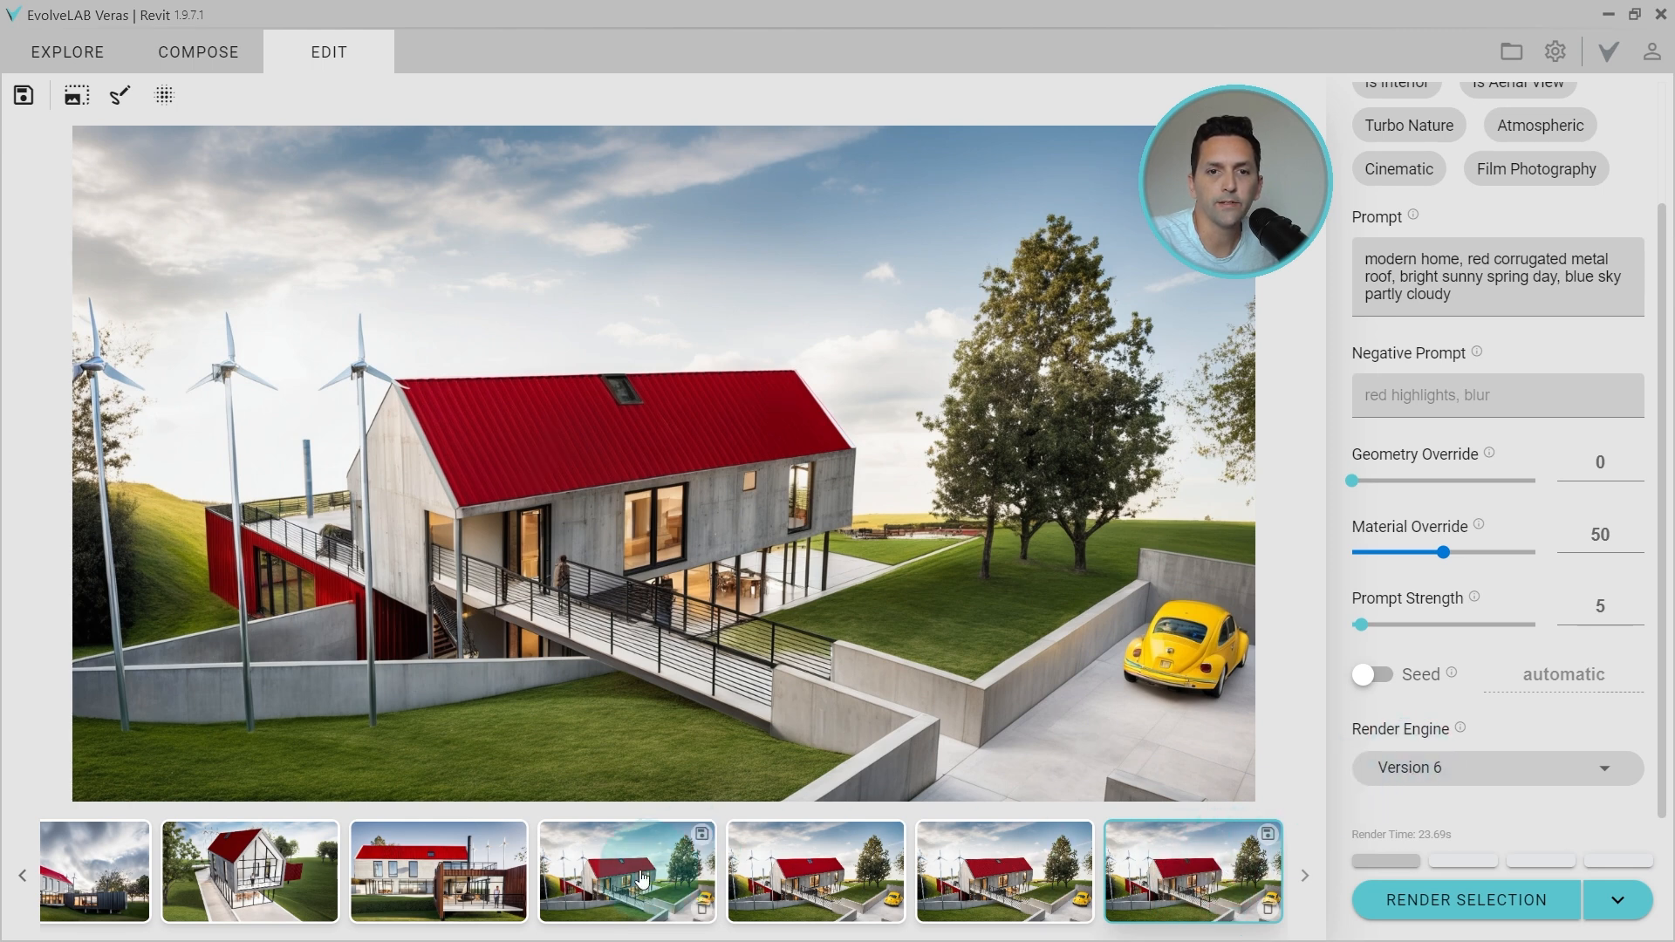
# Step: Raise the render selection blend to 8 and delete an extra variation
pyautogui.click(164, 96)
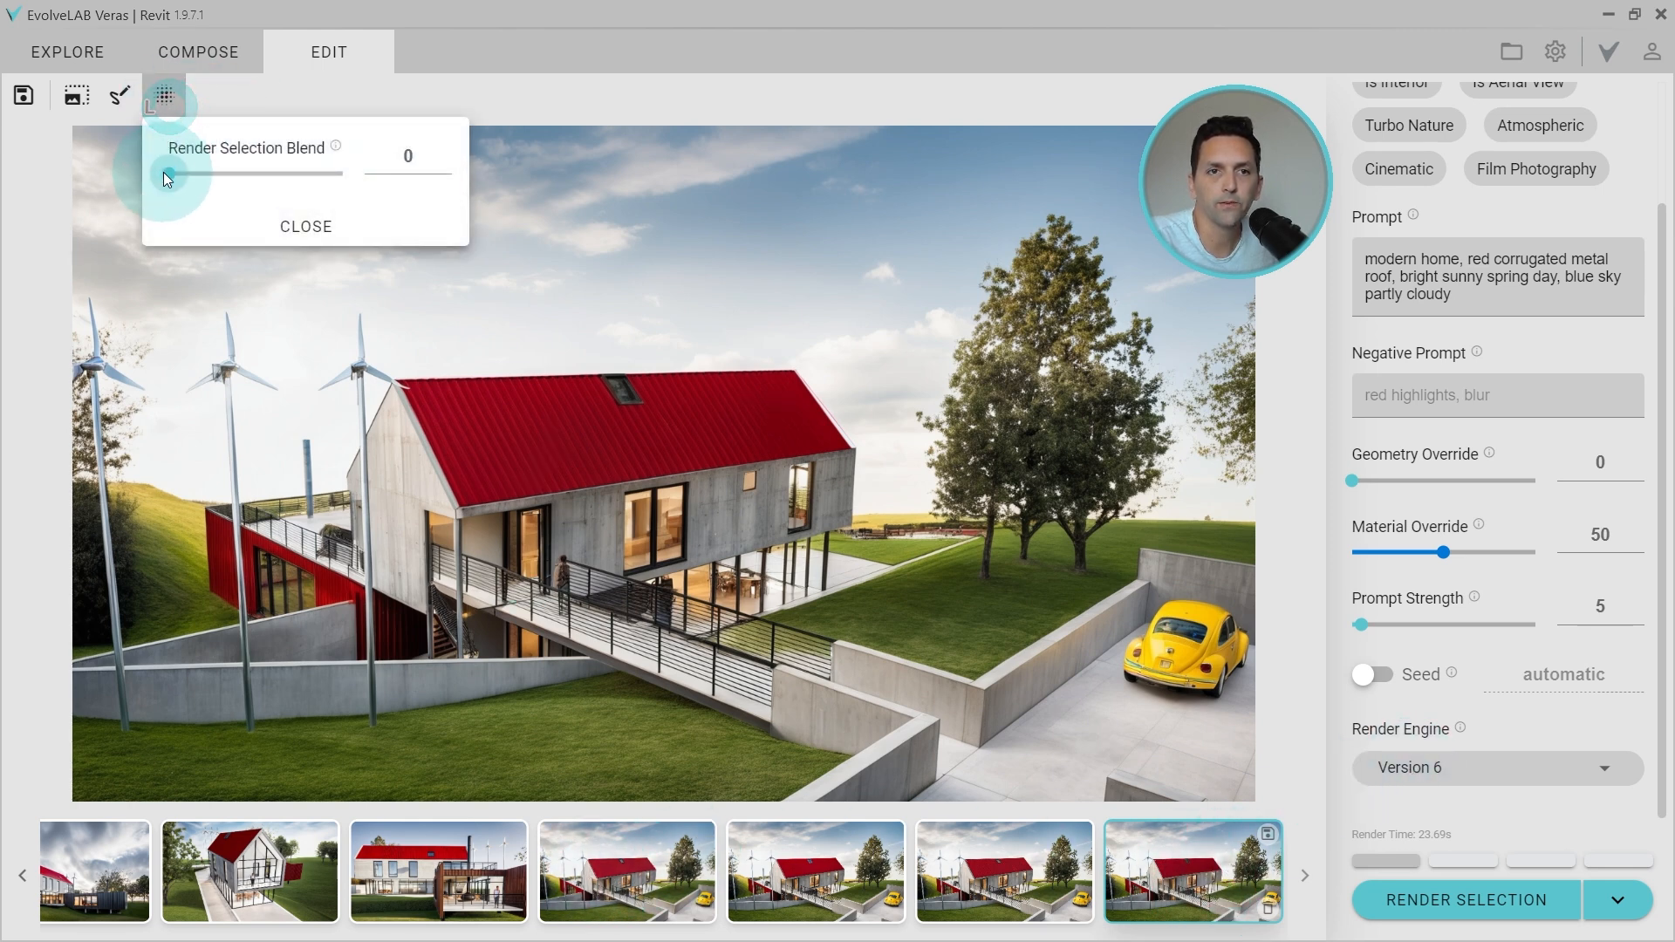
pyautogui.moveTo(162, 176); pyautogui.dragTo(182, 176)
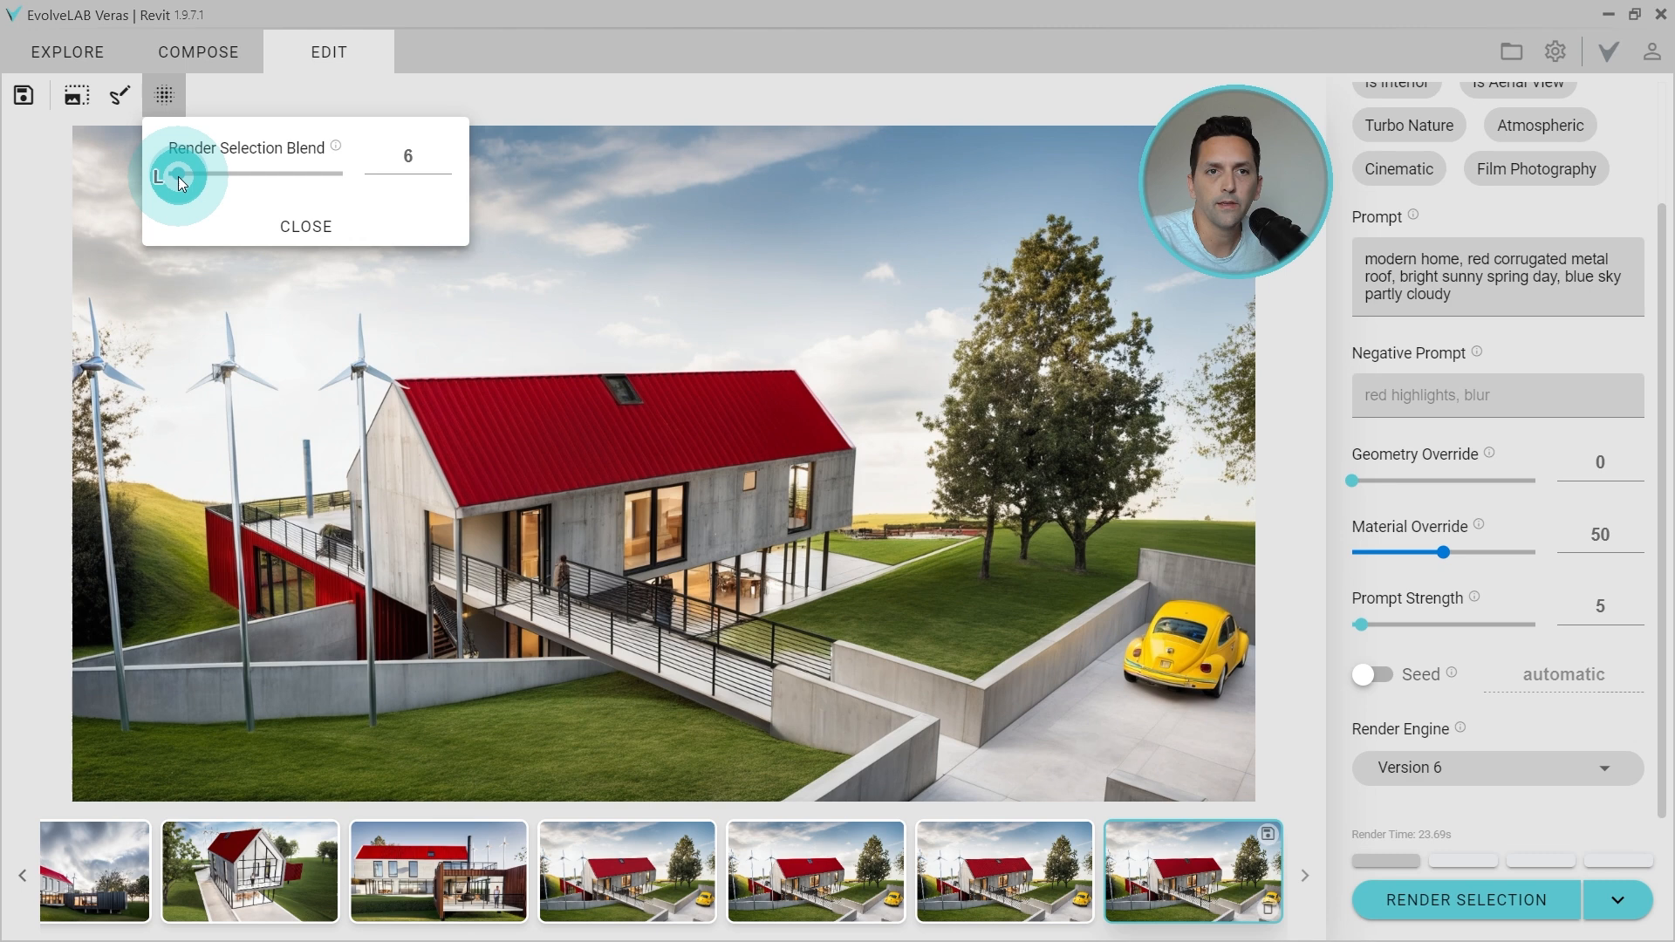
pyautogui.moveTo(158, 174); pyautogui.dragTo(184, 175)
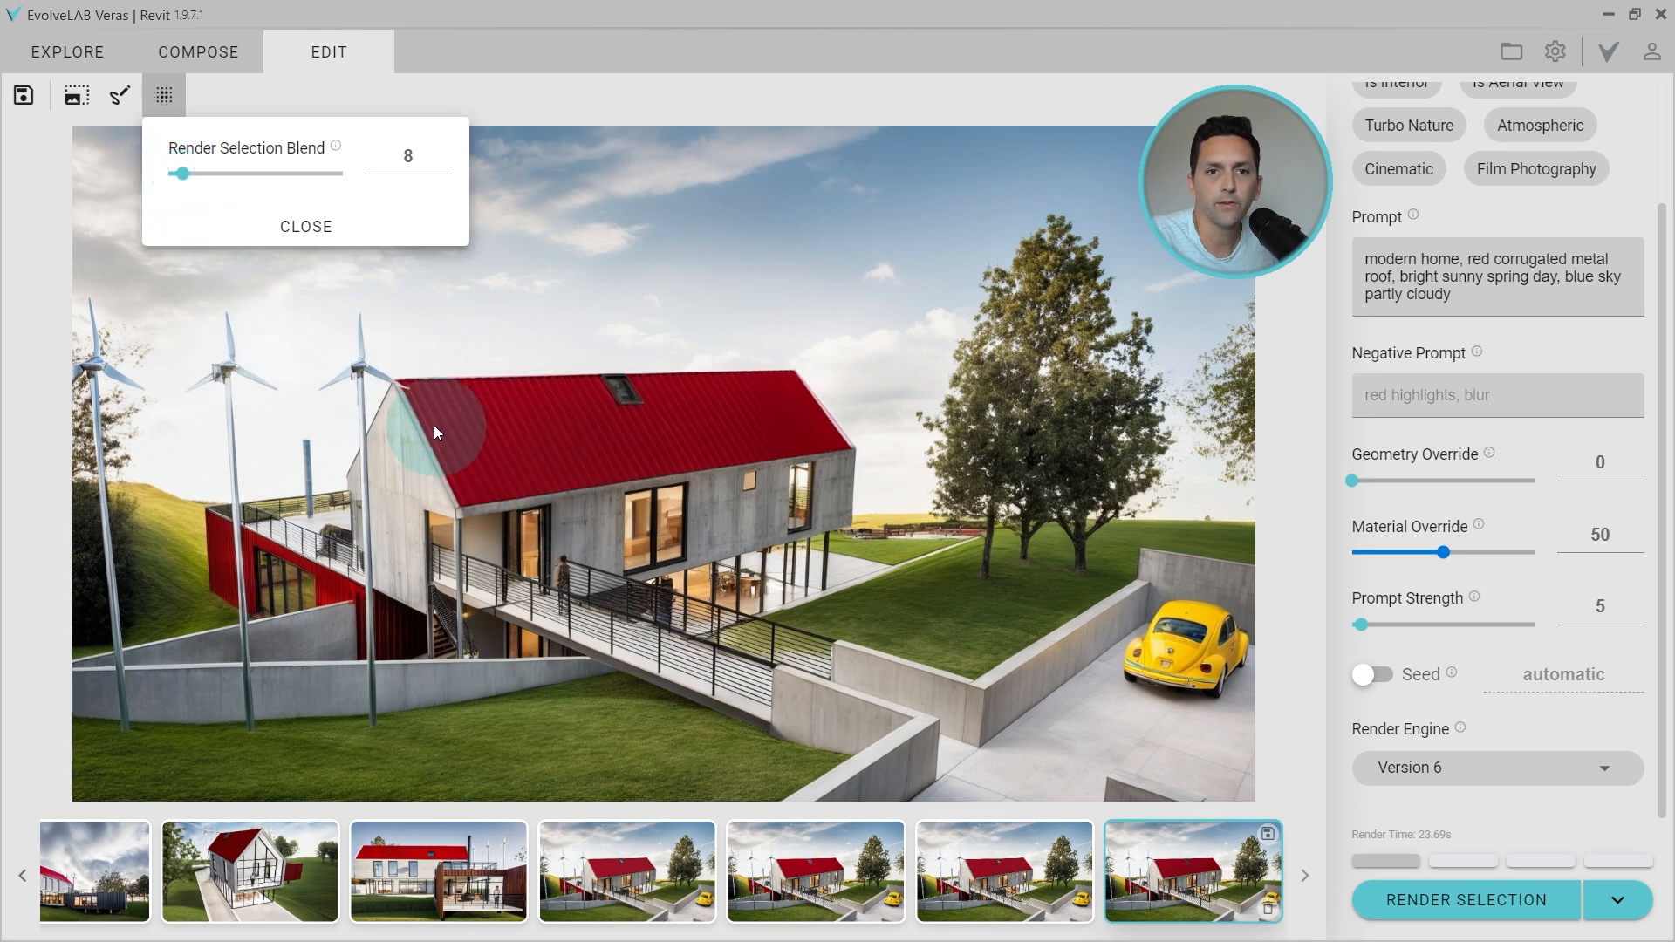
pyautogui.click(306, 226)
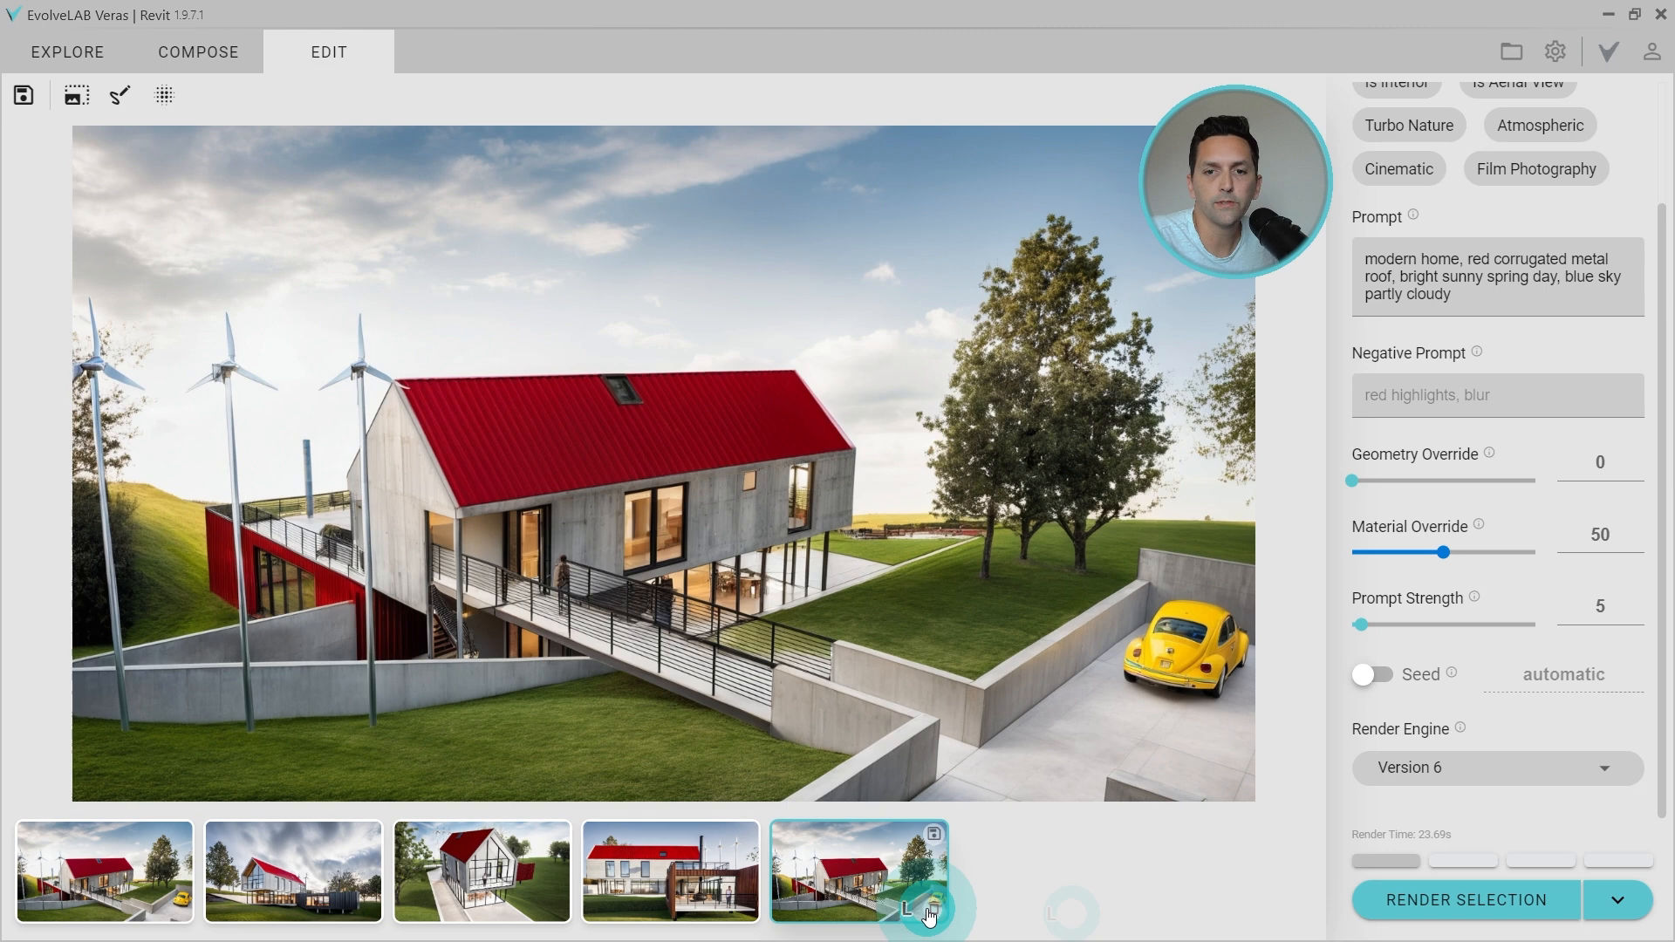
pyautogui.click(104, 871)
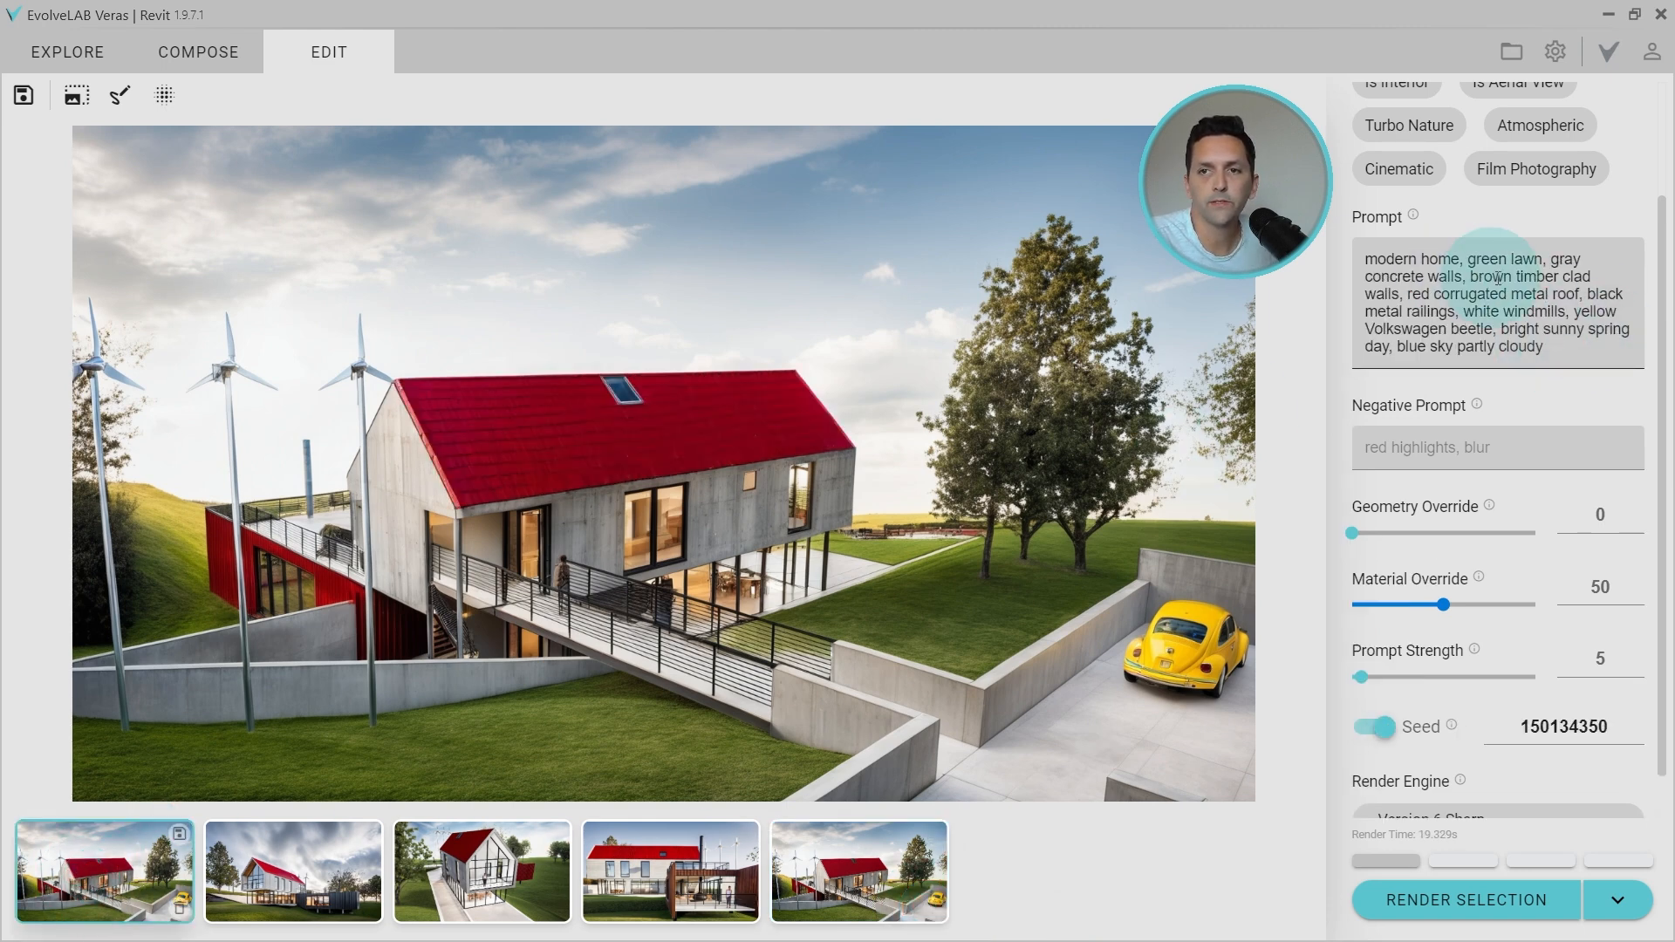
# Step: Replace the roof phrase with 'brown timber clad walls,' to re-render the red wing
pyautogui.moveTo(1472, 275); pyautogui.dragTo(1405, 294)
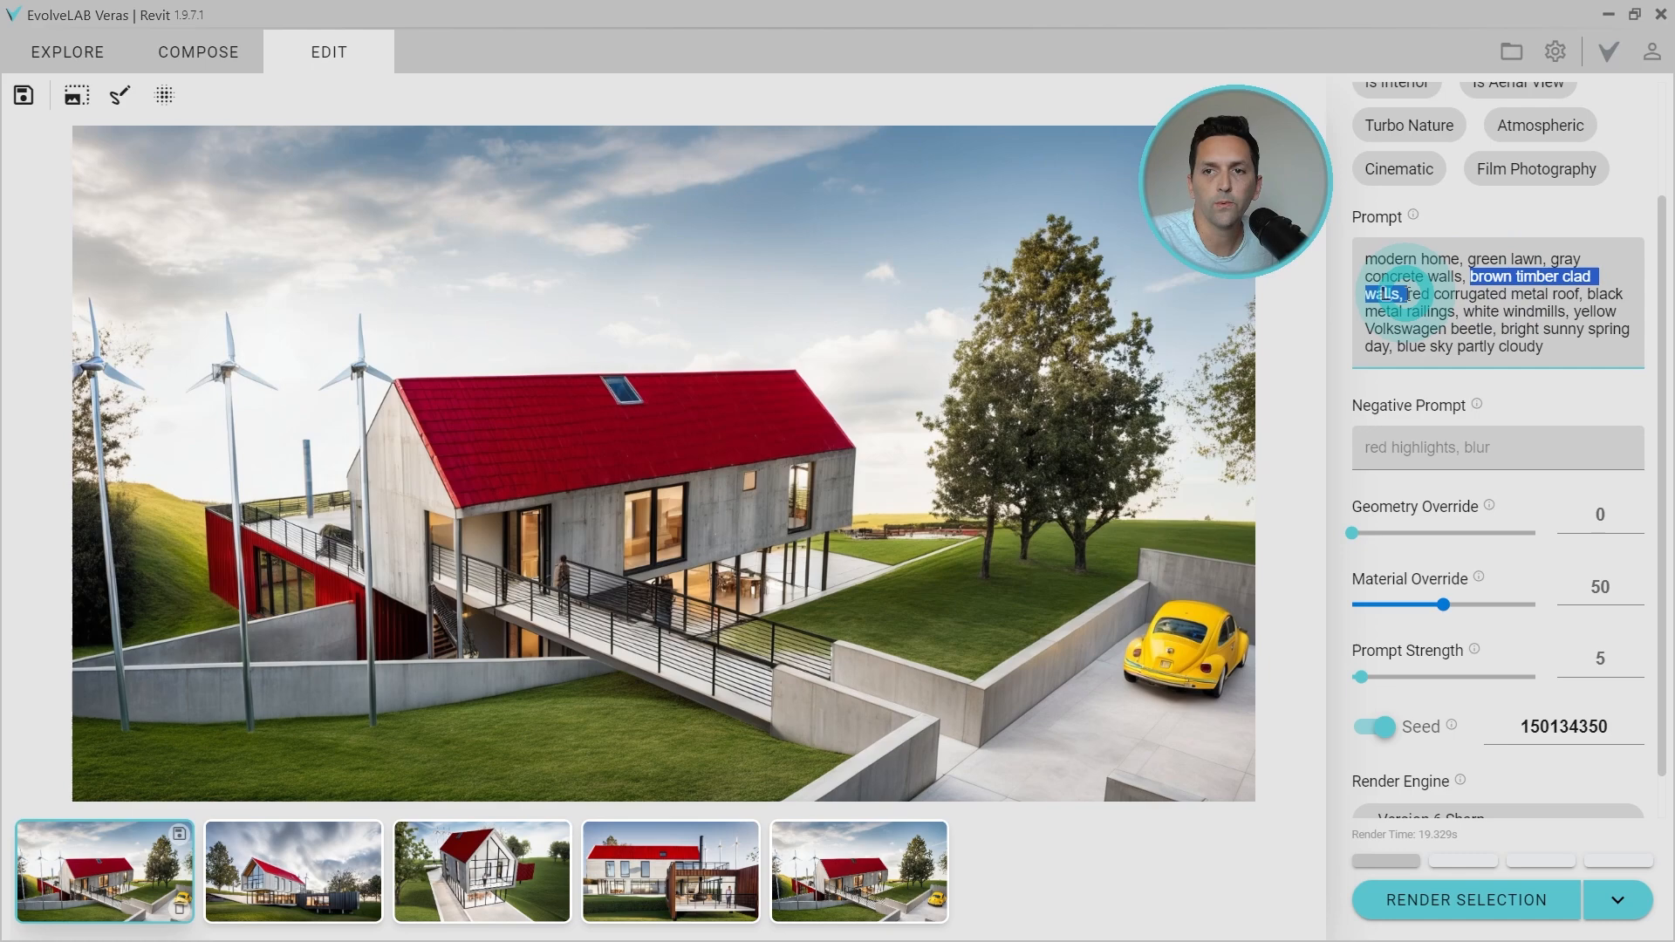
pyautogui.click(857, 870)
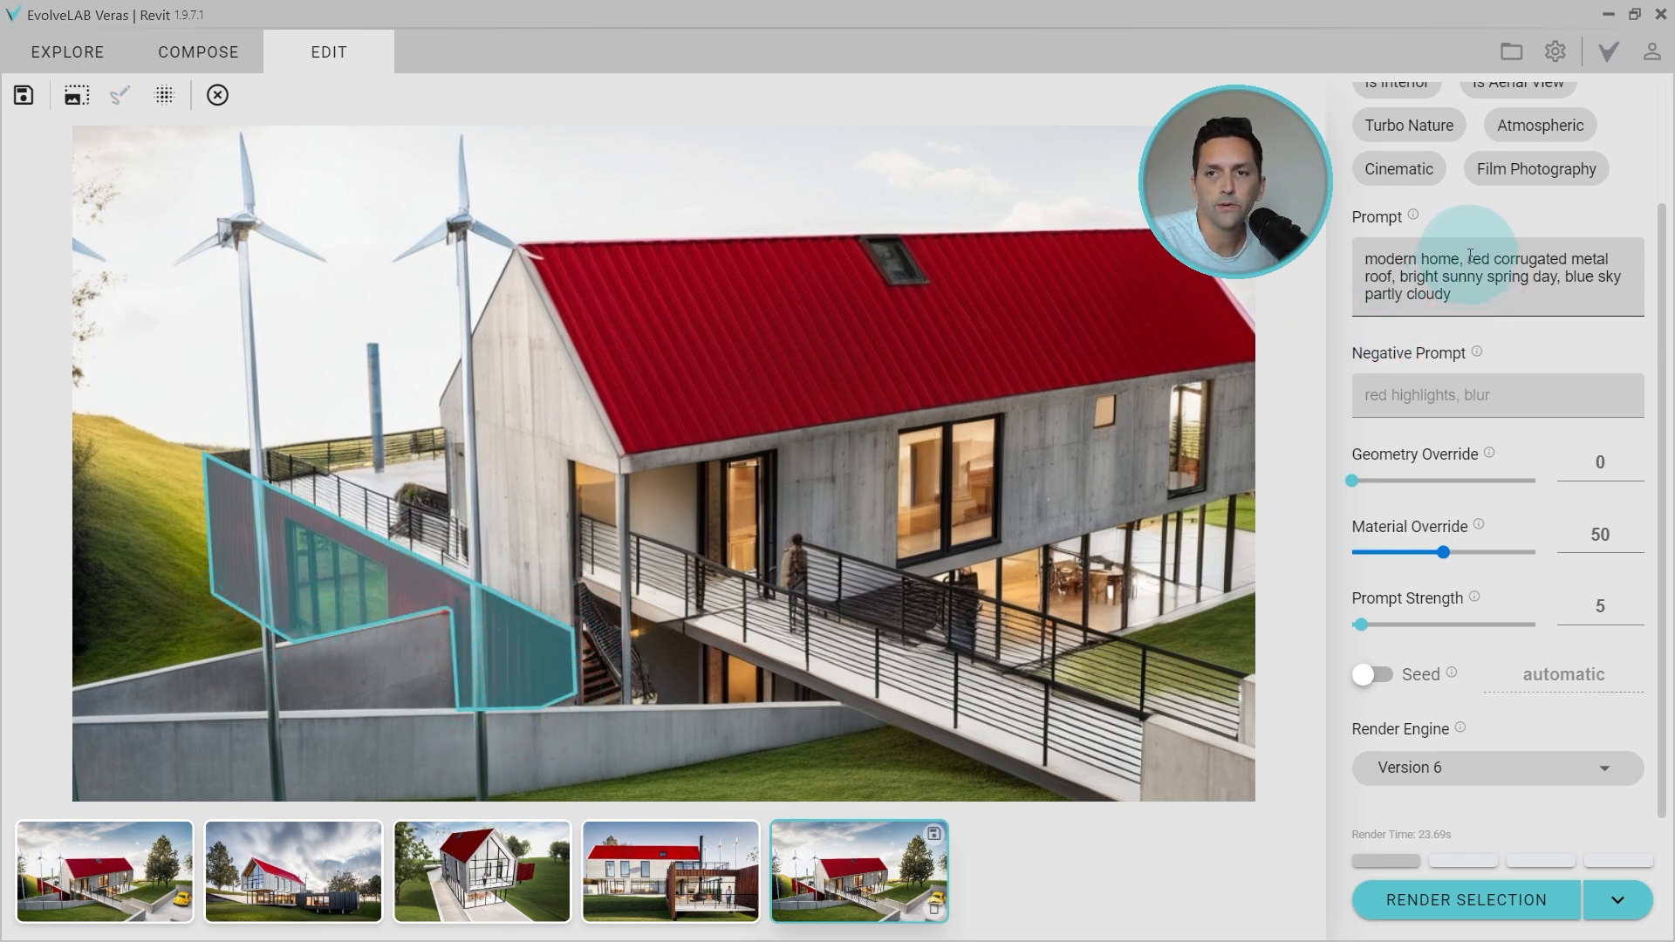
pyautogui.moveTo(1466, 258); pyautogui.dragTo(1394, 279)
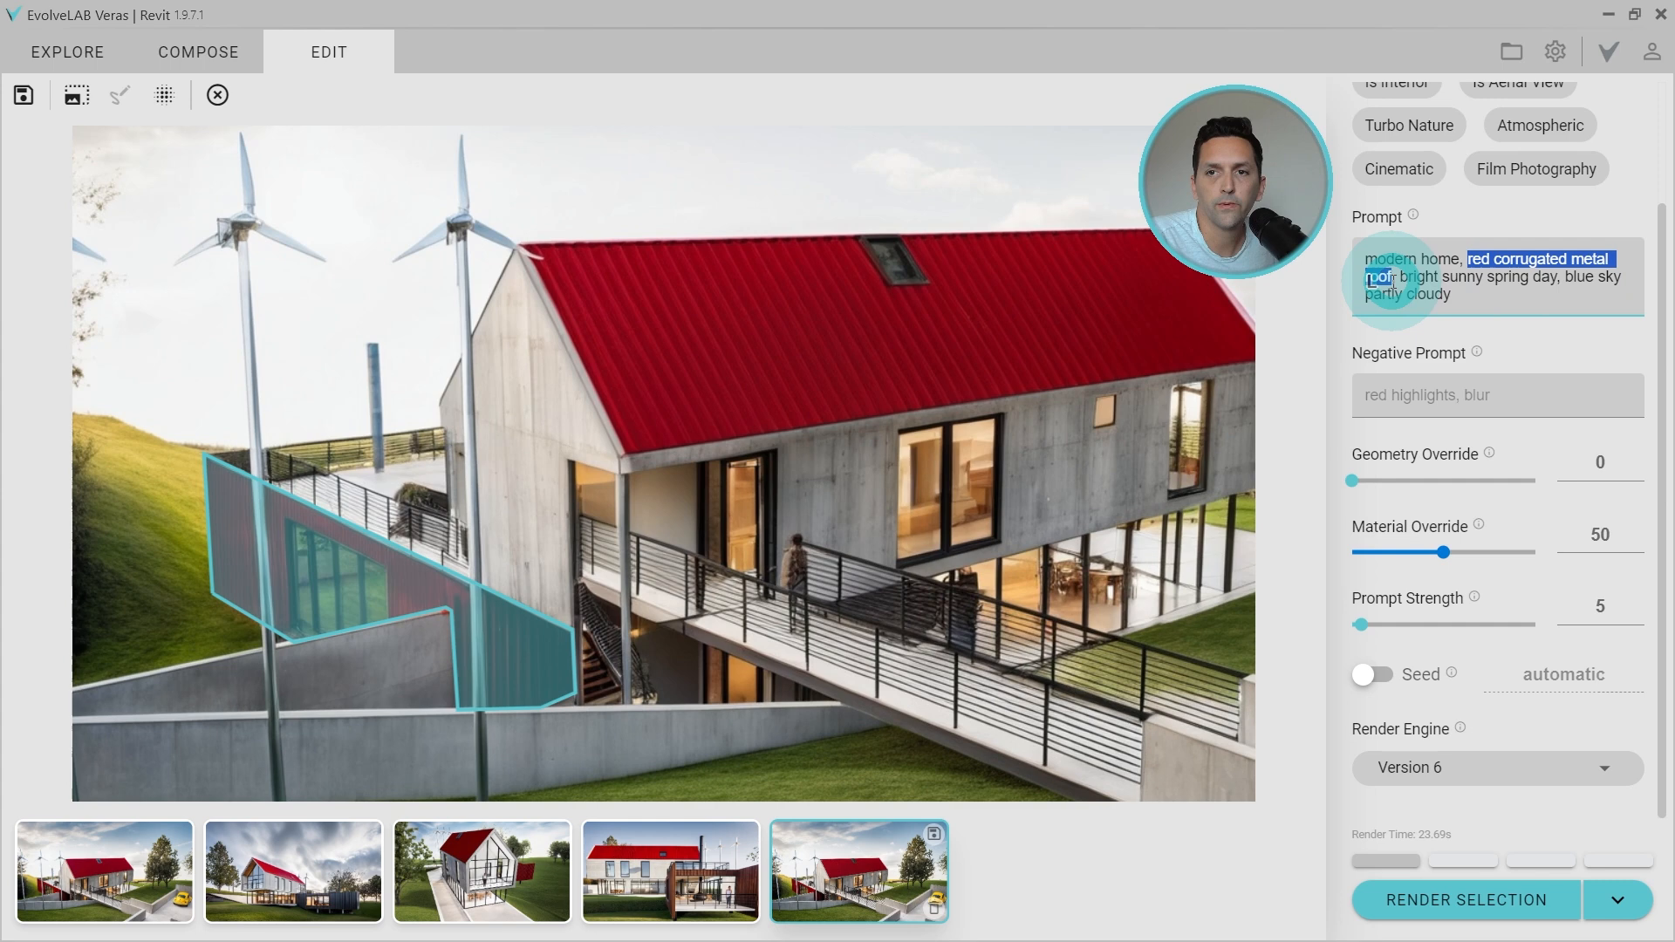
pyautogui.write('brown timber clad walls, white windmills')
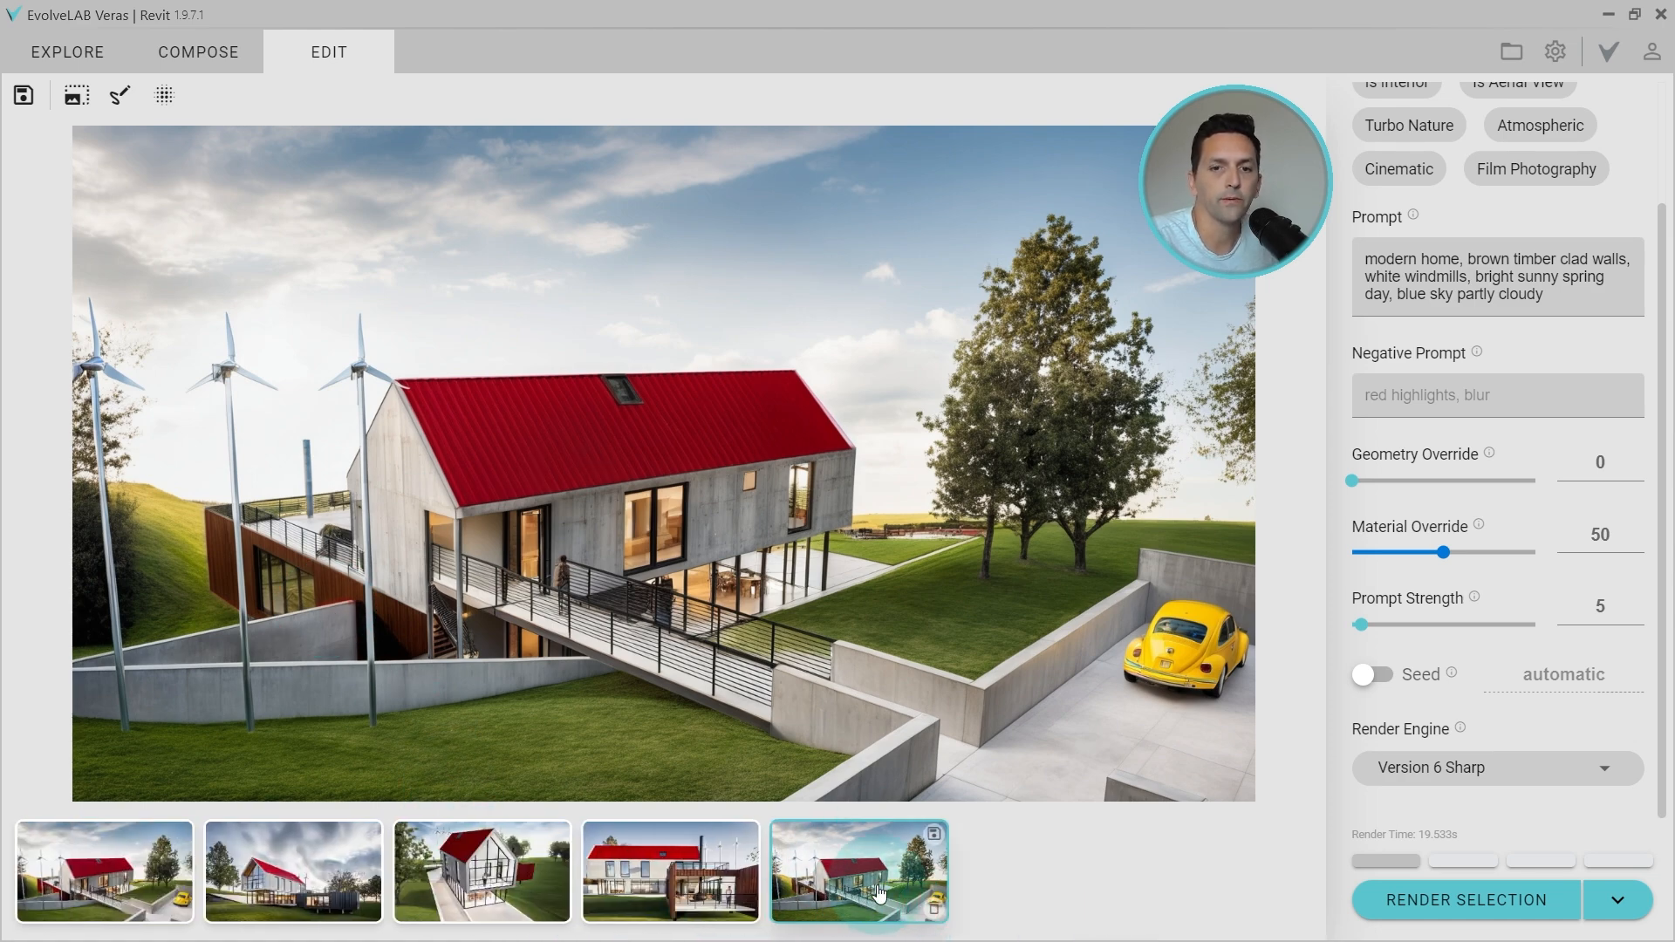
# Step: Mask the black container wing, remove the roof, railing and windmills phrases, and render
pyautogui.click(293, 872)
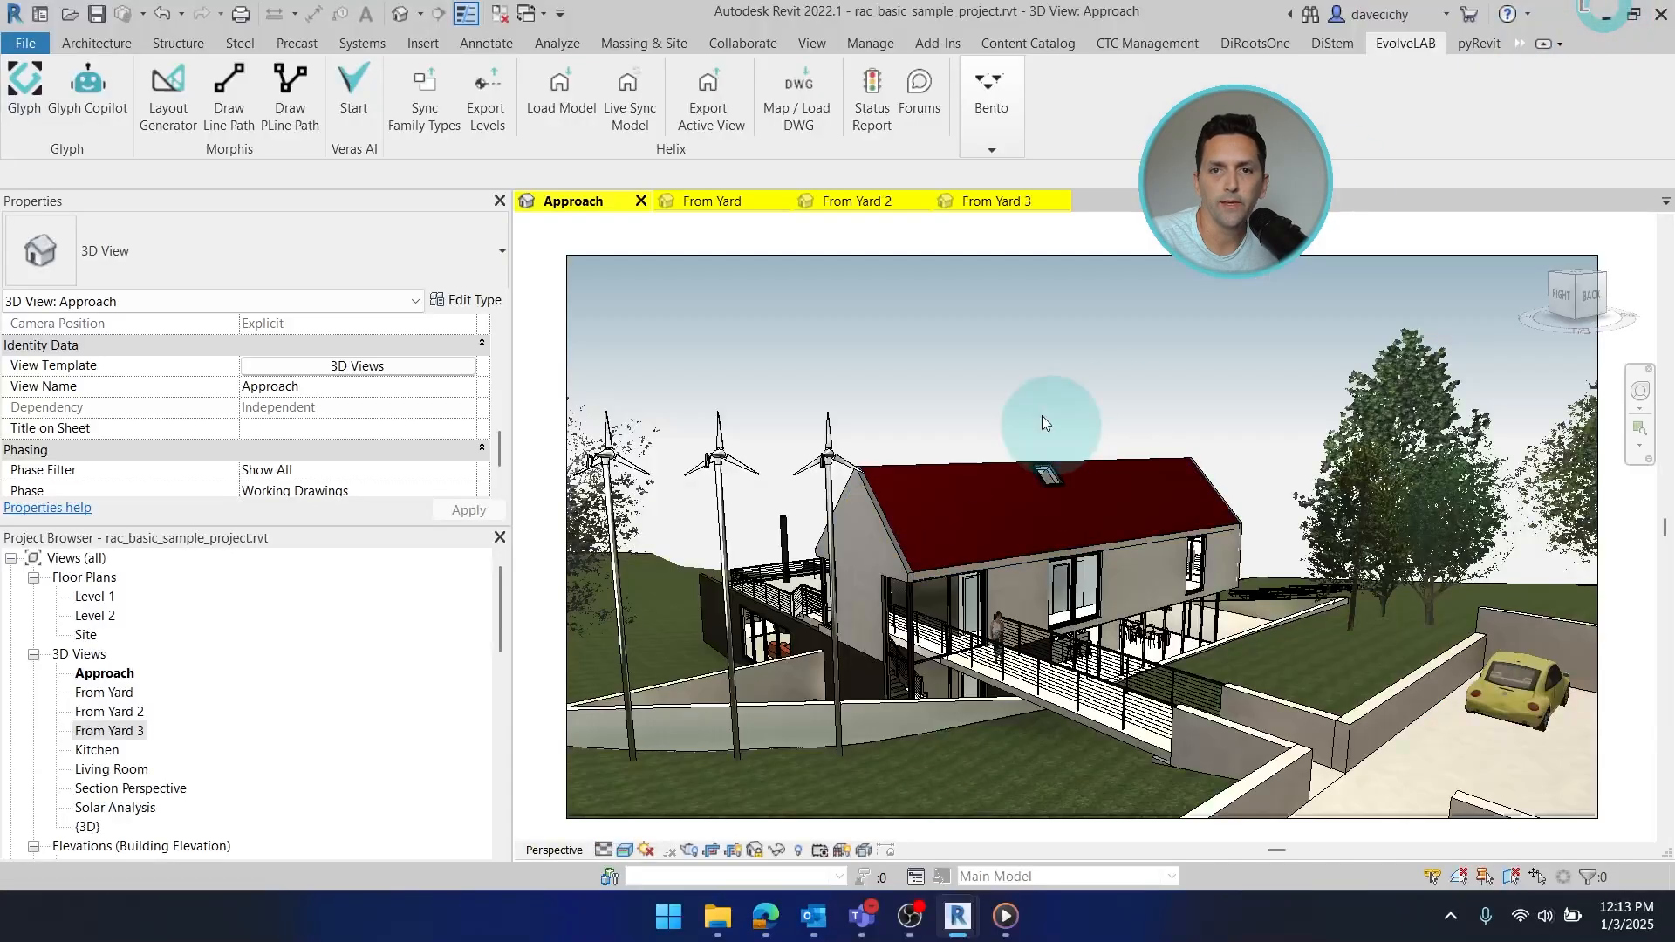
pyautogui.click(713, 201)
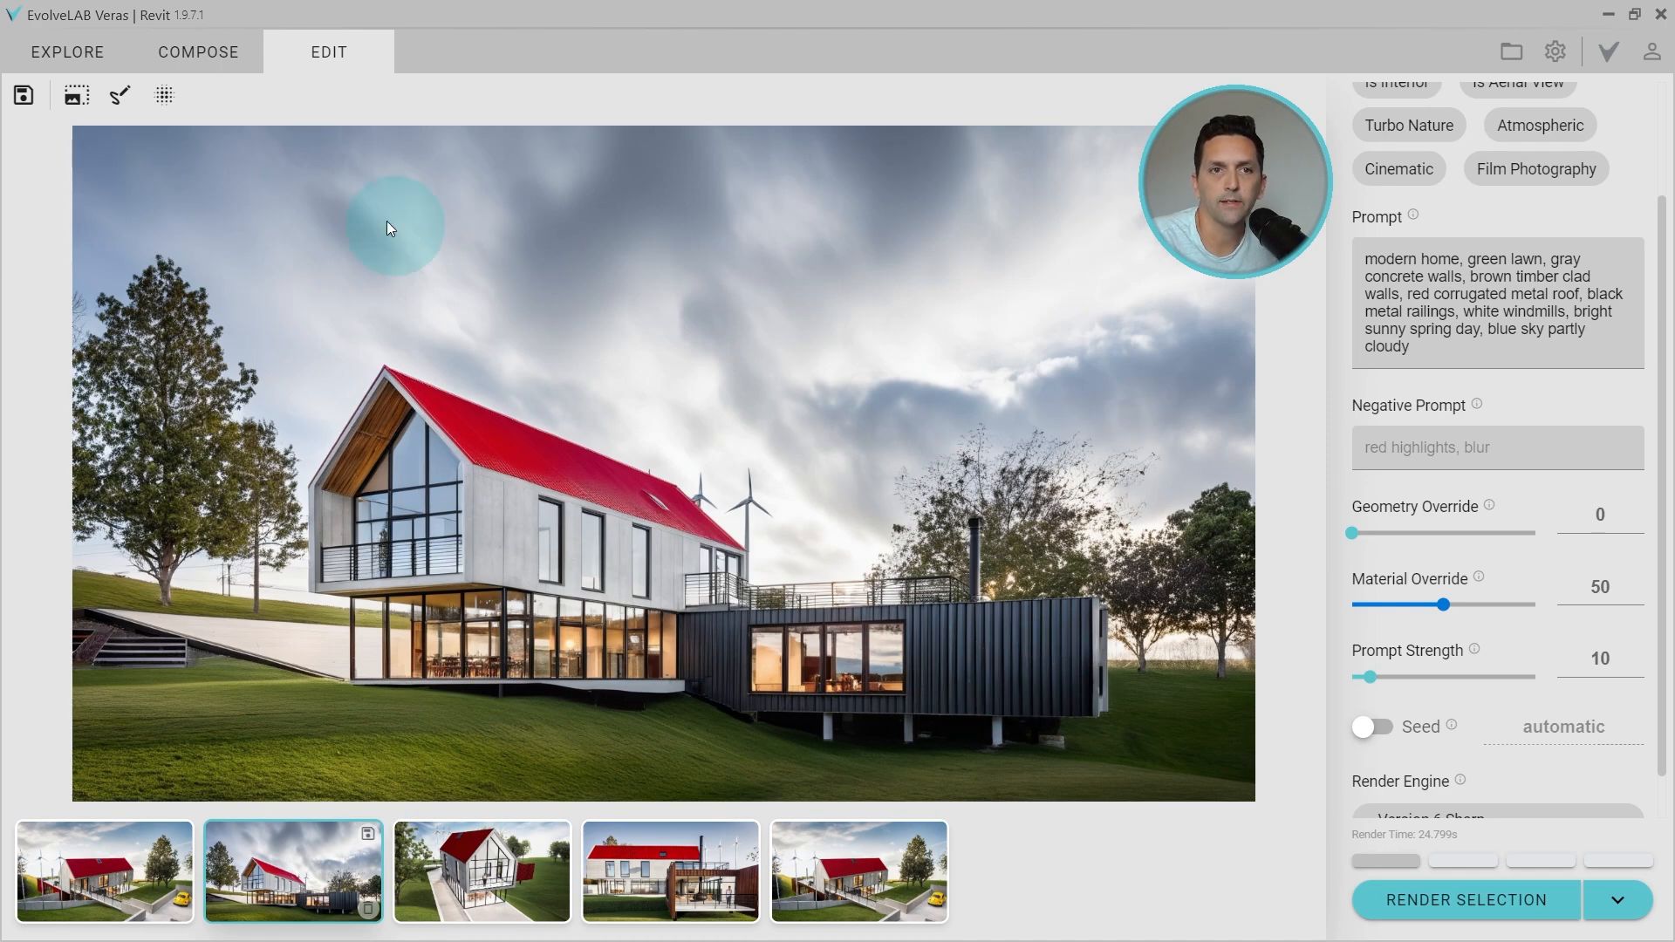
pyautogui.click(120, 94)
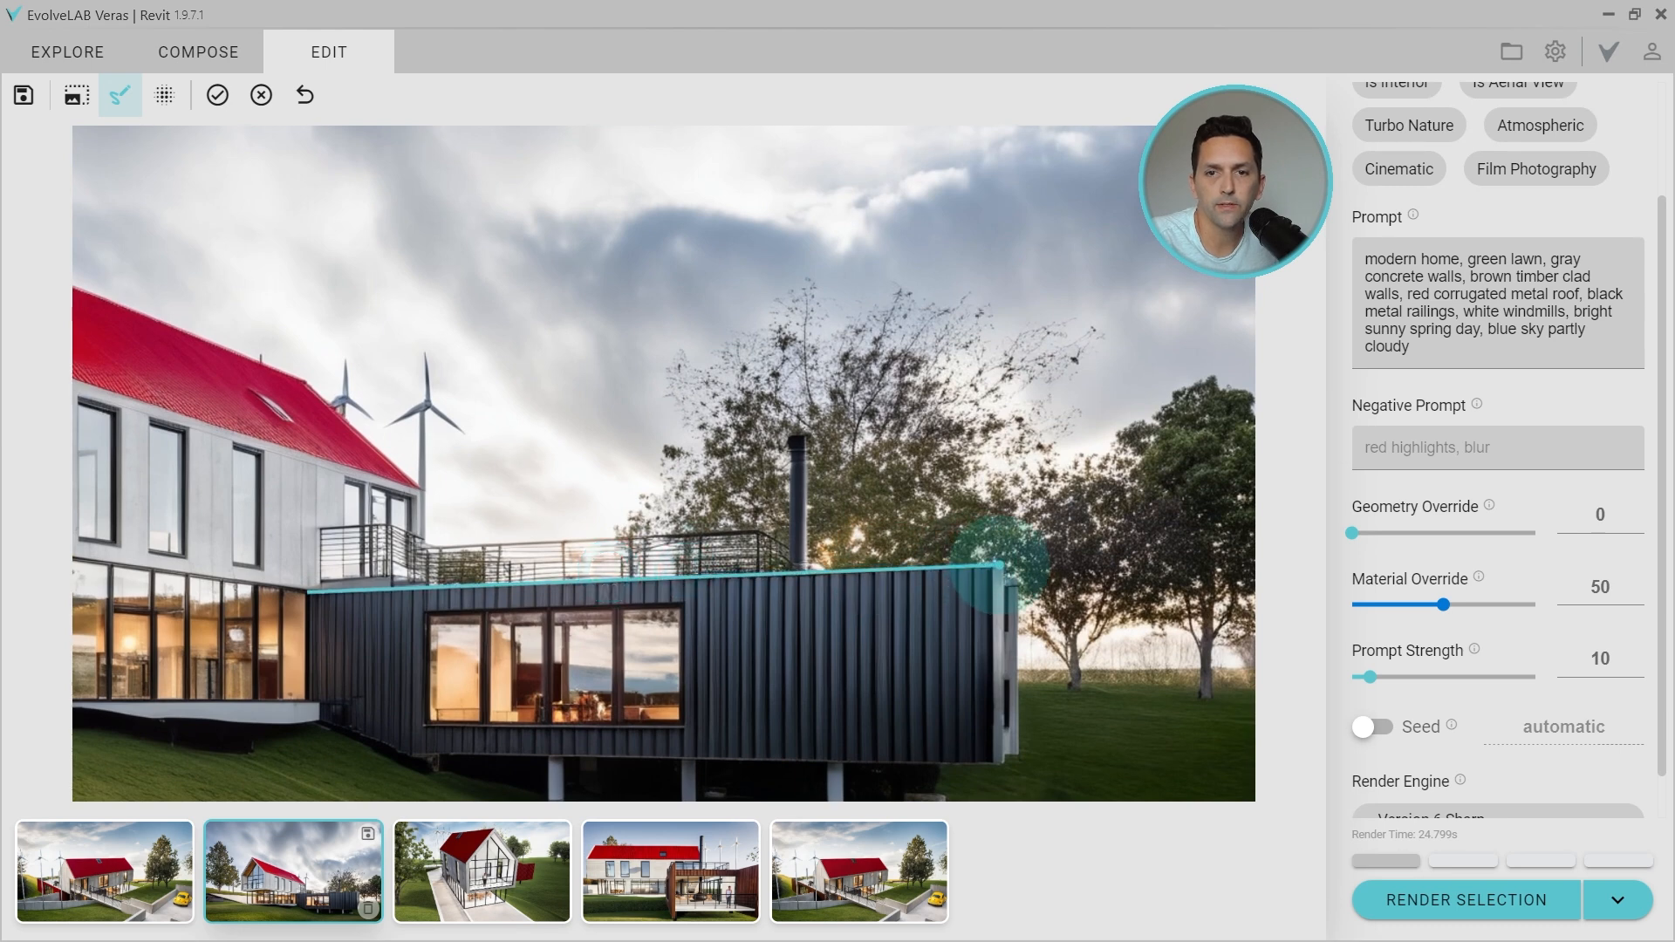
pyautogui.click(303, 702)
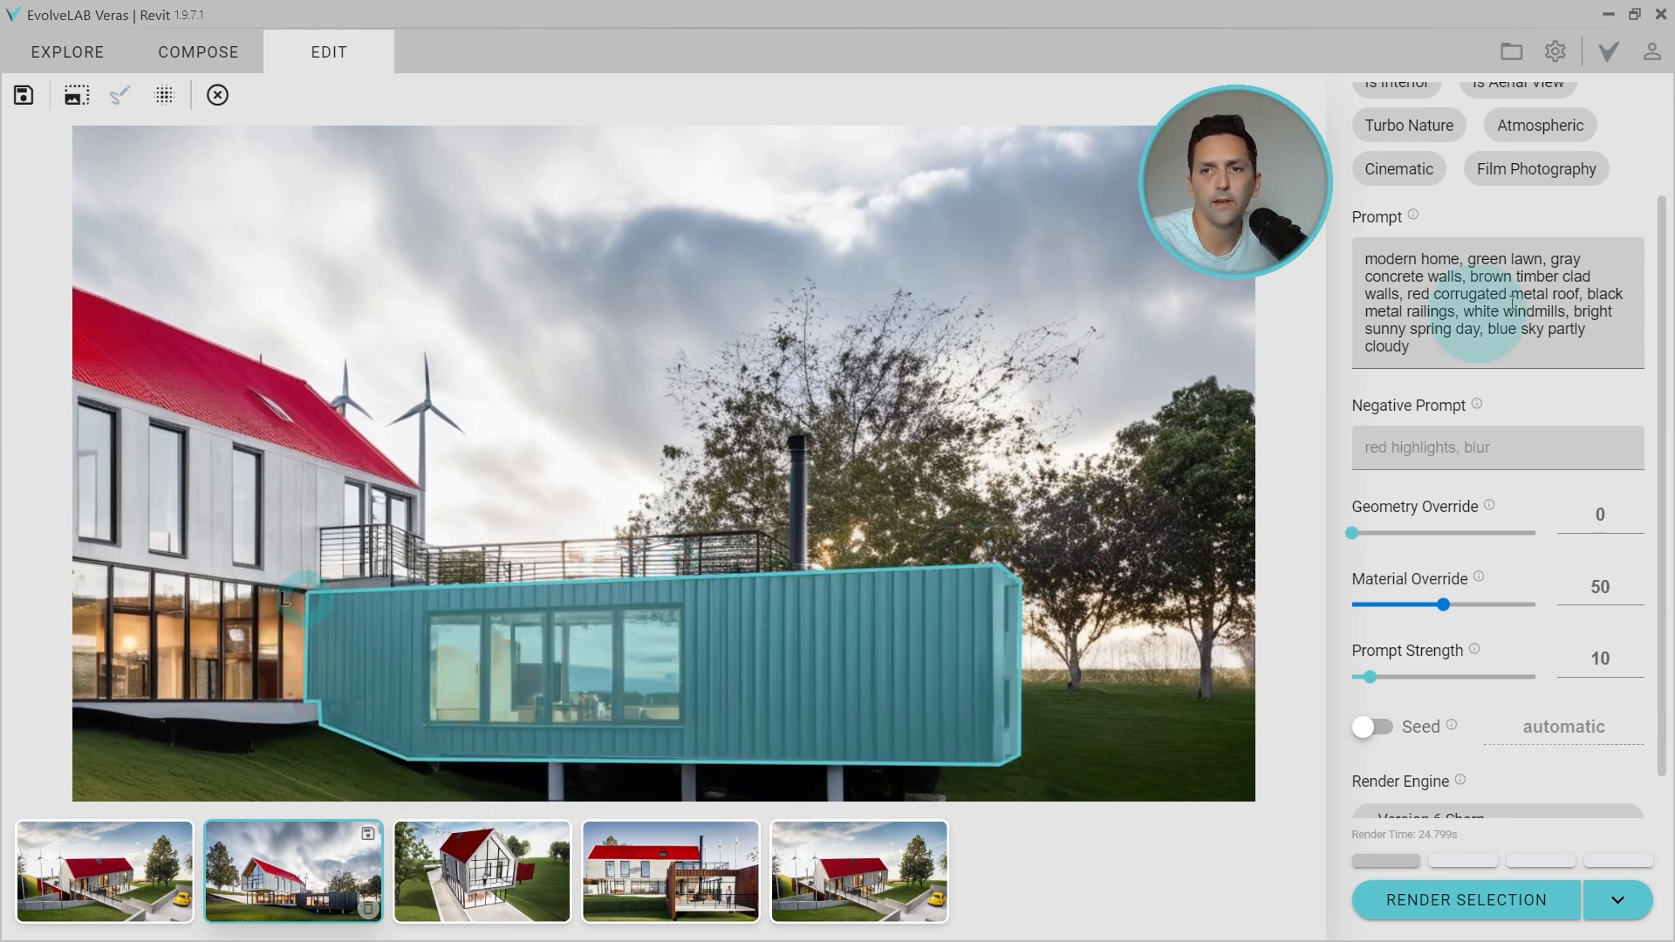
pyautogui.moveTo(1467, 258); pyautogui.dragTo(1464, 275)
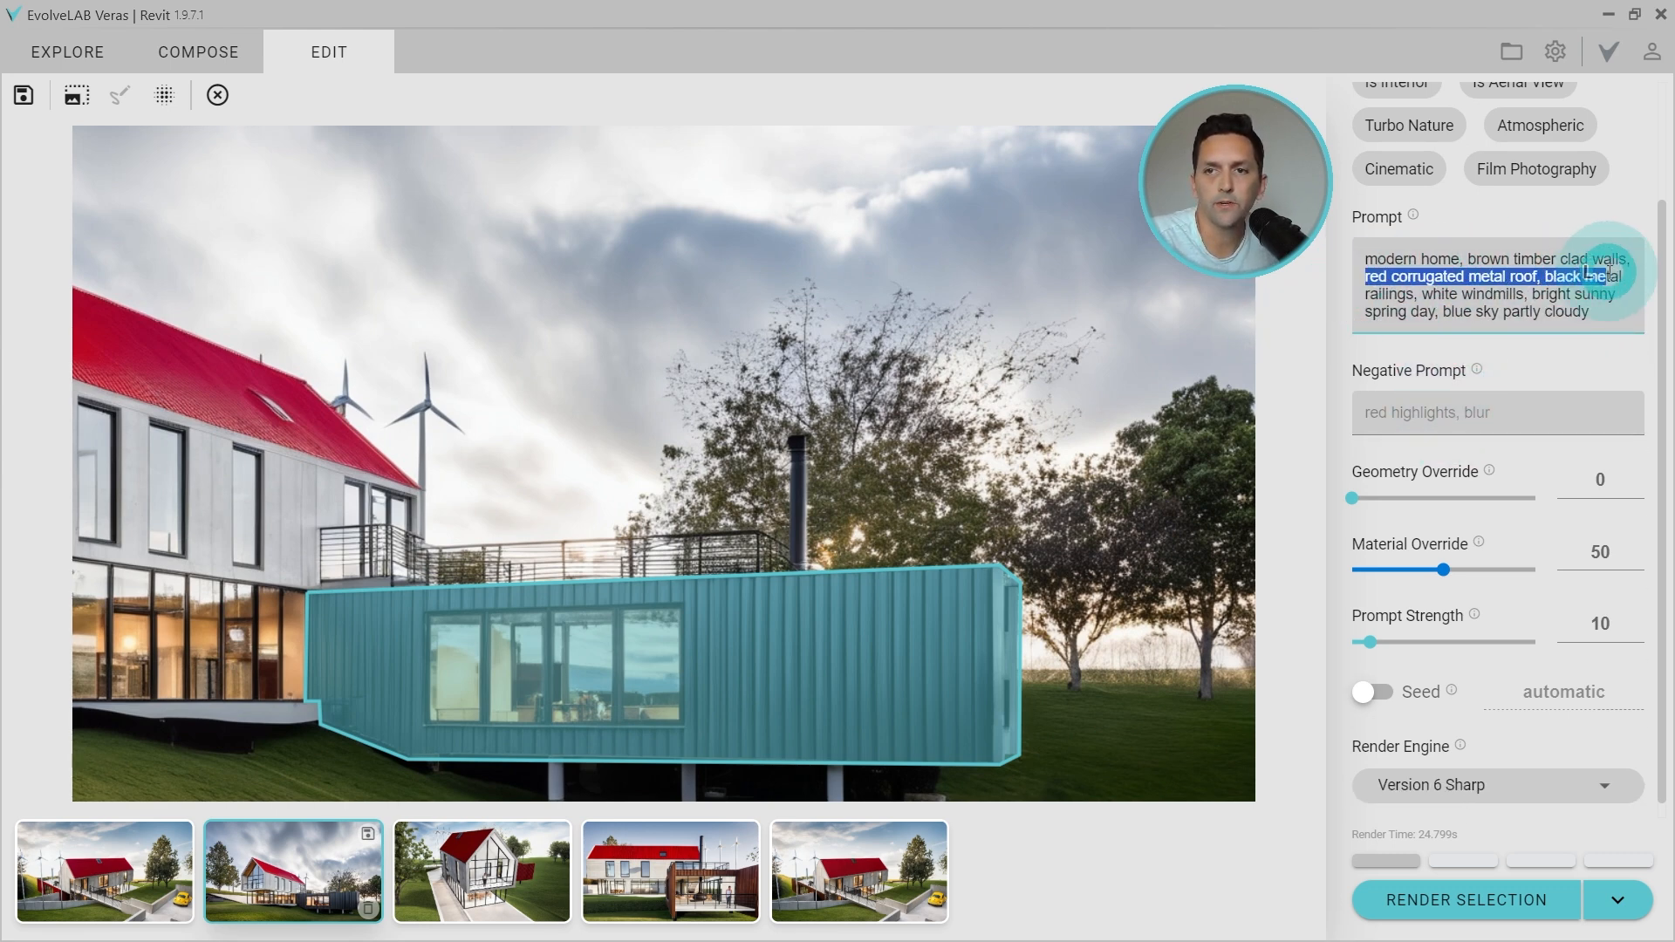
pyautogui.moveTo(1591, 276); pyautogui.dragTo(1518, 294)
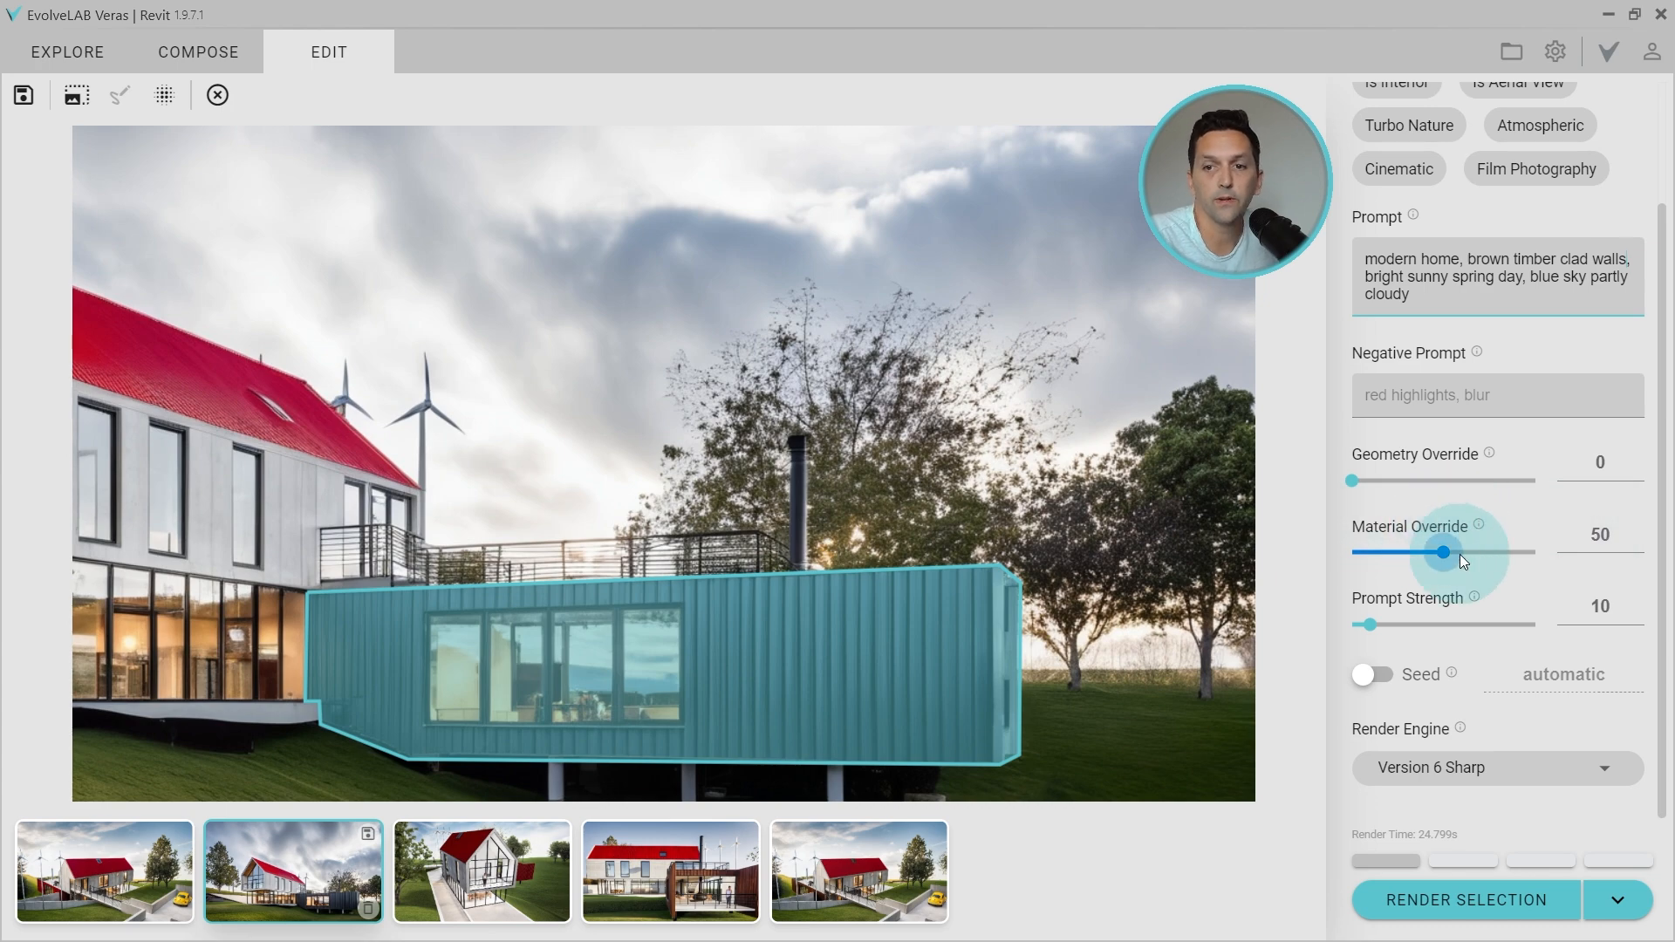
pyautogui.click(1464, 901)
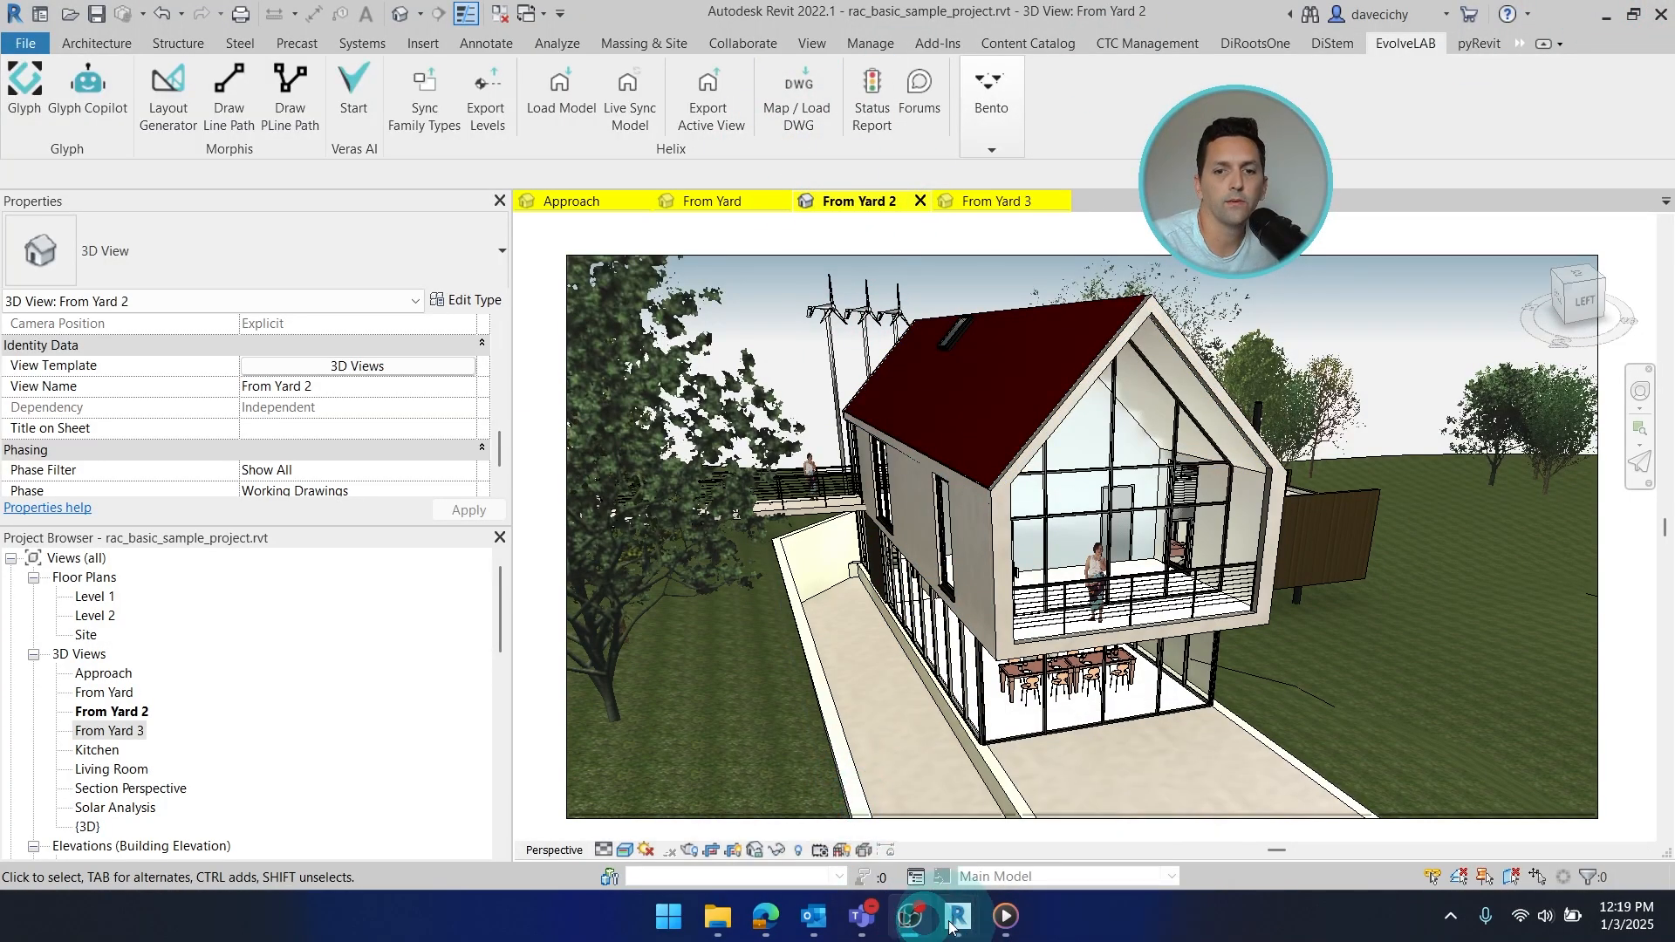
# Step: Switch the render engine to Version 6 and open the newest From Yard 2 rendering
pyautogui.click(904, 922)
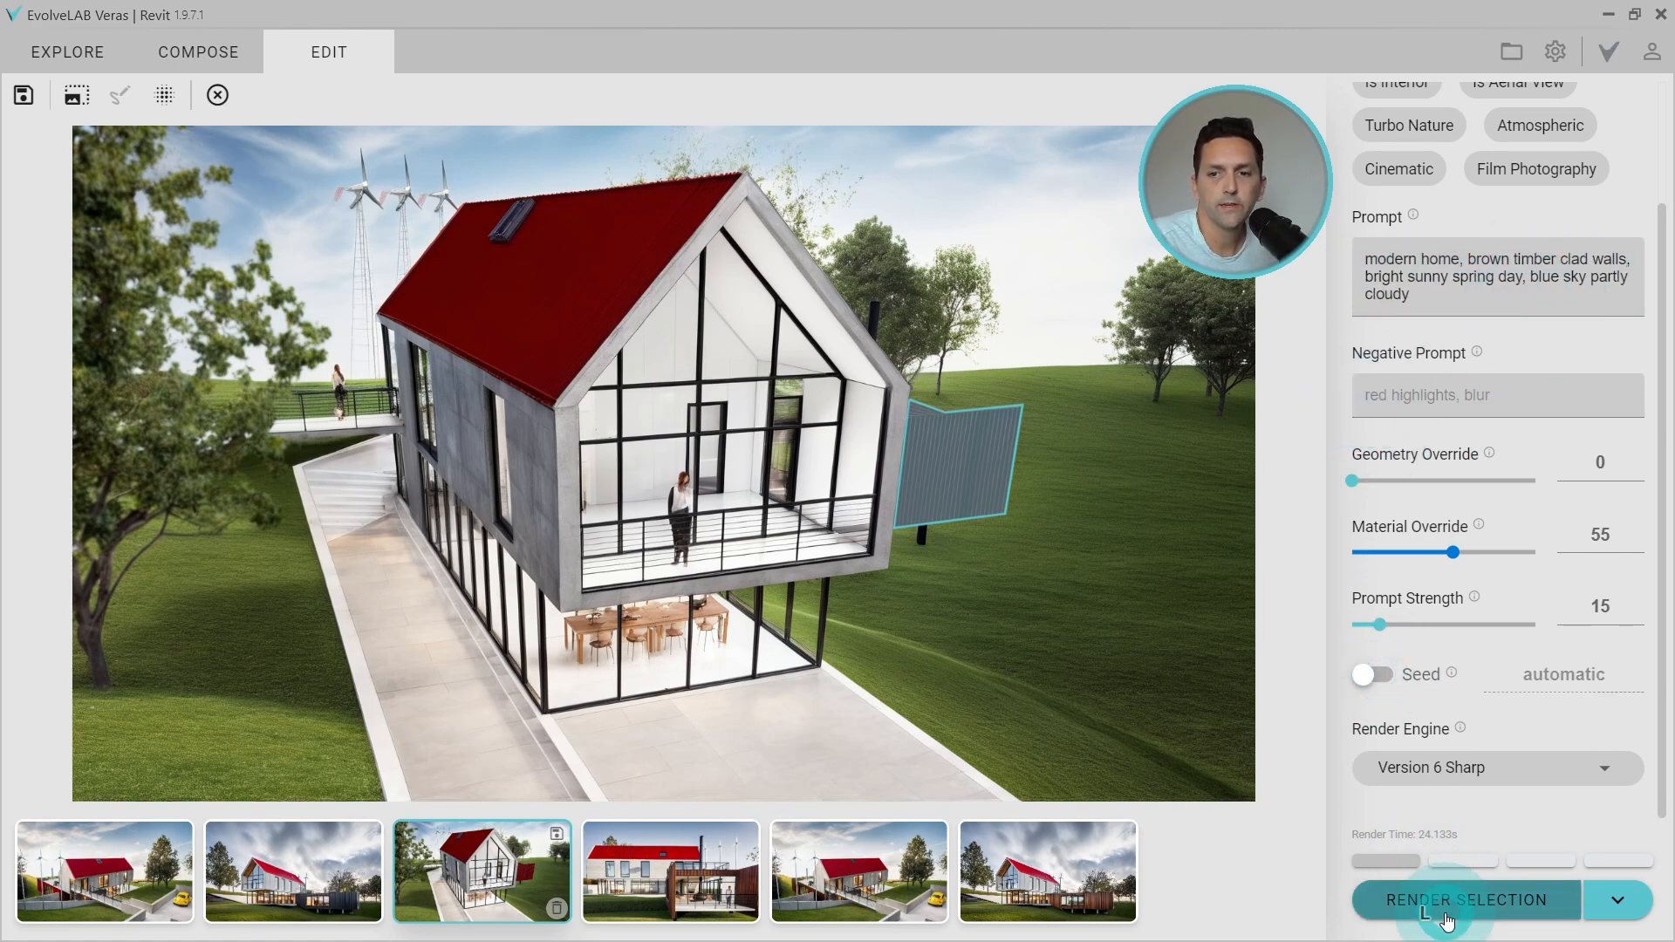
pyautogui.click(1498, 768)
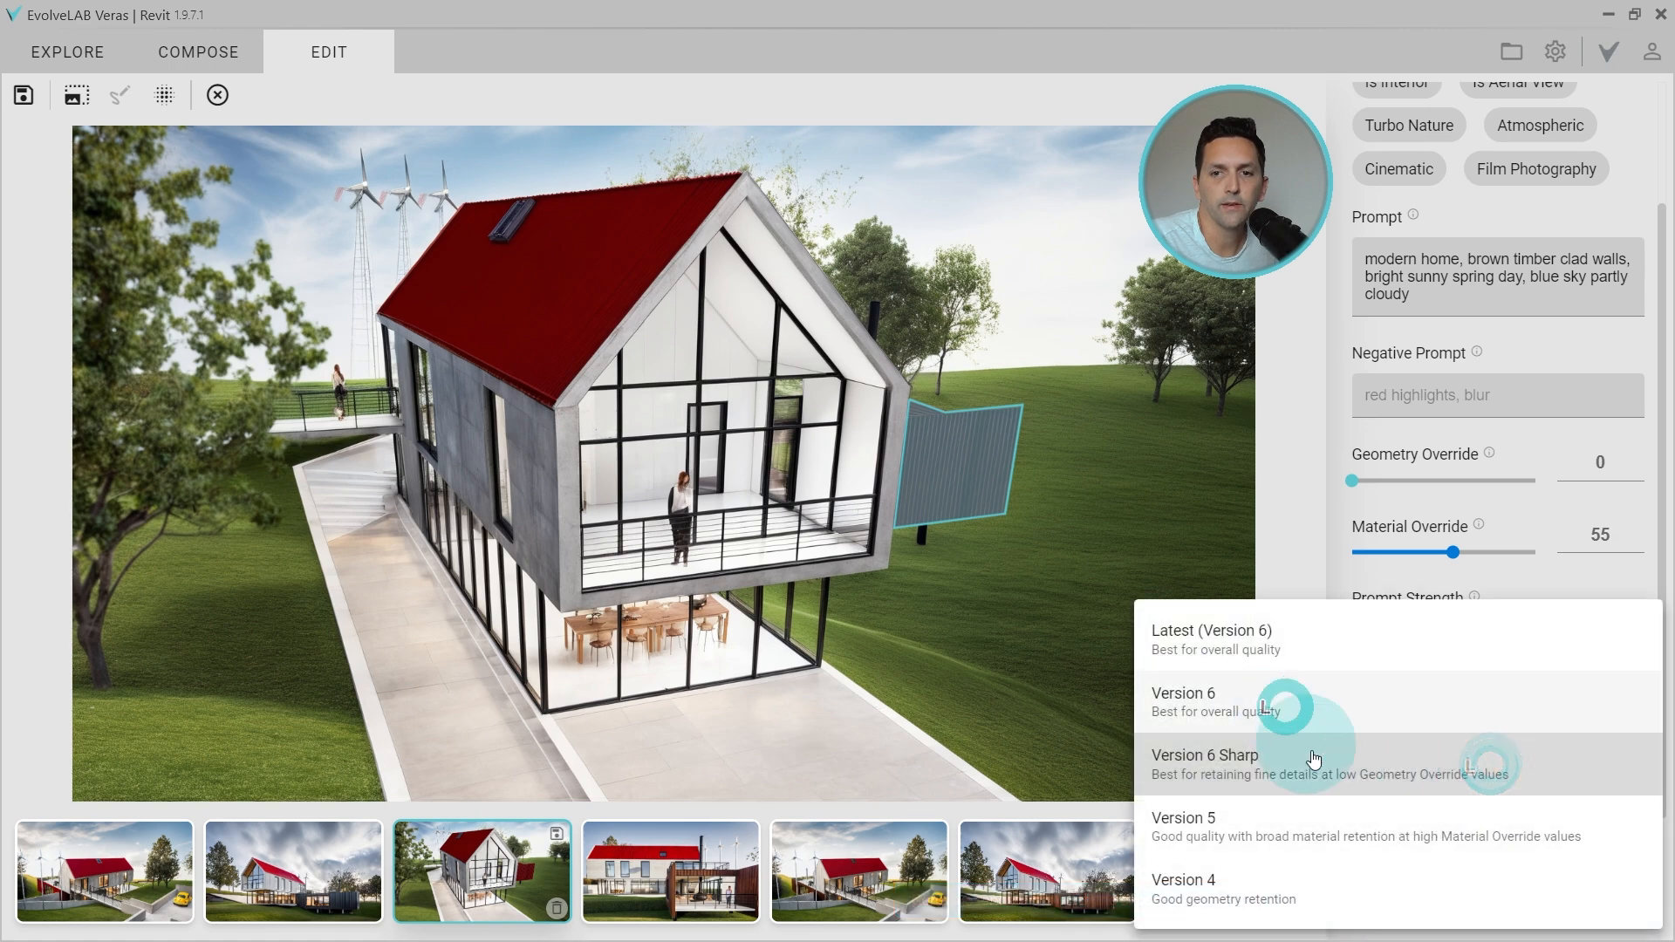
pyautogui.click(1183, 693)
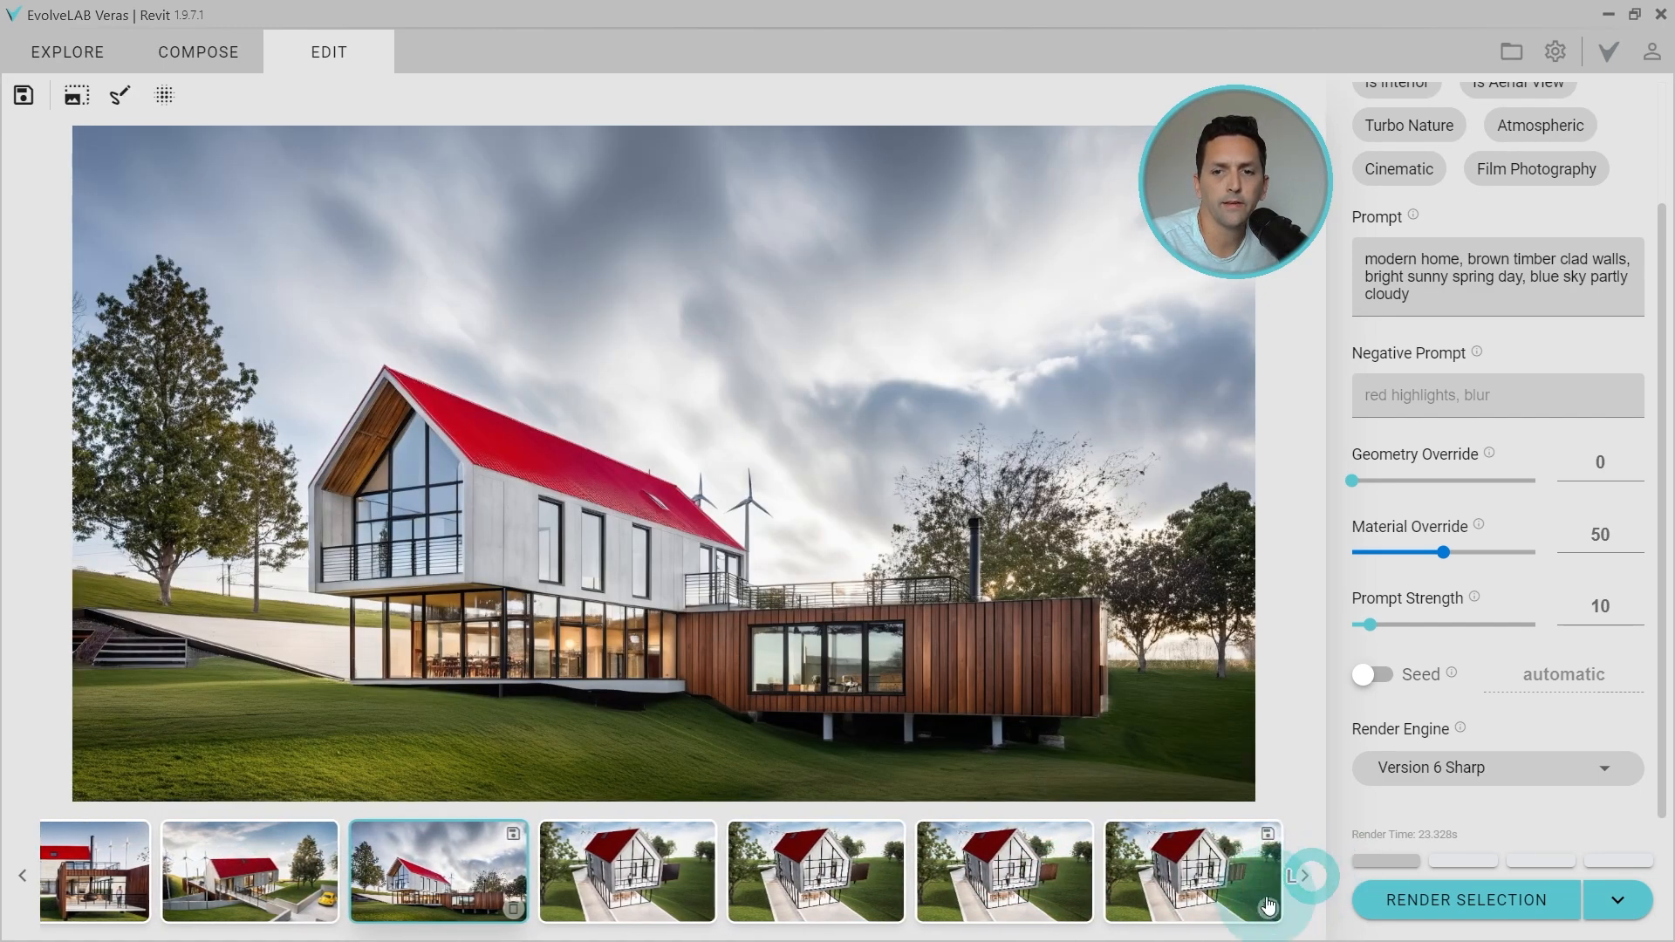
pyautogui.click(1192, 871)
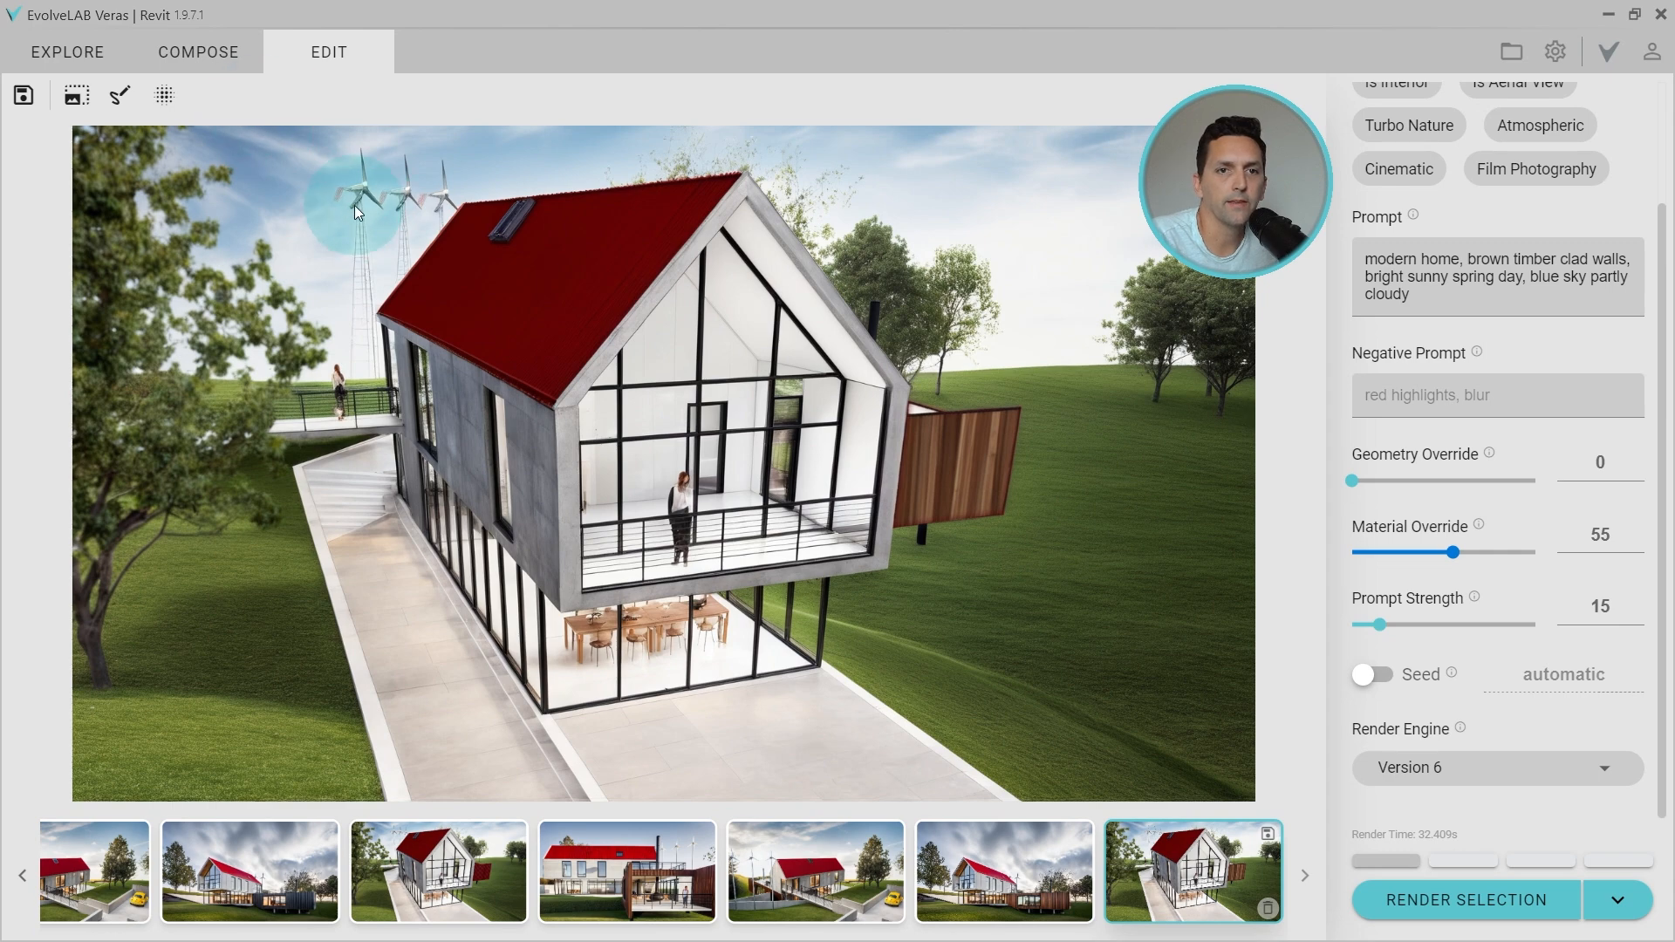
# Step: Mask the area behind the house with prompt 'modern home, white windmills, bright sunny spring day'
pyautogui.click(1004, 871)
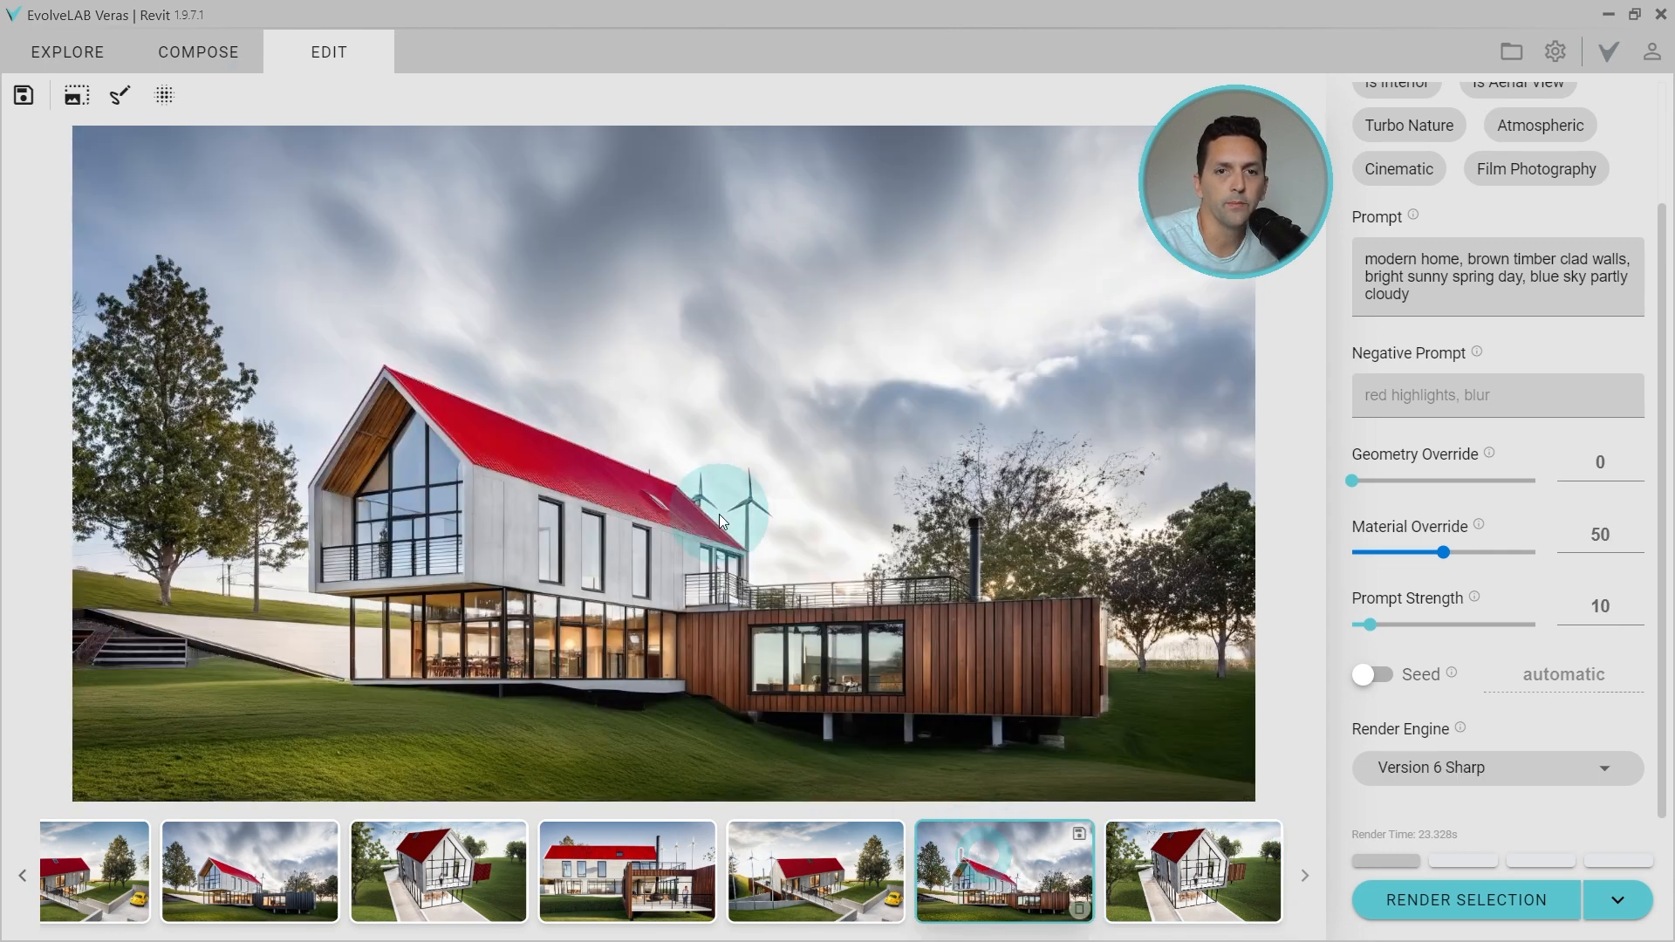
pyautogui.click(1193, 871)
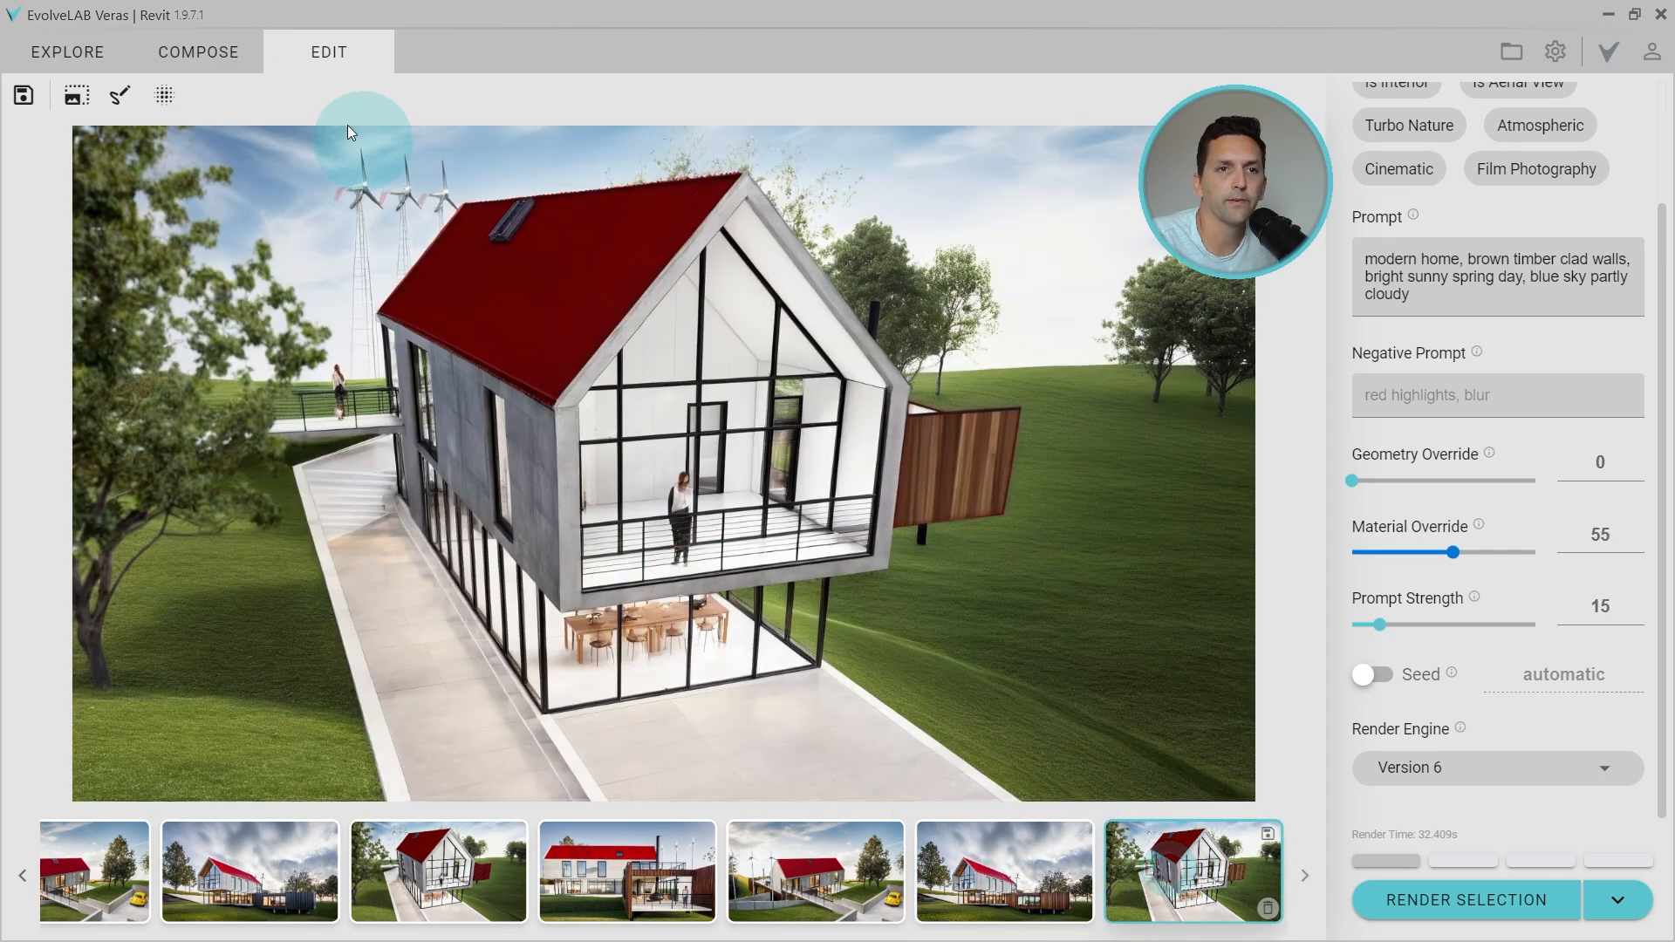
pyautogui.click(121, 96)
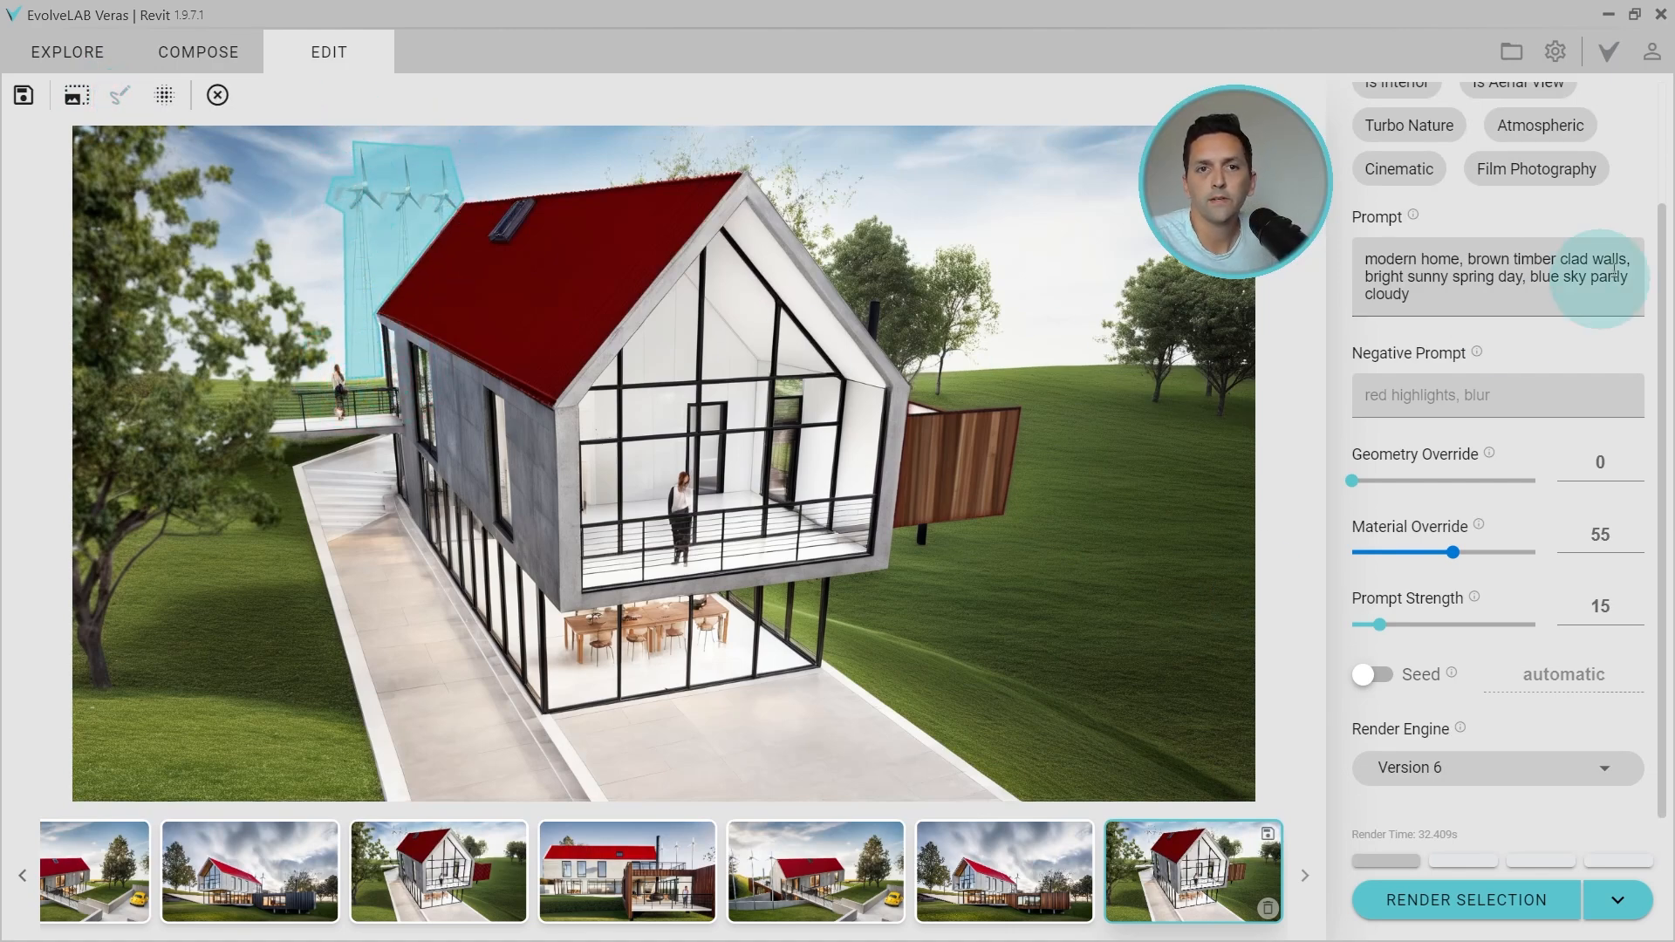
pyautogui.write('modern home, white windmills, bright sunny spring day, blue sky partly cloudy')
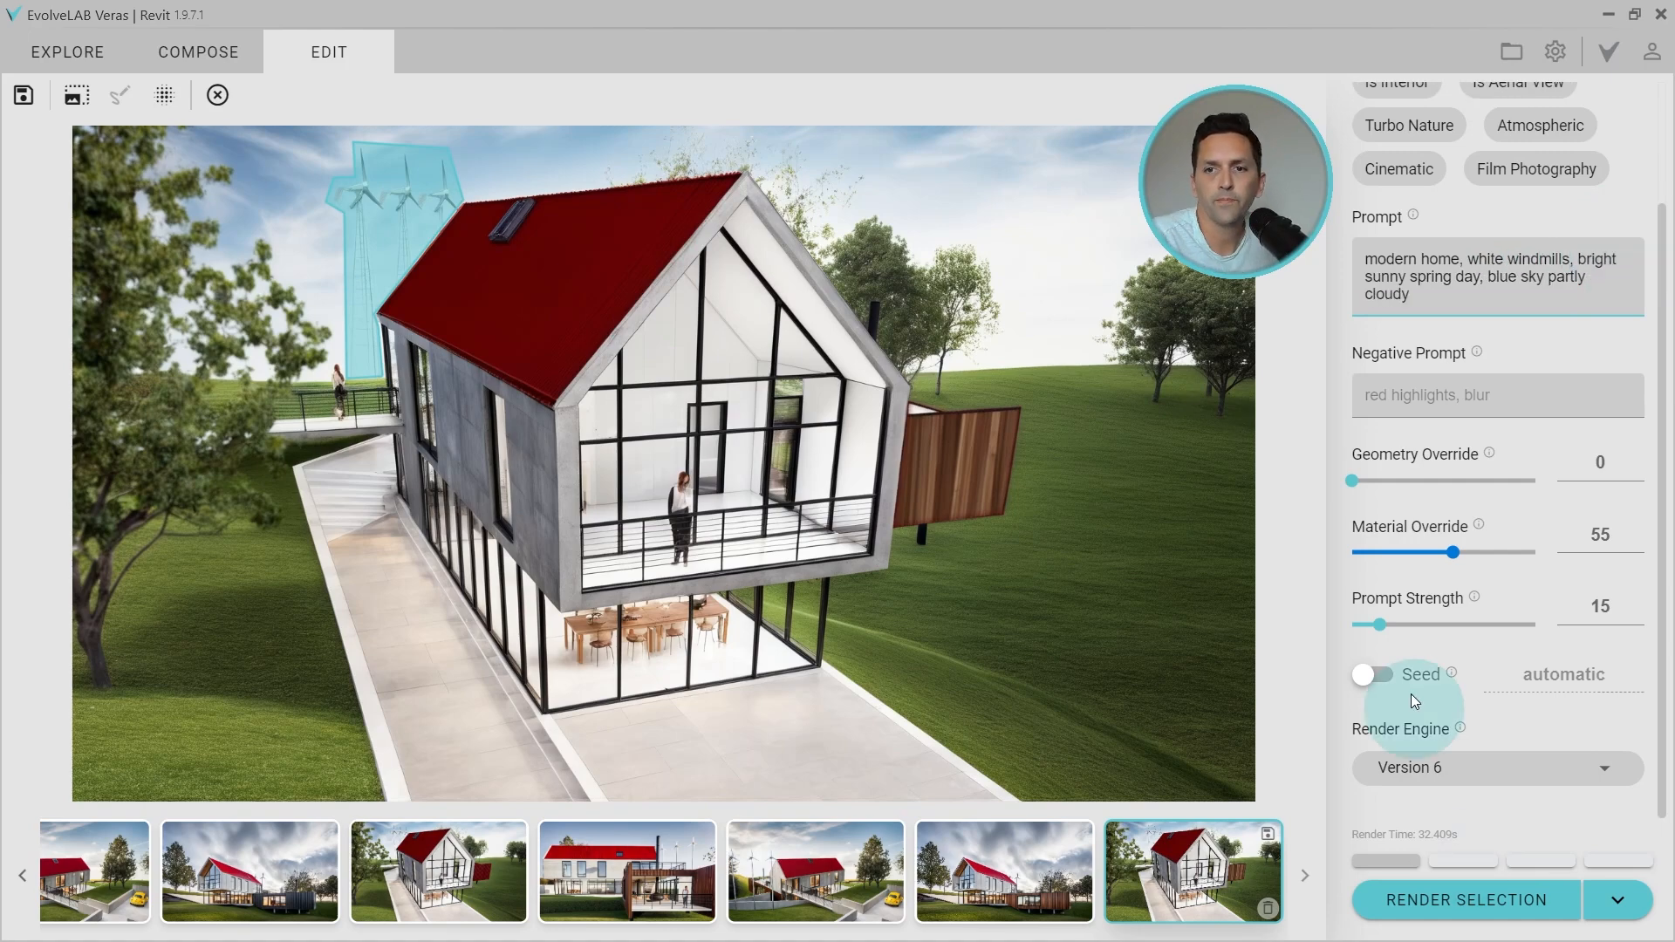
pyautogui.moveTo(1455, 902)
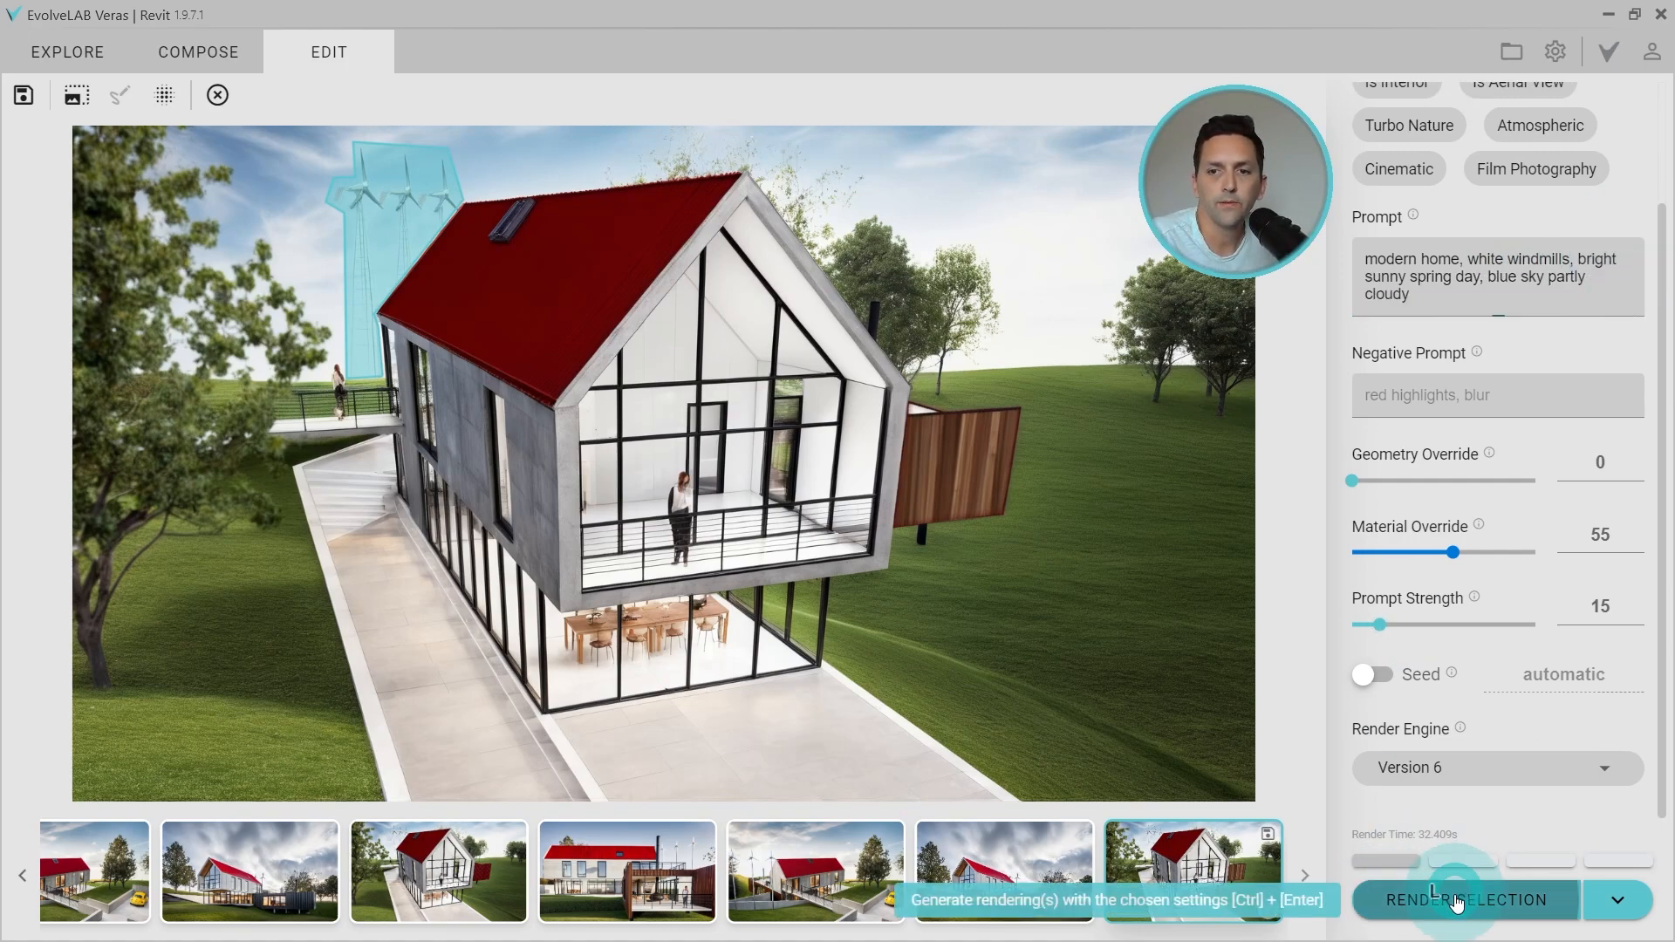
pyautogui.click(1497, 768)
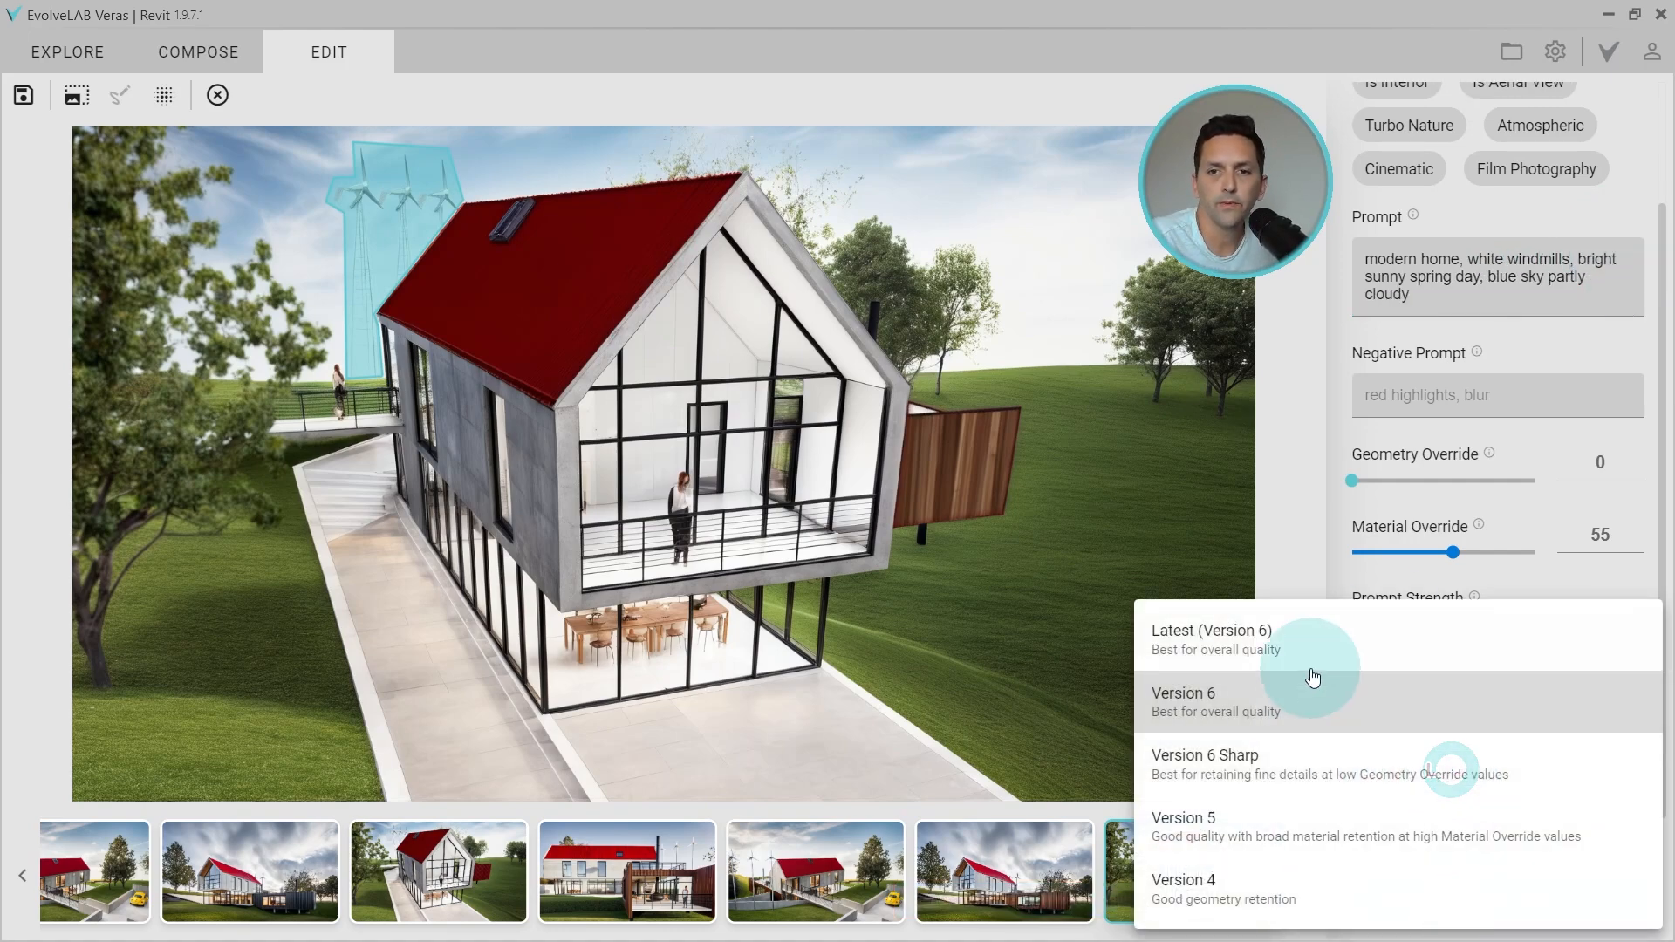
pyautogui.click(1205, 755)
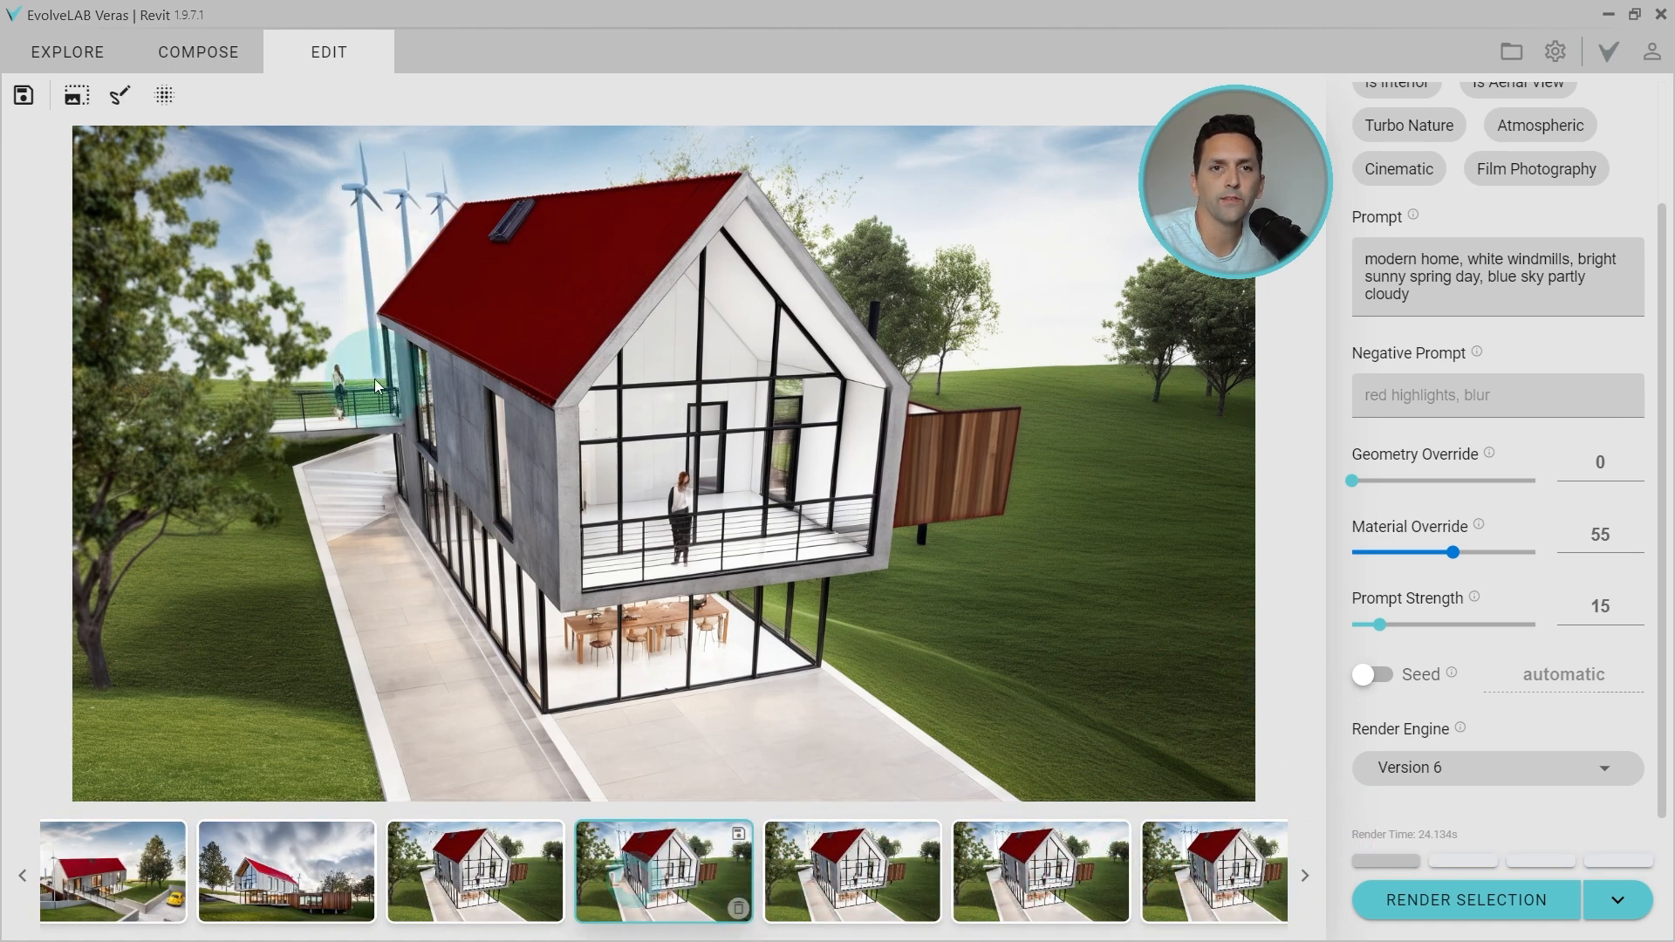
# Step: Raise the render selection blend from 11 to 27
pyautogui.click(164, 96)
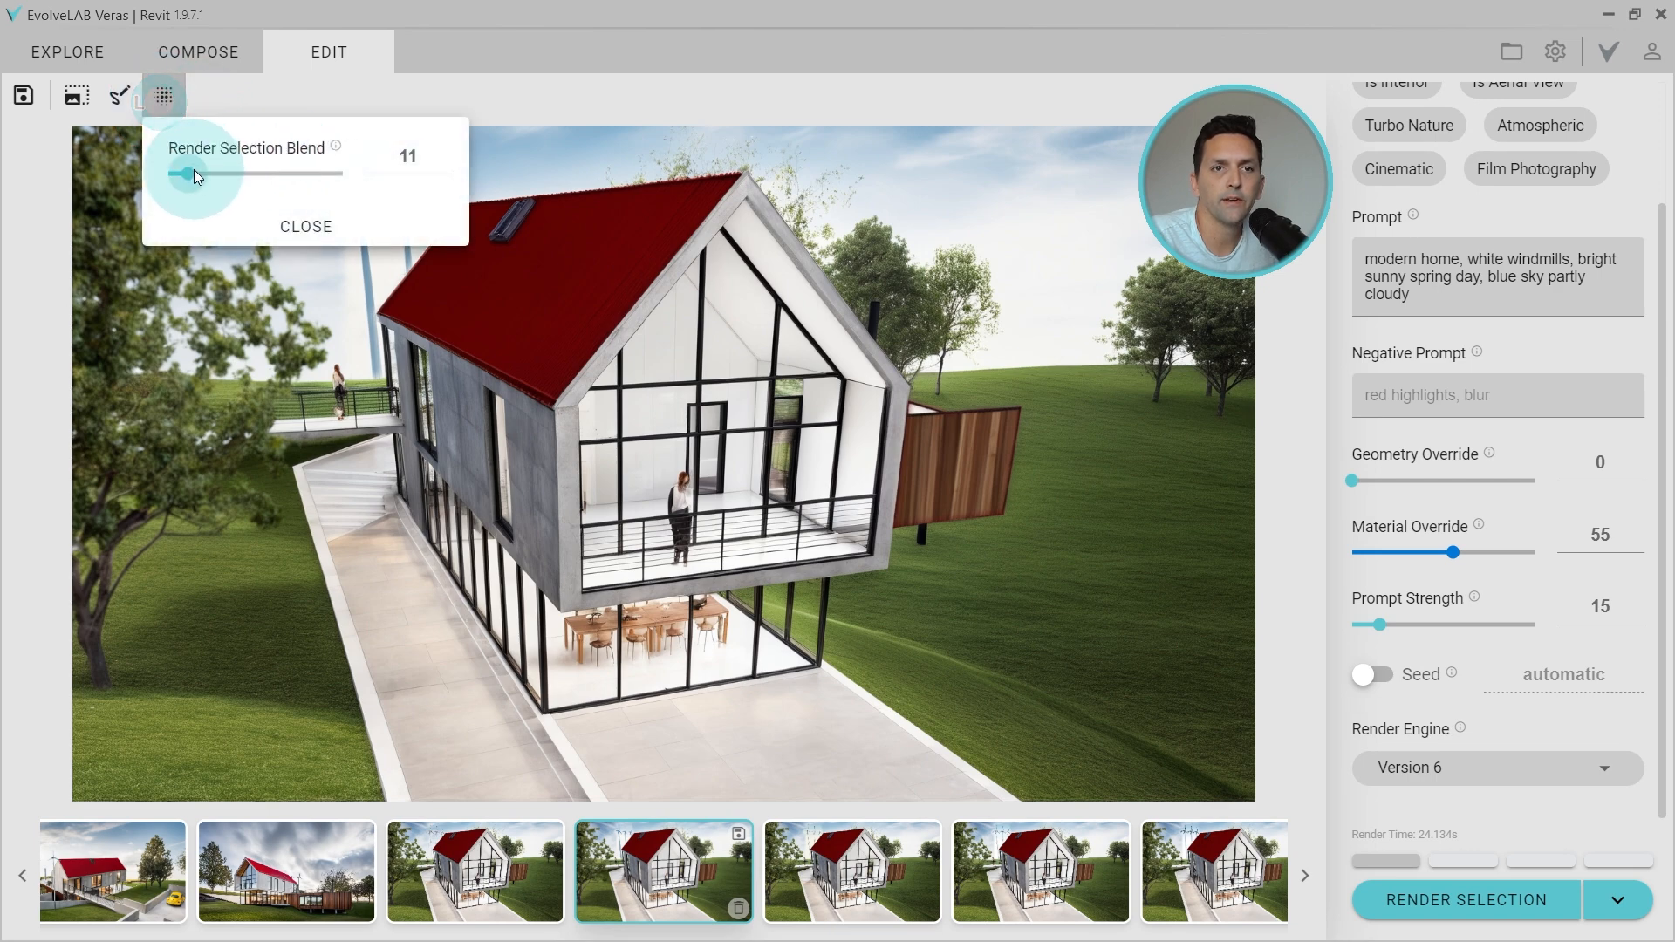
pyautogui.moveTo(192, 174); pyautogui.dragTo(219, 175)
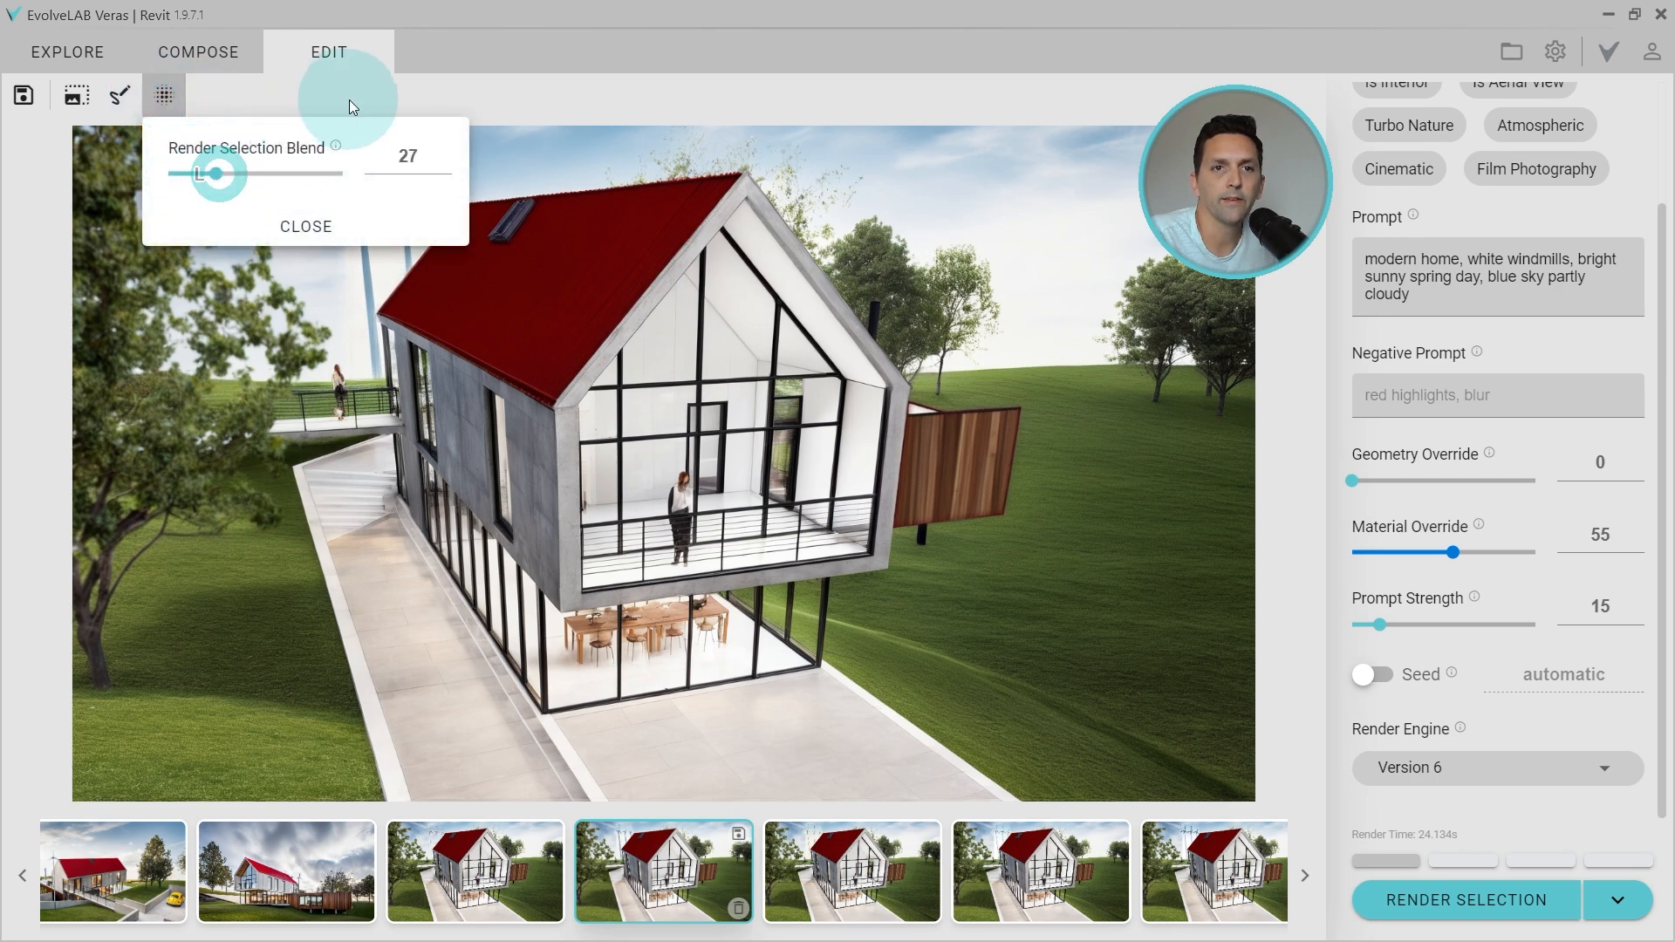
pyautogui.click(119, 97)
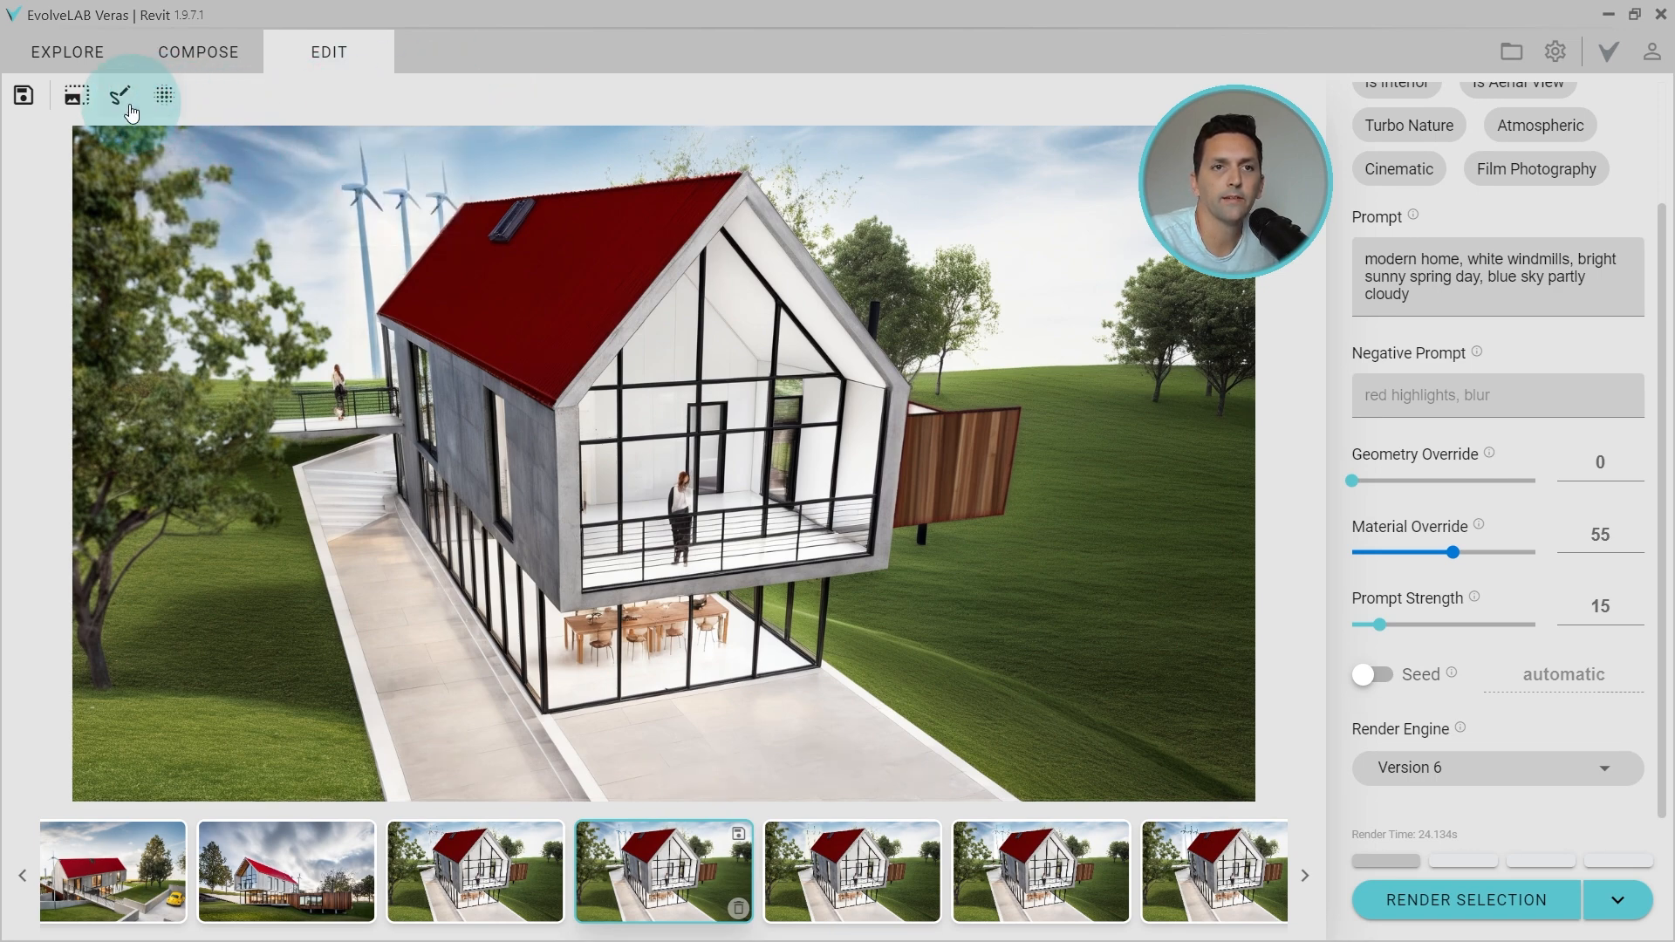
pyautogui.click(165, 95)
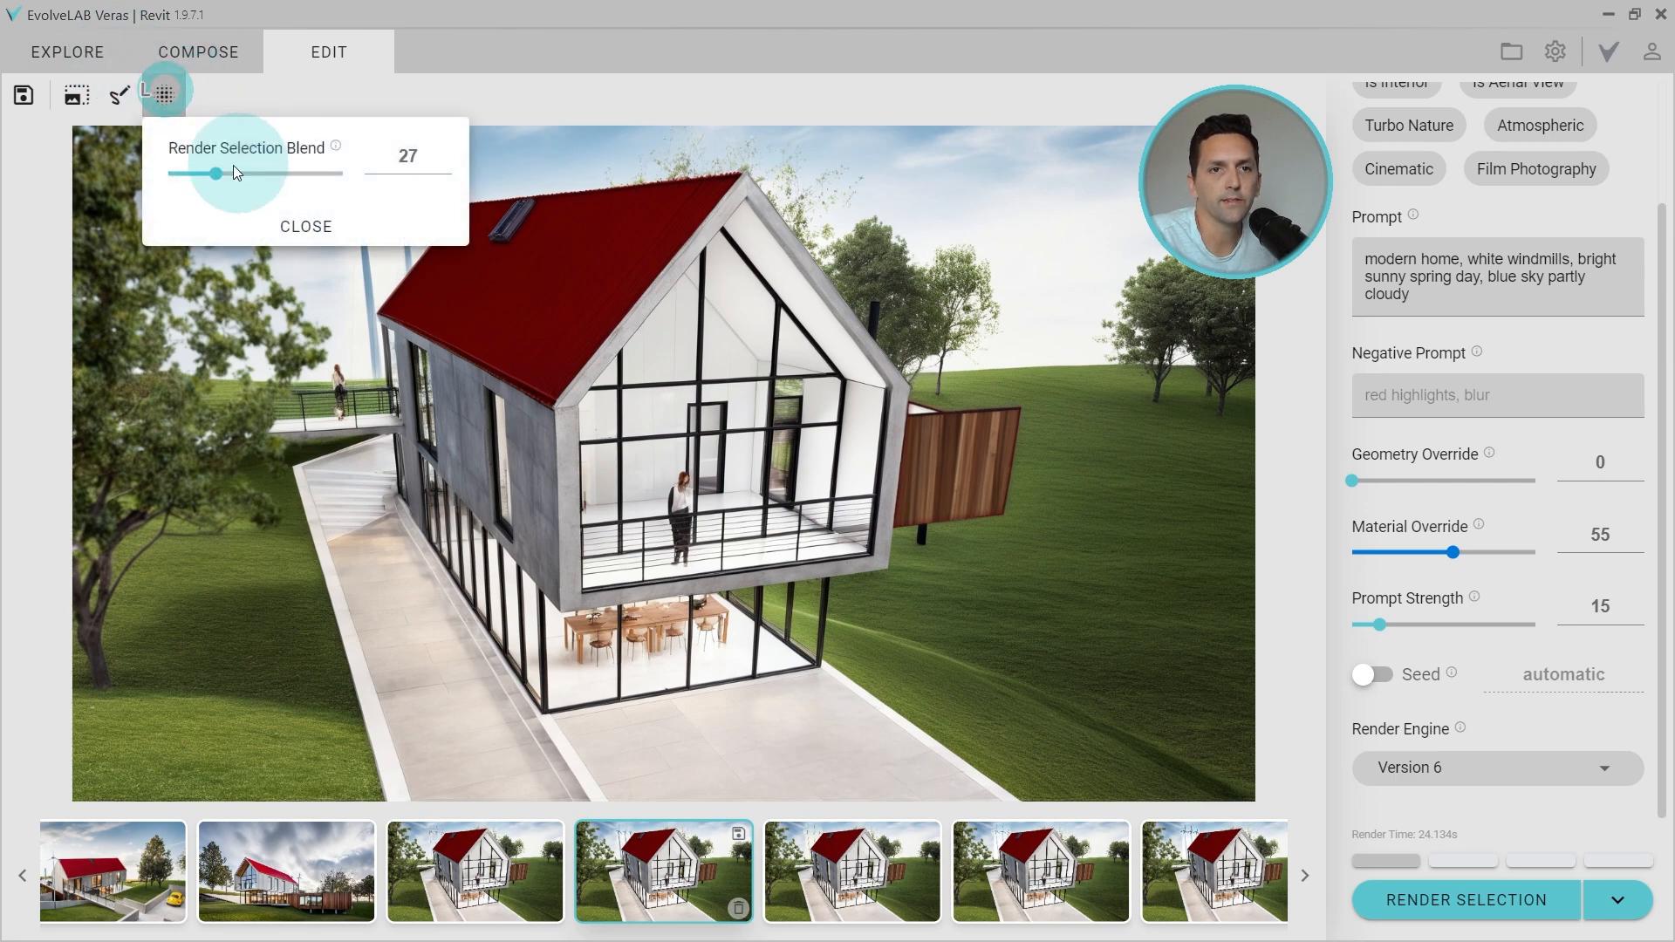
pyautogui.click(307, 227)
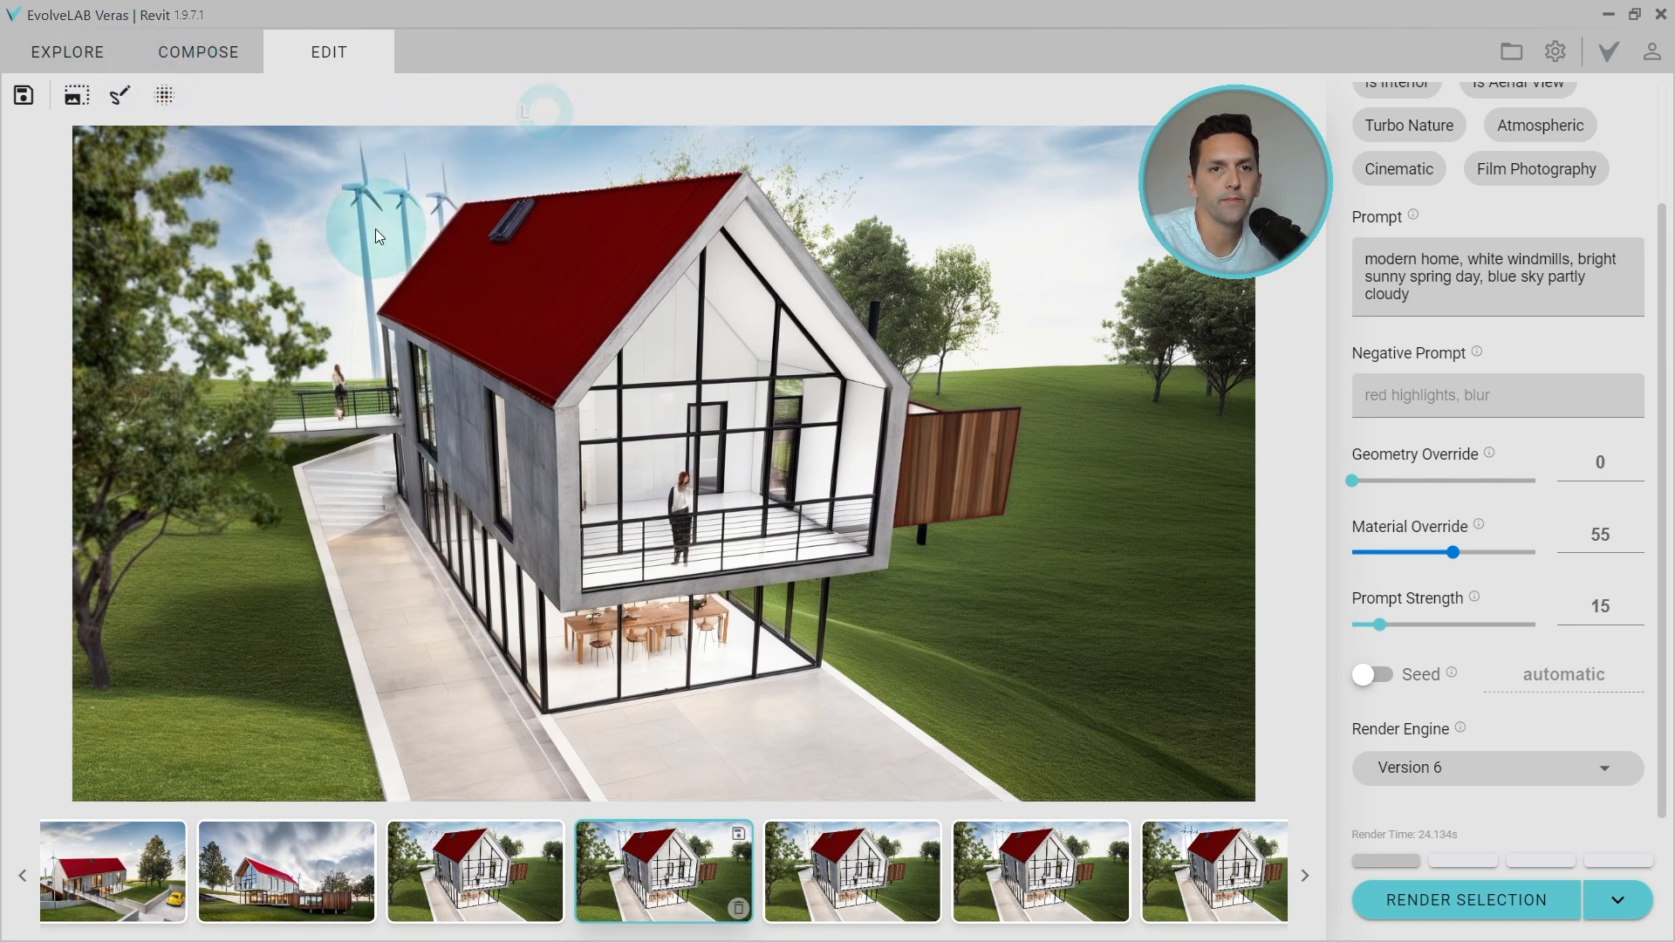
pyautogui.moveTo(316, 345)
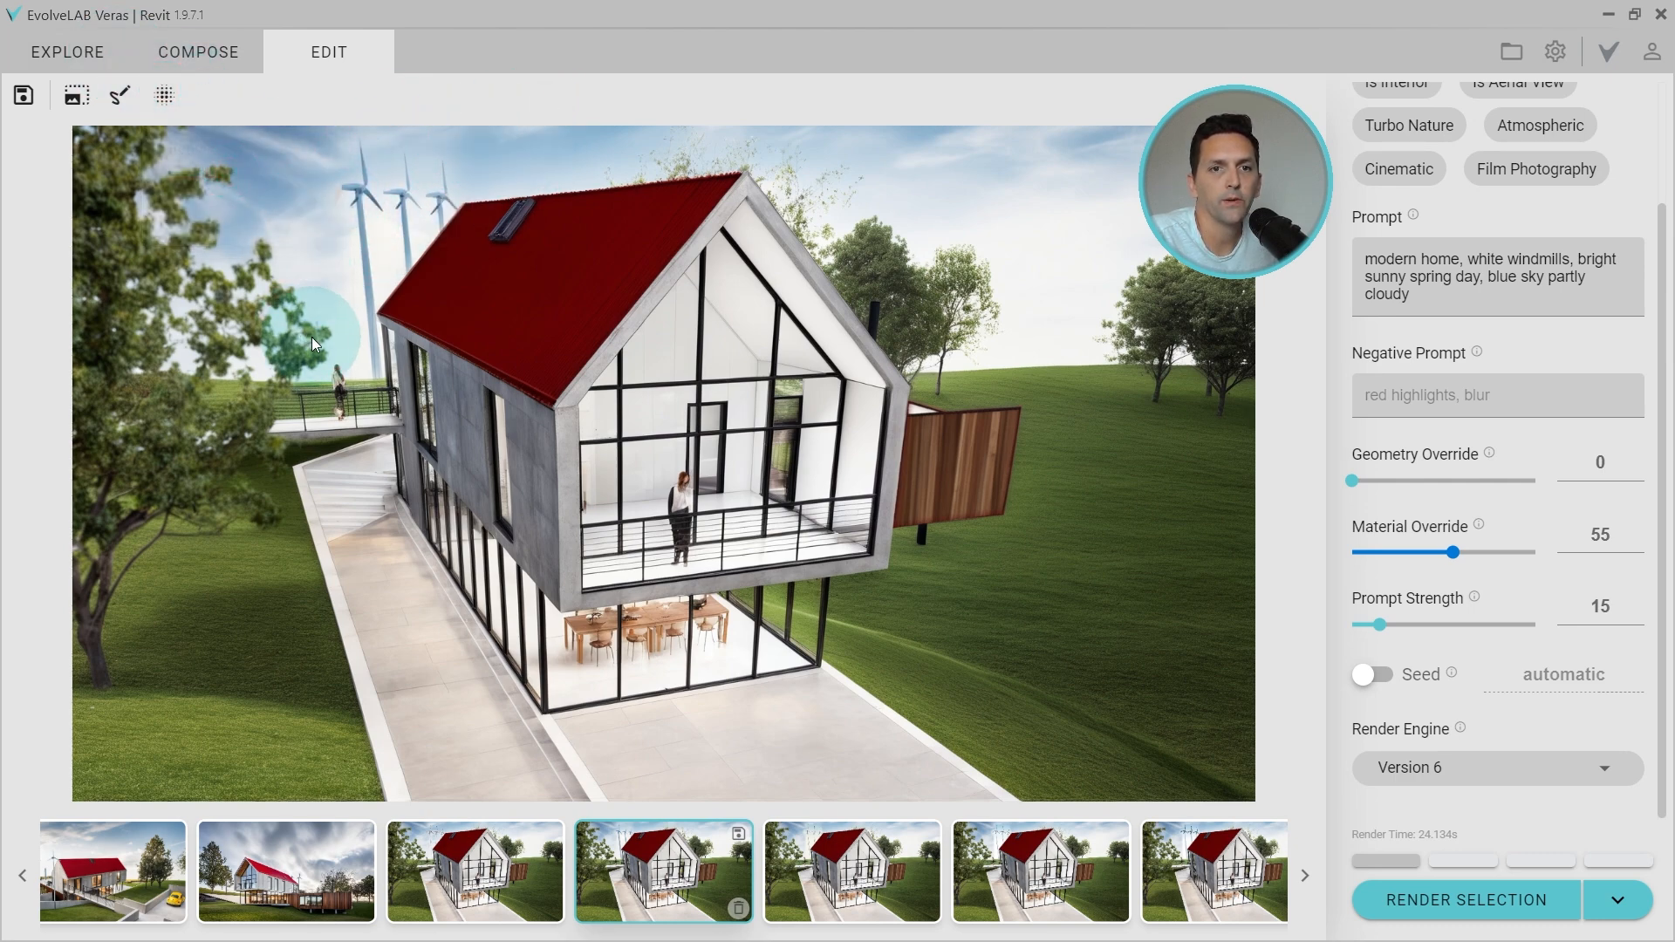
pyautogui.moveTo(856, 509)
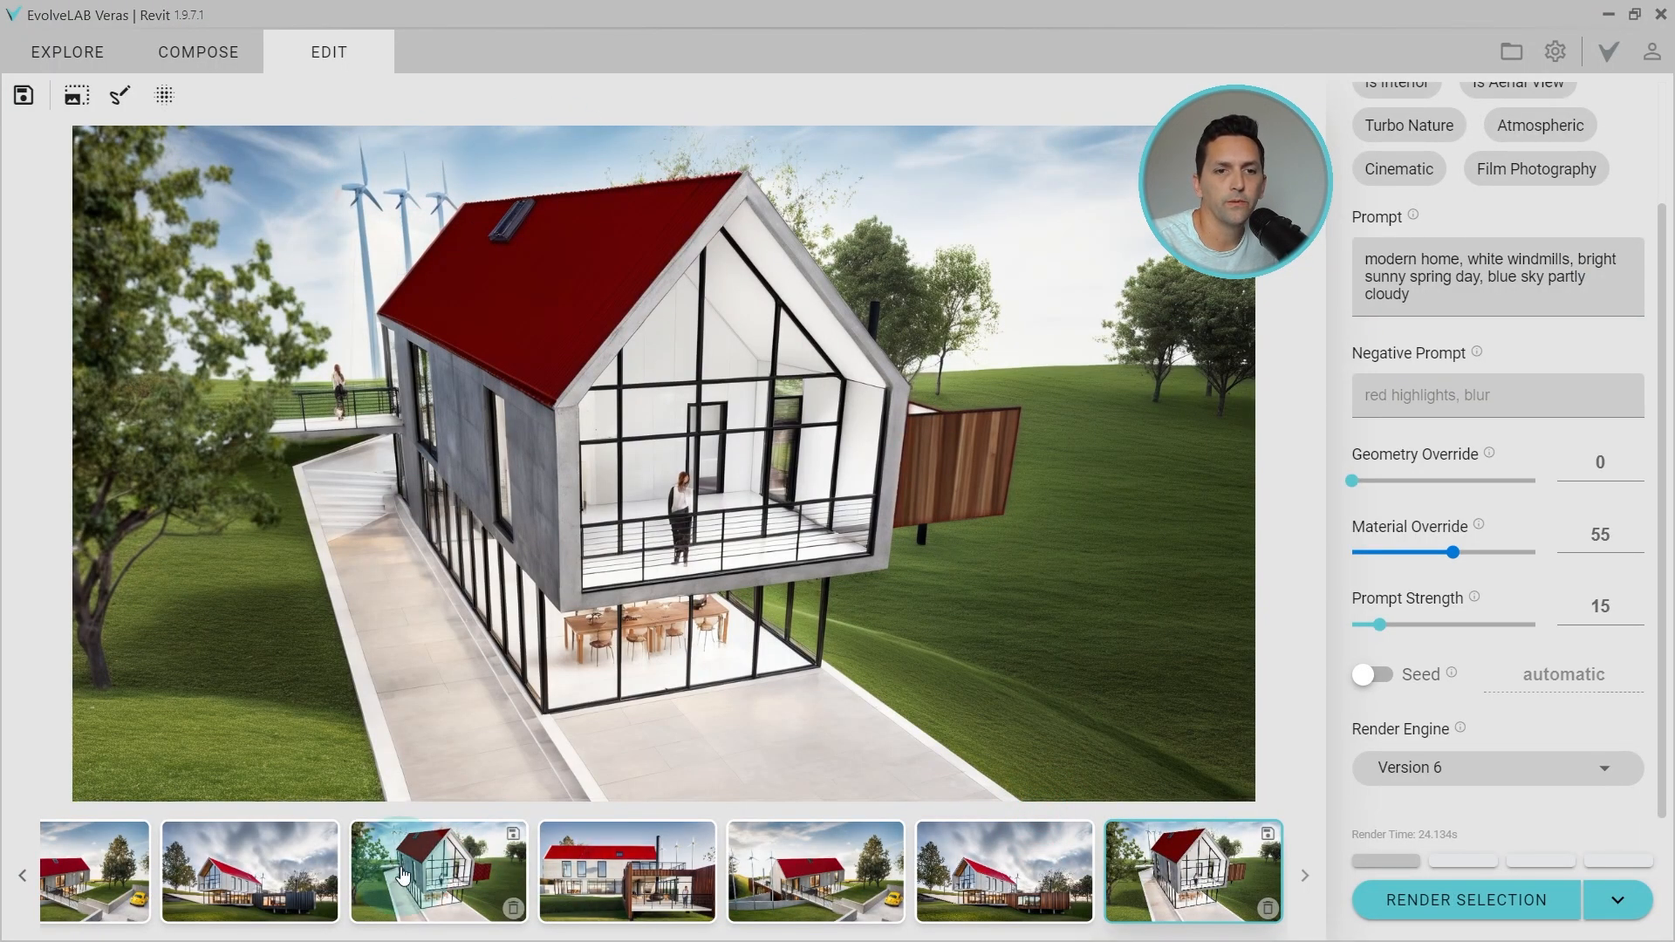
# Step: Brush-mask the side-view annex walls, turn off the seed, and render with Version 6 Sharp
pyautogui.click(627, 872)
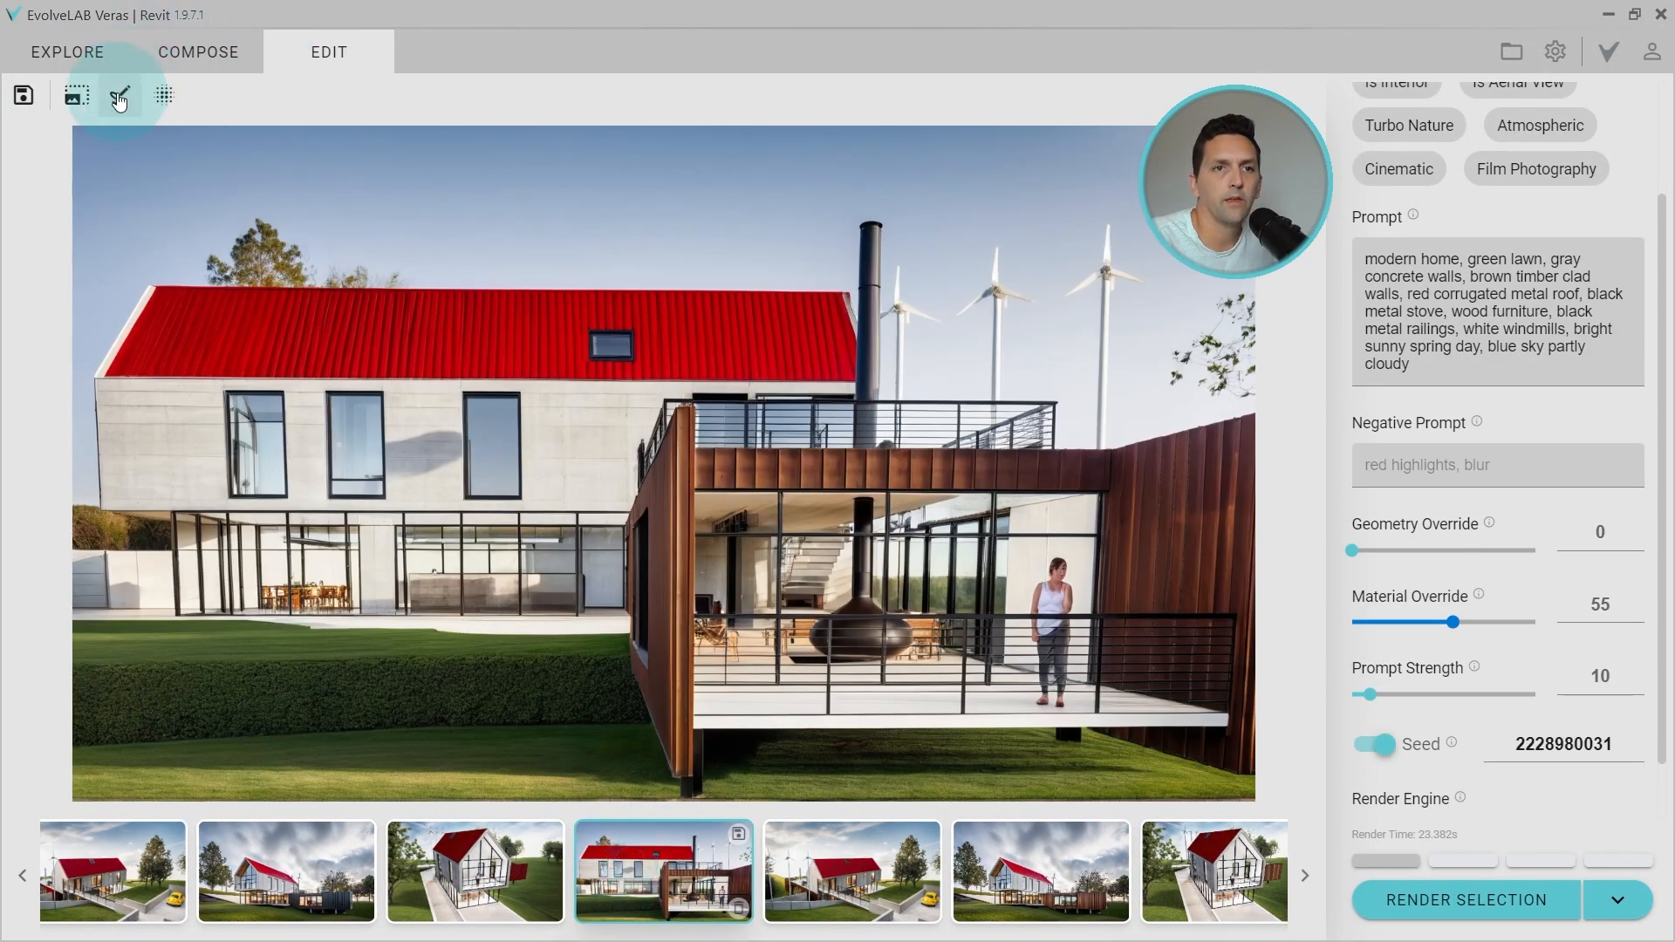
pyautogui.click(120, 96)
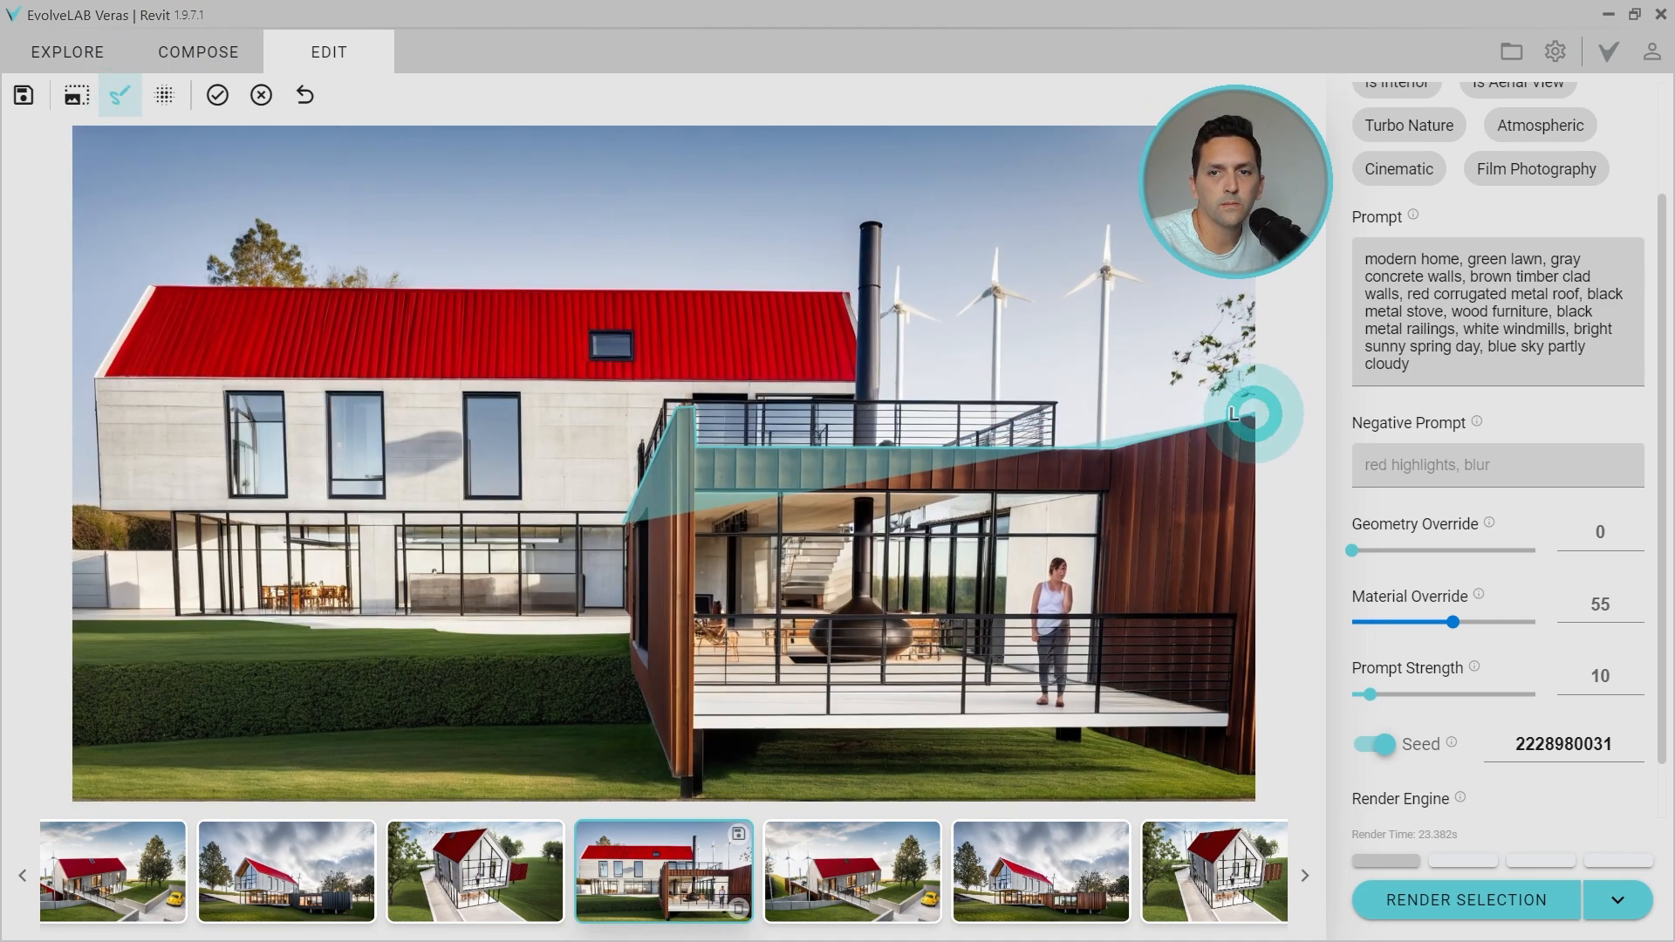
pyautogui.moveTo(1239, 414); pyautogui.dragTo(1207, 724)
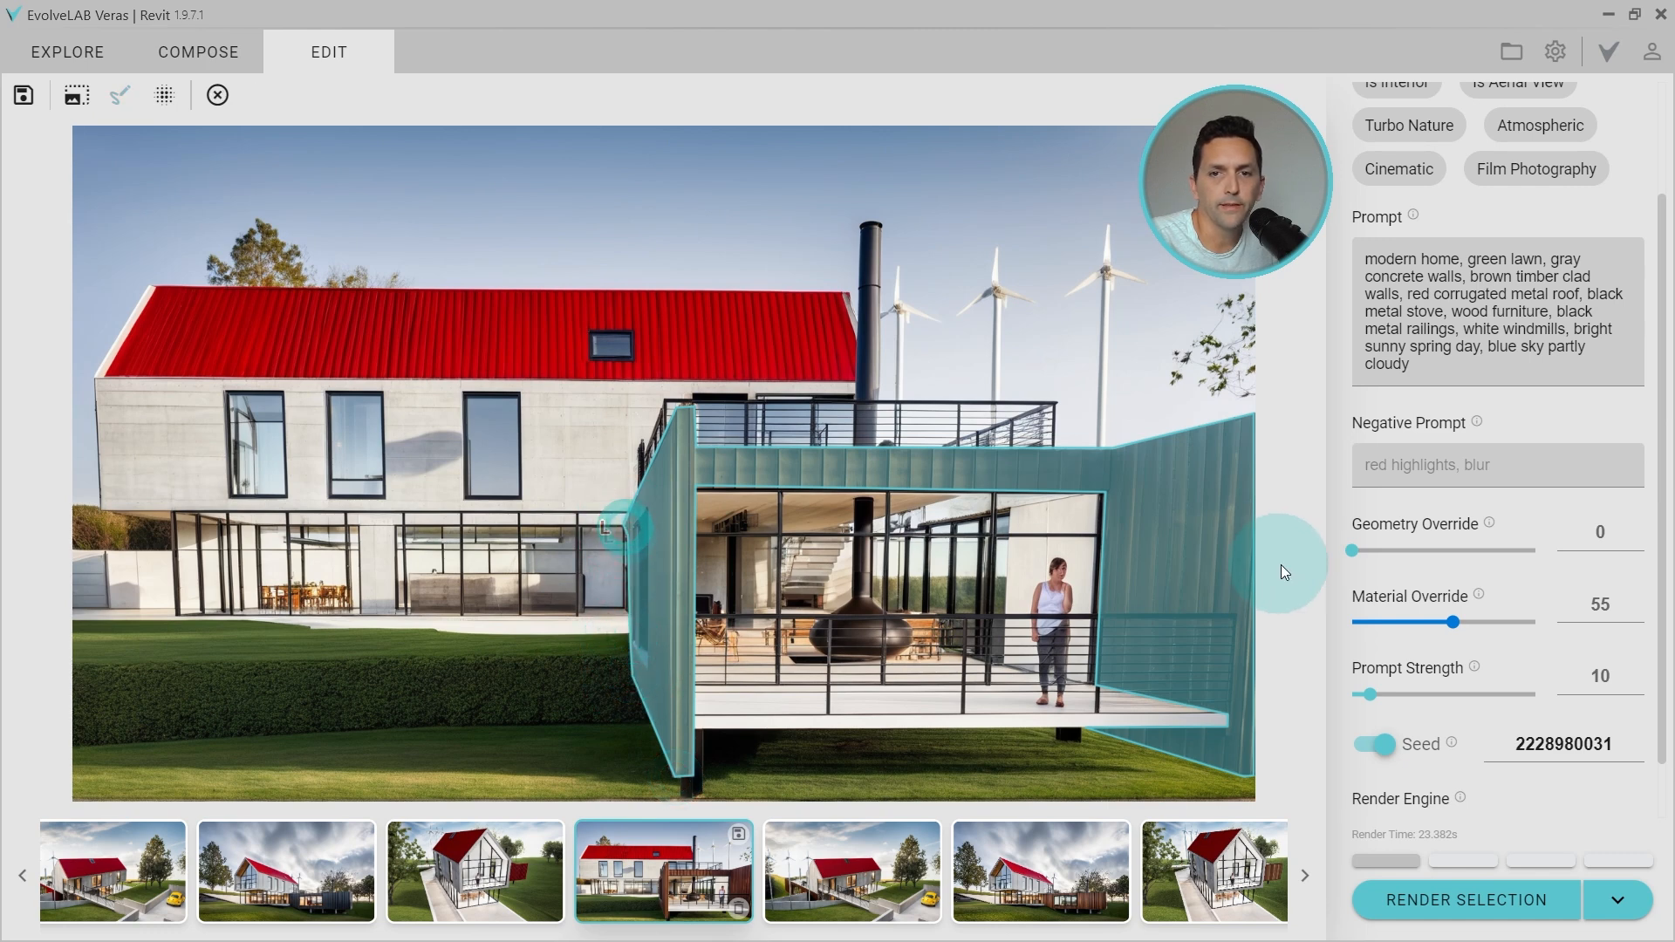
pyautogui.click(1376, 745)
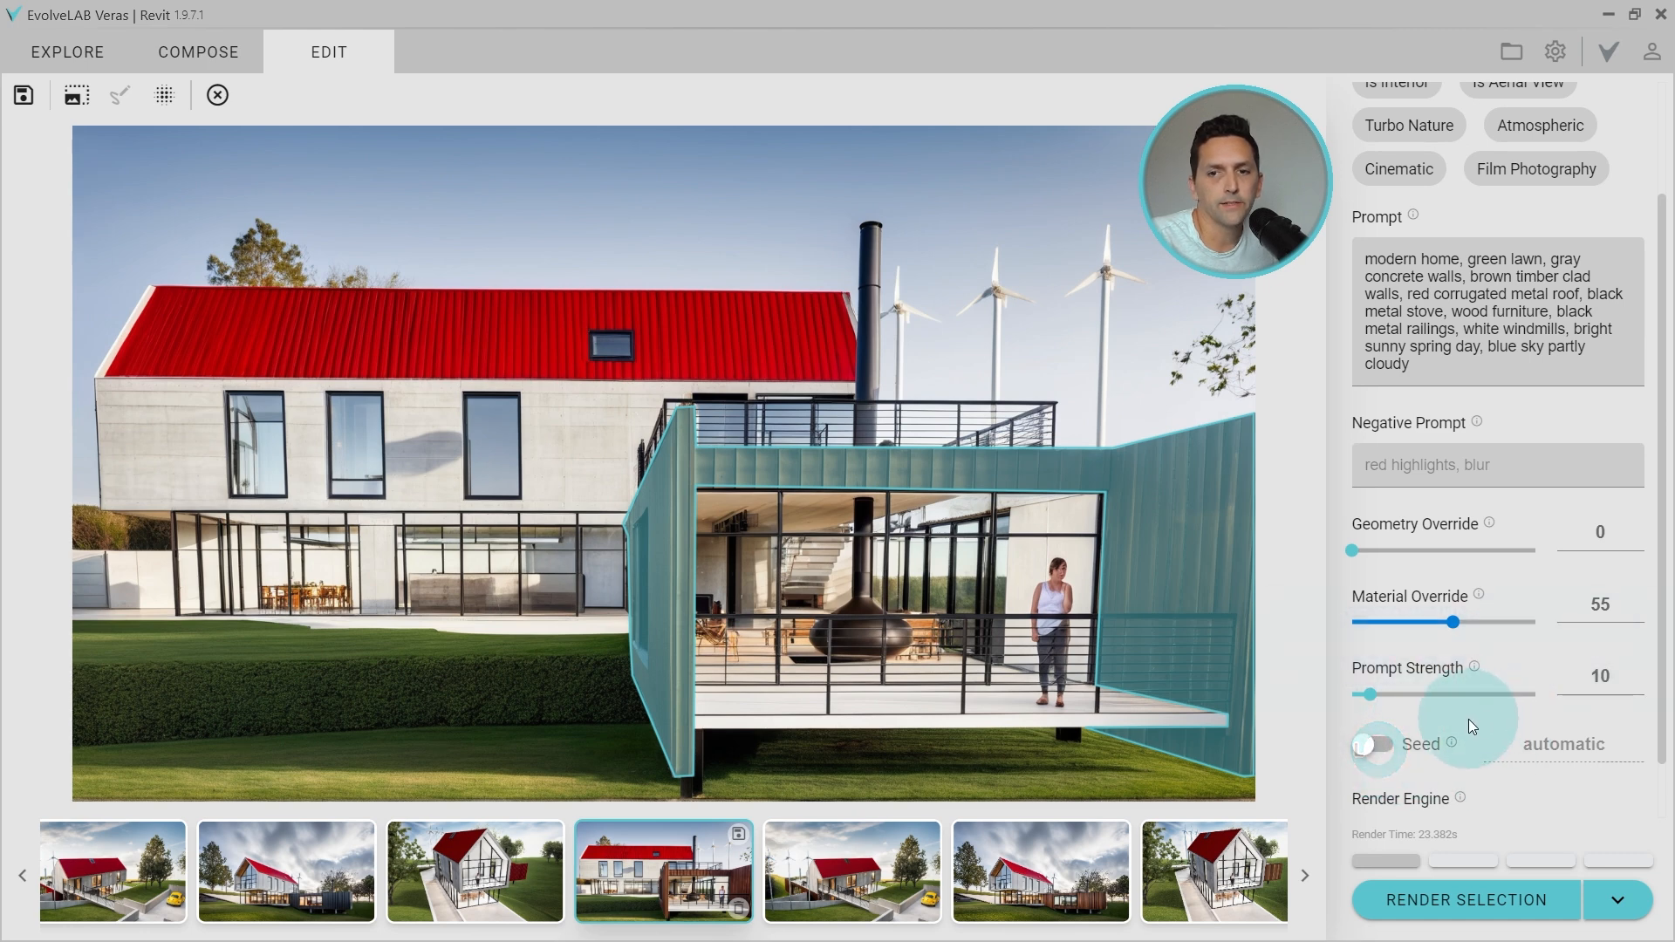
pyautogui.scroll(-3)
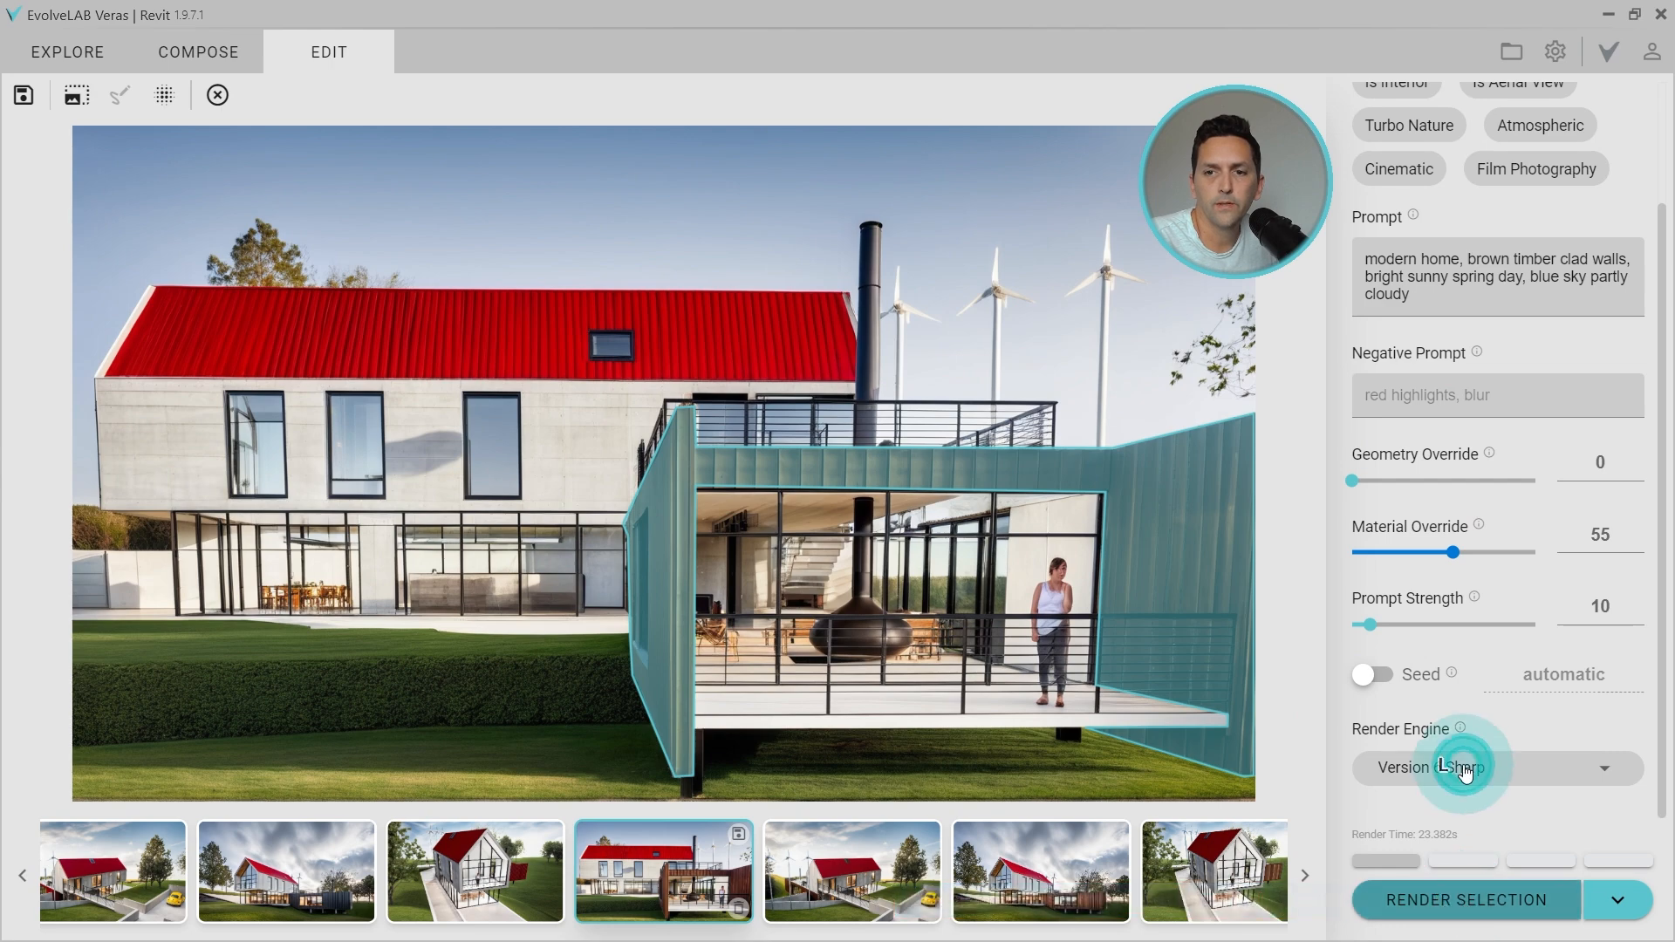
pyautogui.click(1496, 768)
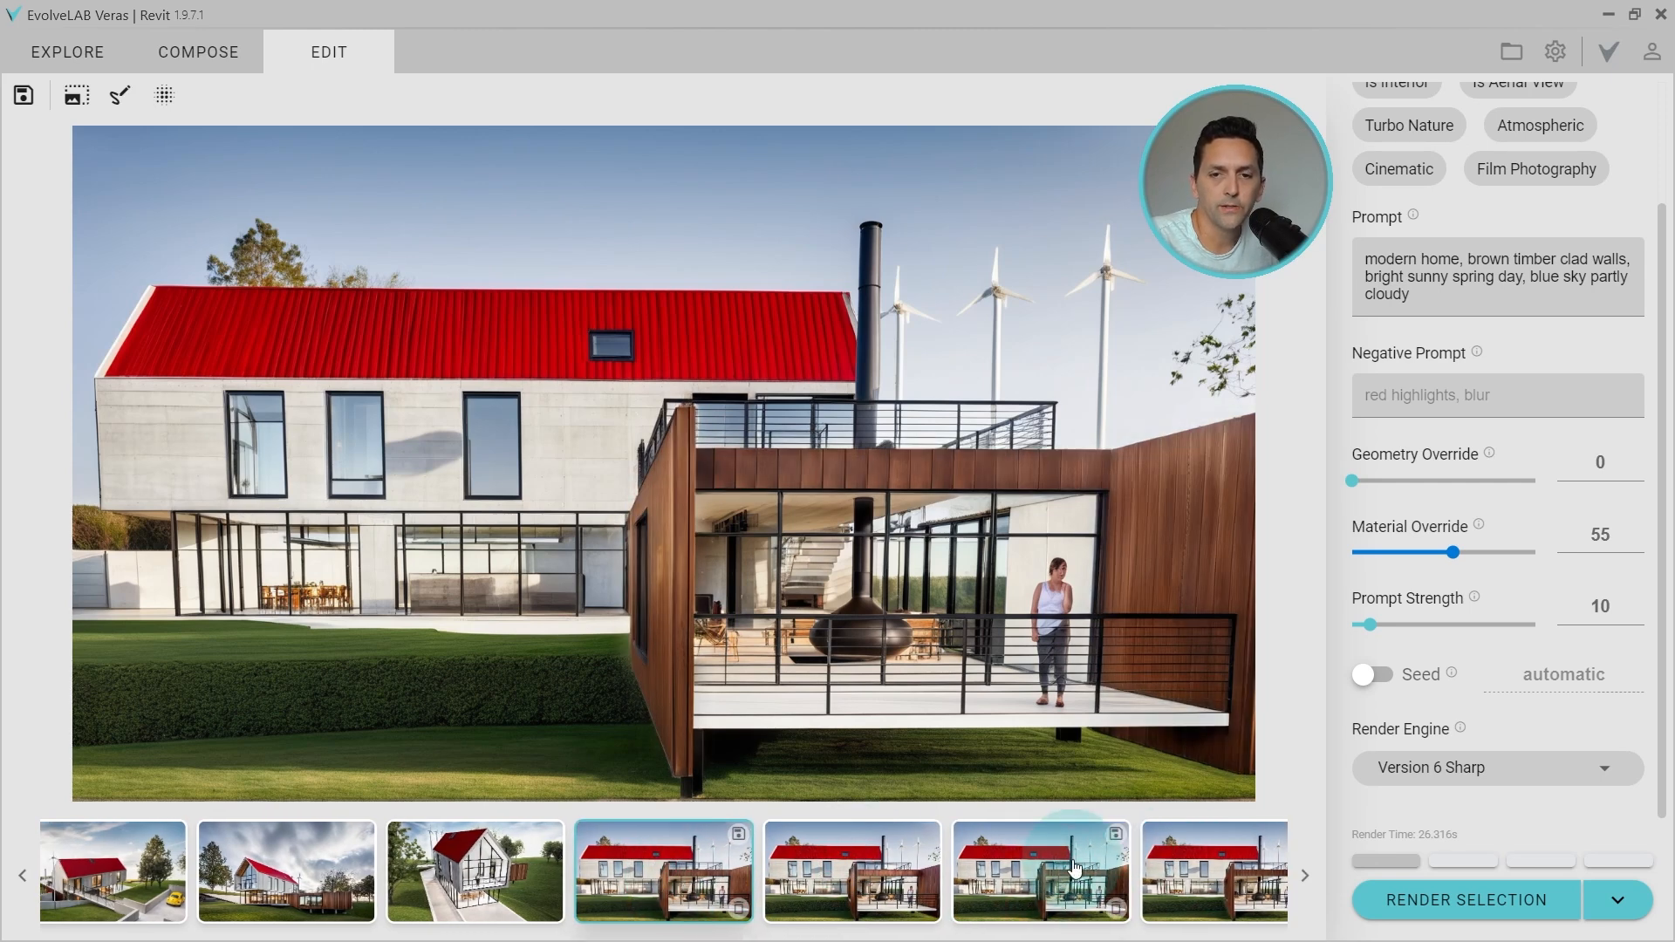
pyautogui.moveTo(671, 629)
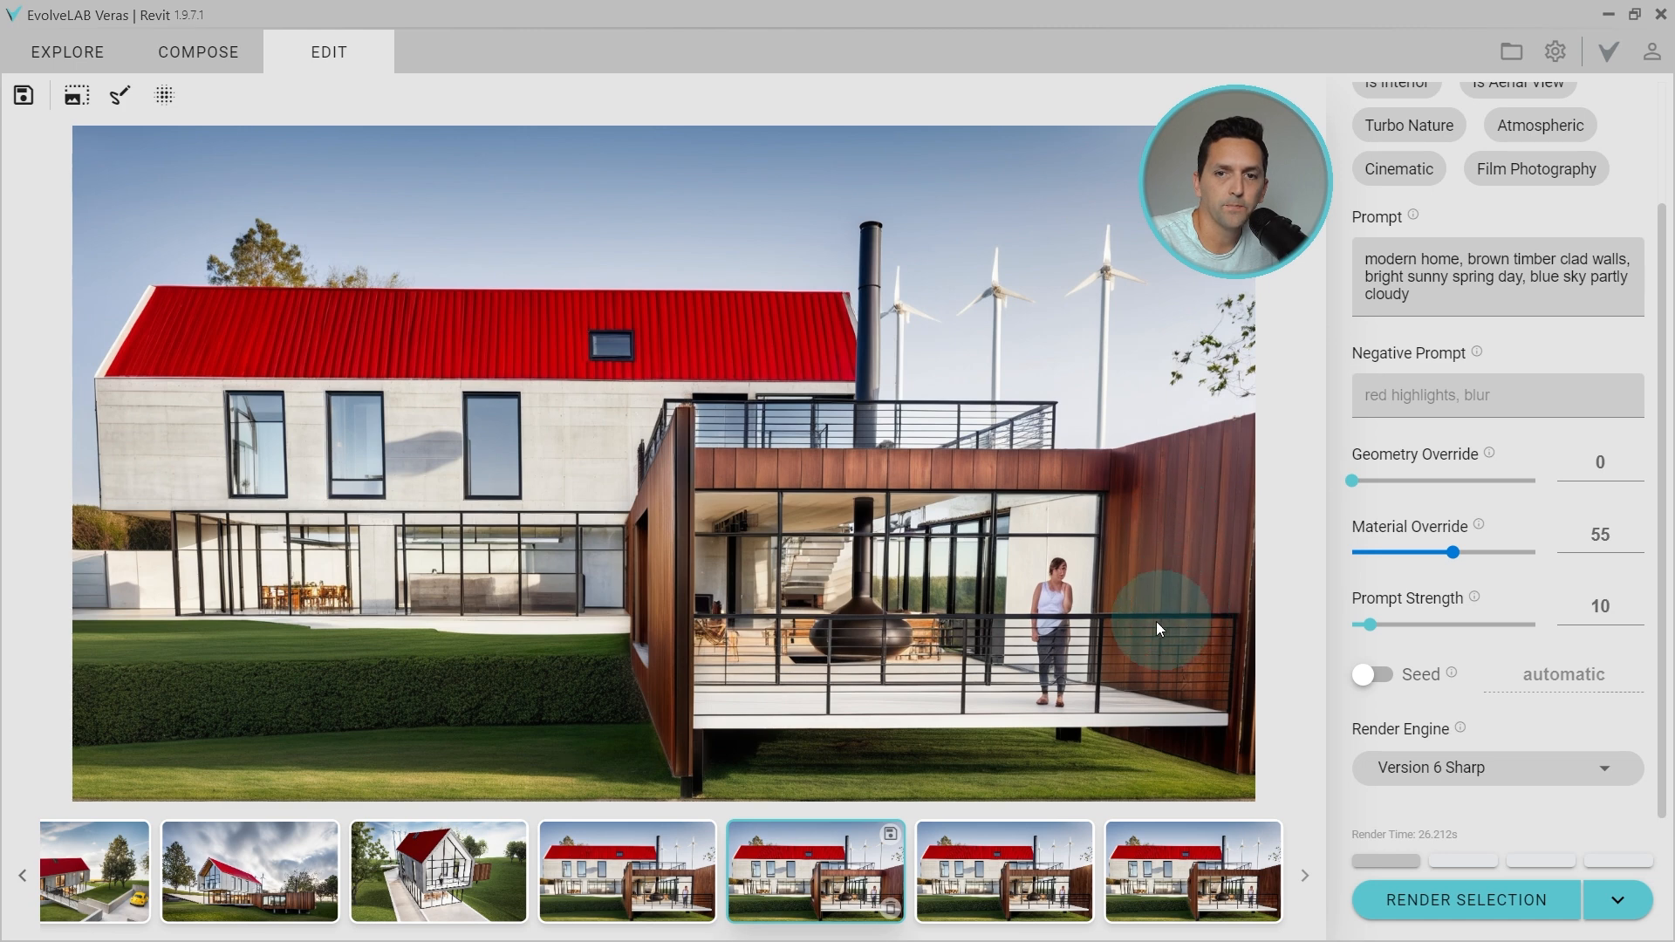
pyautogui.click(1004, 872)
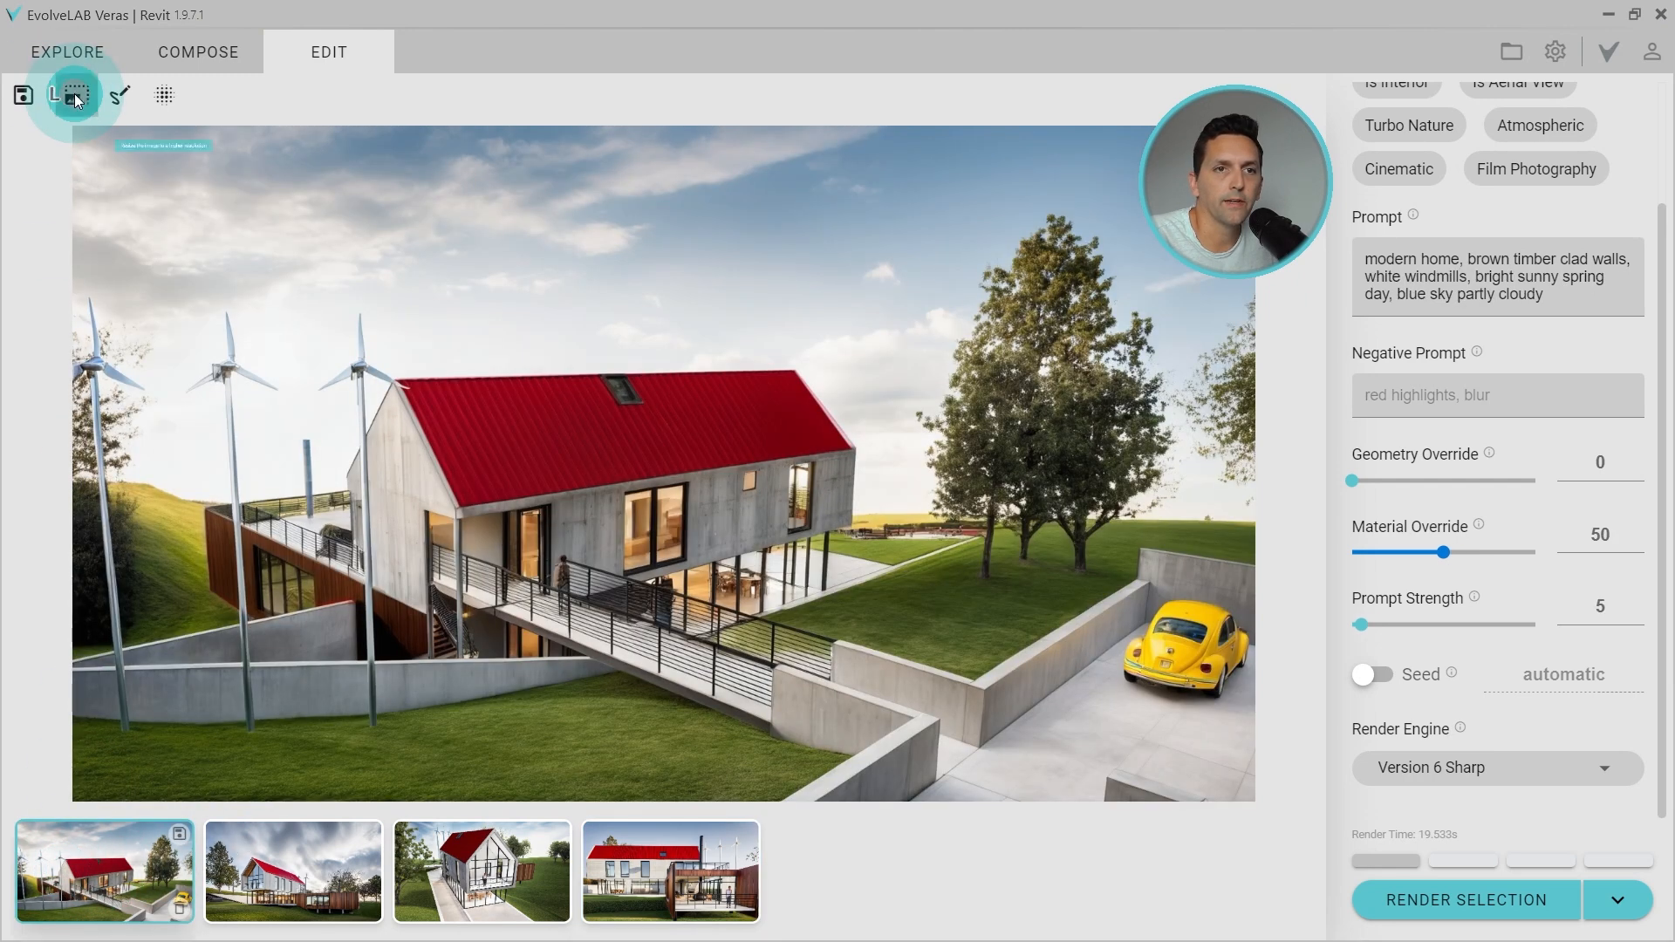
# Step: Upscale the renderings by a factor of 5 and review the upscaled glass-gable and side-view versions
pyautogui.click(73, 95)
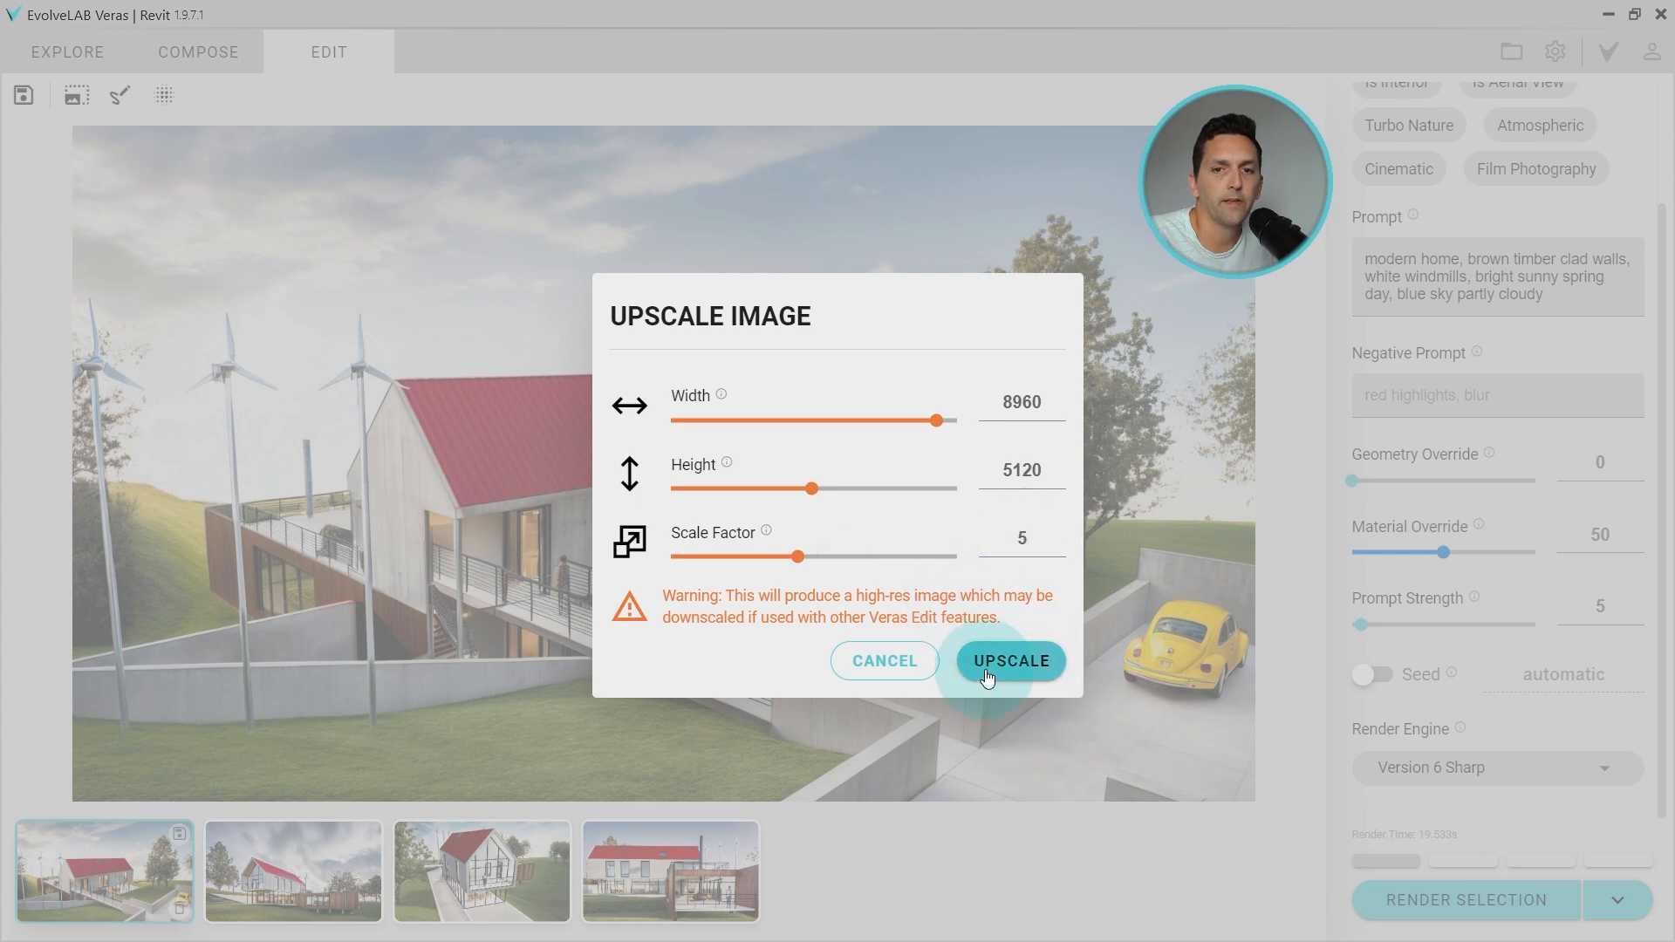
pyautogui.click(1011, 660)
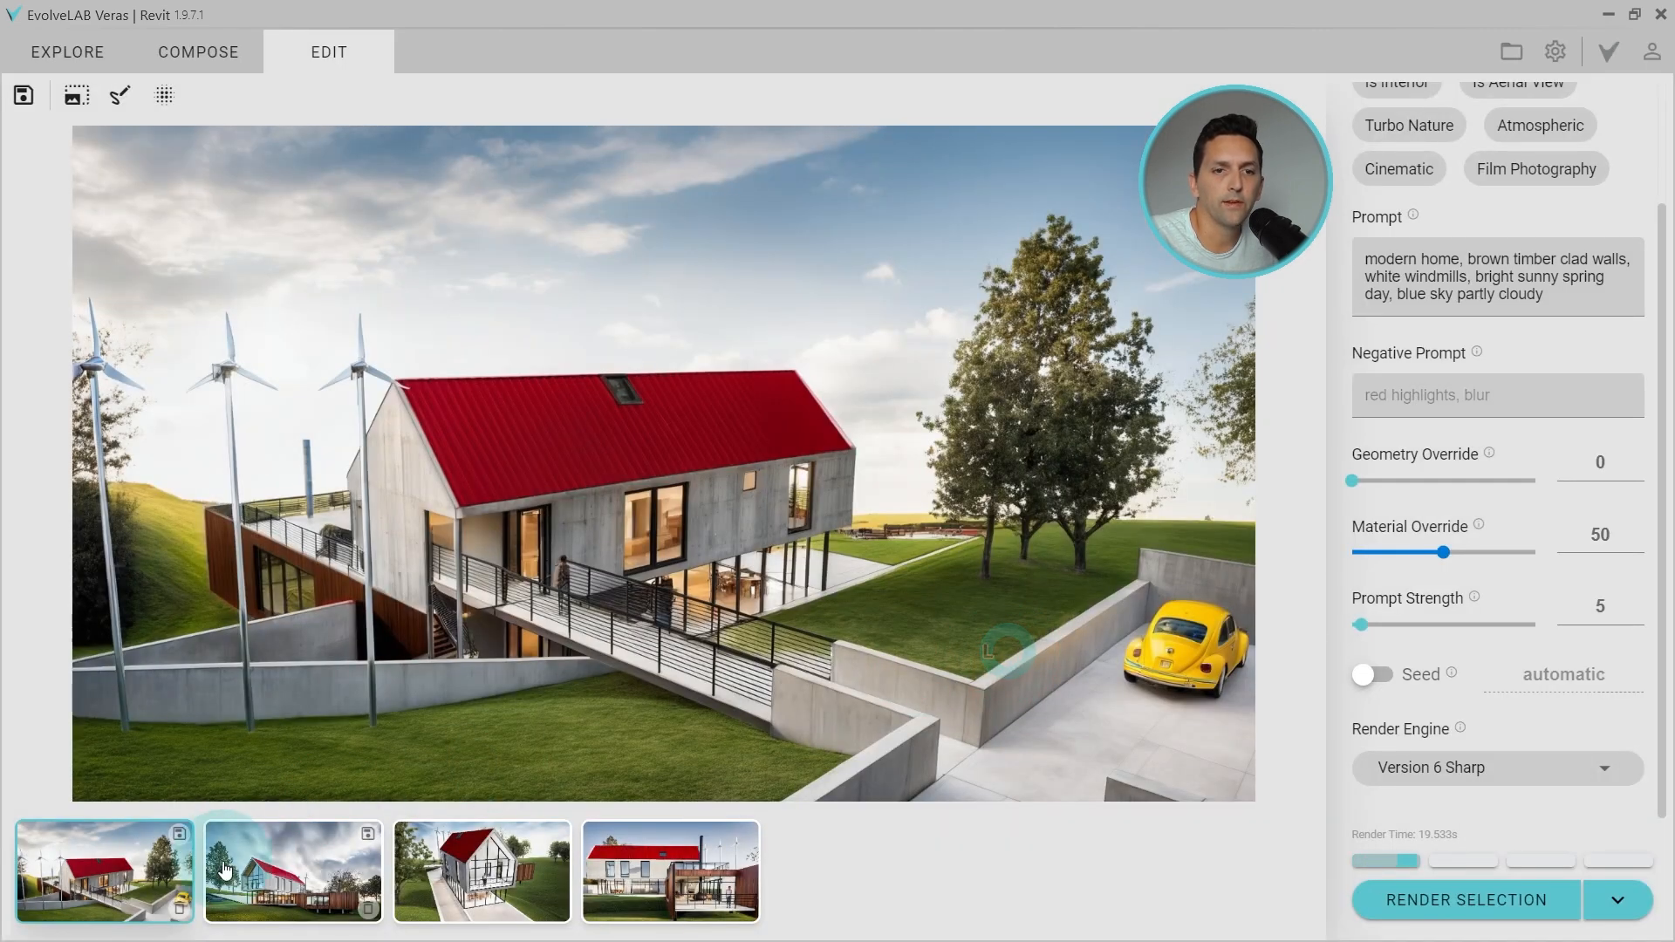
pyautogui.click(76, 96)
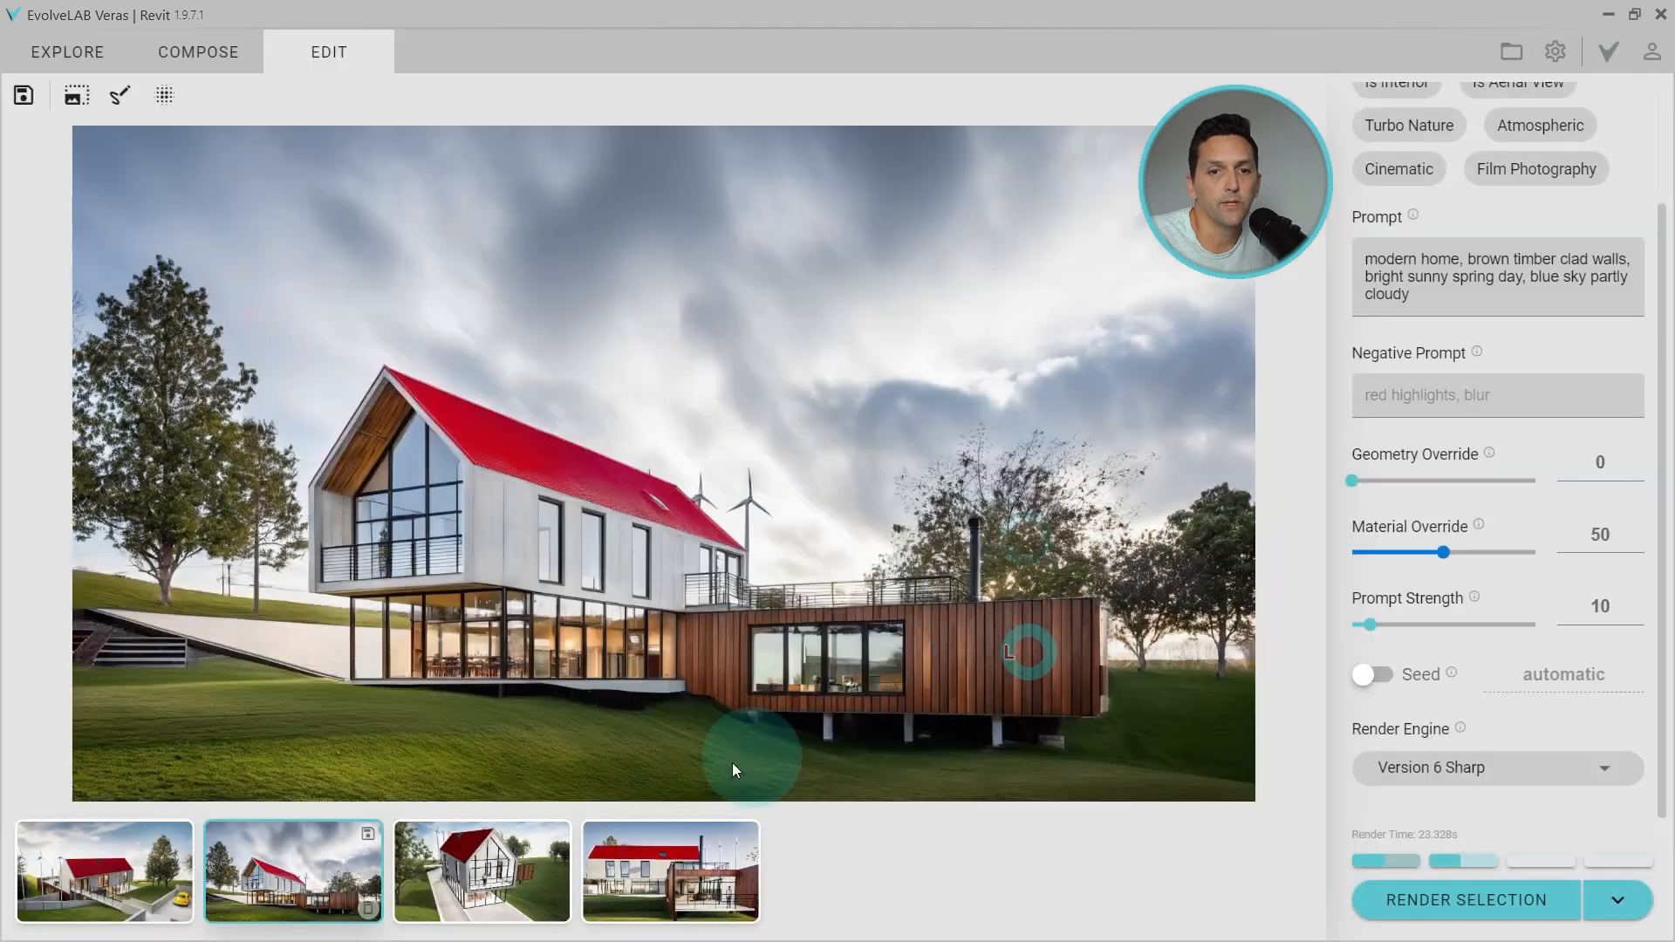
pyautogui.click(75, 96)
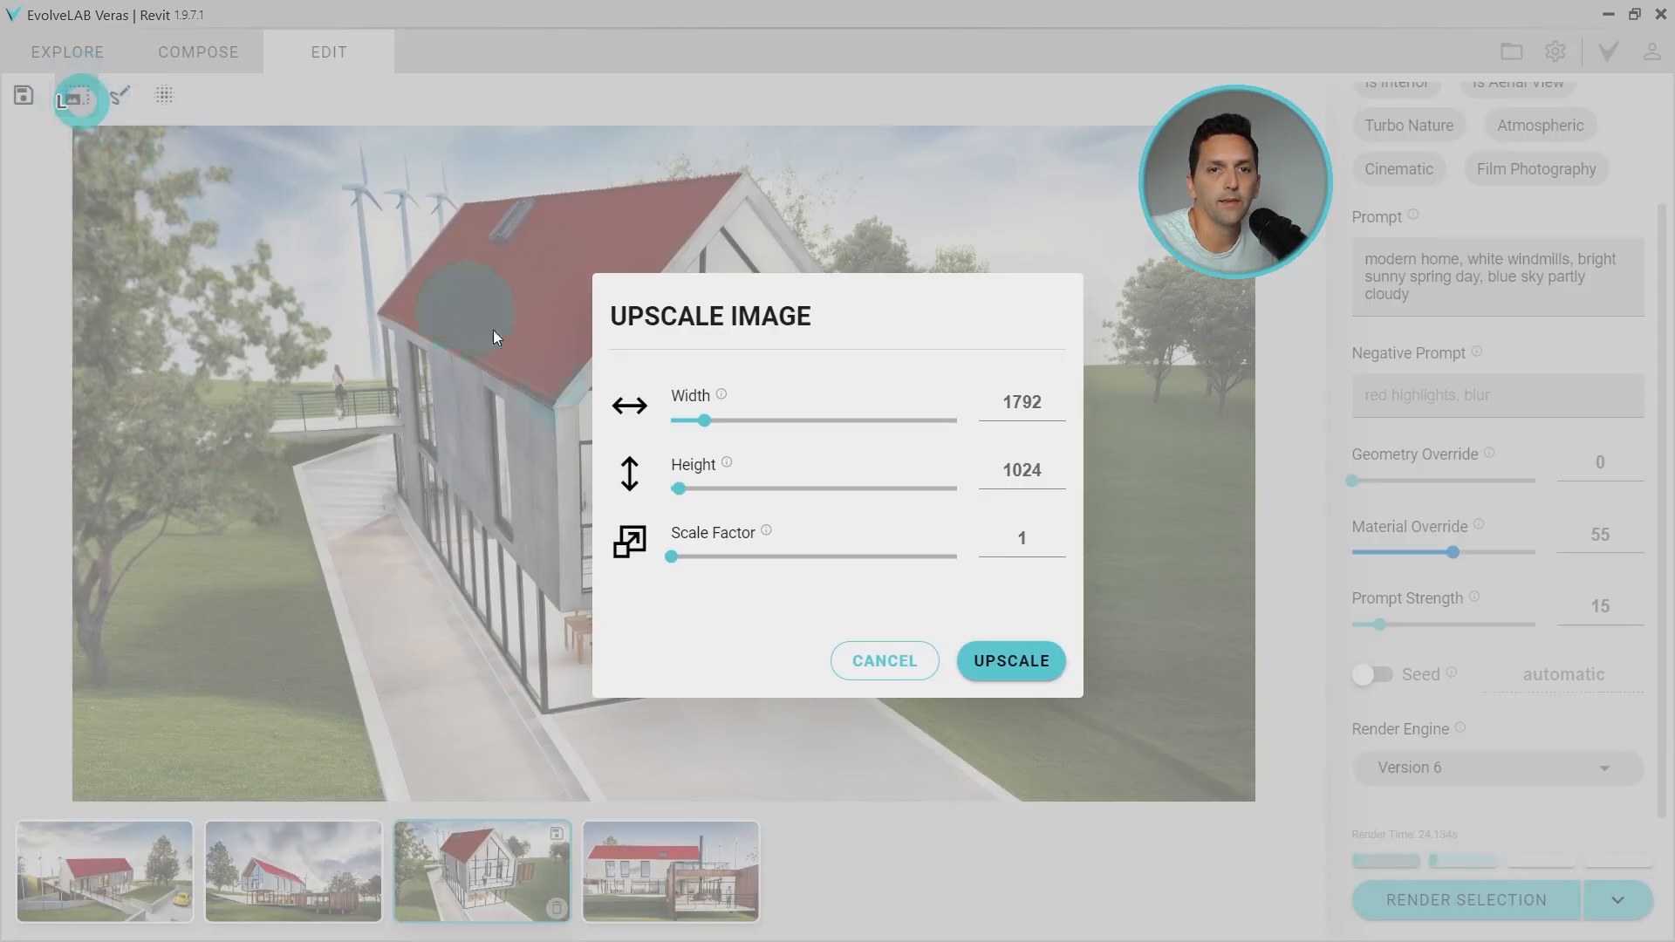
pyautogui.moveTo(670, 555); pyautogui.dragTo(795, 555)
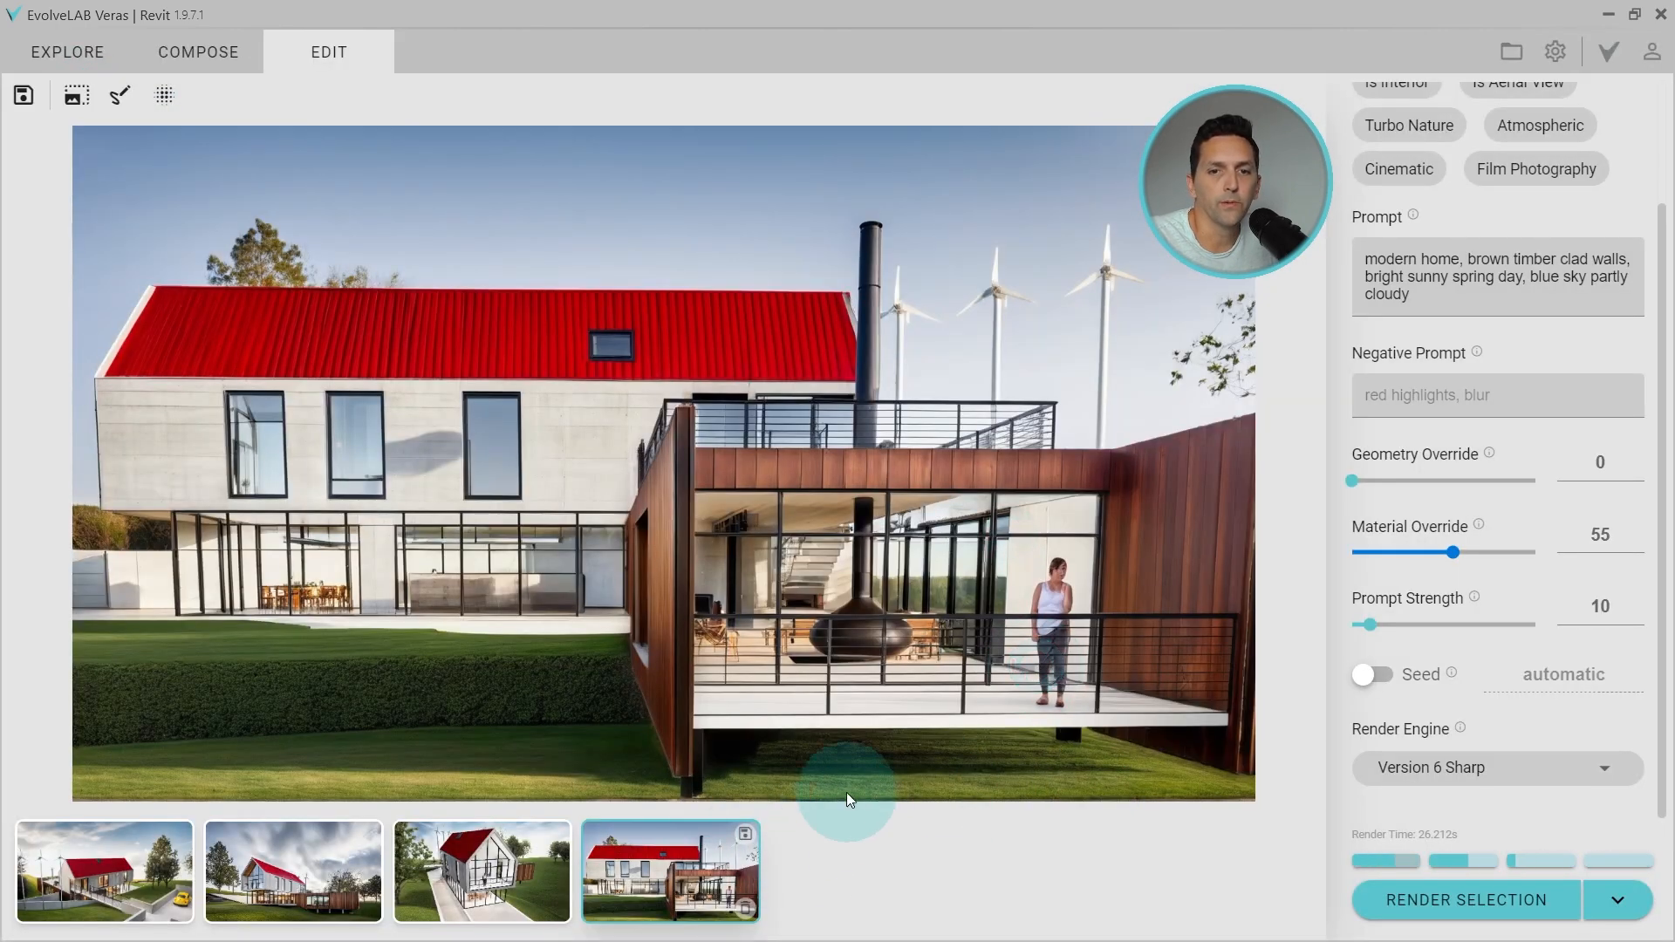
pyautogui.moveTo(810, 826)
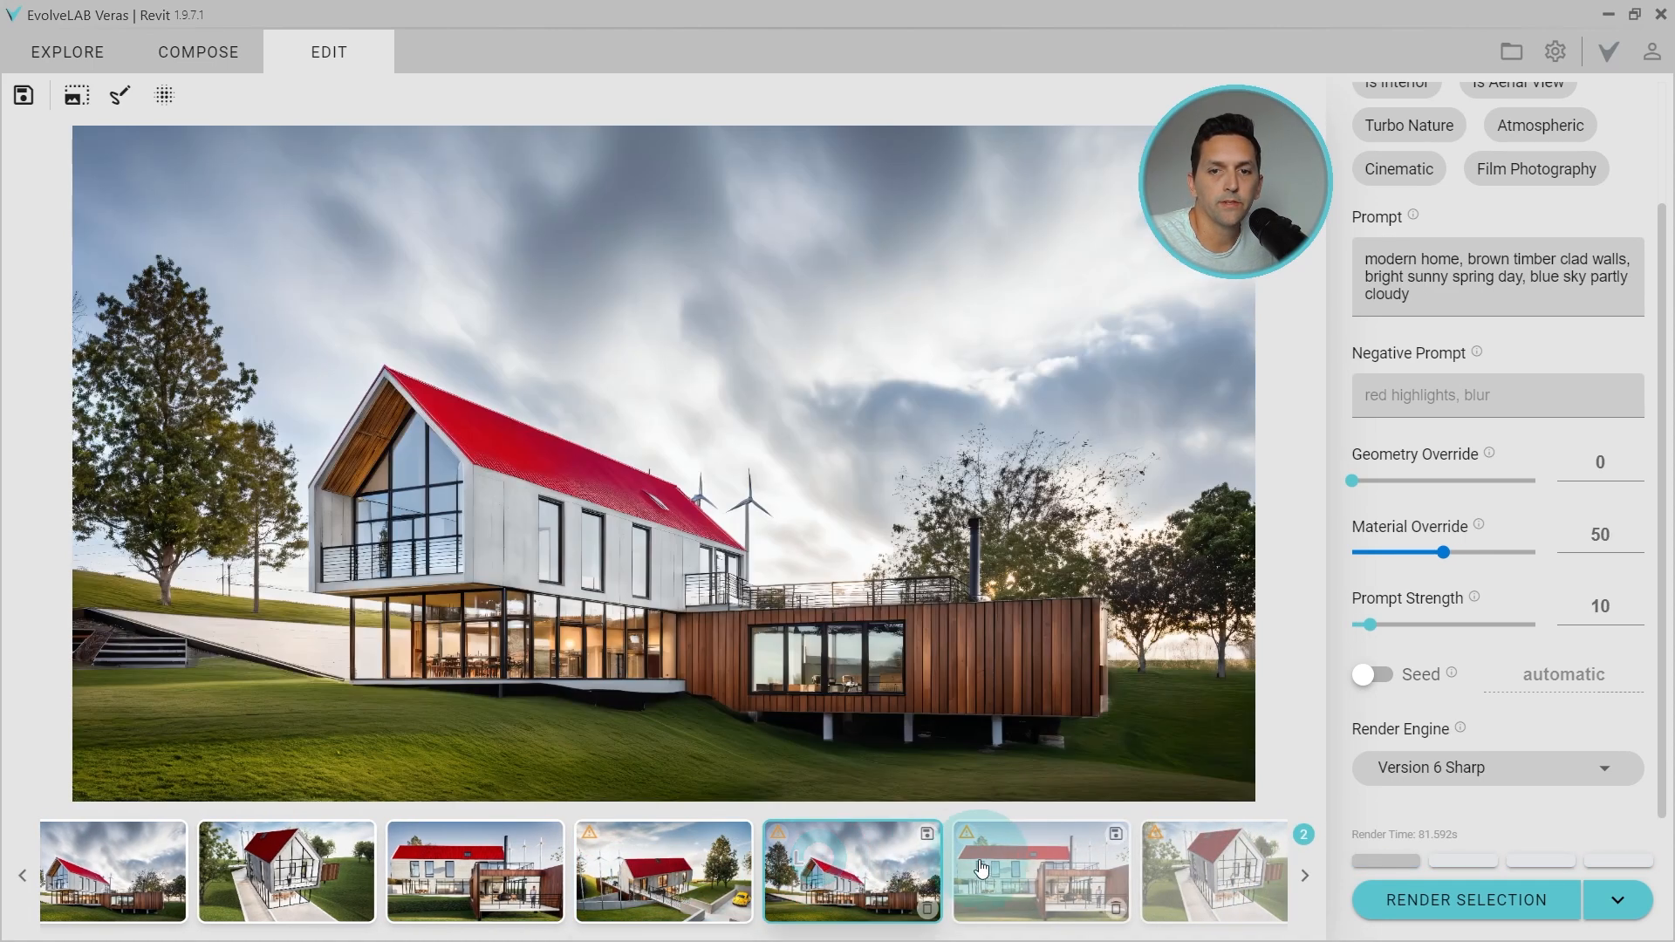
pyautogui.click(1215, 871)
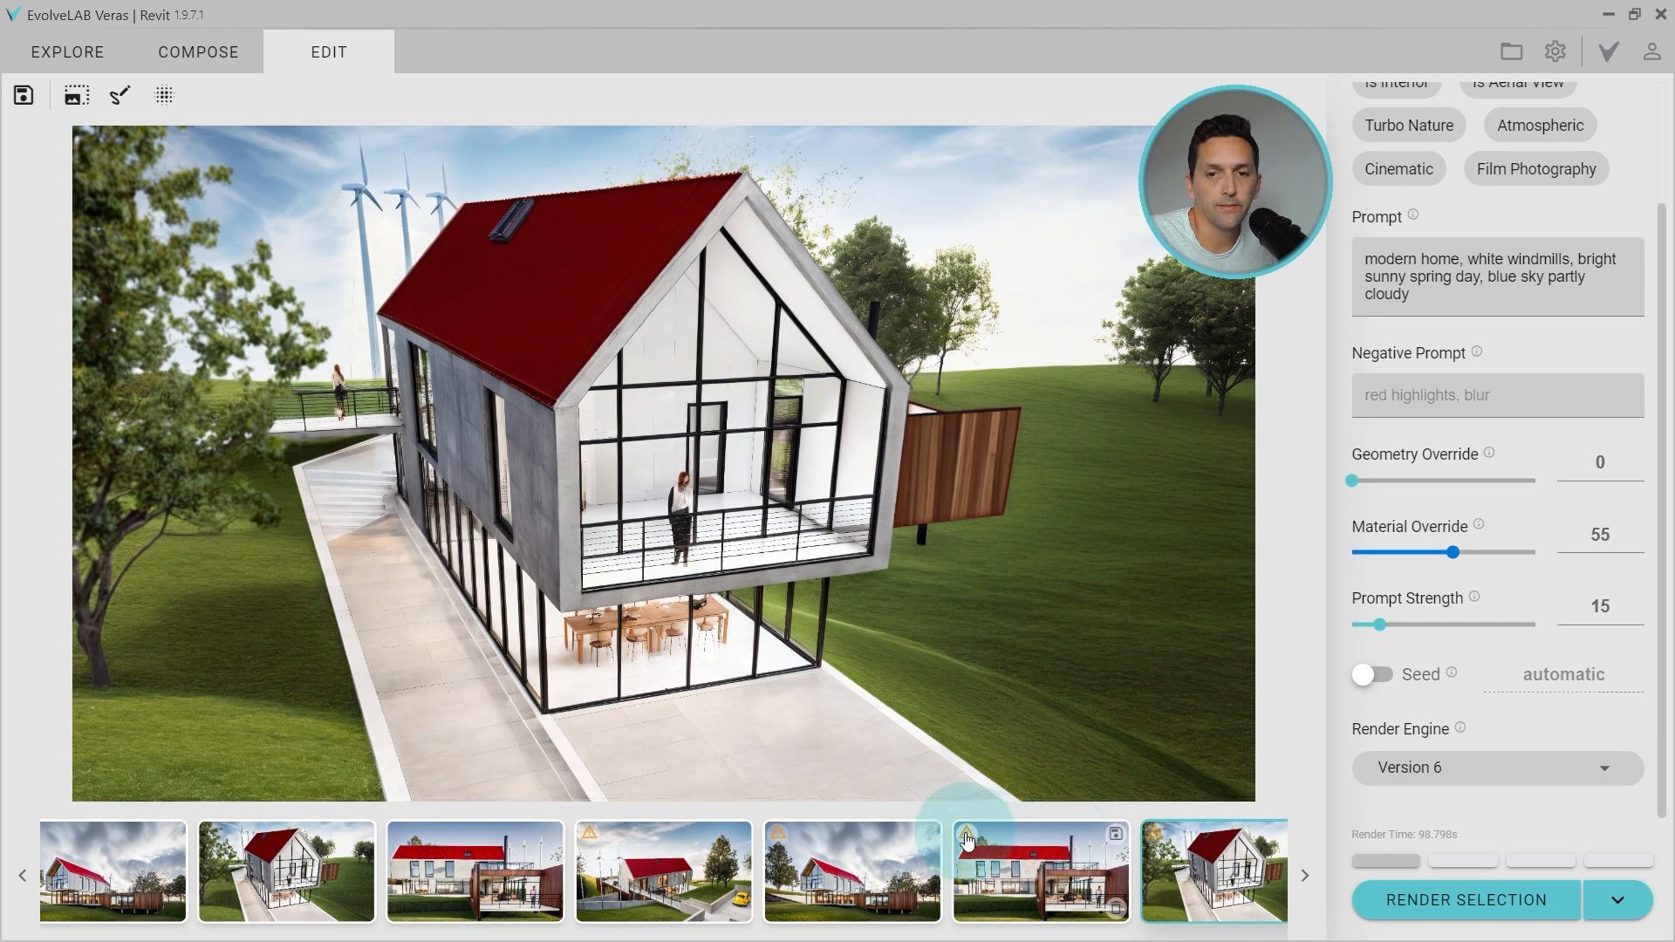
pyautogui.moveTo(966, 839)
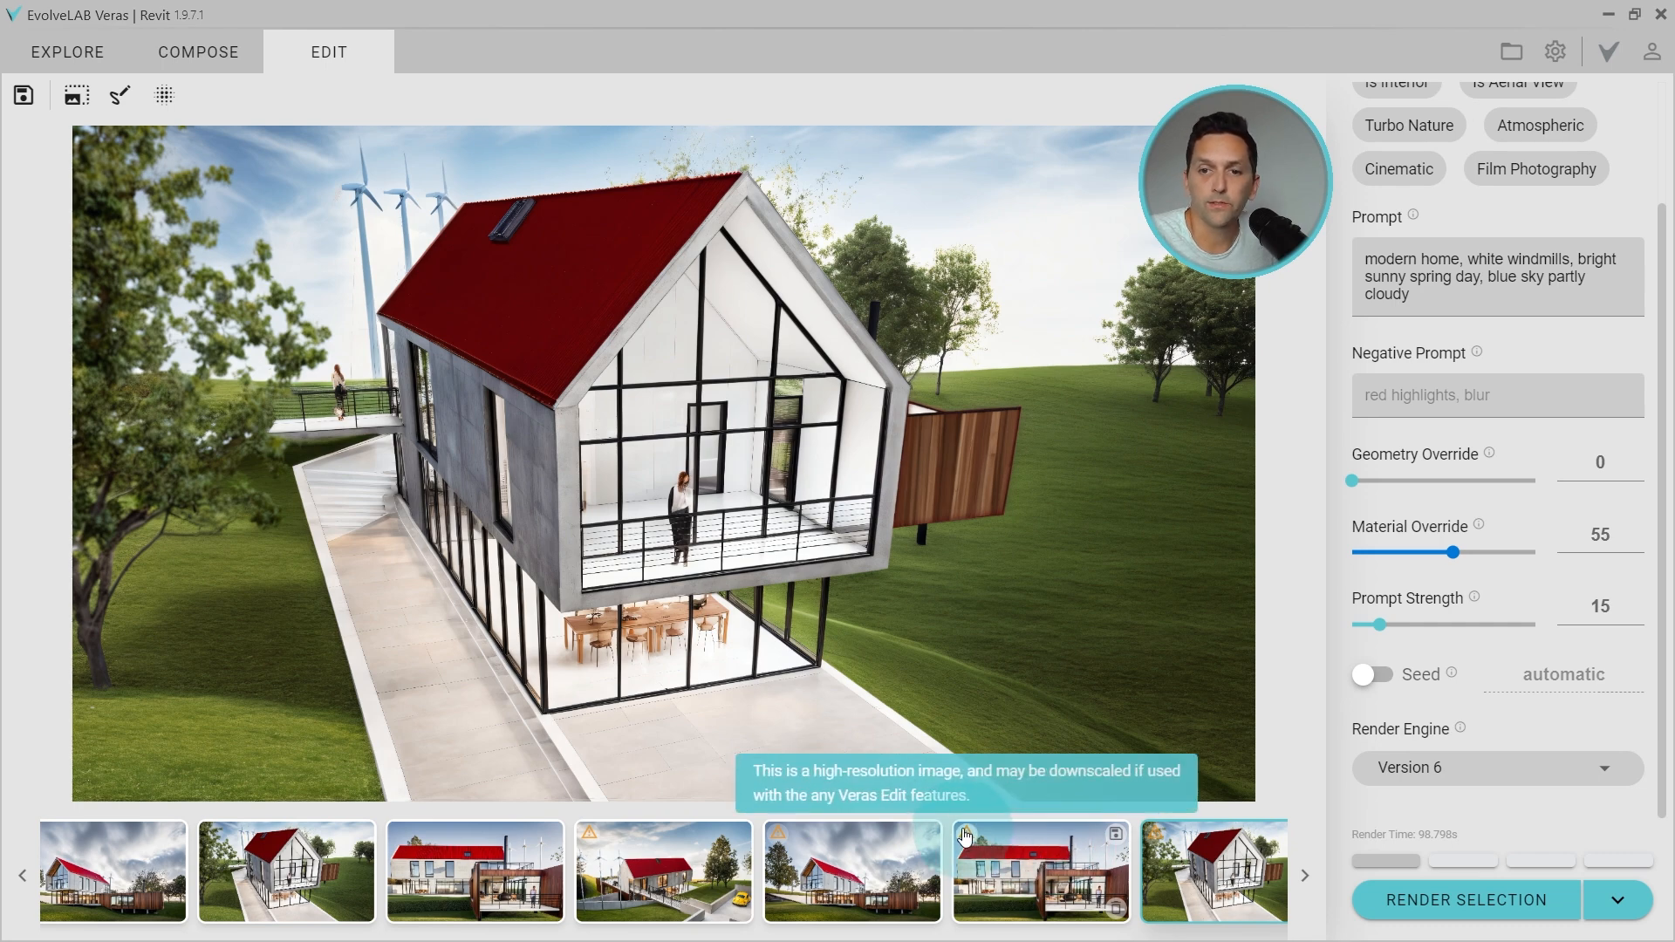
pyautogui.click(1041, 871)
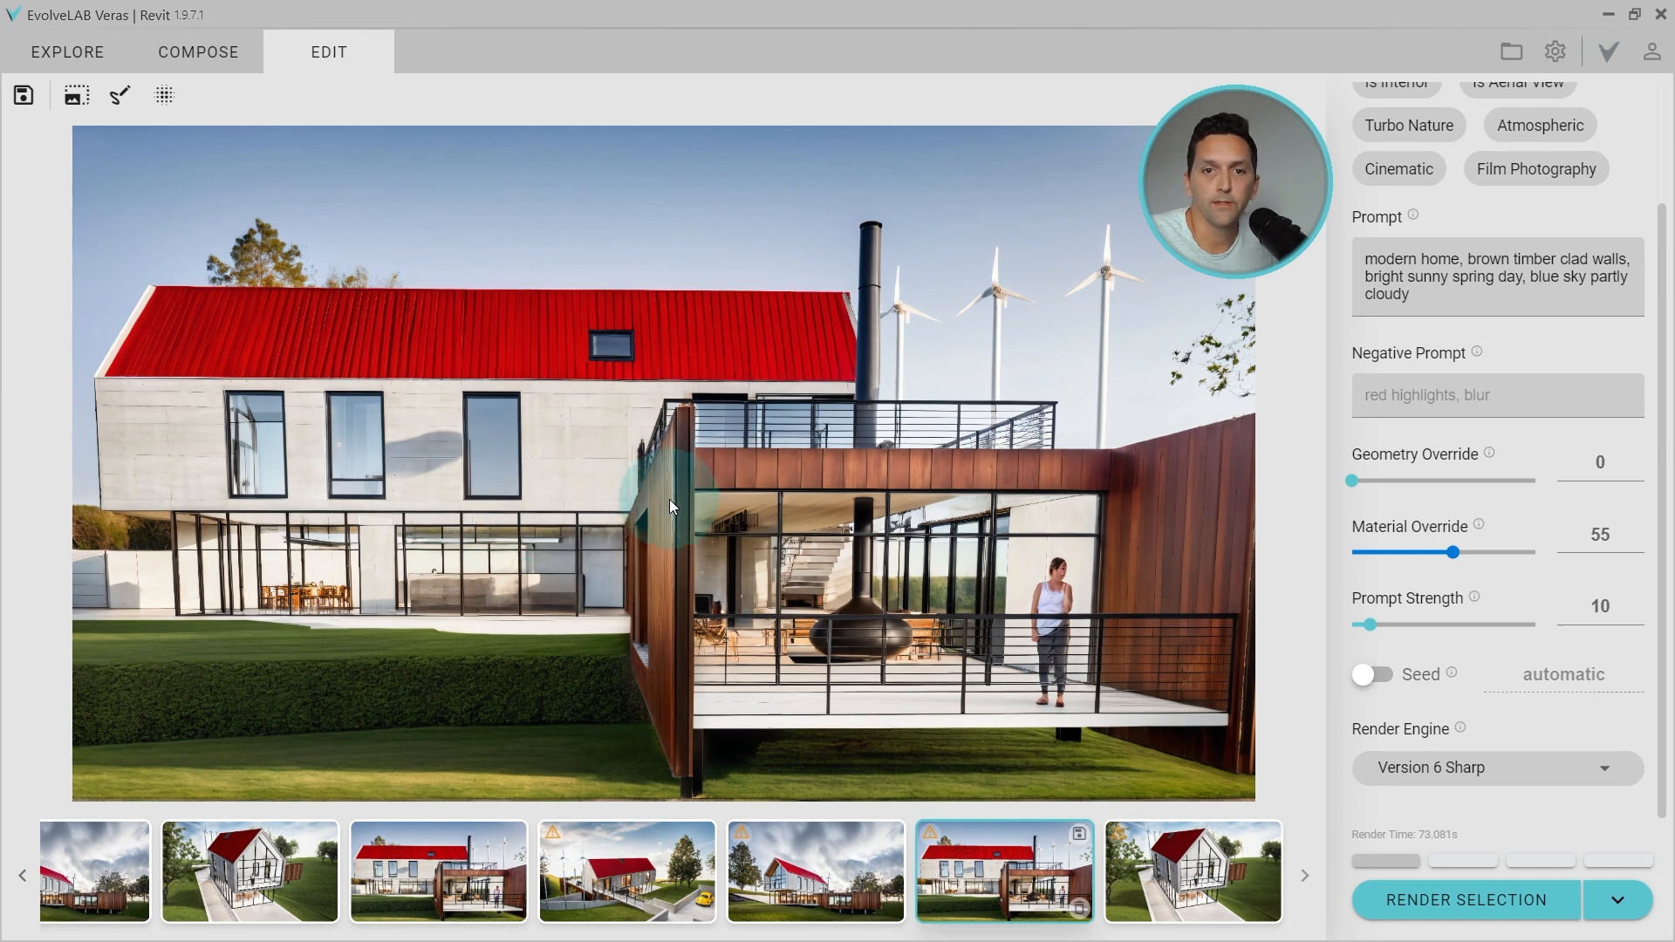
pyautogui.click(119, 96)
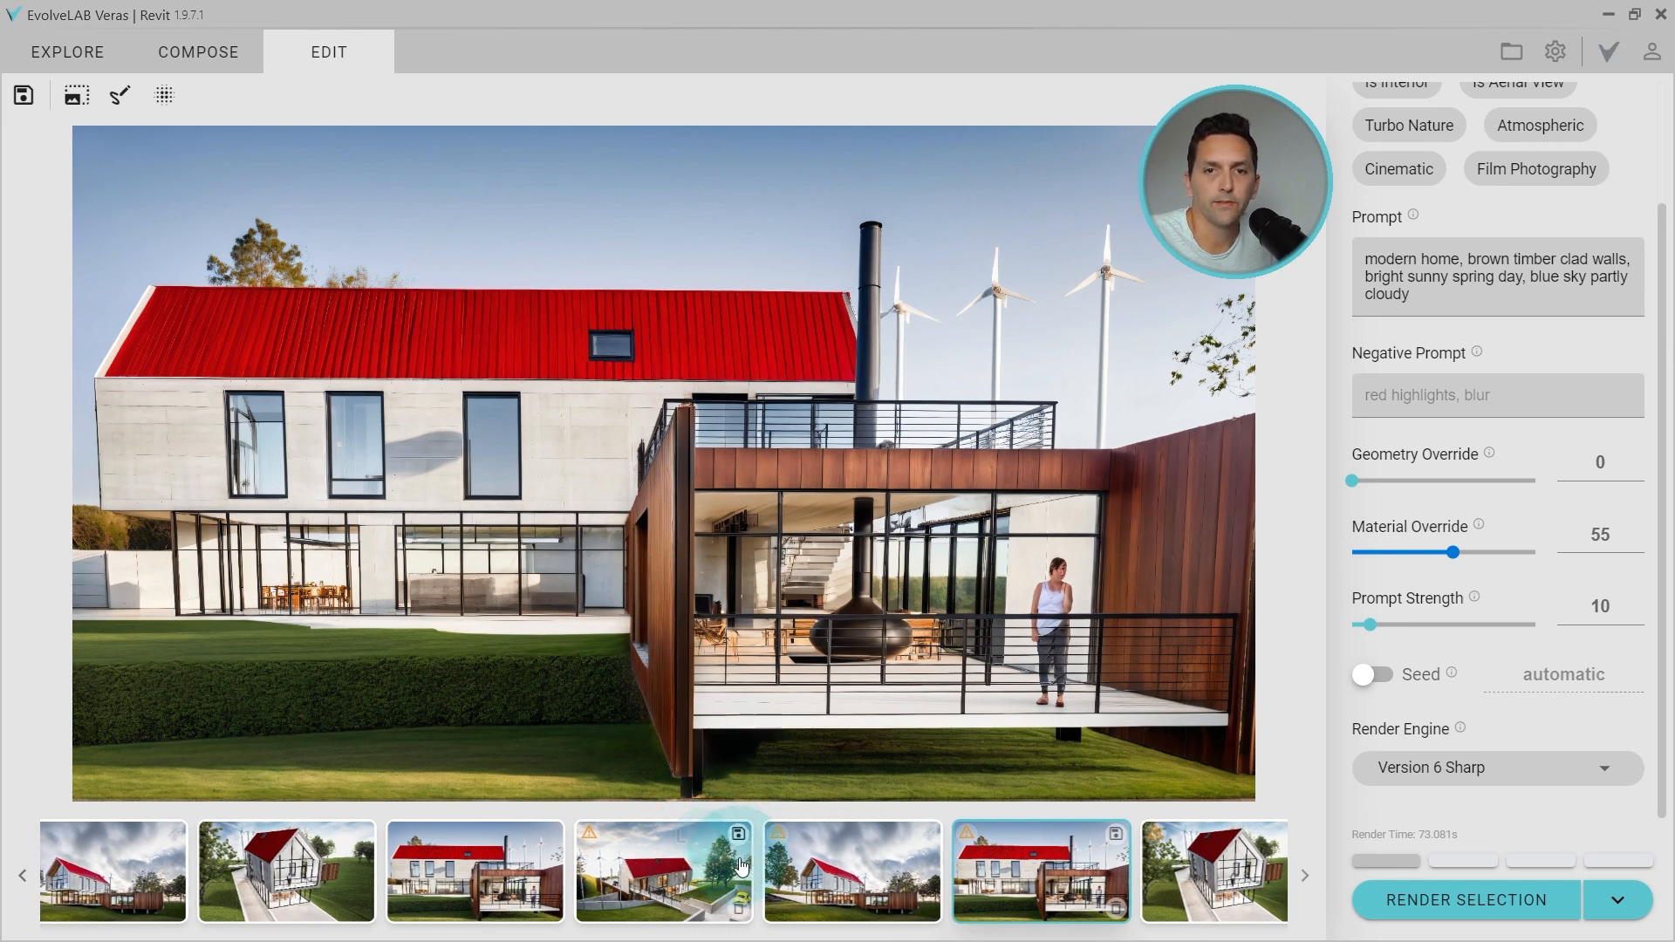
# Step: Save the upscaled aerial rendering as a JPG in Downloads
pyautogui.click(735, 829)
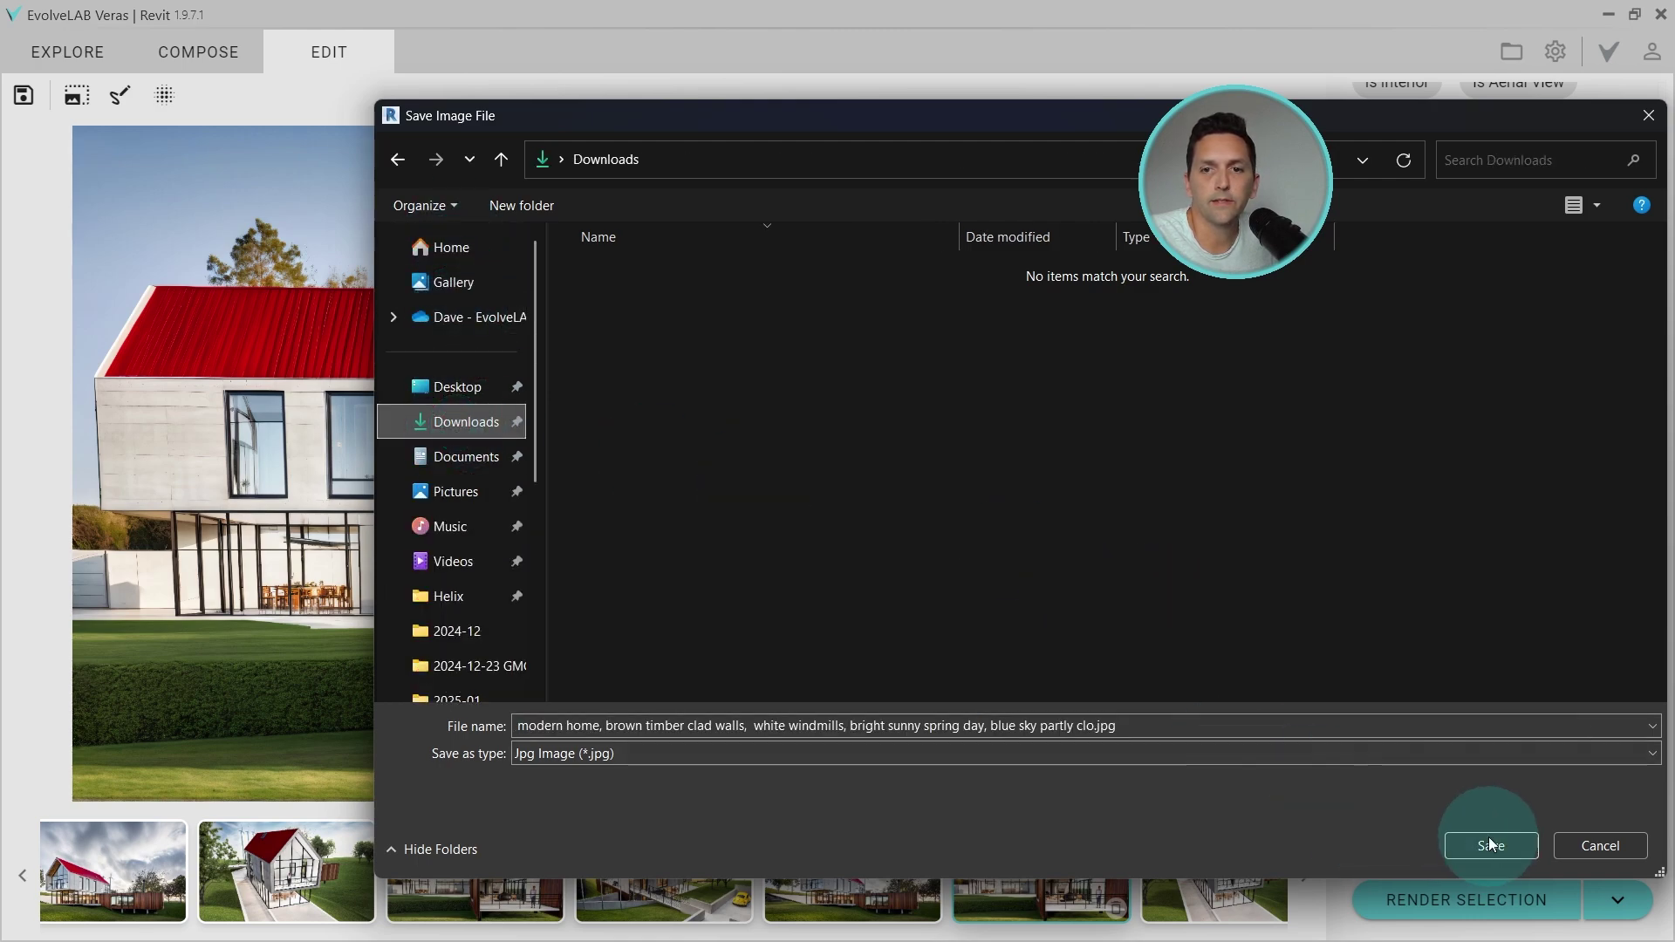
pyautogui.click(1491, 845)
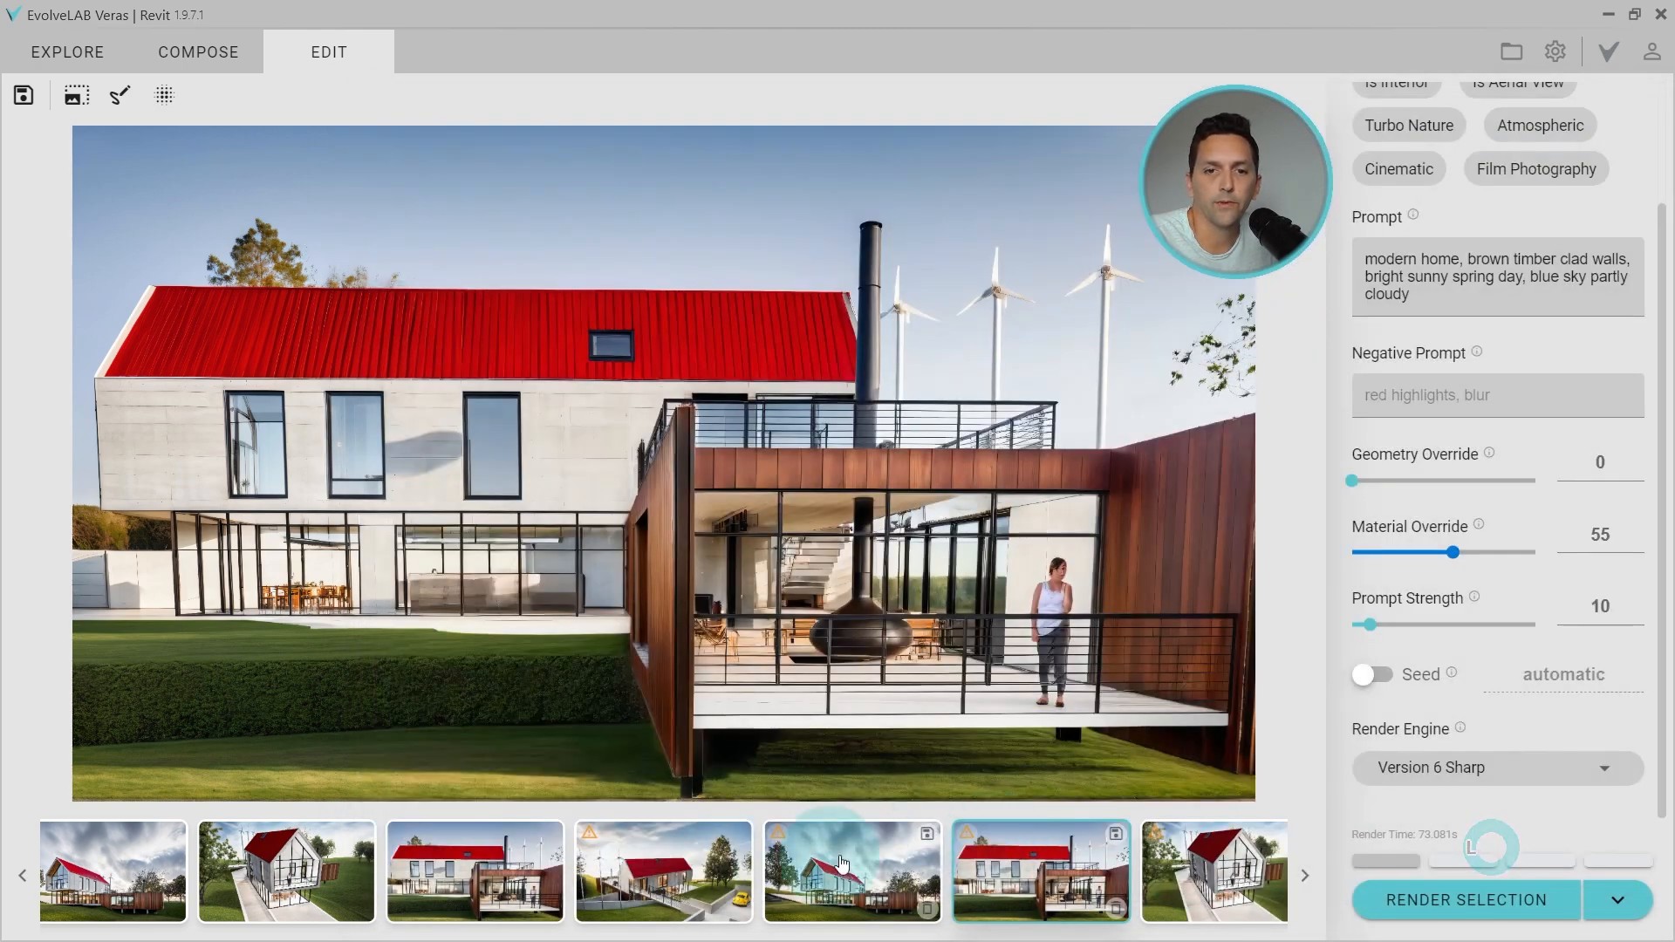